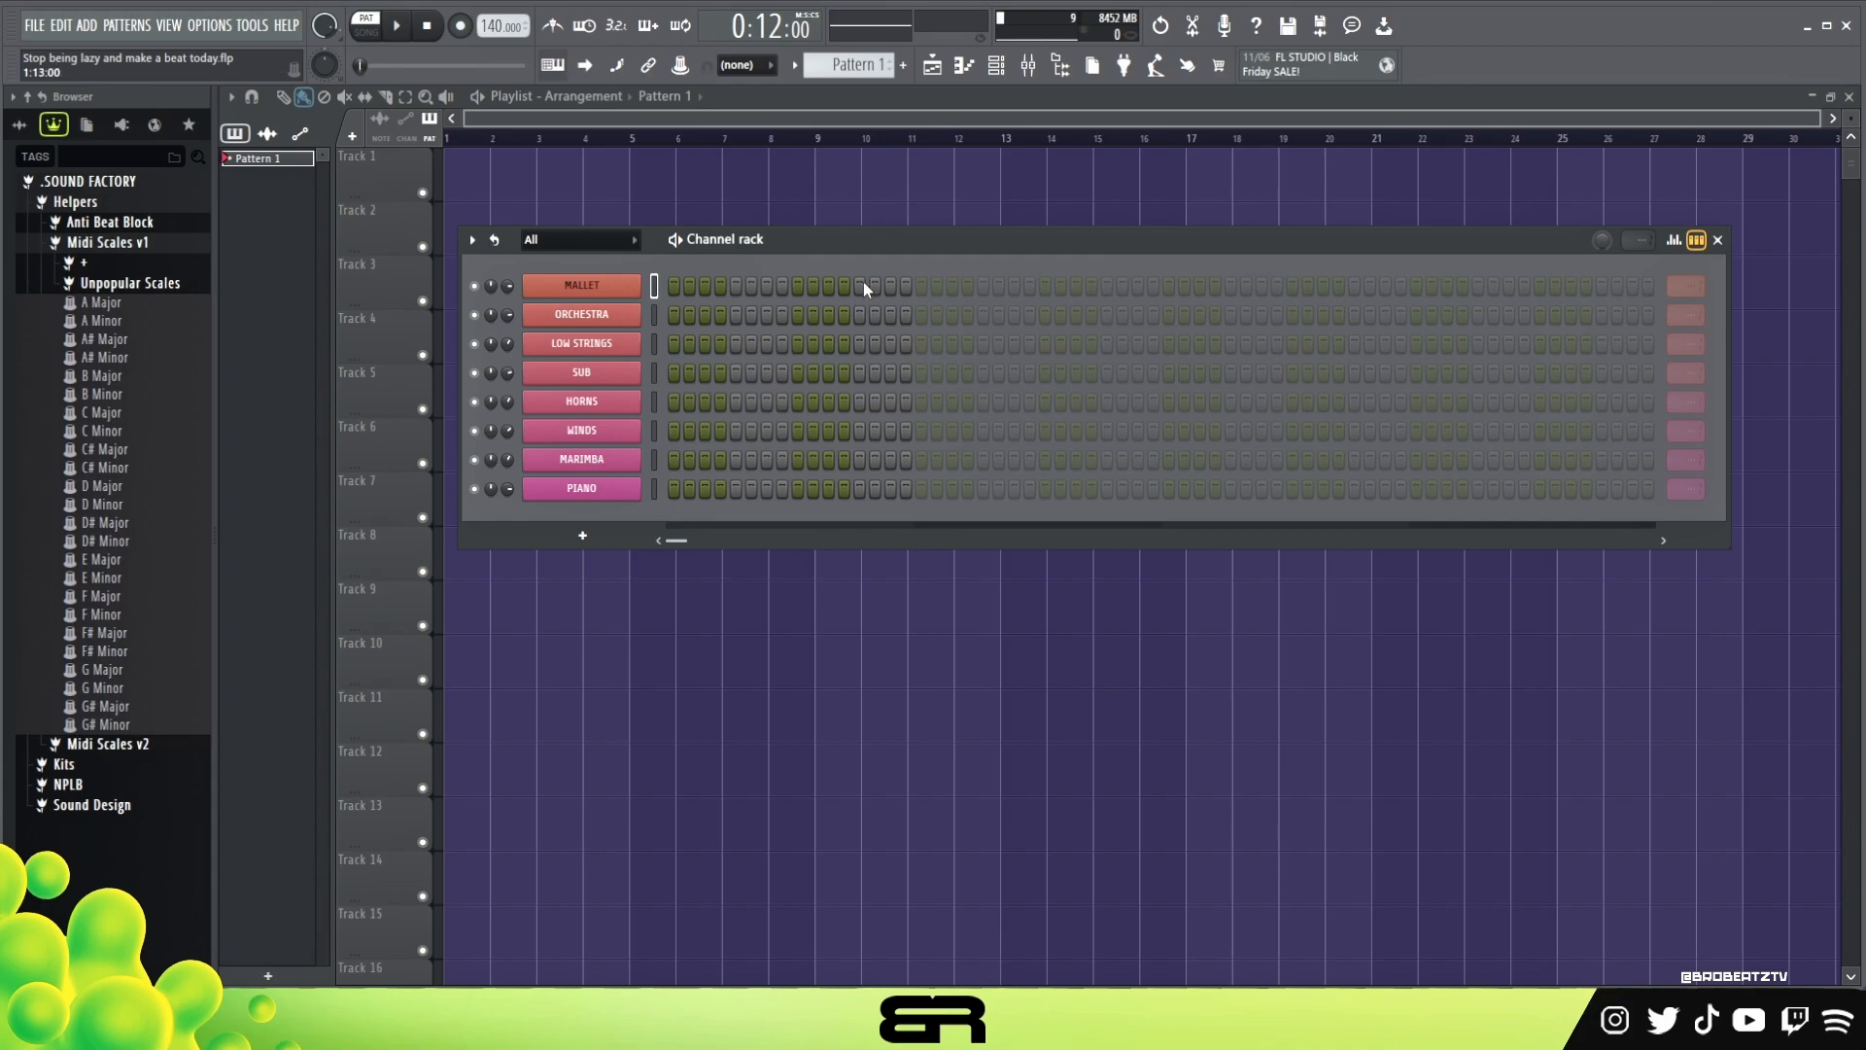
pyautogui.moveTo(931, 261)
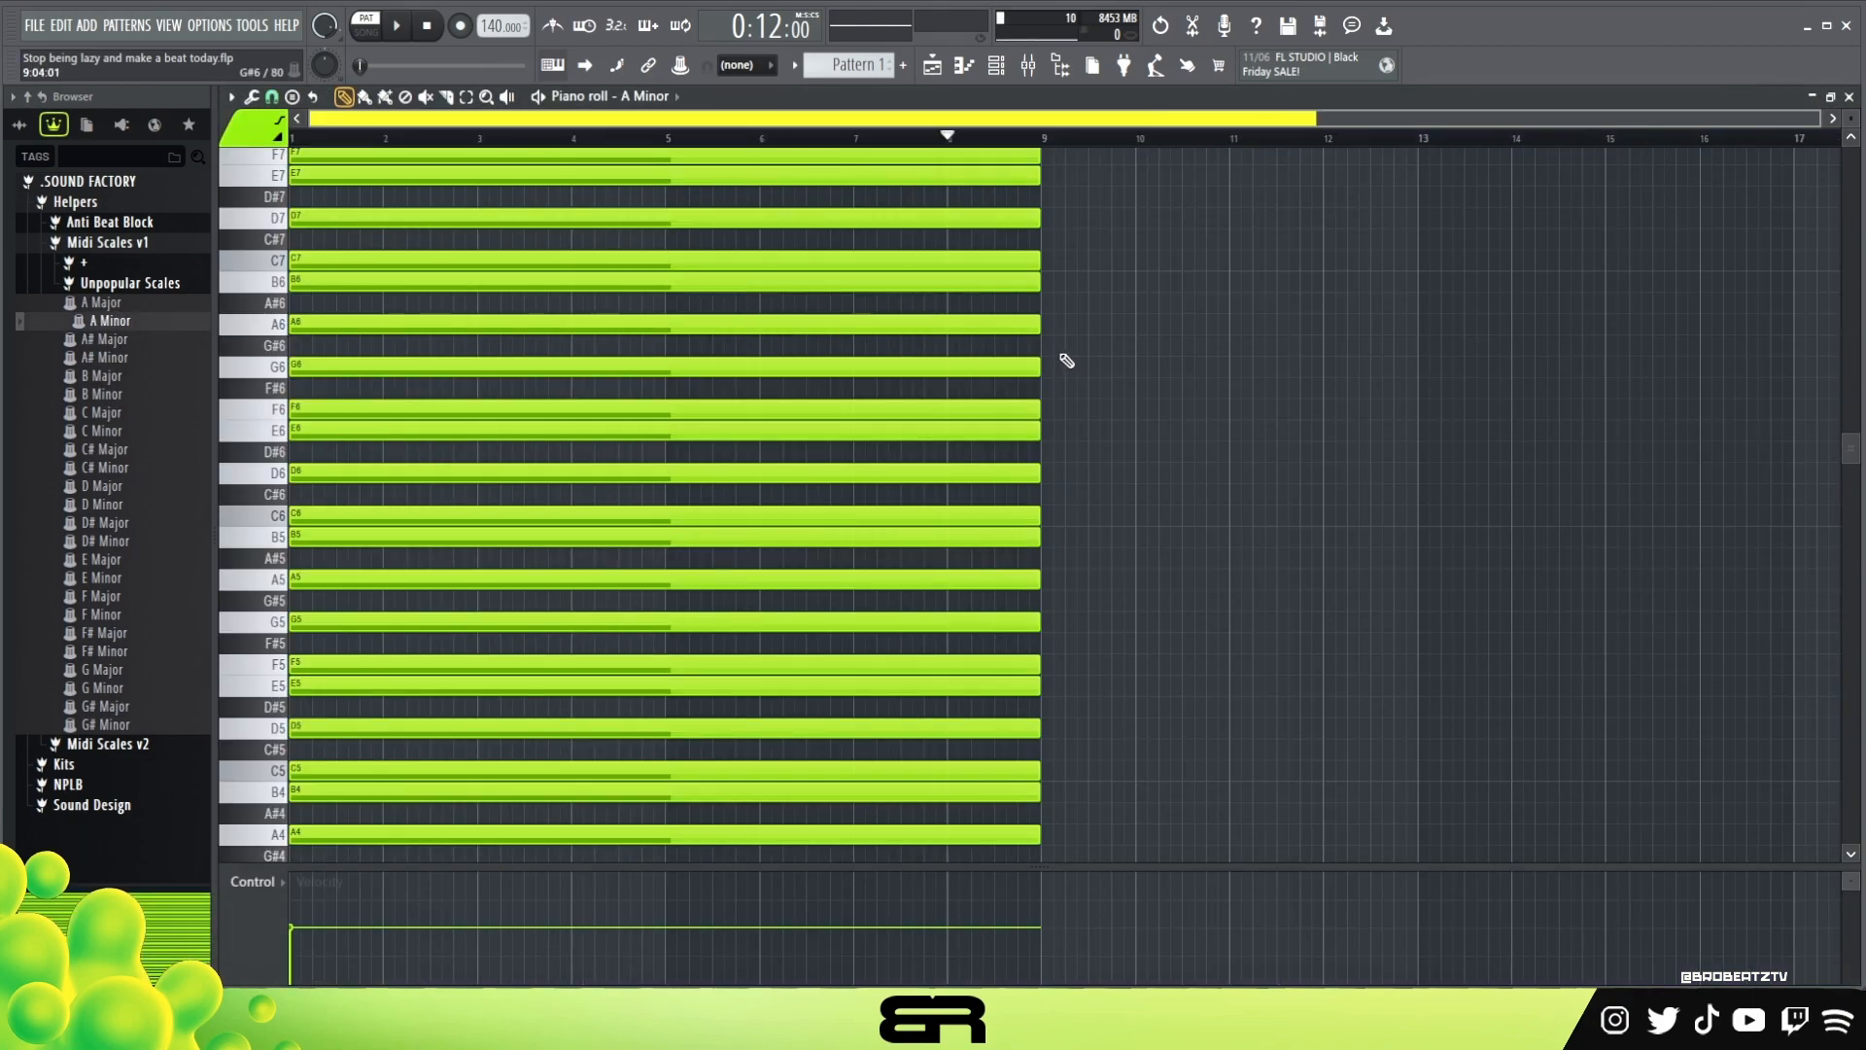
# Close the A Minor scale note view and bring up the MALLET instrument with its Marimba, Xylophone & Piano patches
pyautogui.press('ctrl+a')
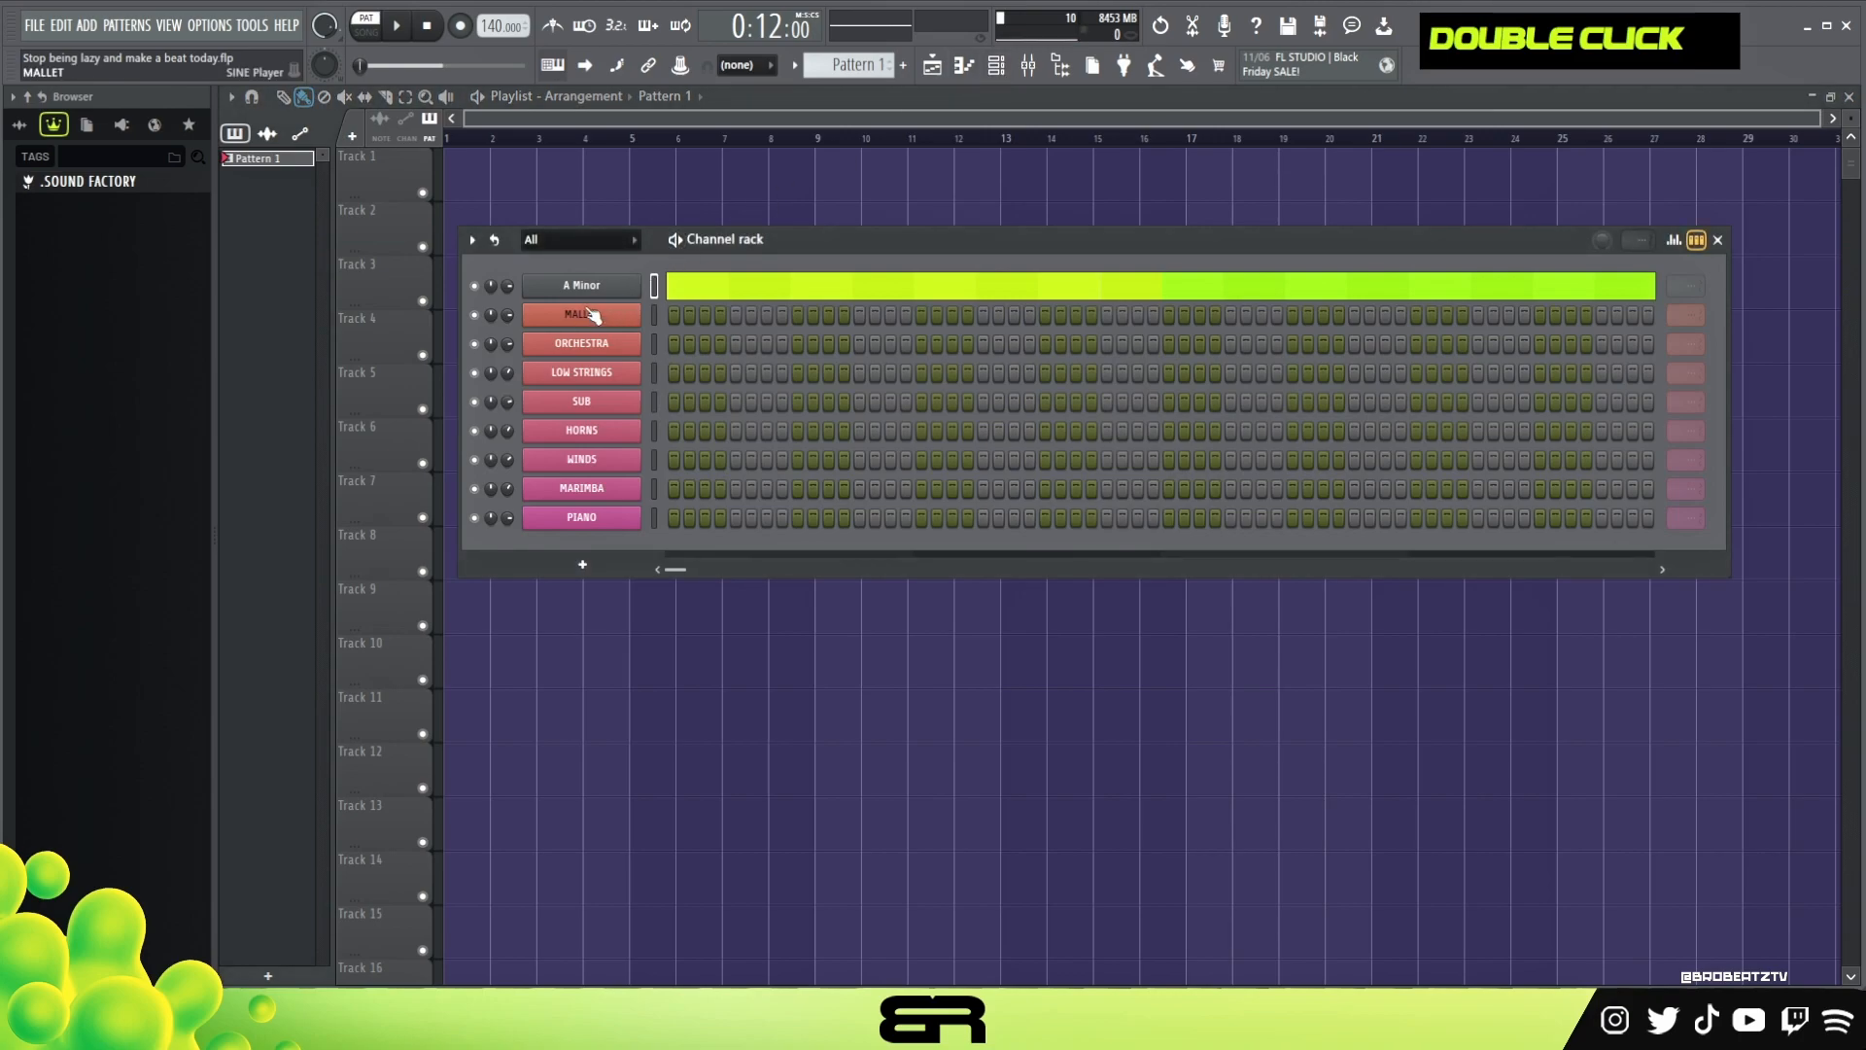
pyautogui.doubleClick(581, 315)
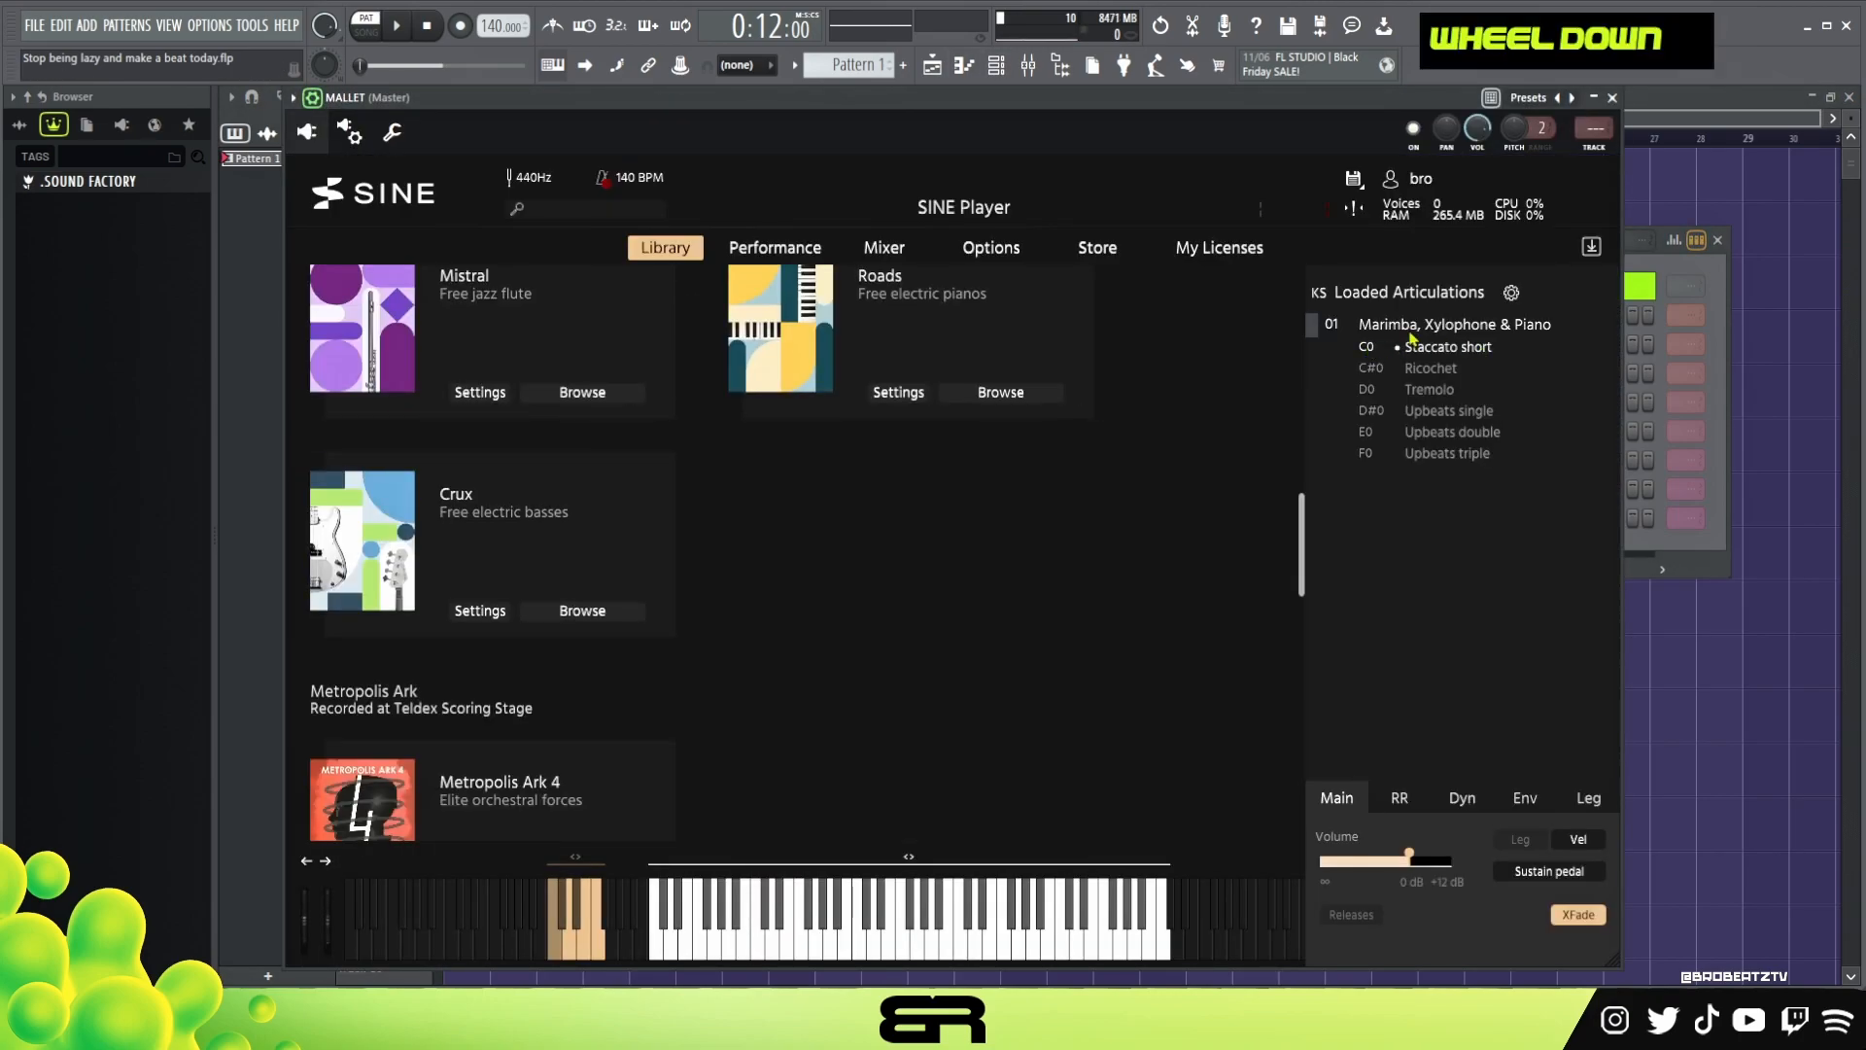
pyautogui.scroll(-3)
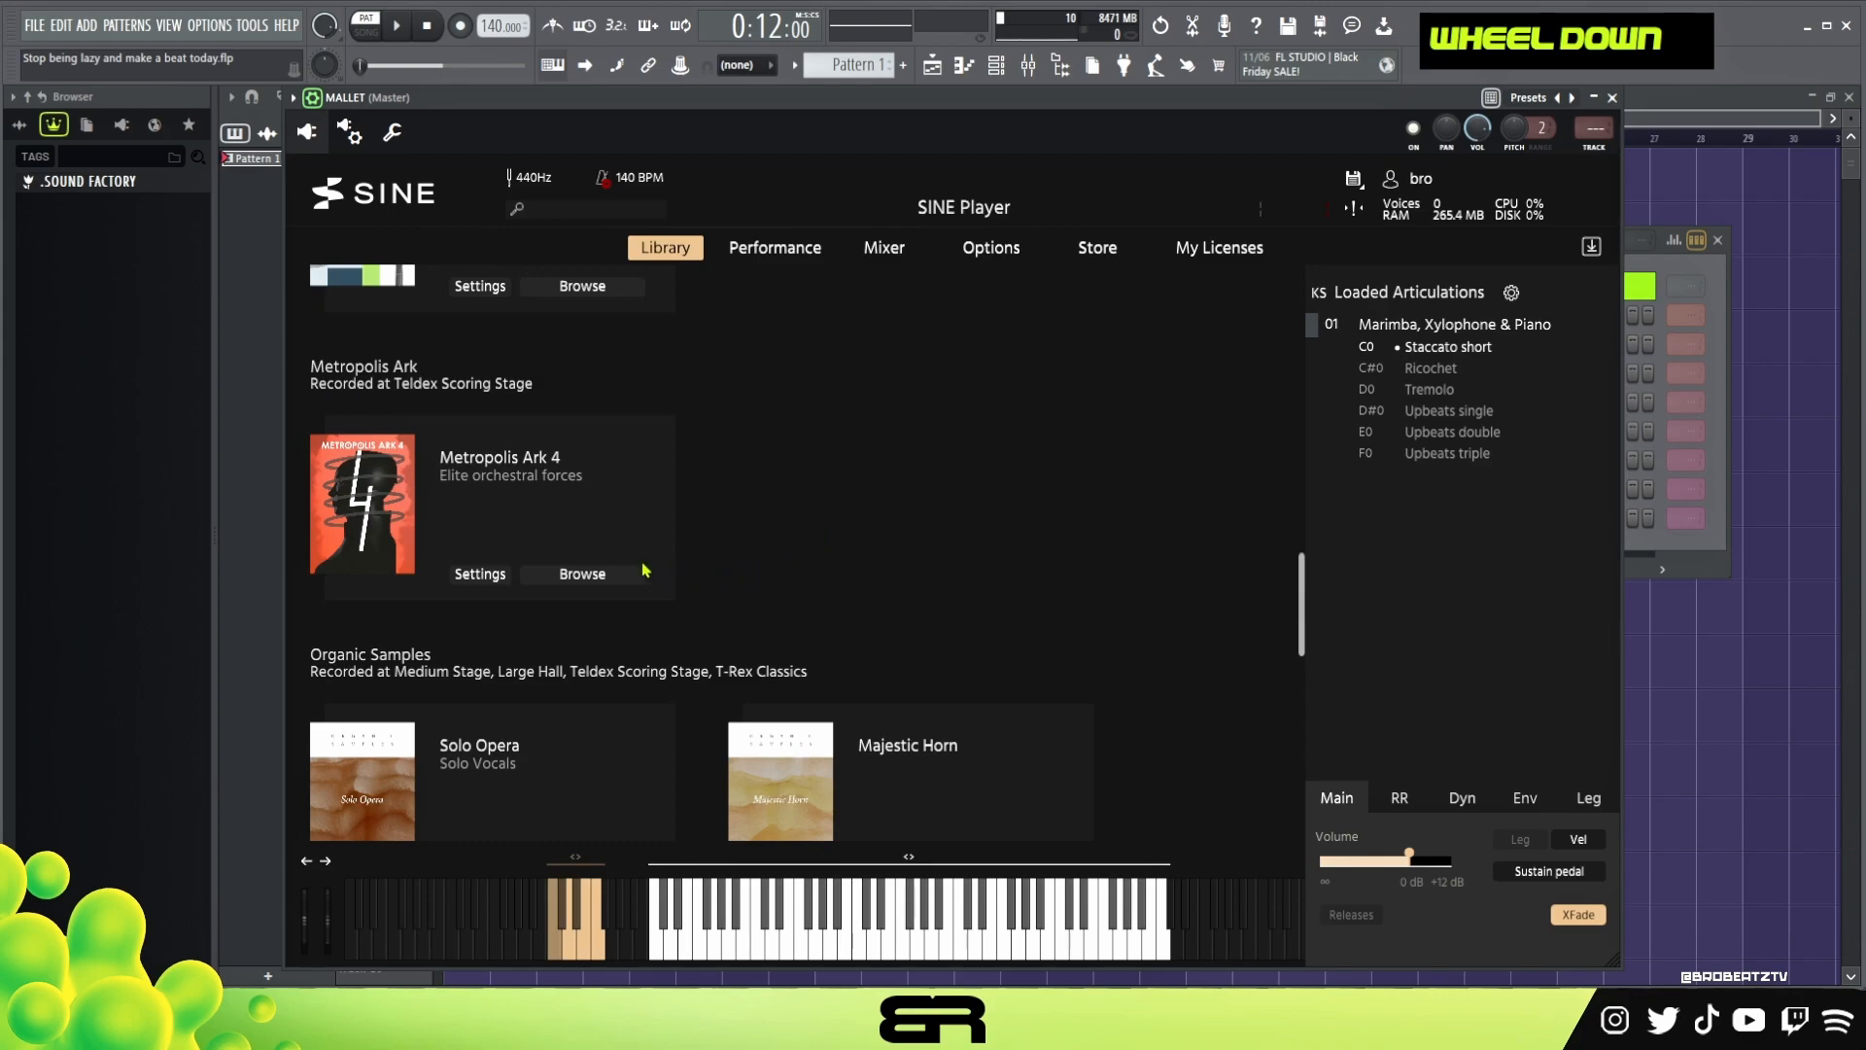
pyautogui.click(581, 574)
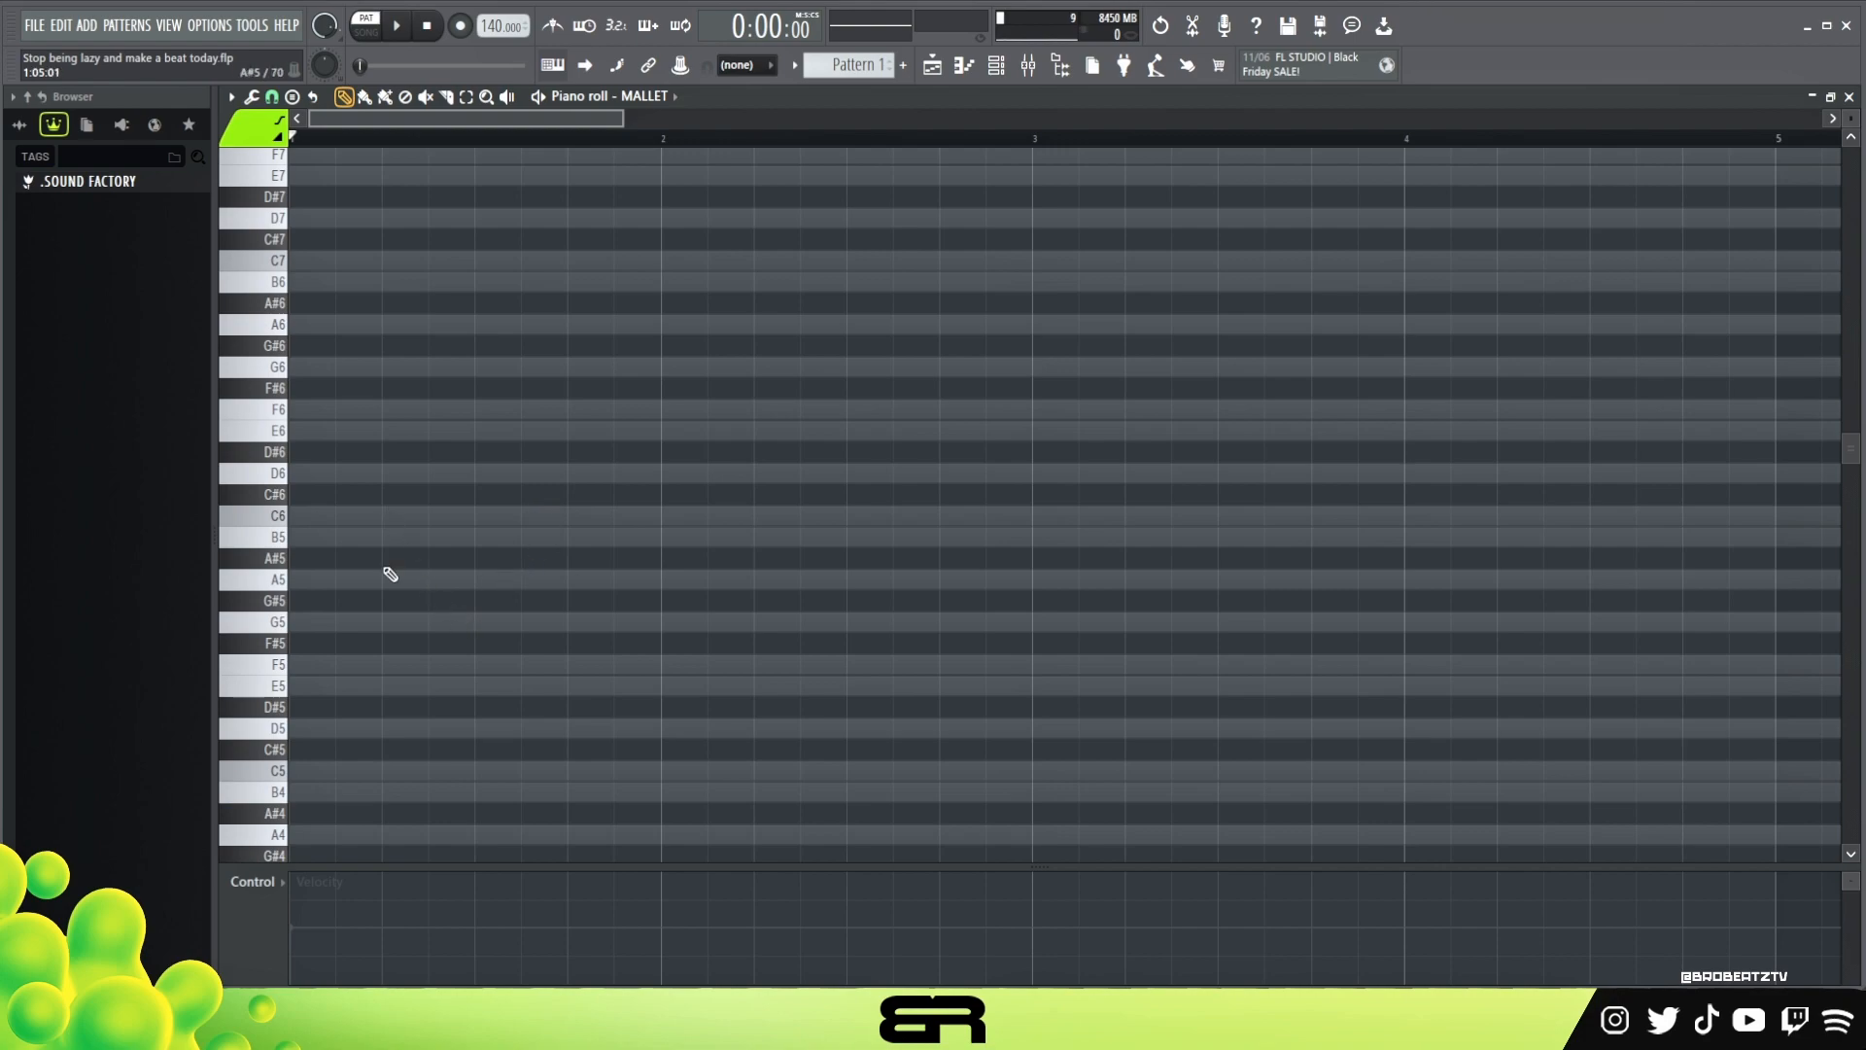
# Place the first short A4 note in the MALLET piano roll and select it for copying
pyautogui.scroll(-3)
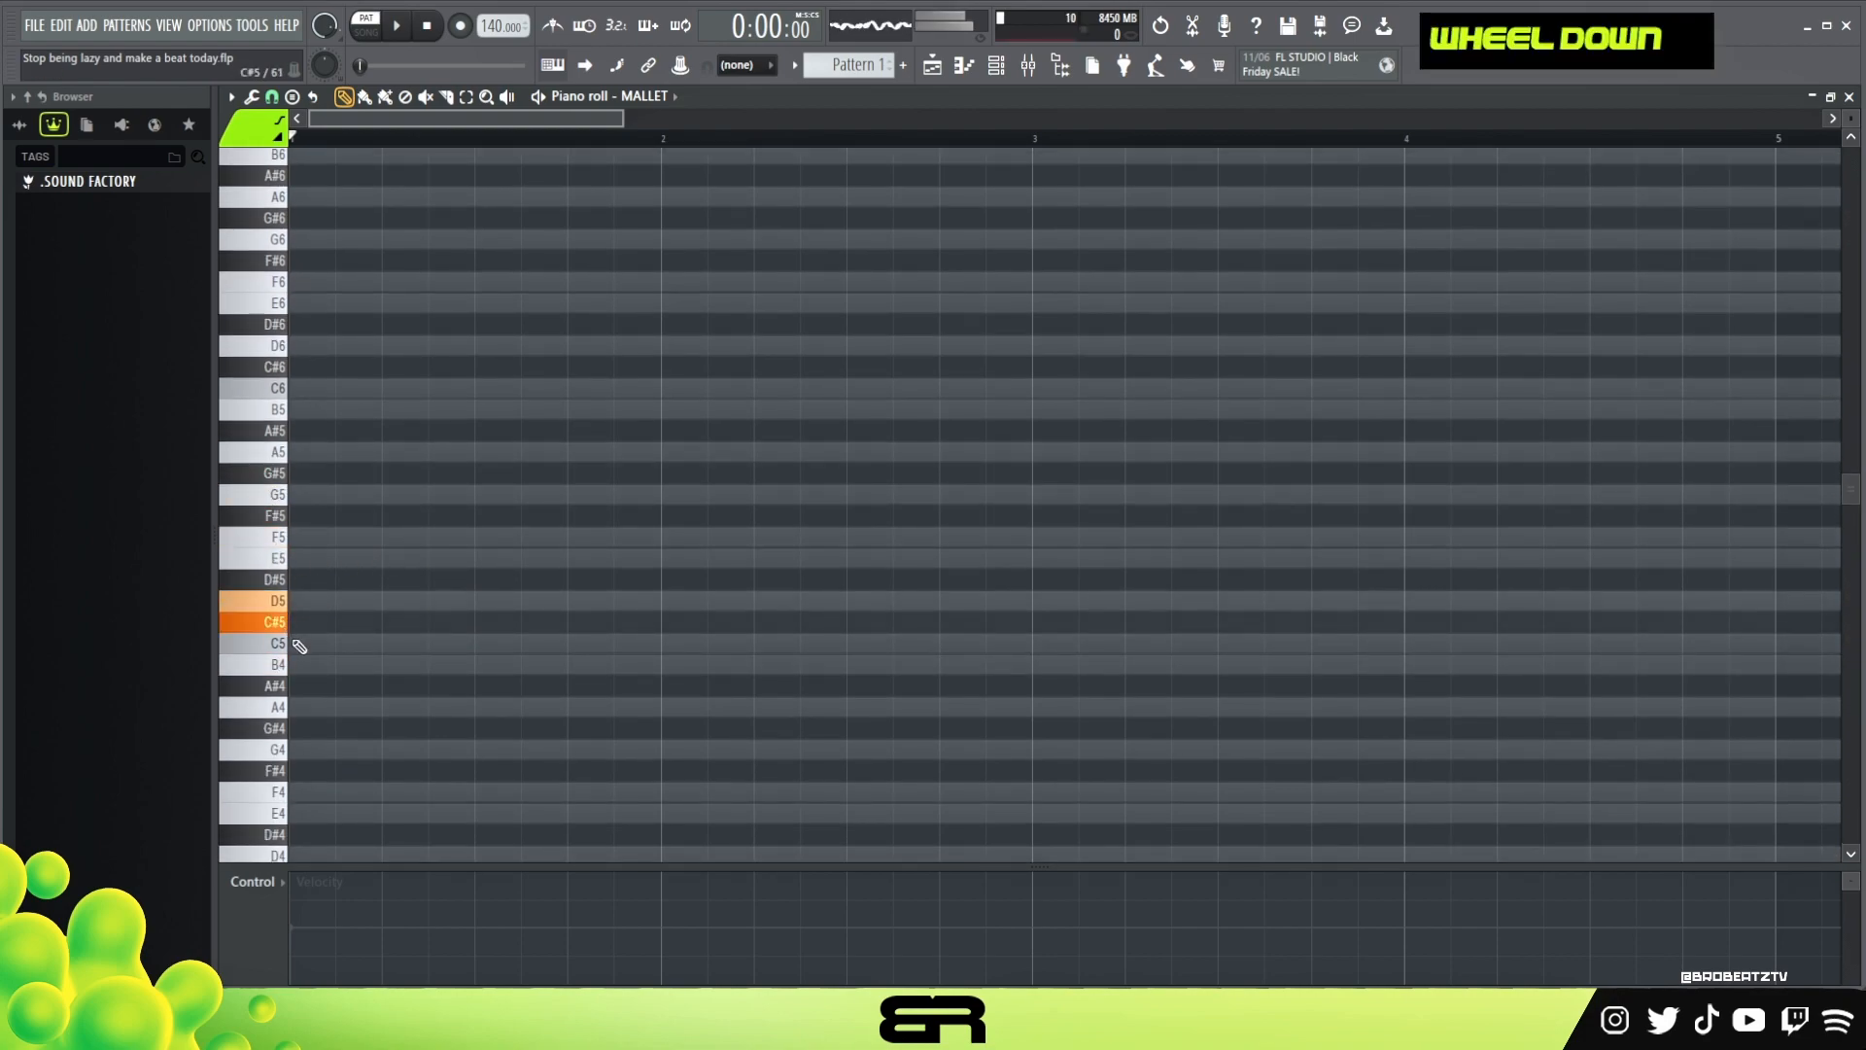
pyautogui.doubleClick(815, 515)
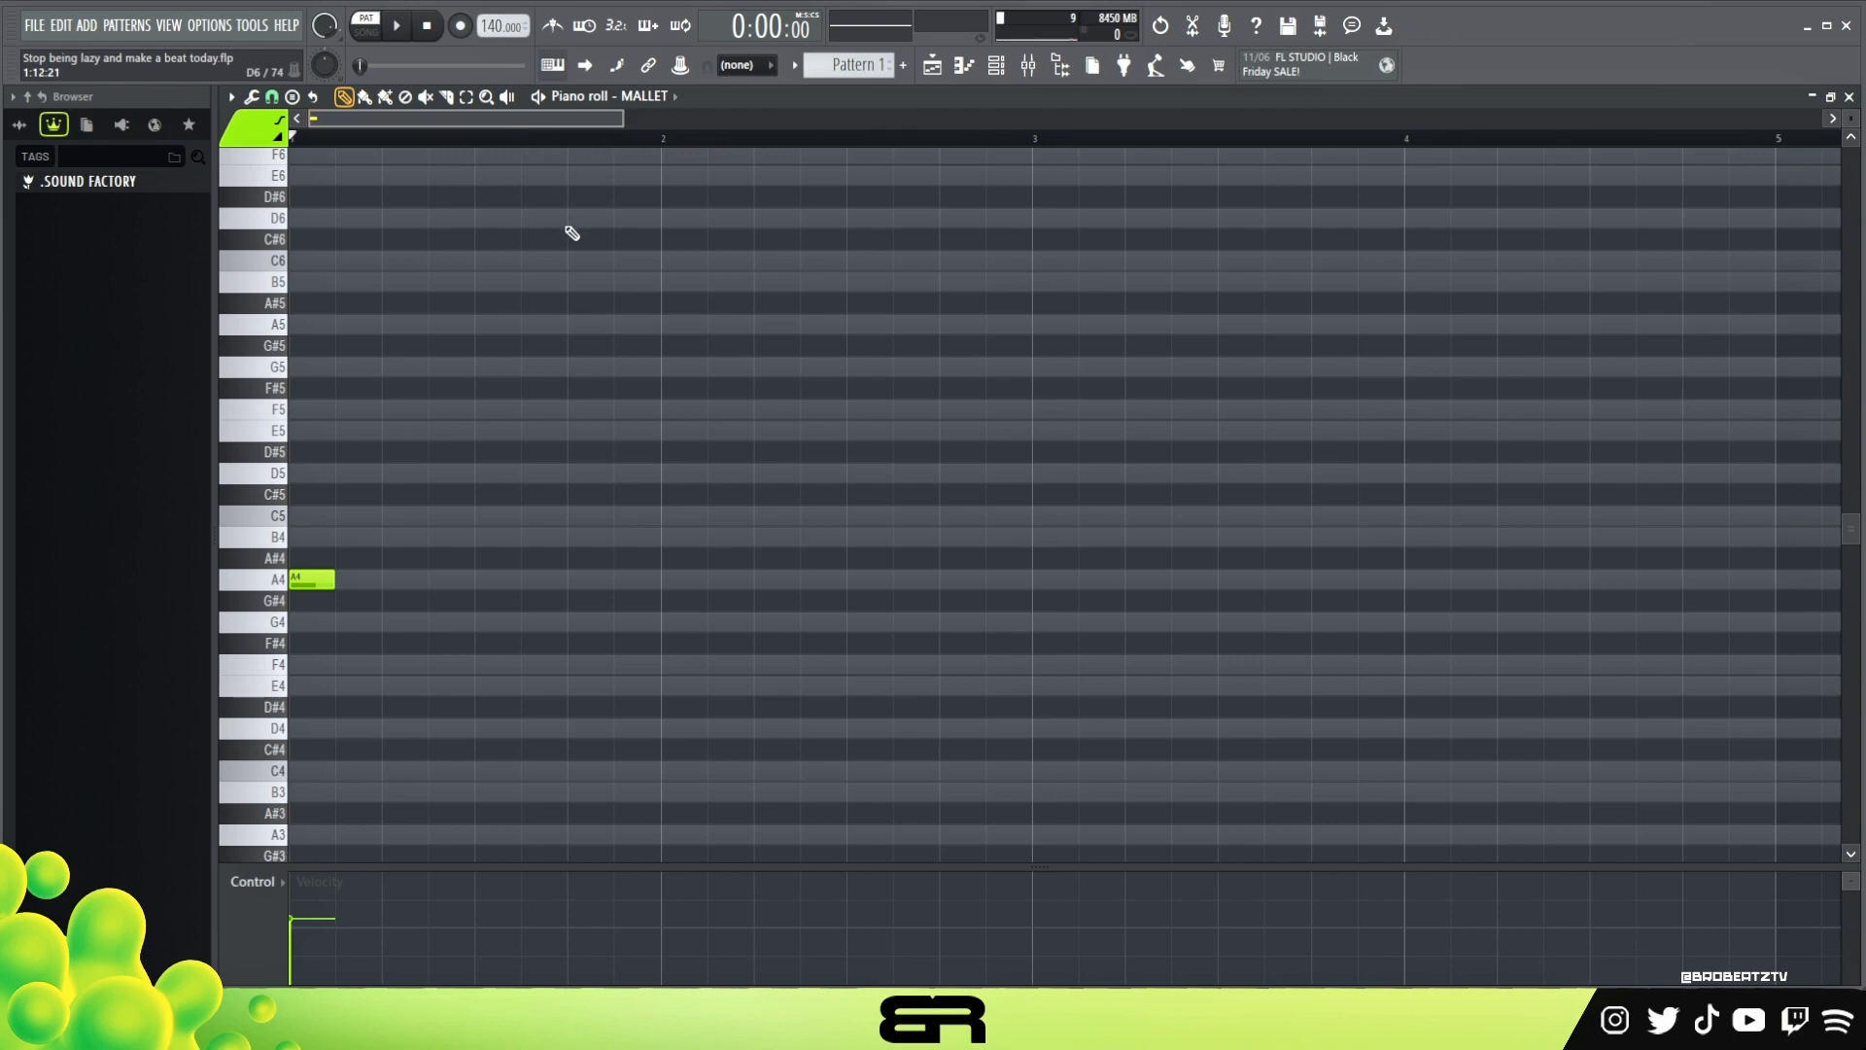
pyautogui.click(311, 580)
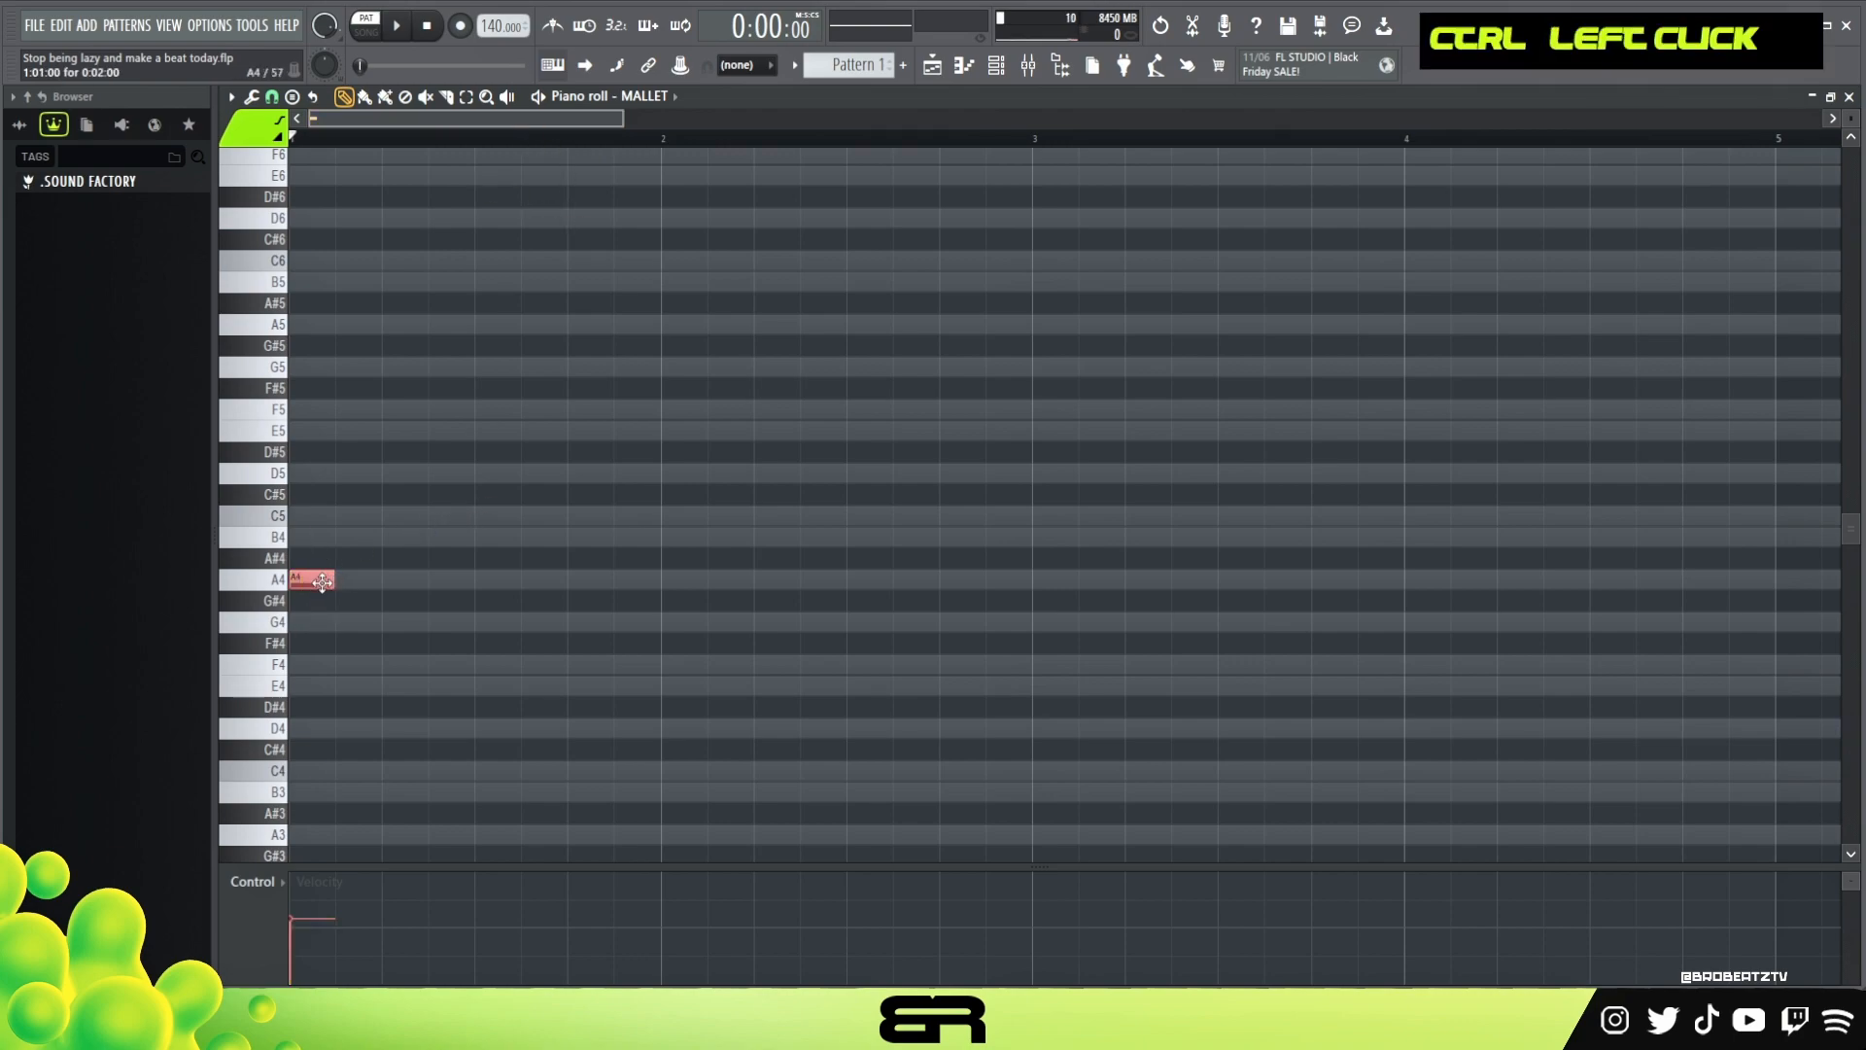
pyautogui.click(449, 470)
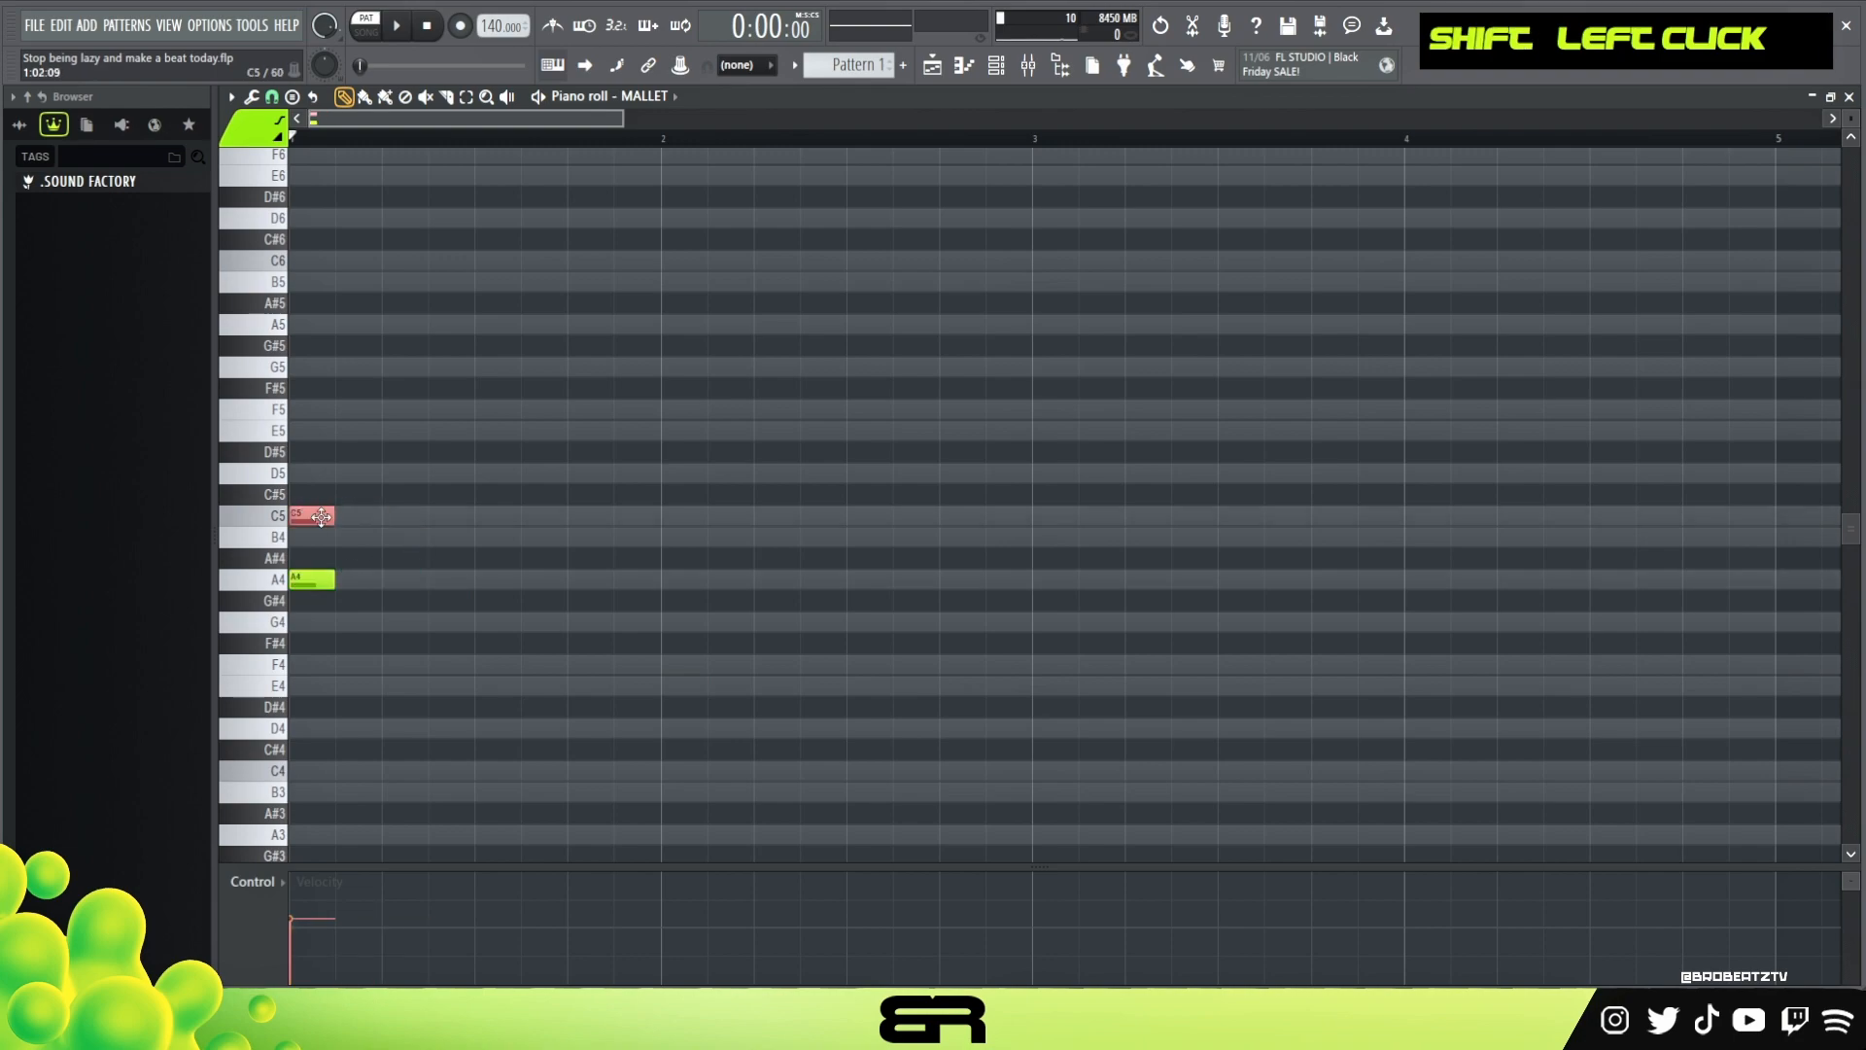
# Copy the A4 note up to C5 and E5 and place the following B4 note
pyautogui.moveTo(311, 513); pyautogui.dragTo(404, 514)
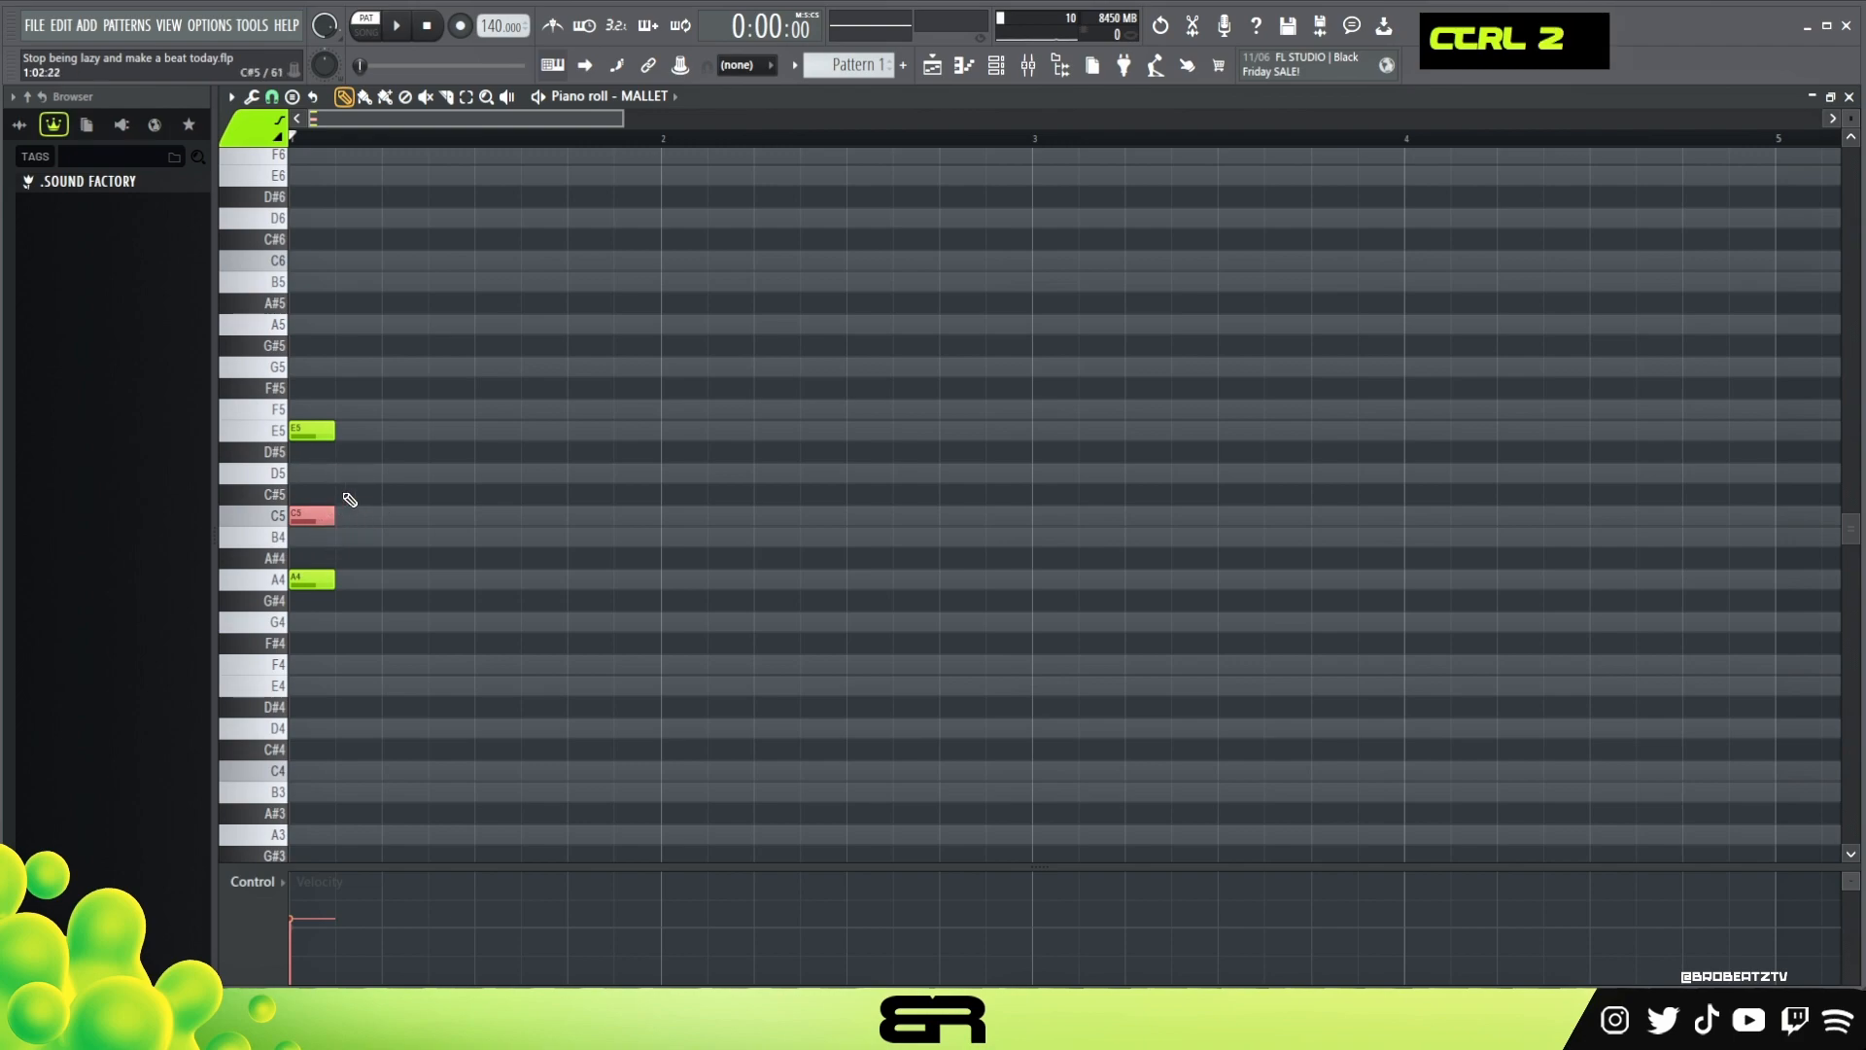
pyautogui.moveTo(315, 513); pyautogui.dragTo(358, 259)
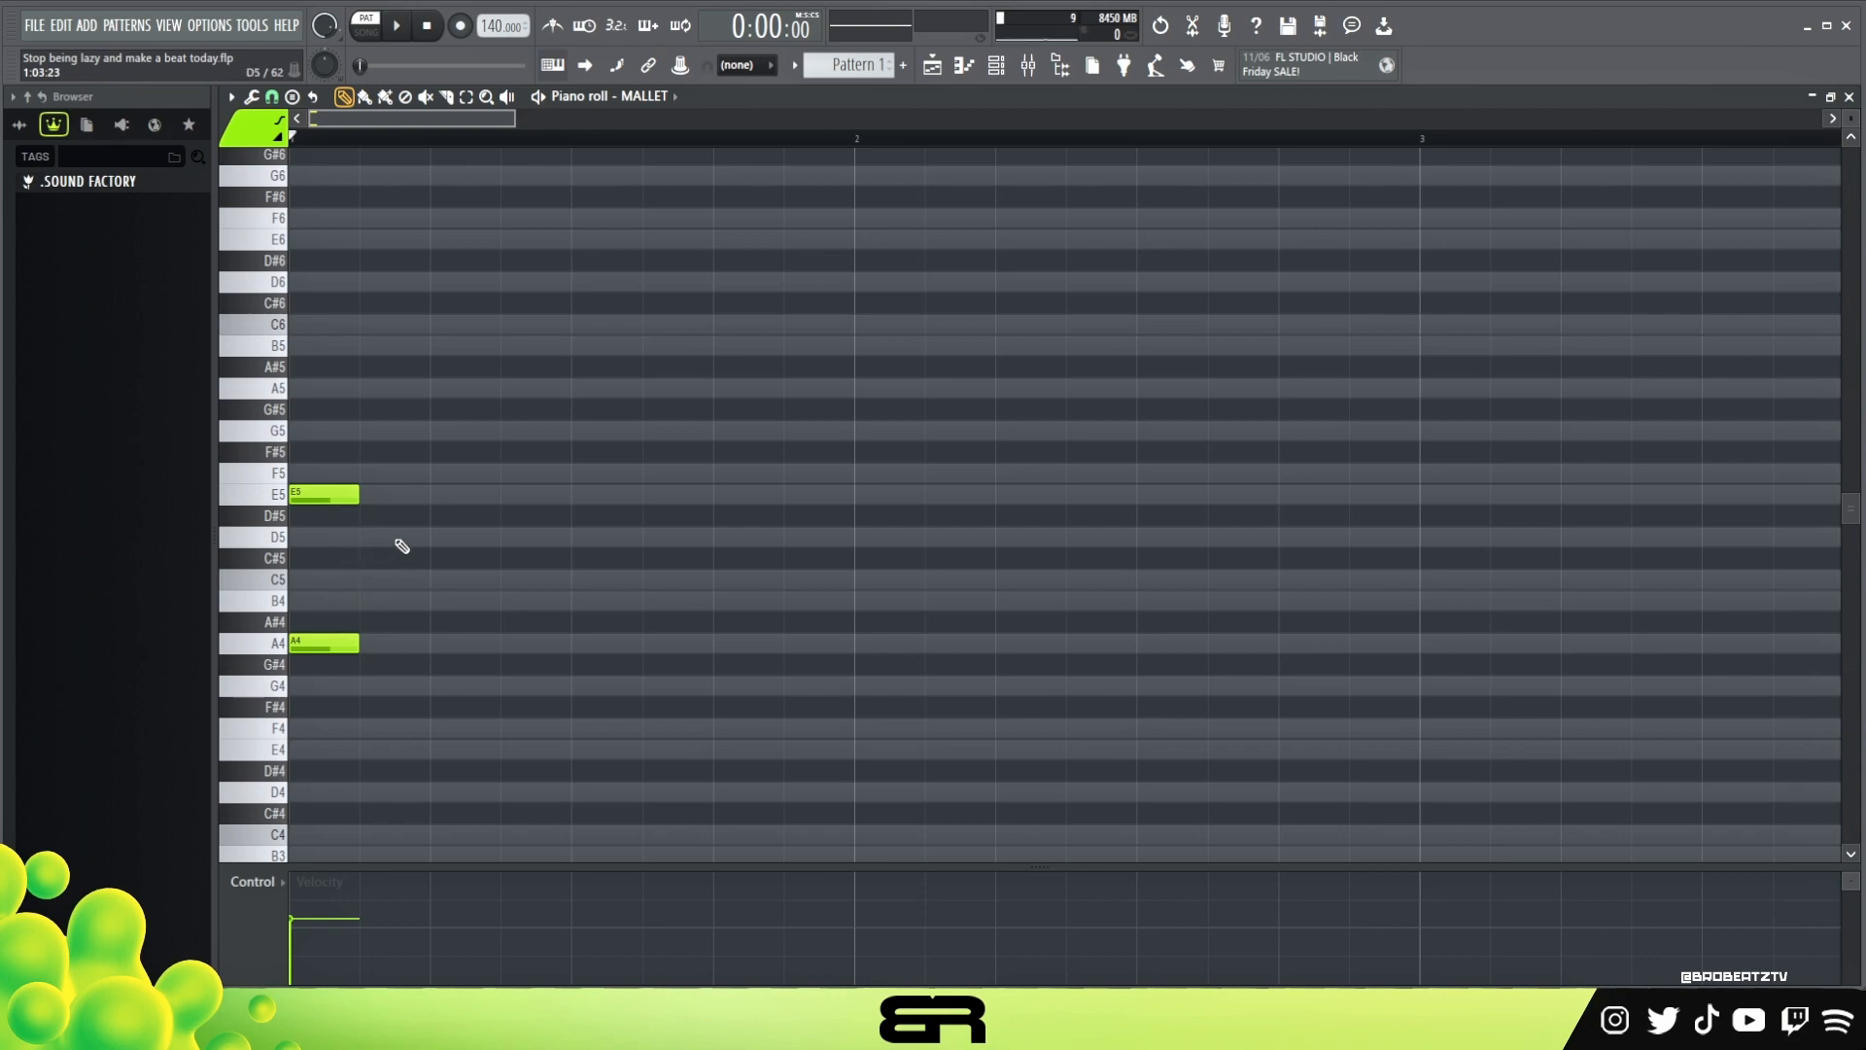
pyautogui.doubleClick(392, 601)
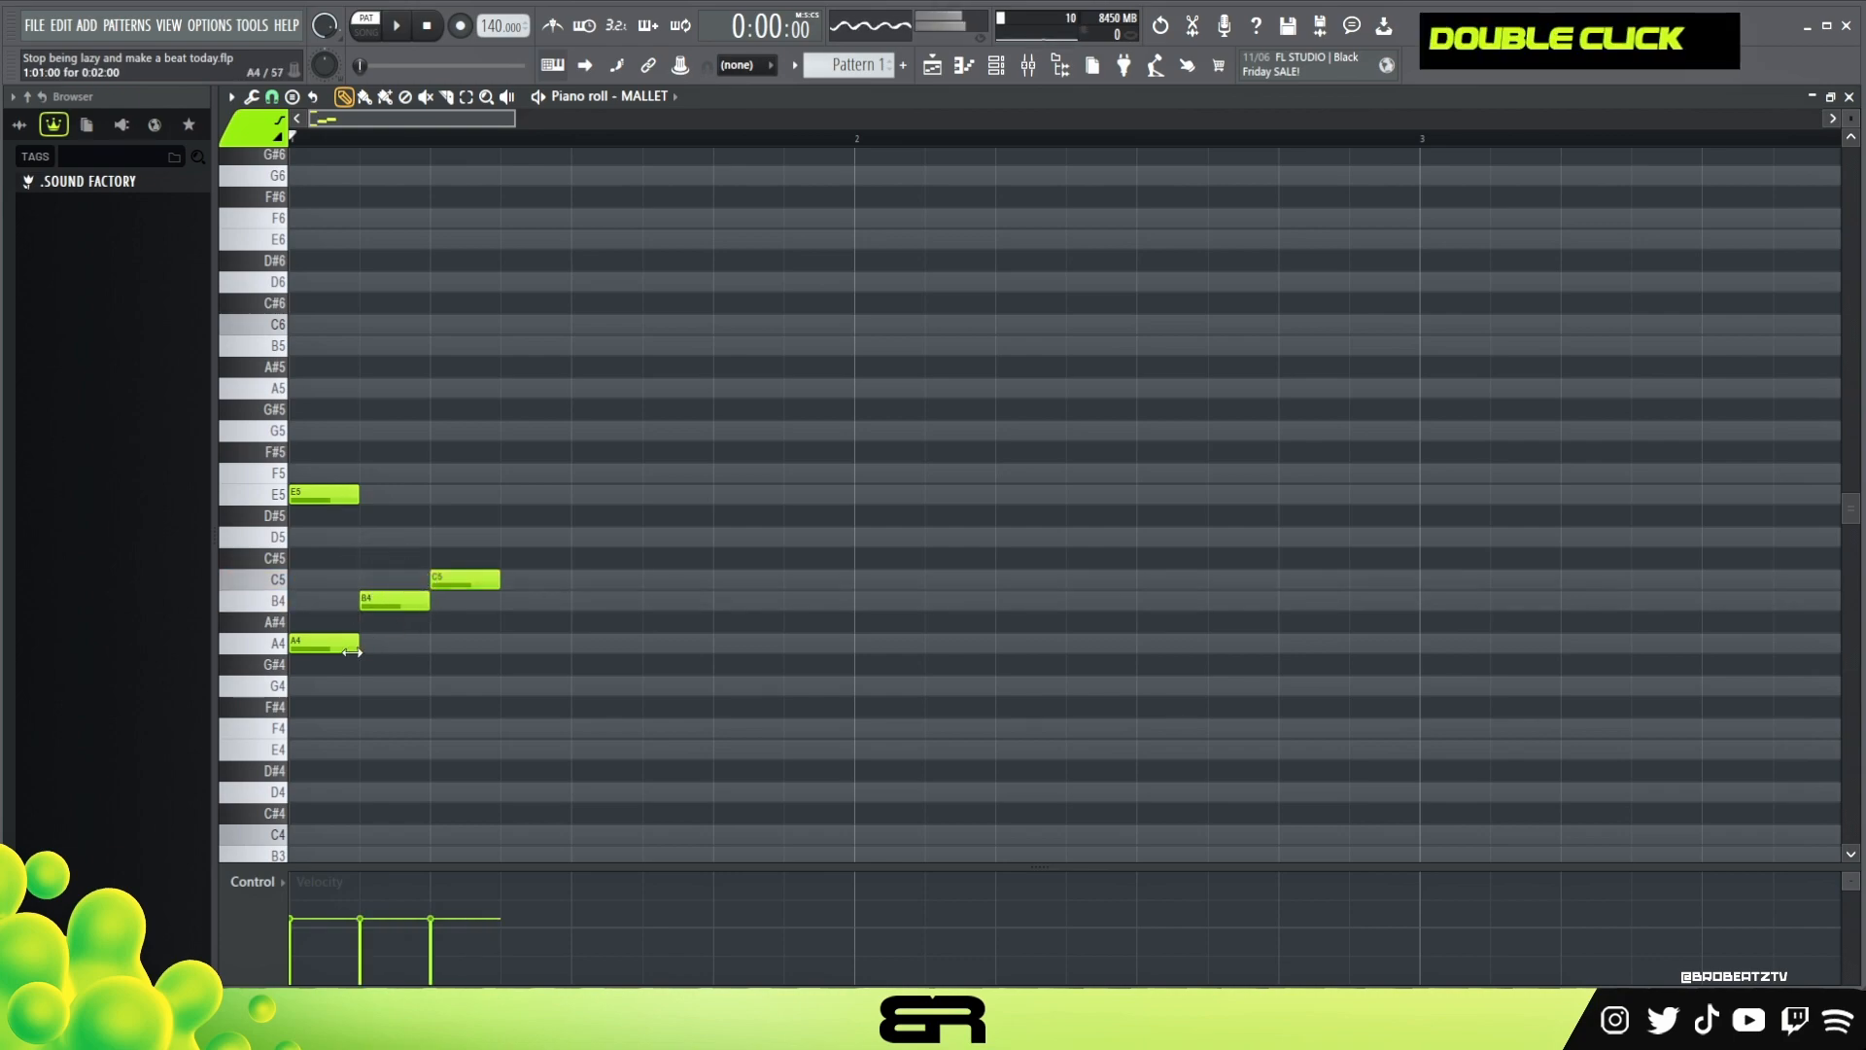
pyautogui.click(410, 603)
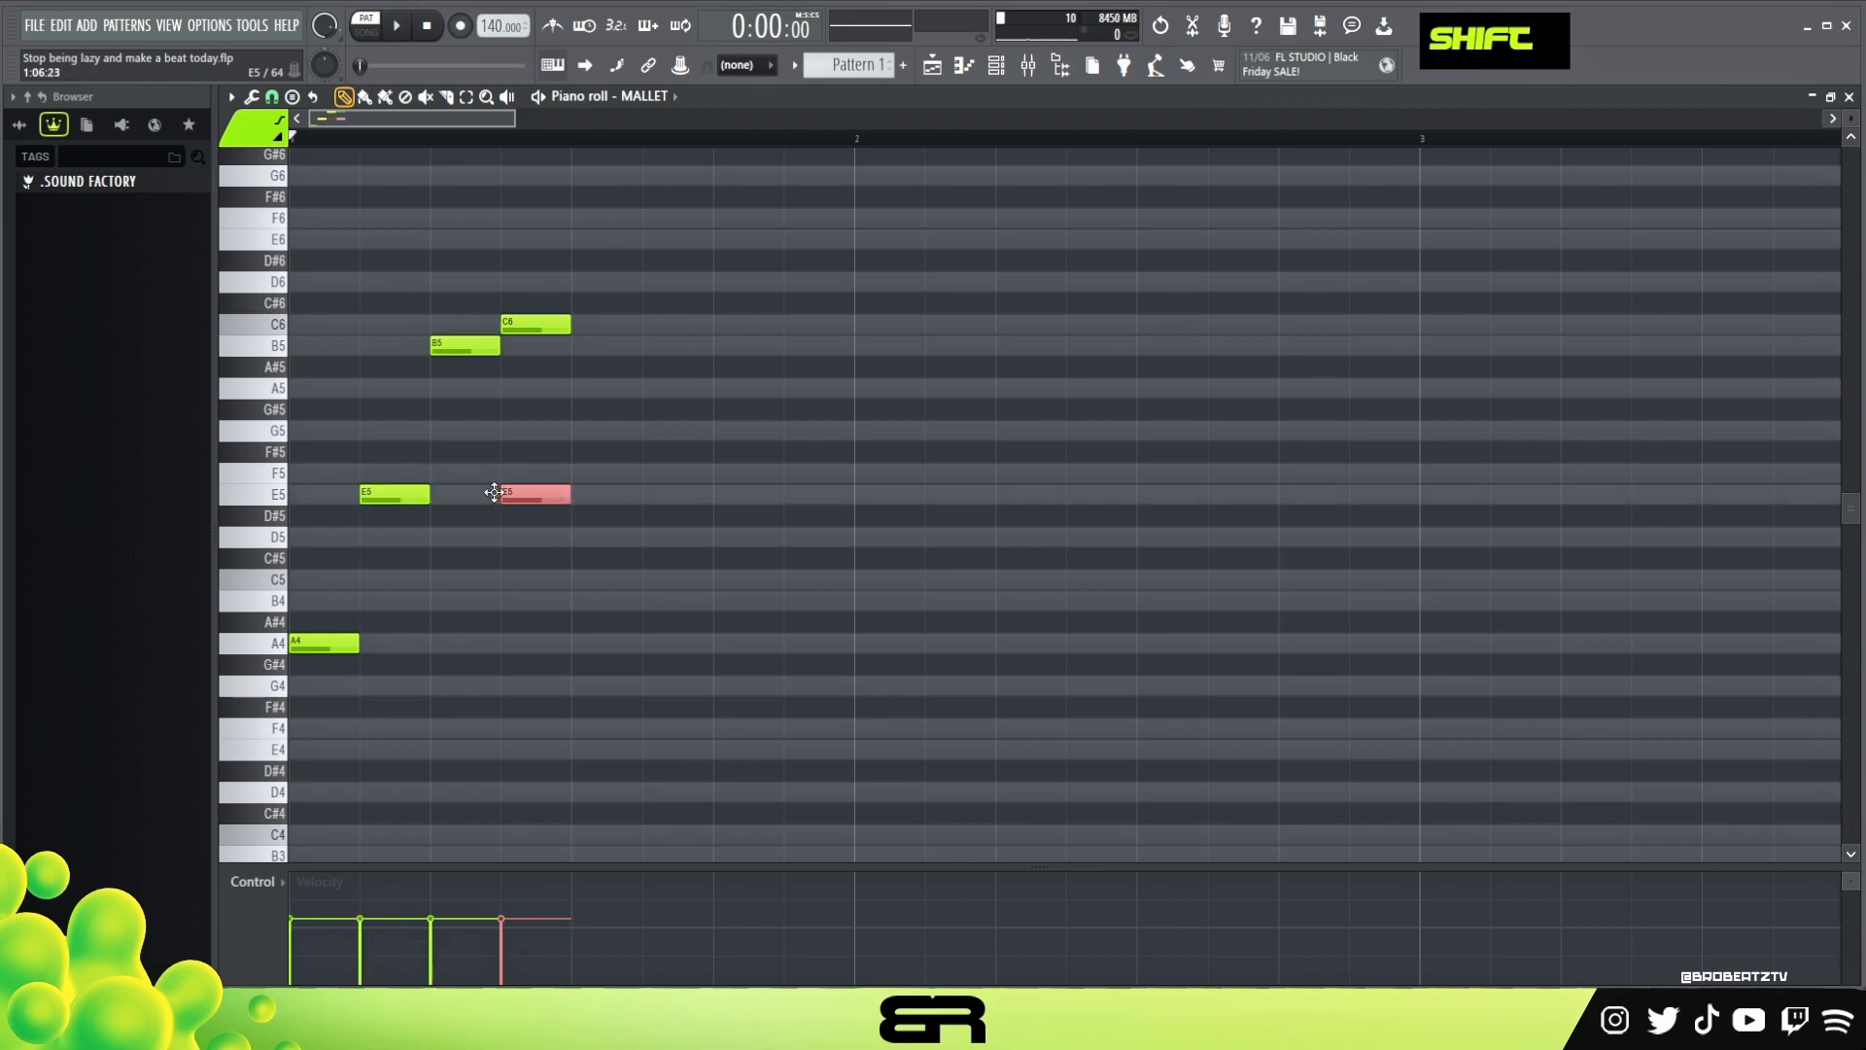
# Extend the MALLET run with copies up to B5, C6 and E6, deleting the extra duplicate notes
pyautogui.moveTo(529, 491); pyautogui.dragTo(606, 492)
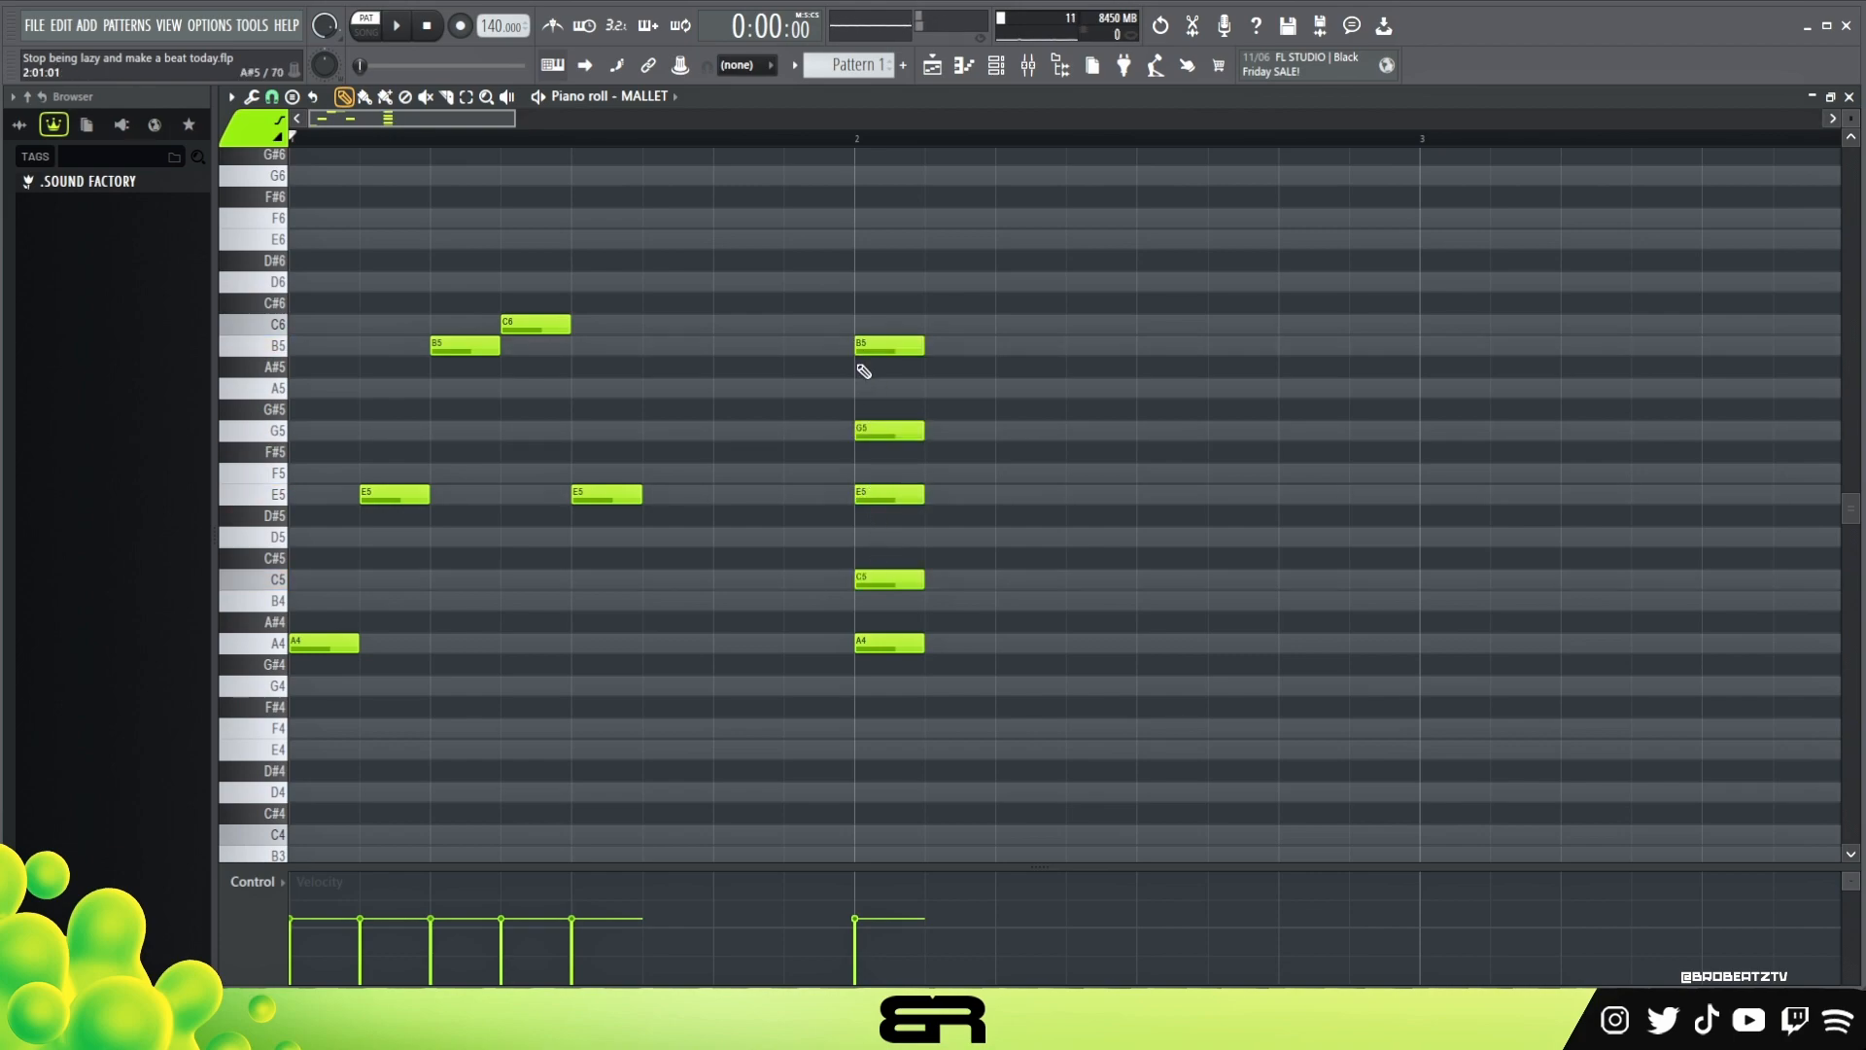
pyautogui.click(887, 346)
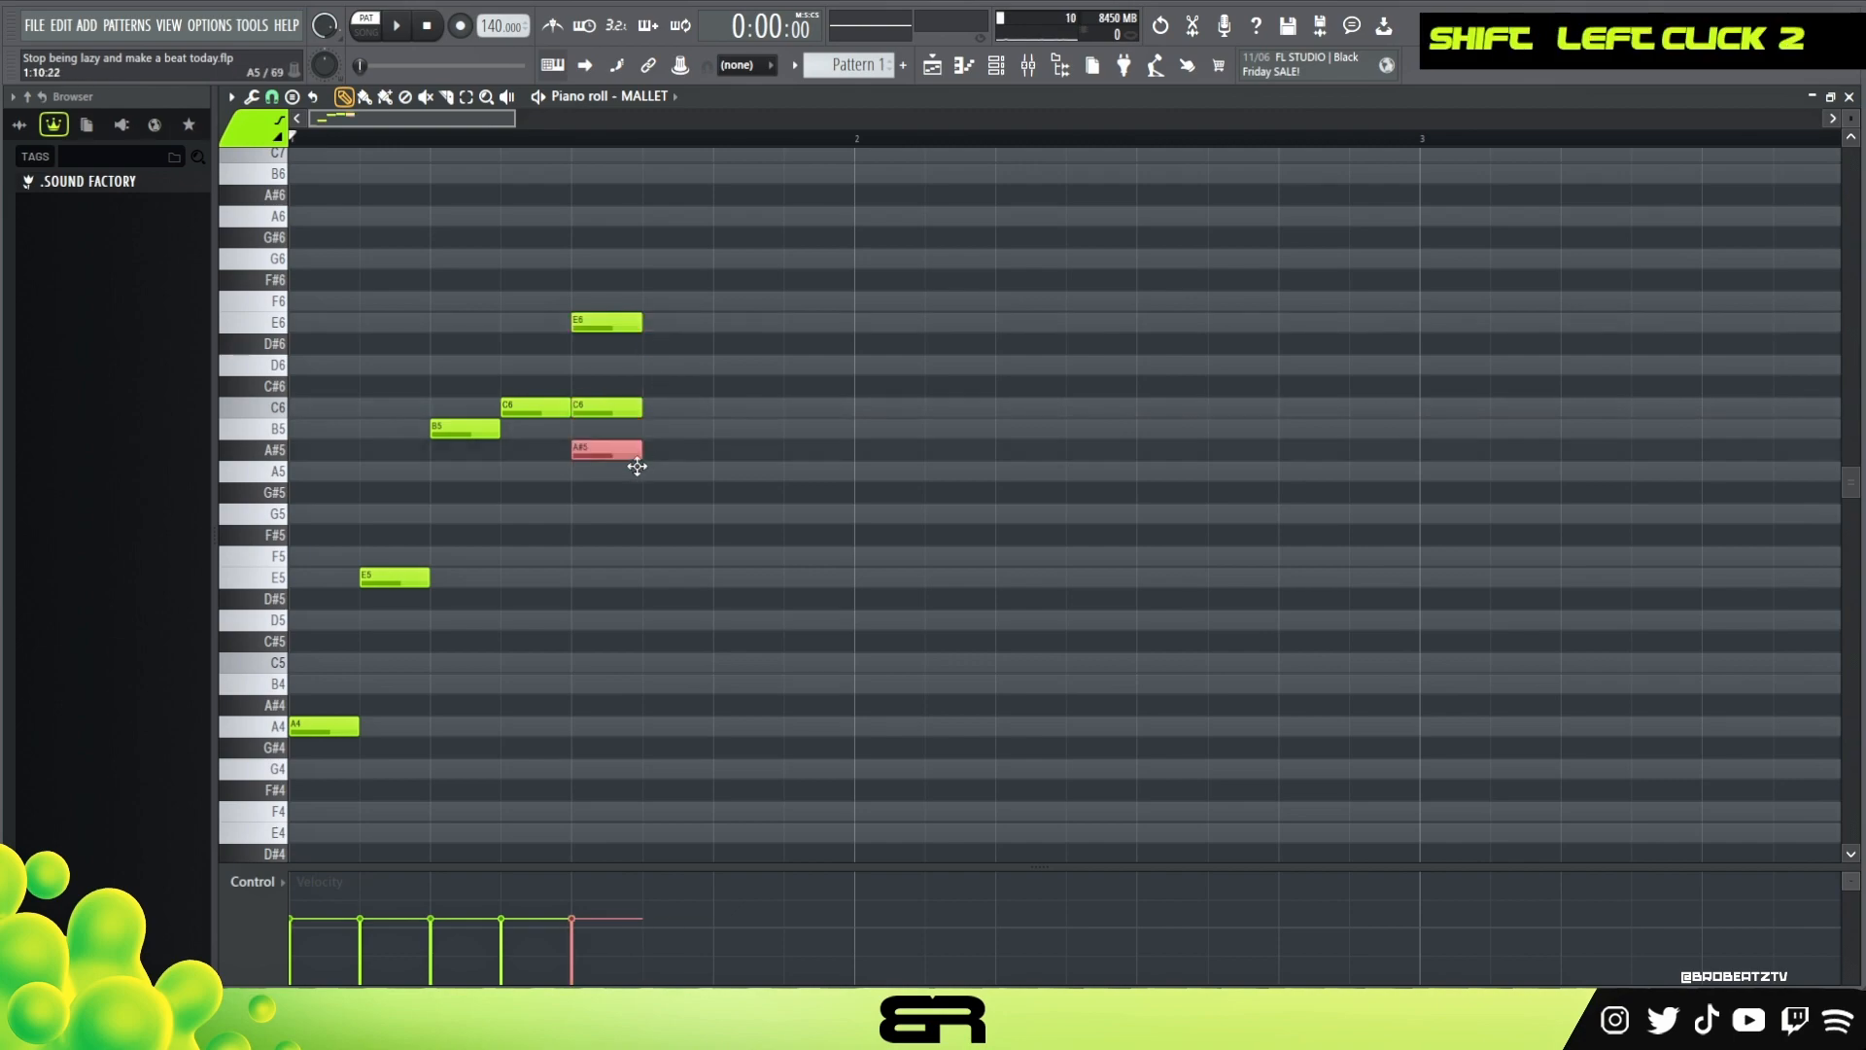
pyautogui.moveTo(606, 449); pyautogui.dragTo(607, 471)
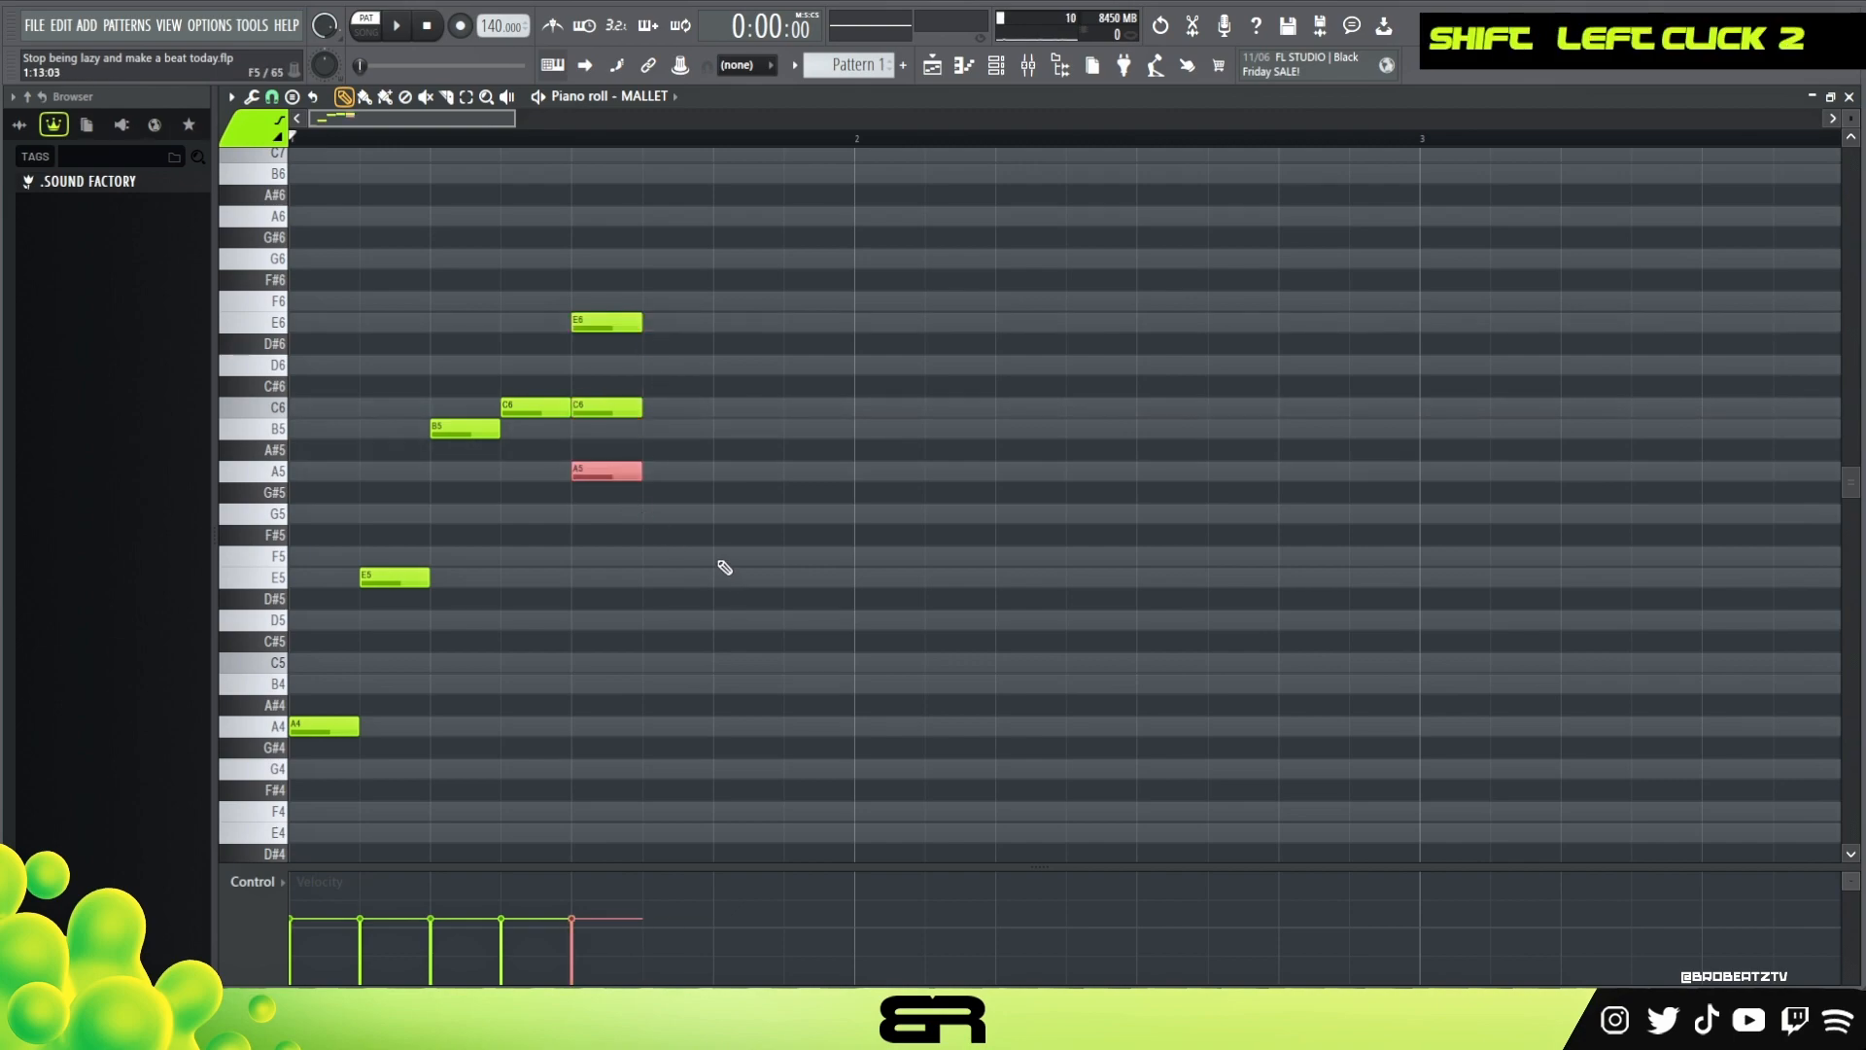
pyautogui.rightClick(606, 470)
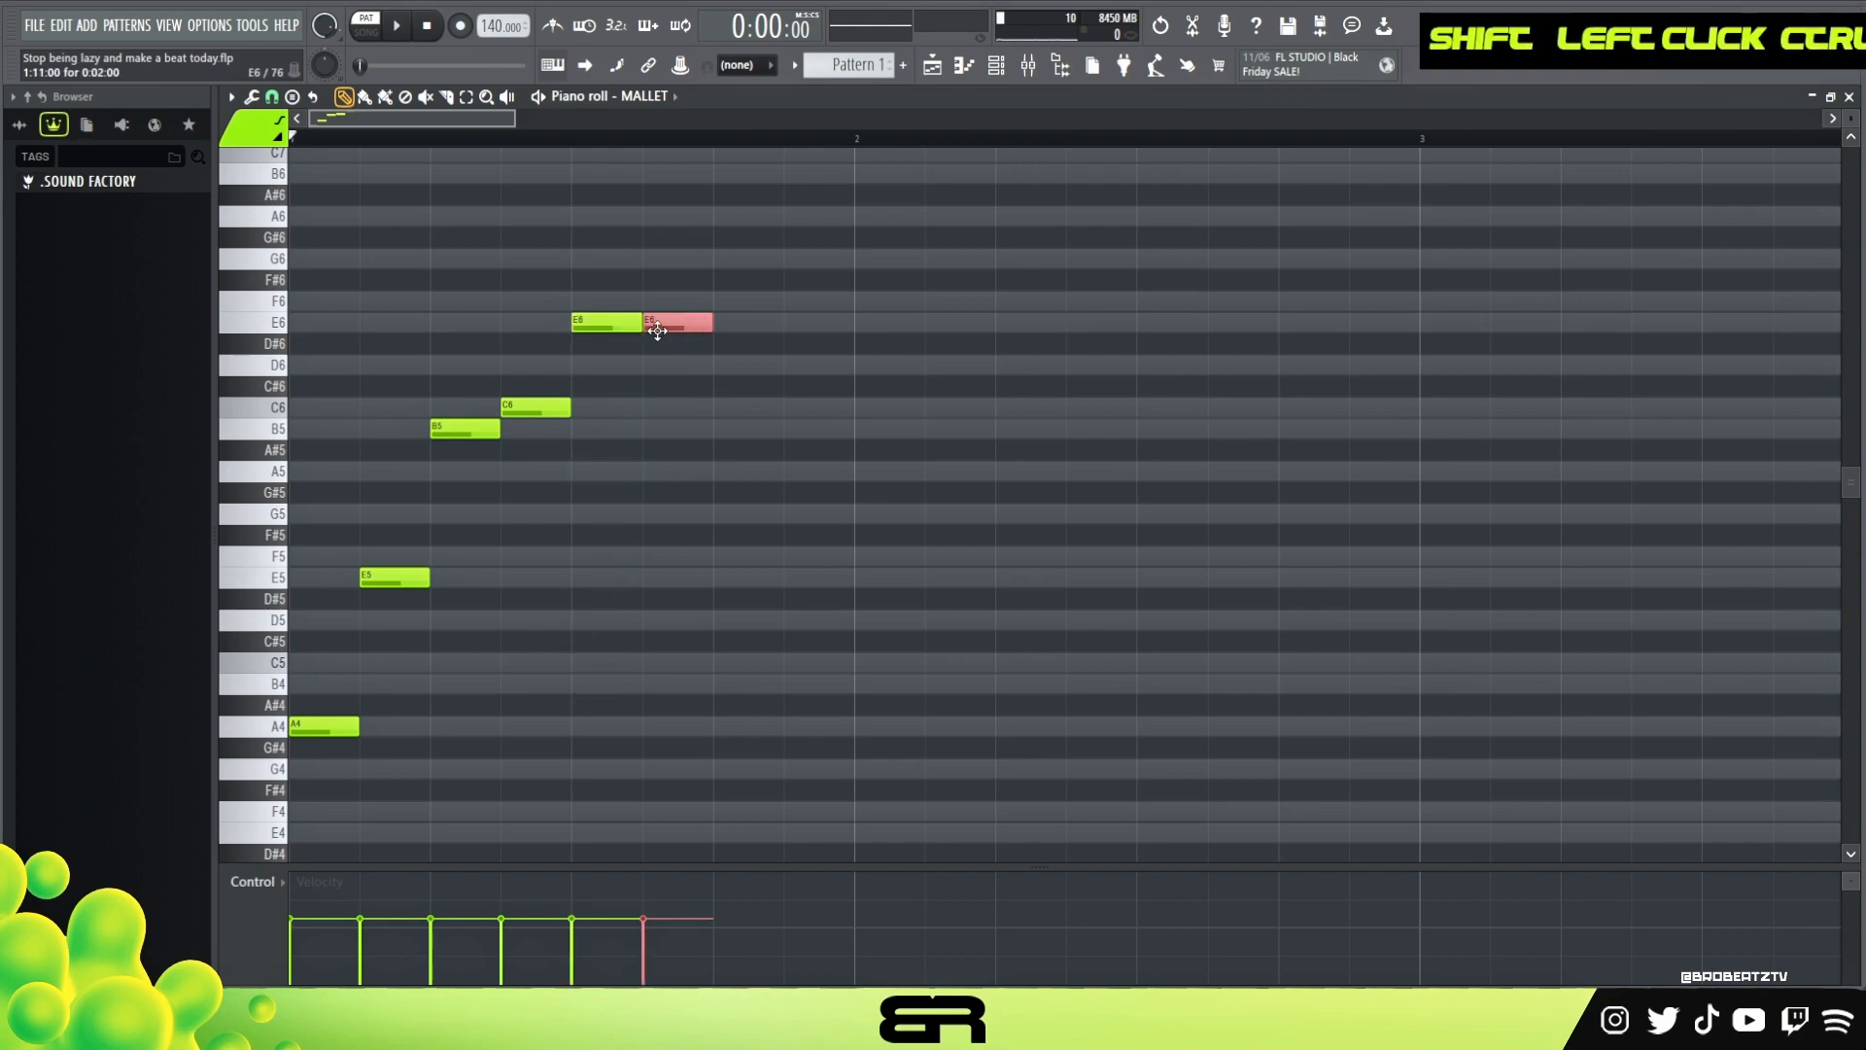
# Drop back to A4 at the end of bar one and select the E5 that starts bar two
pyautogui.scroll(-3)
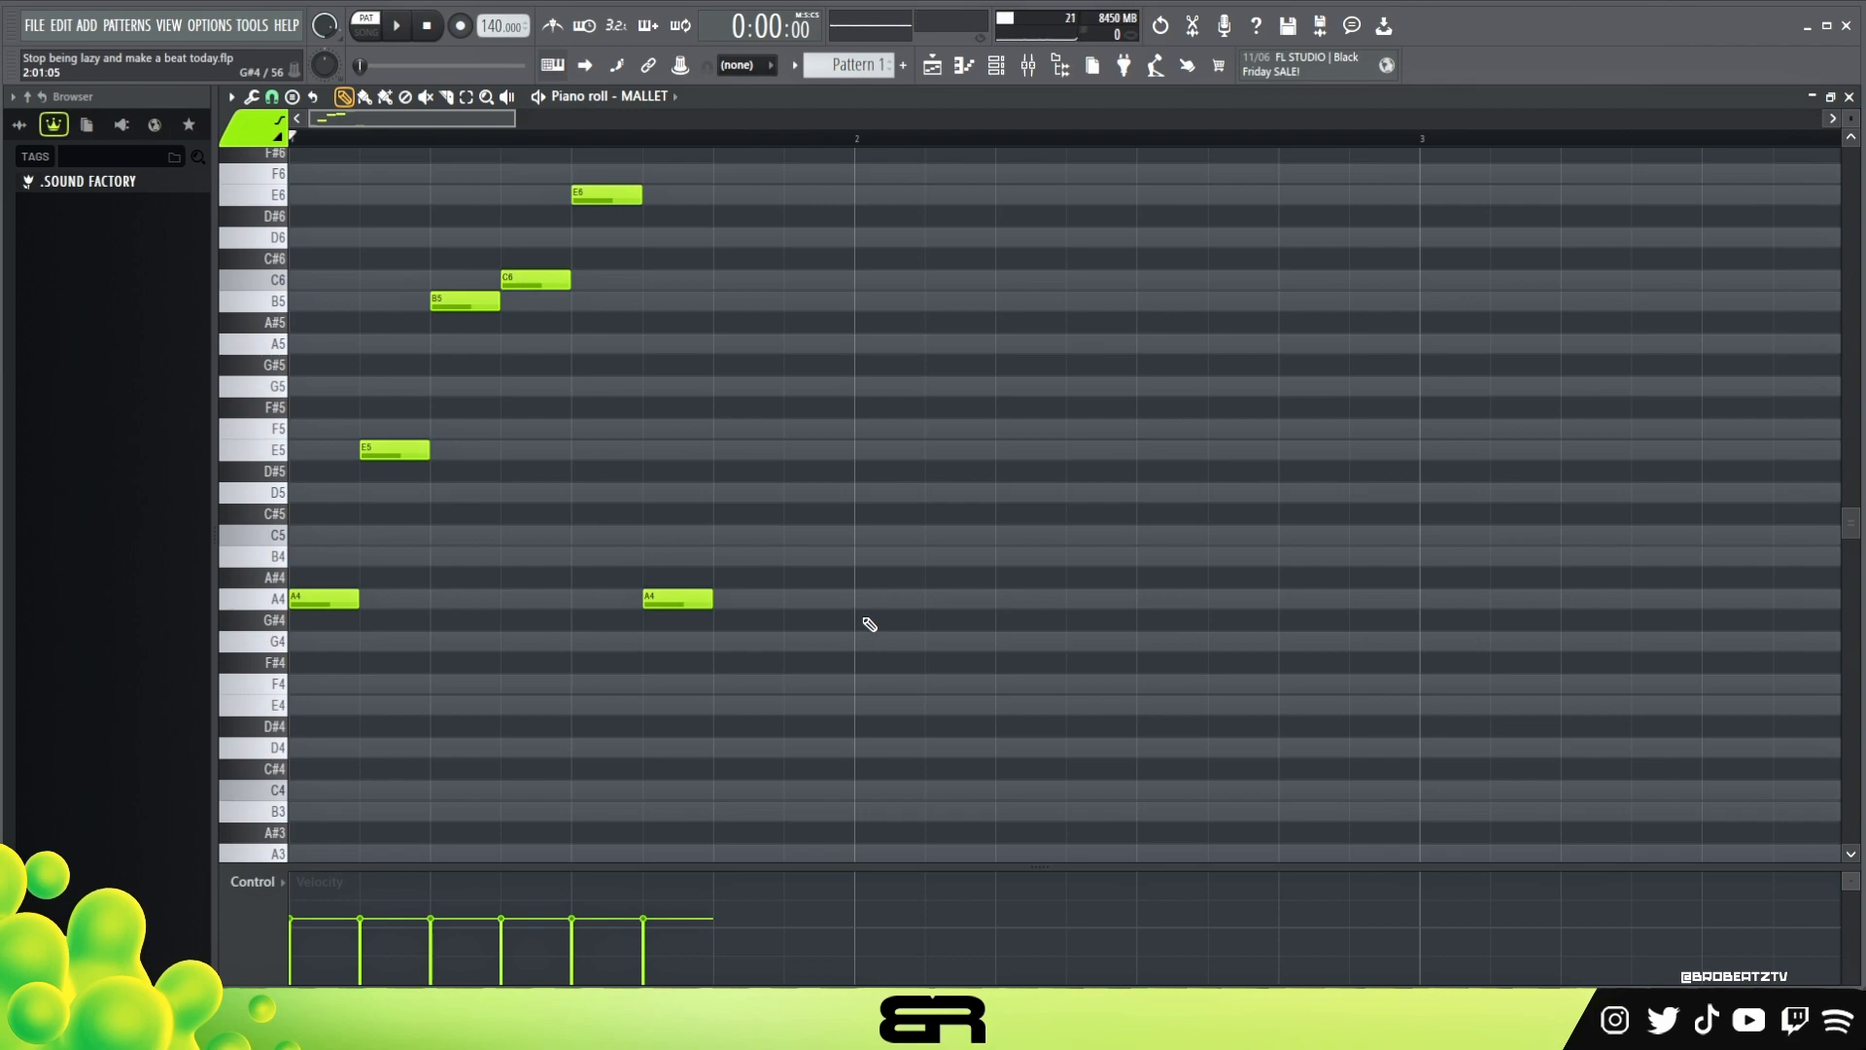
pyautogui.scroll(3)
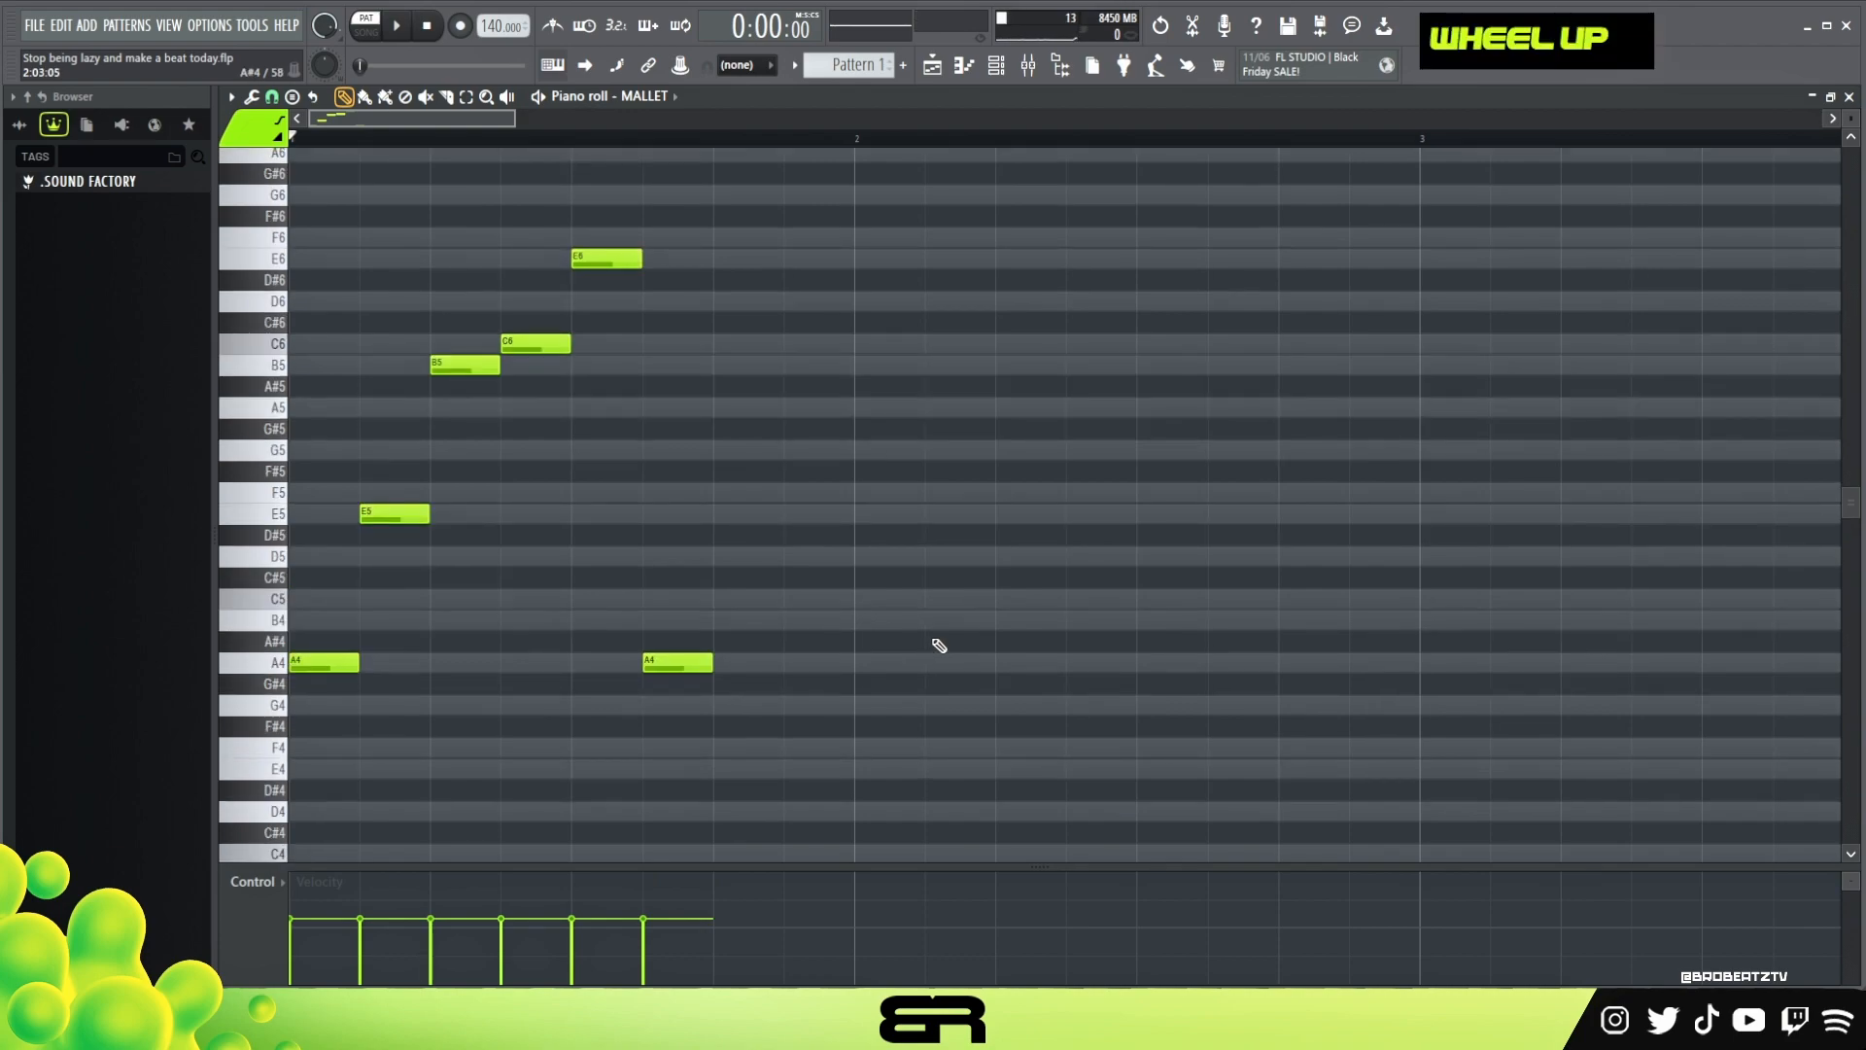
pyautogui.moveTo(585, 700)
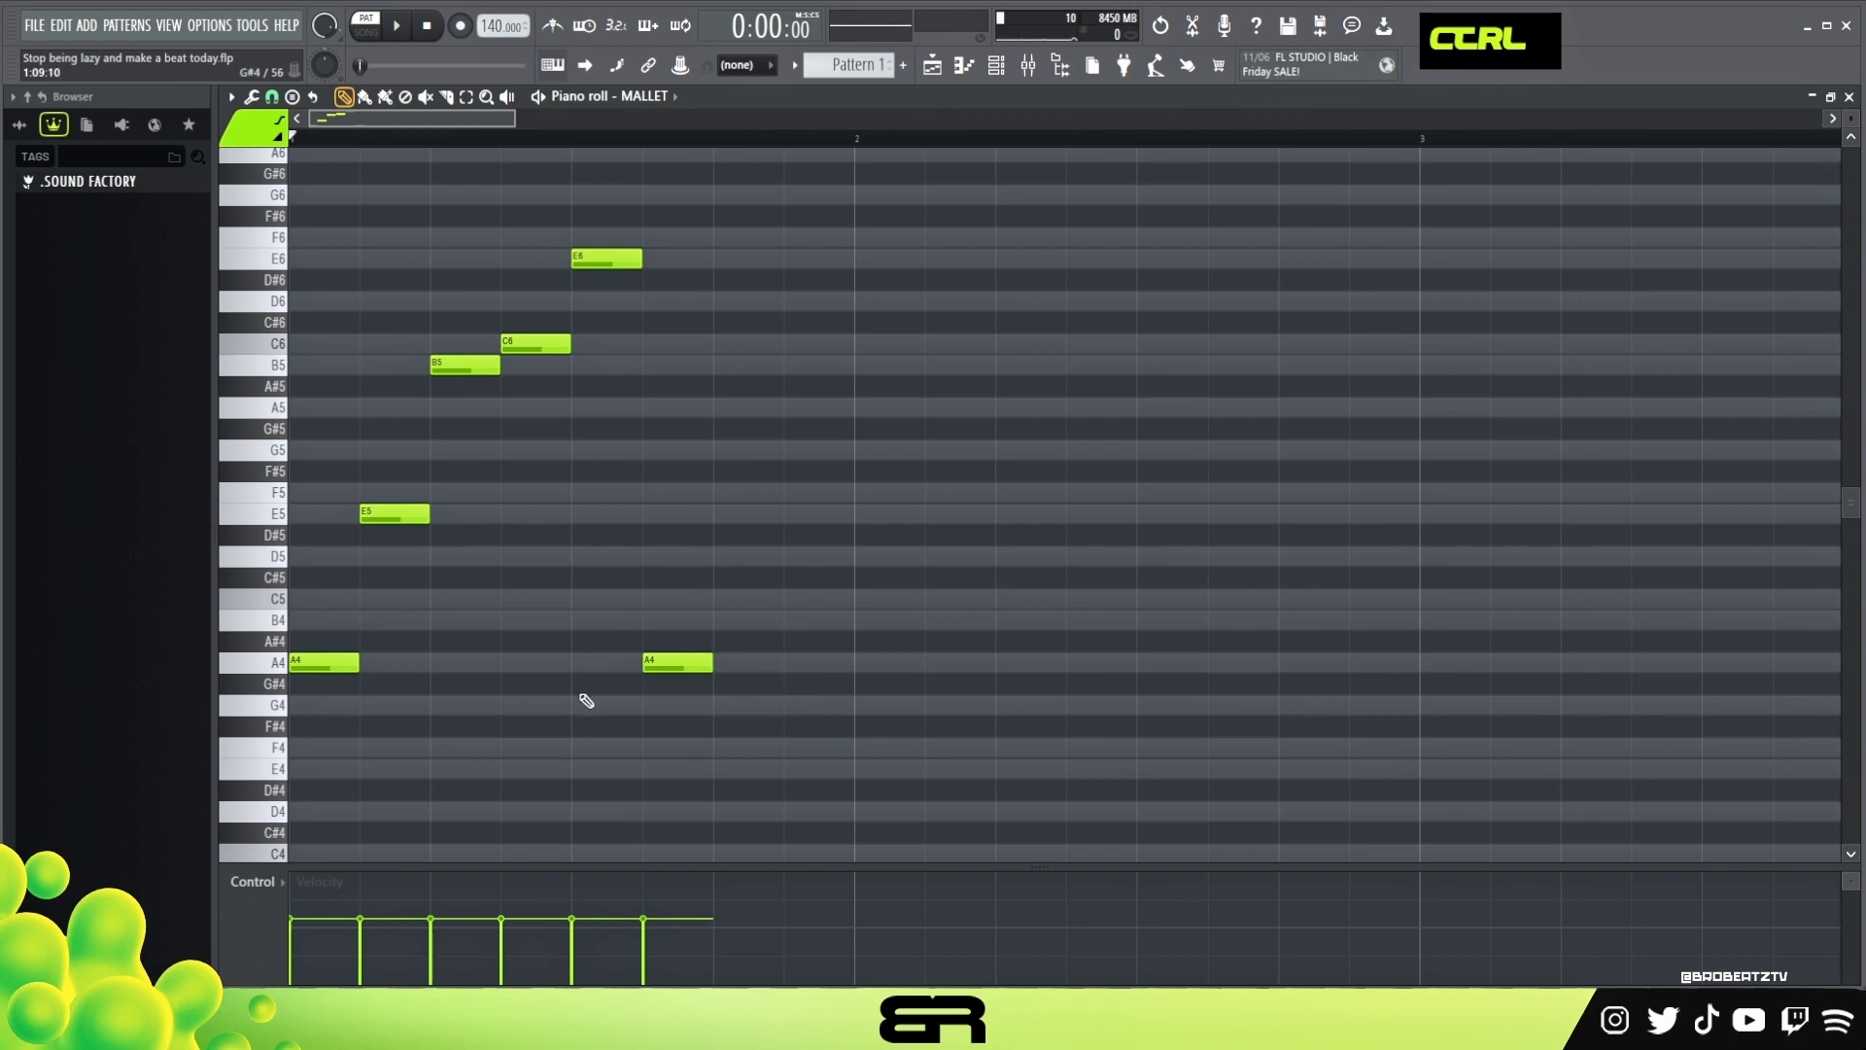
pyautogui.click(887, 513)
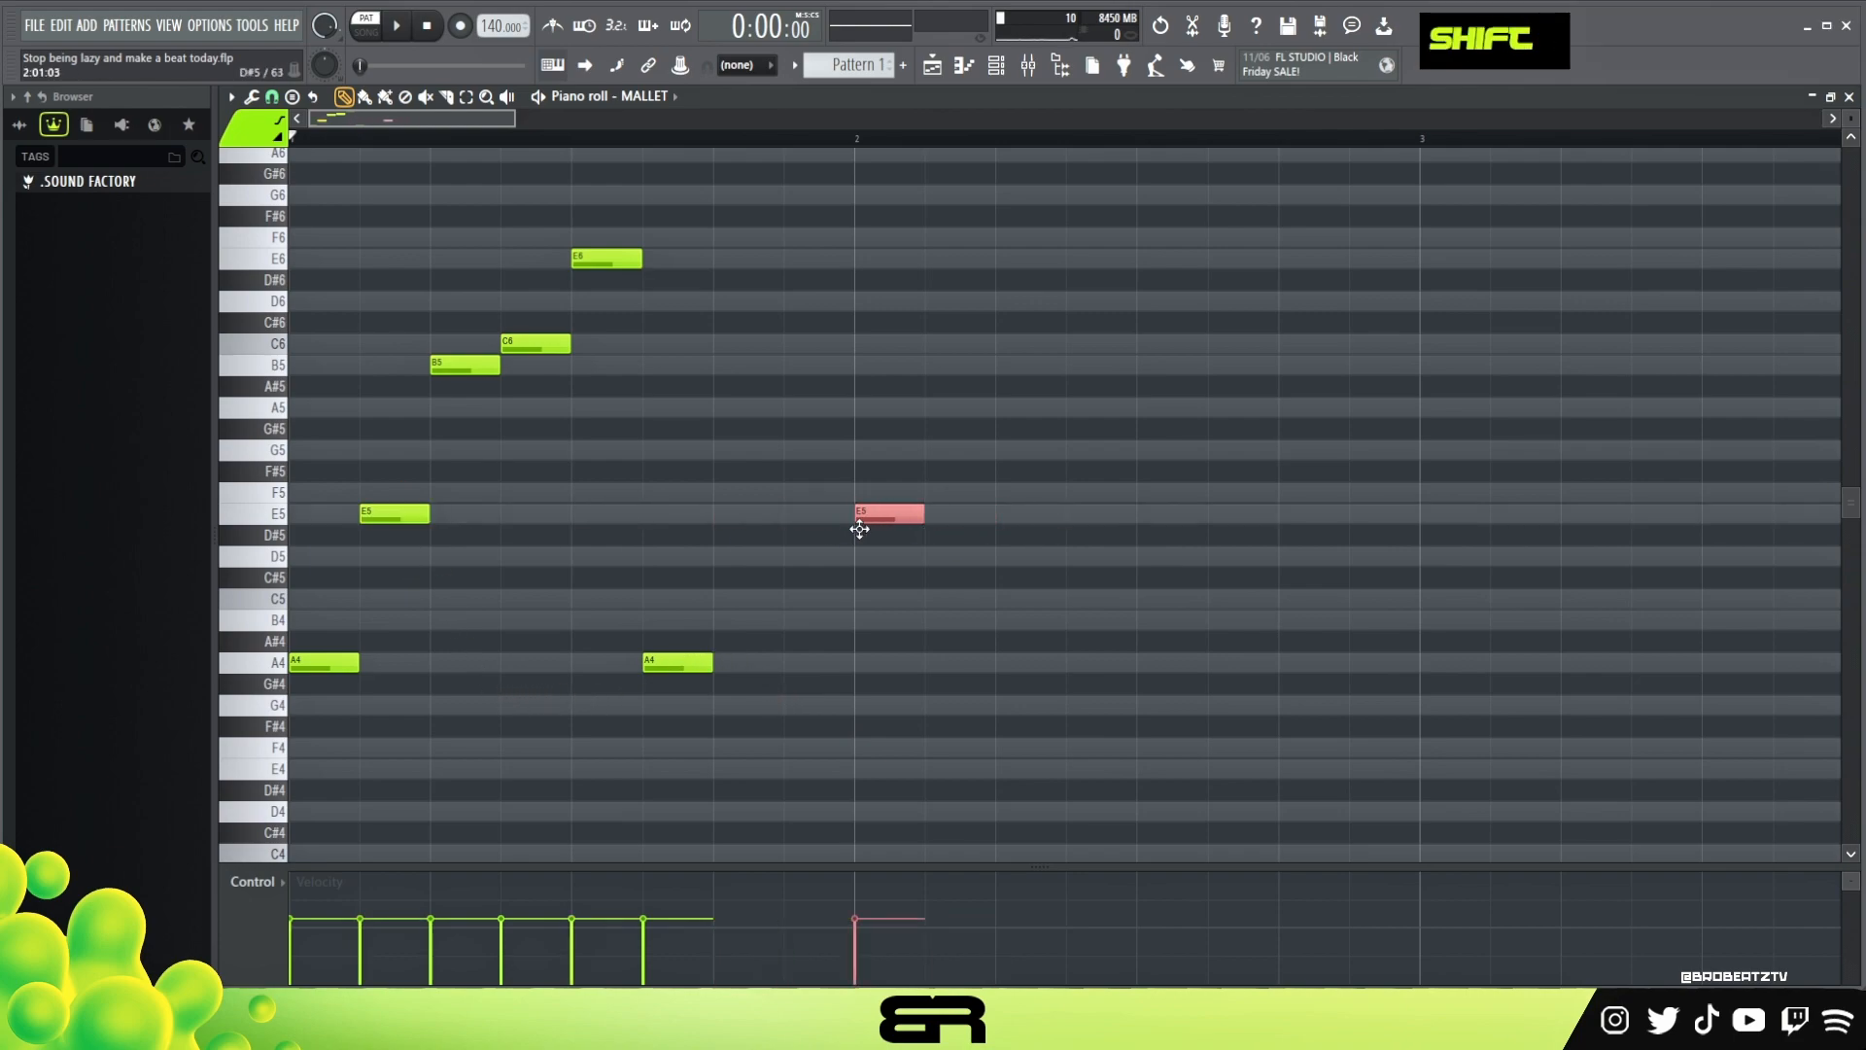
# Paint the remaining bar-one notes and bring up the chord and scale preset list
pyautogui.scroll(3)
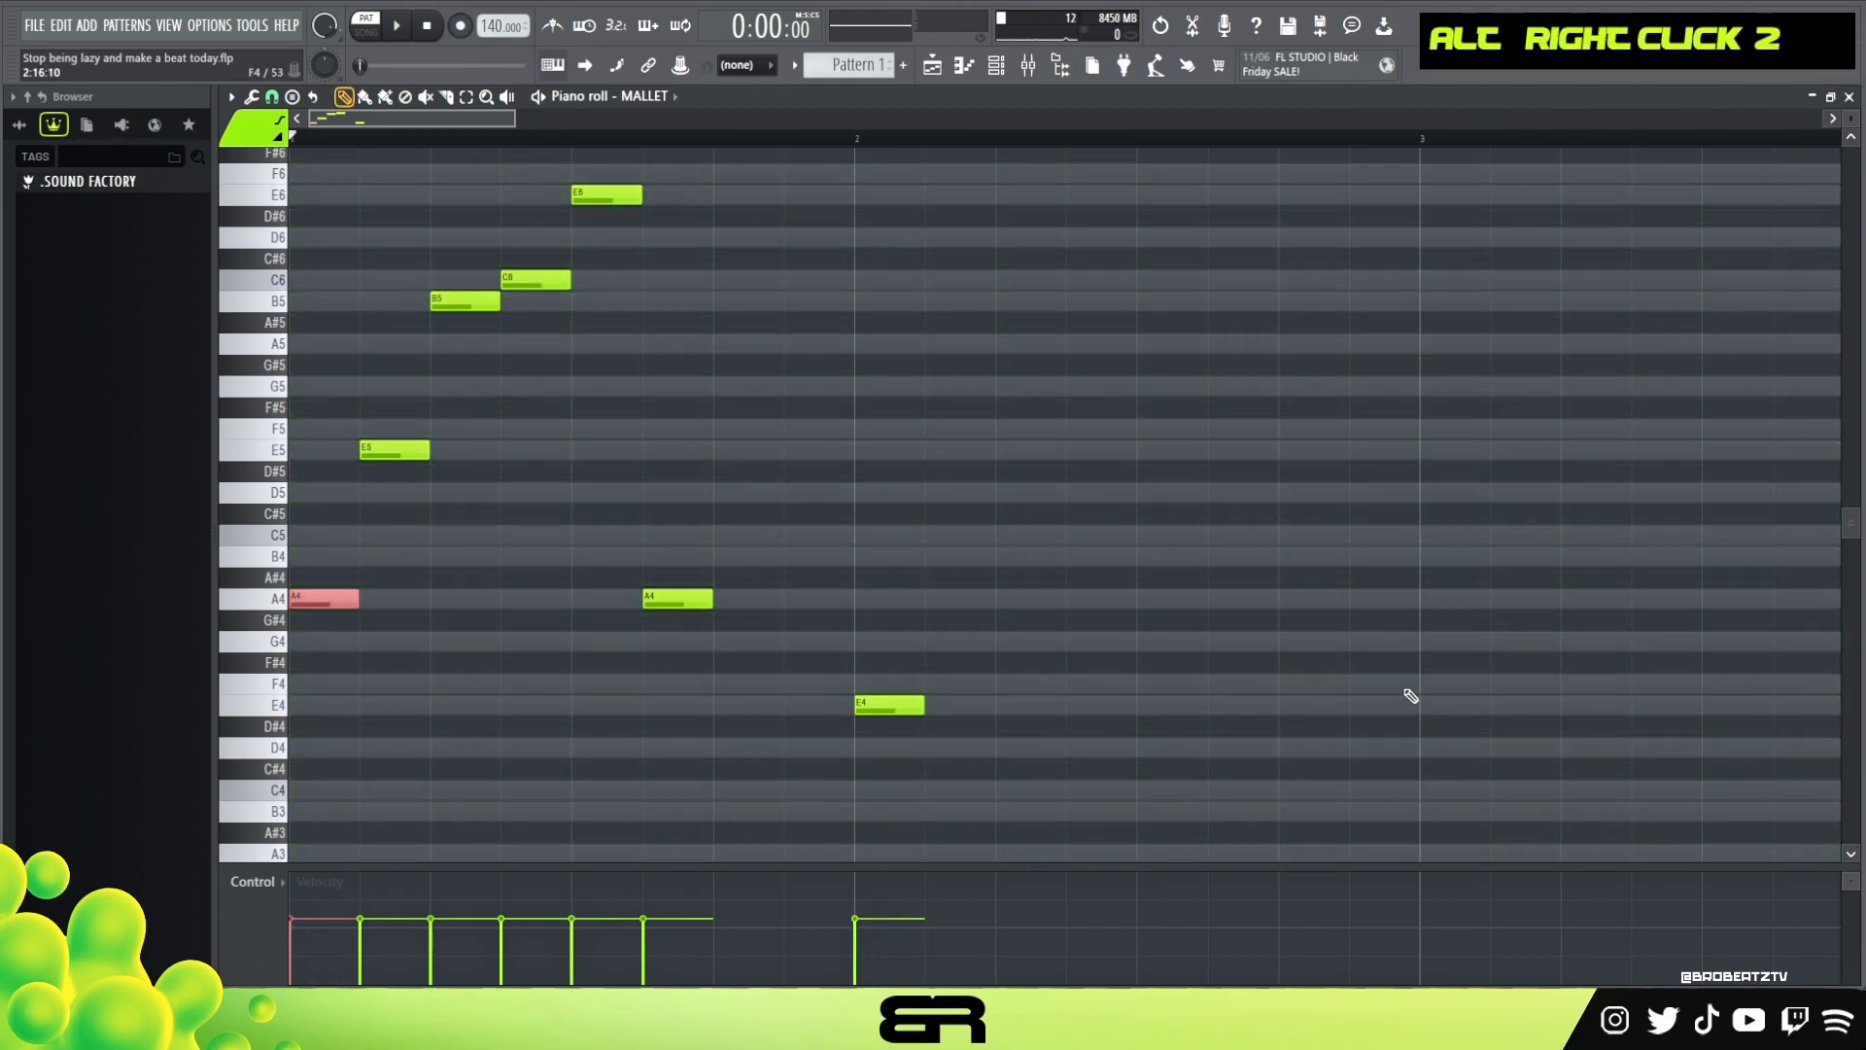
pyautogui.click(1453, 683)
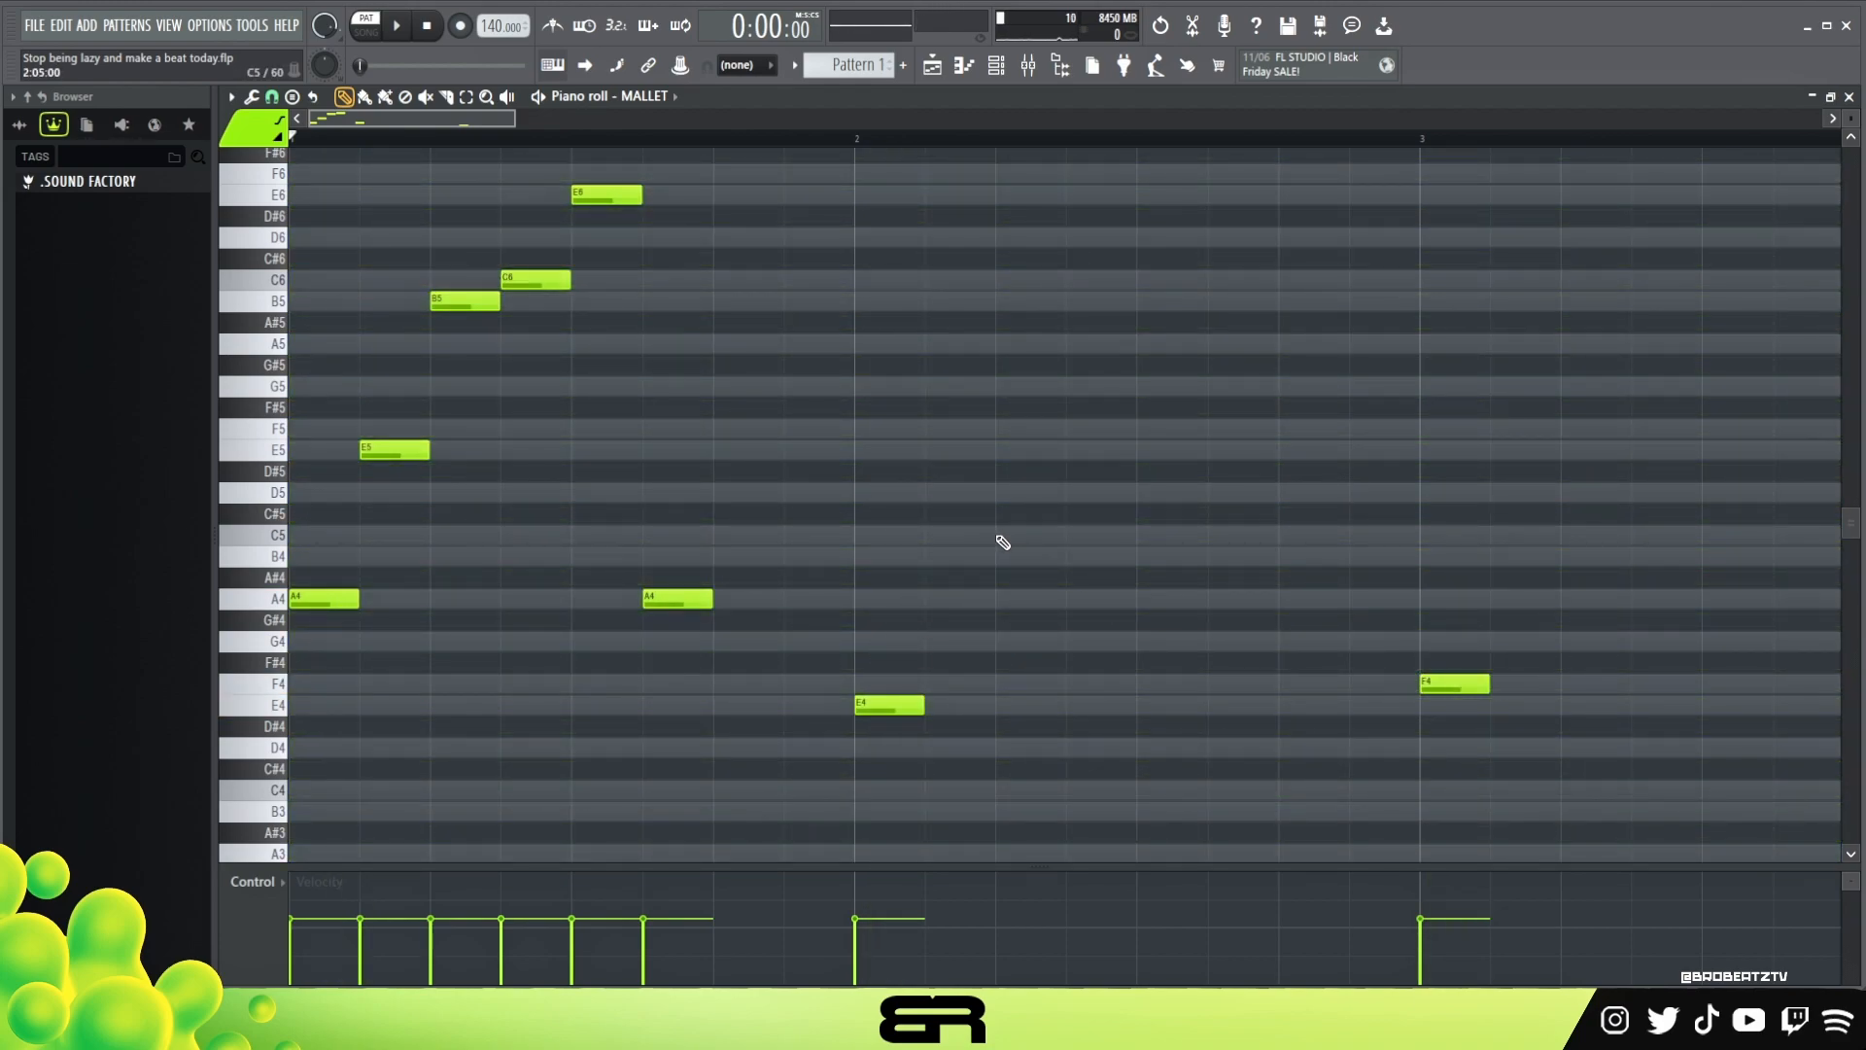
pyautogui.moveTo(1075, 543)
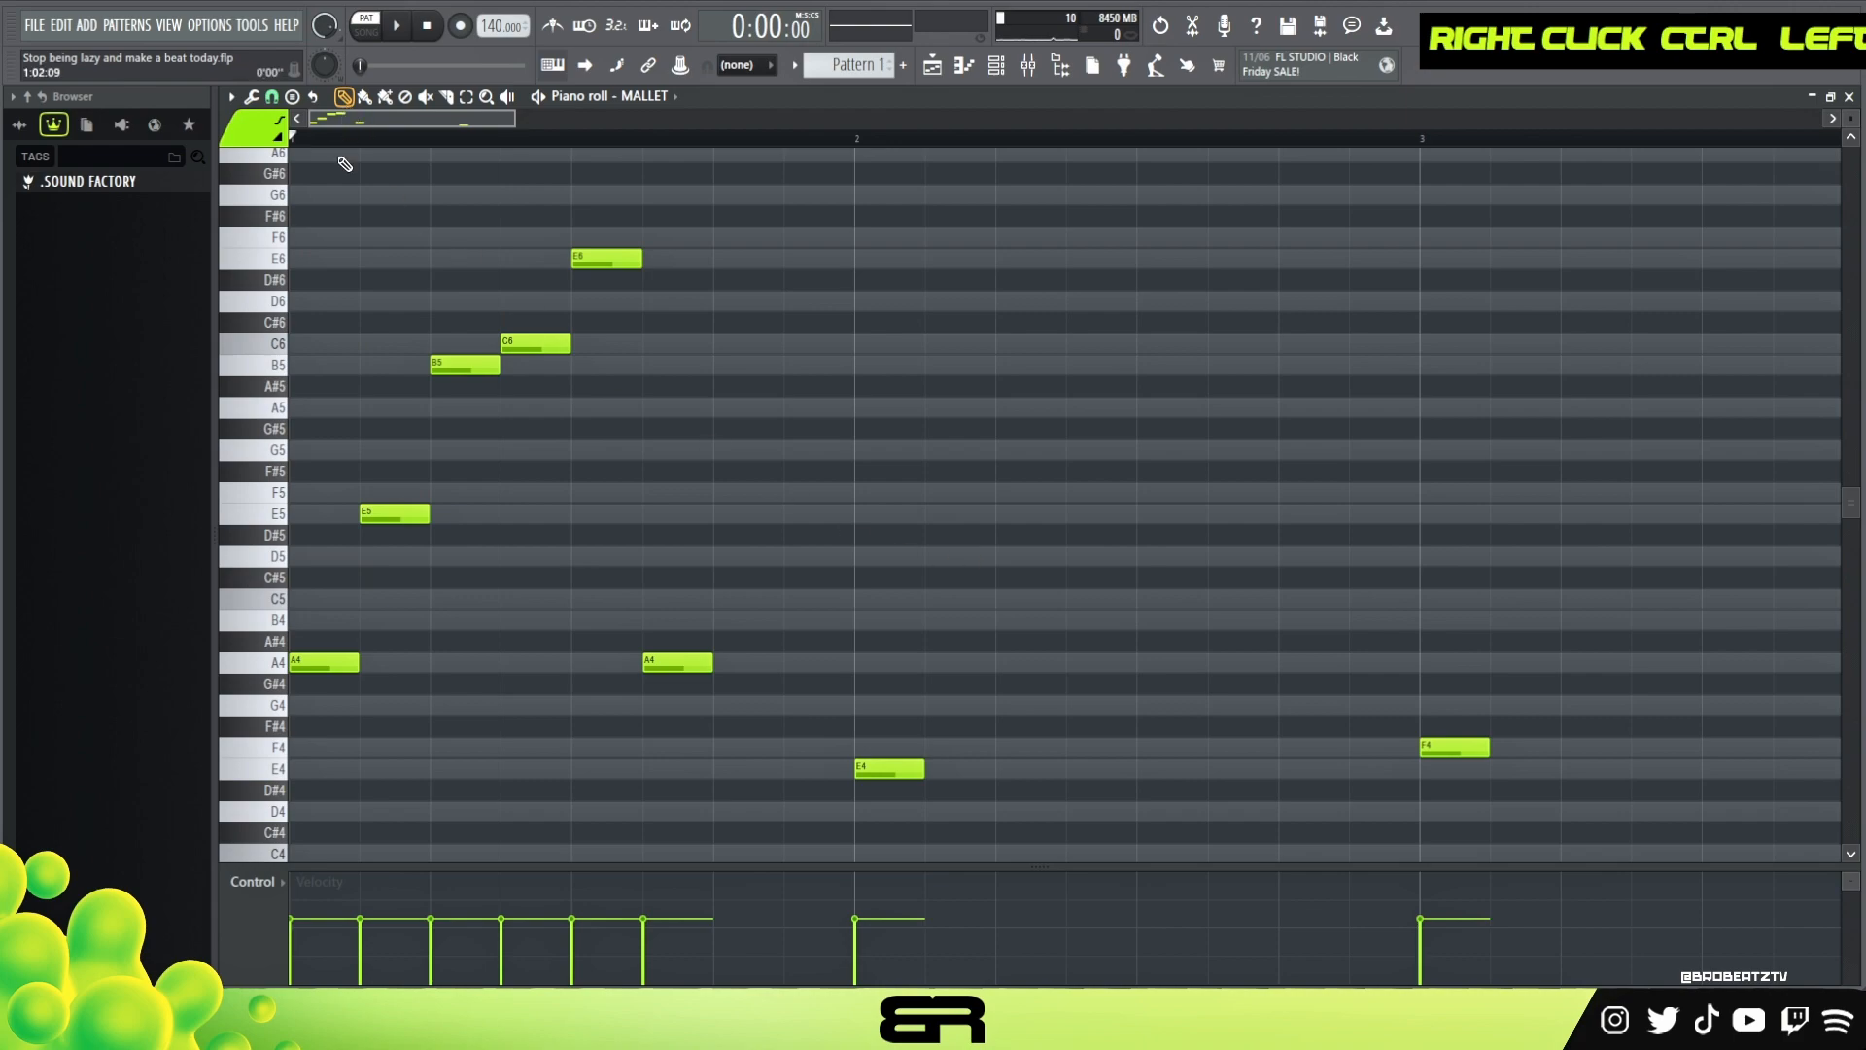
pyautogui.scroll(3)
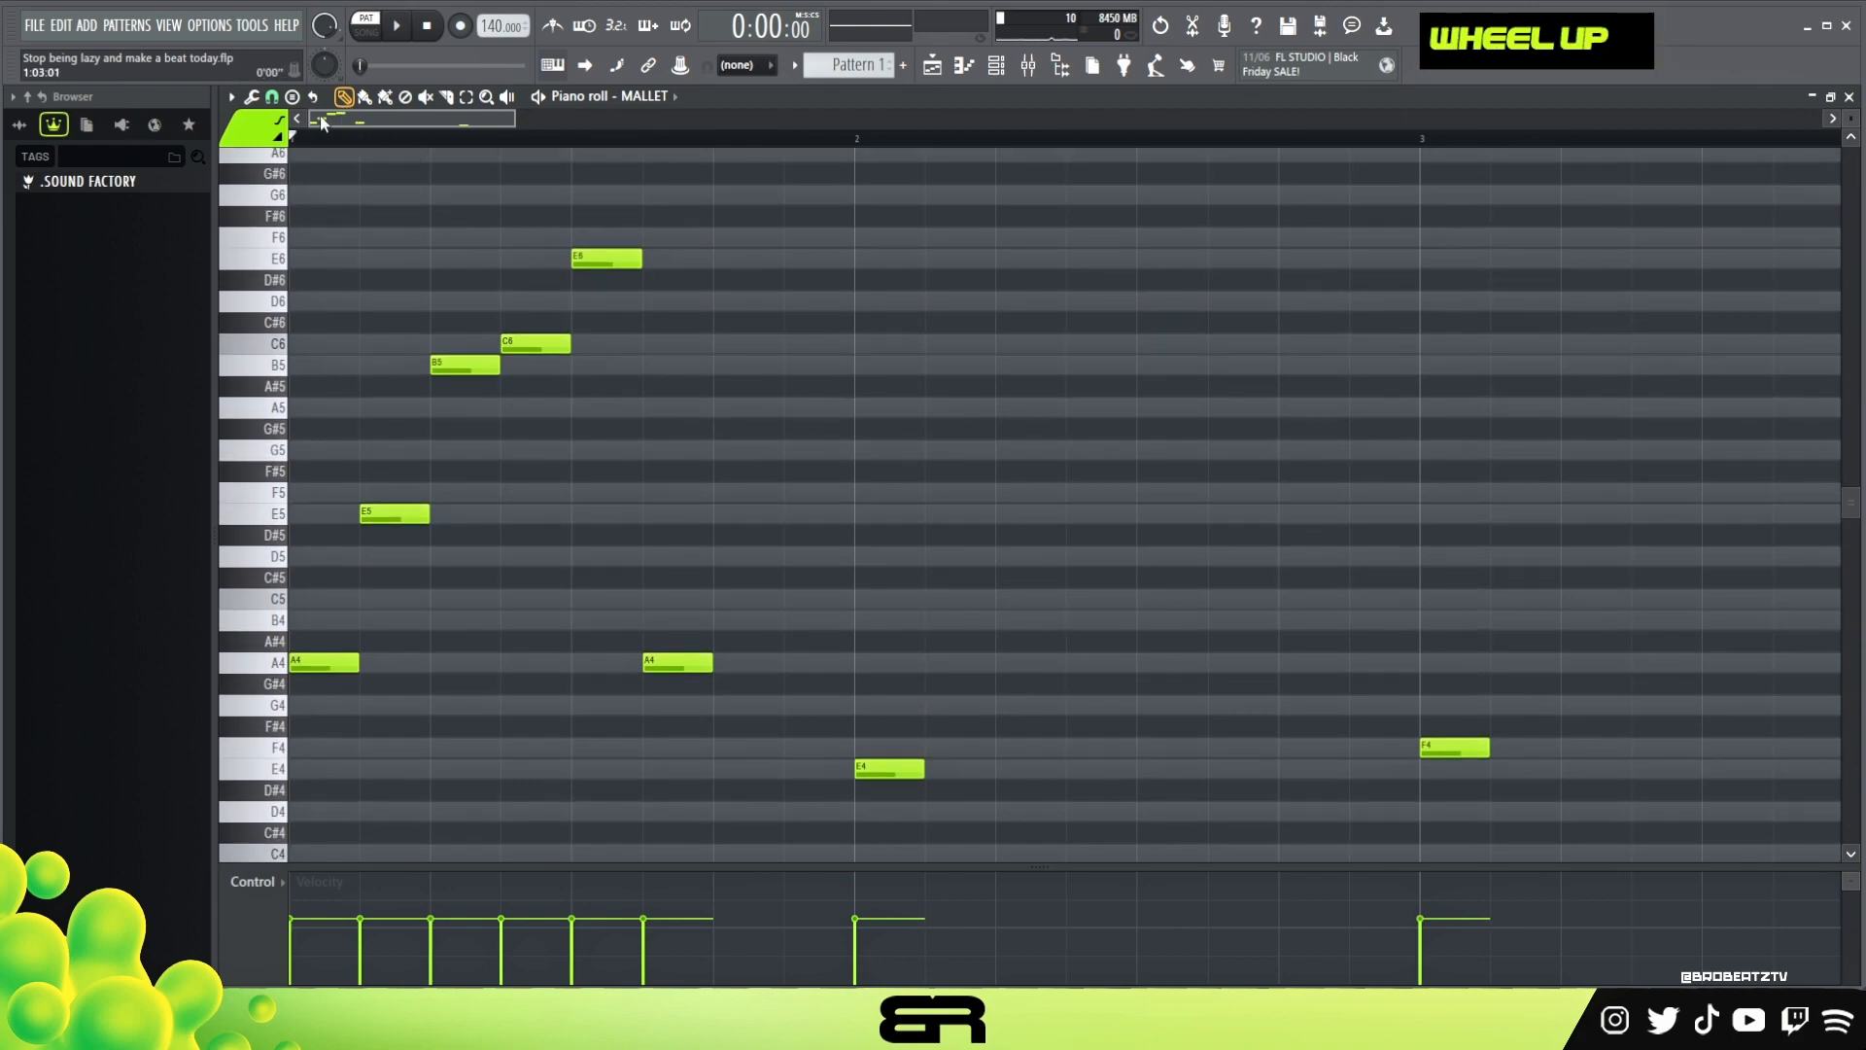
pyautogui.click(345, 97)
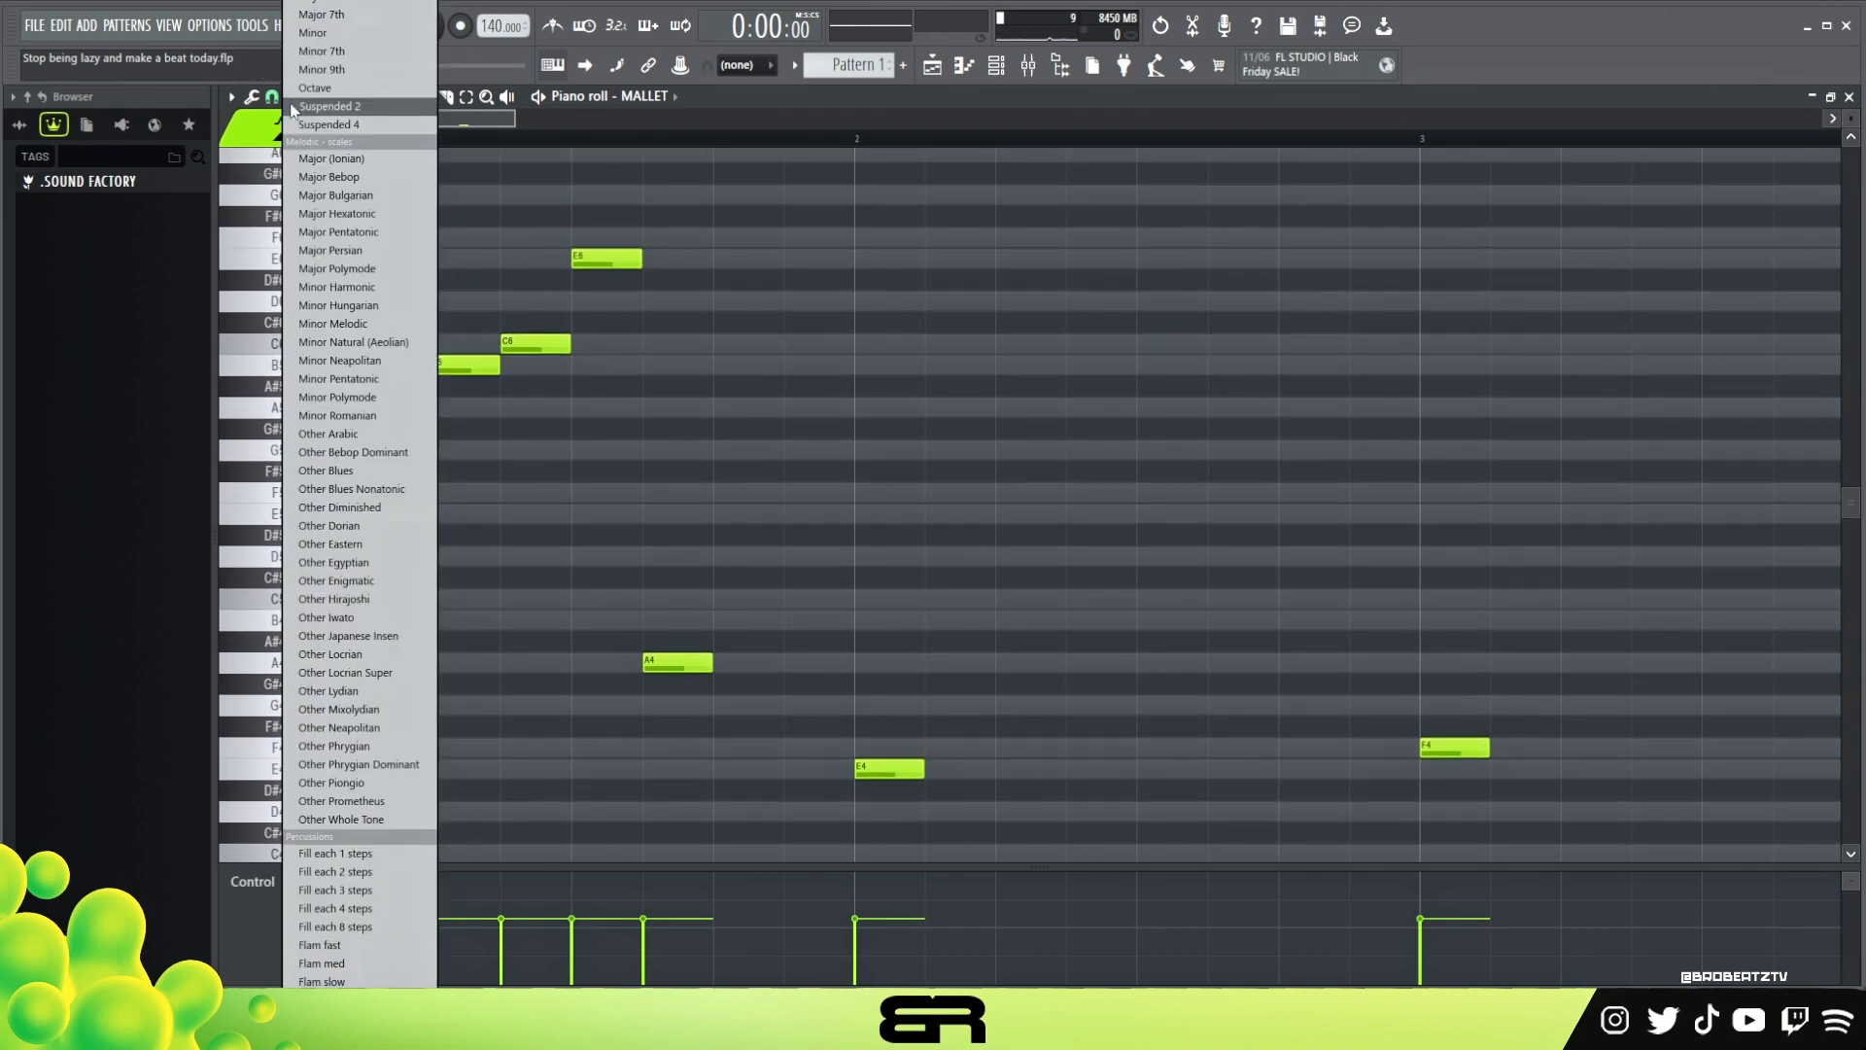
pyautogui.moveTo(321, 51)
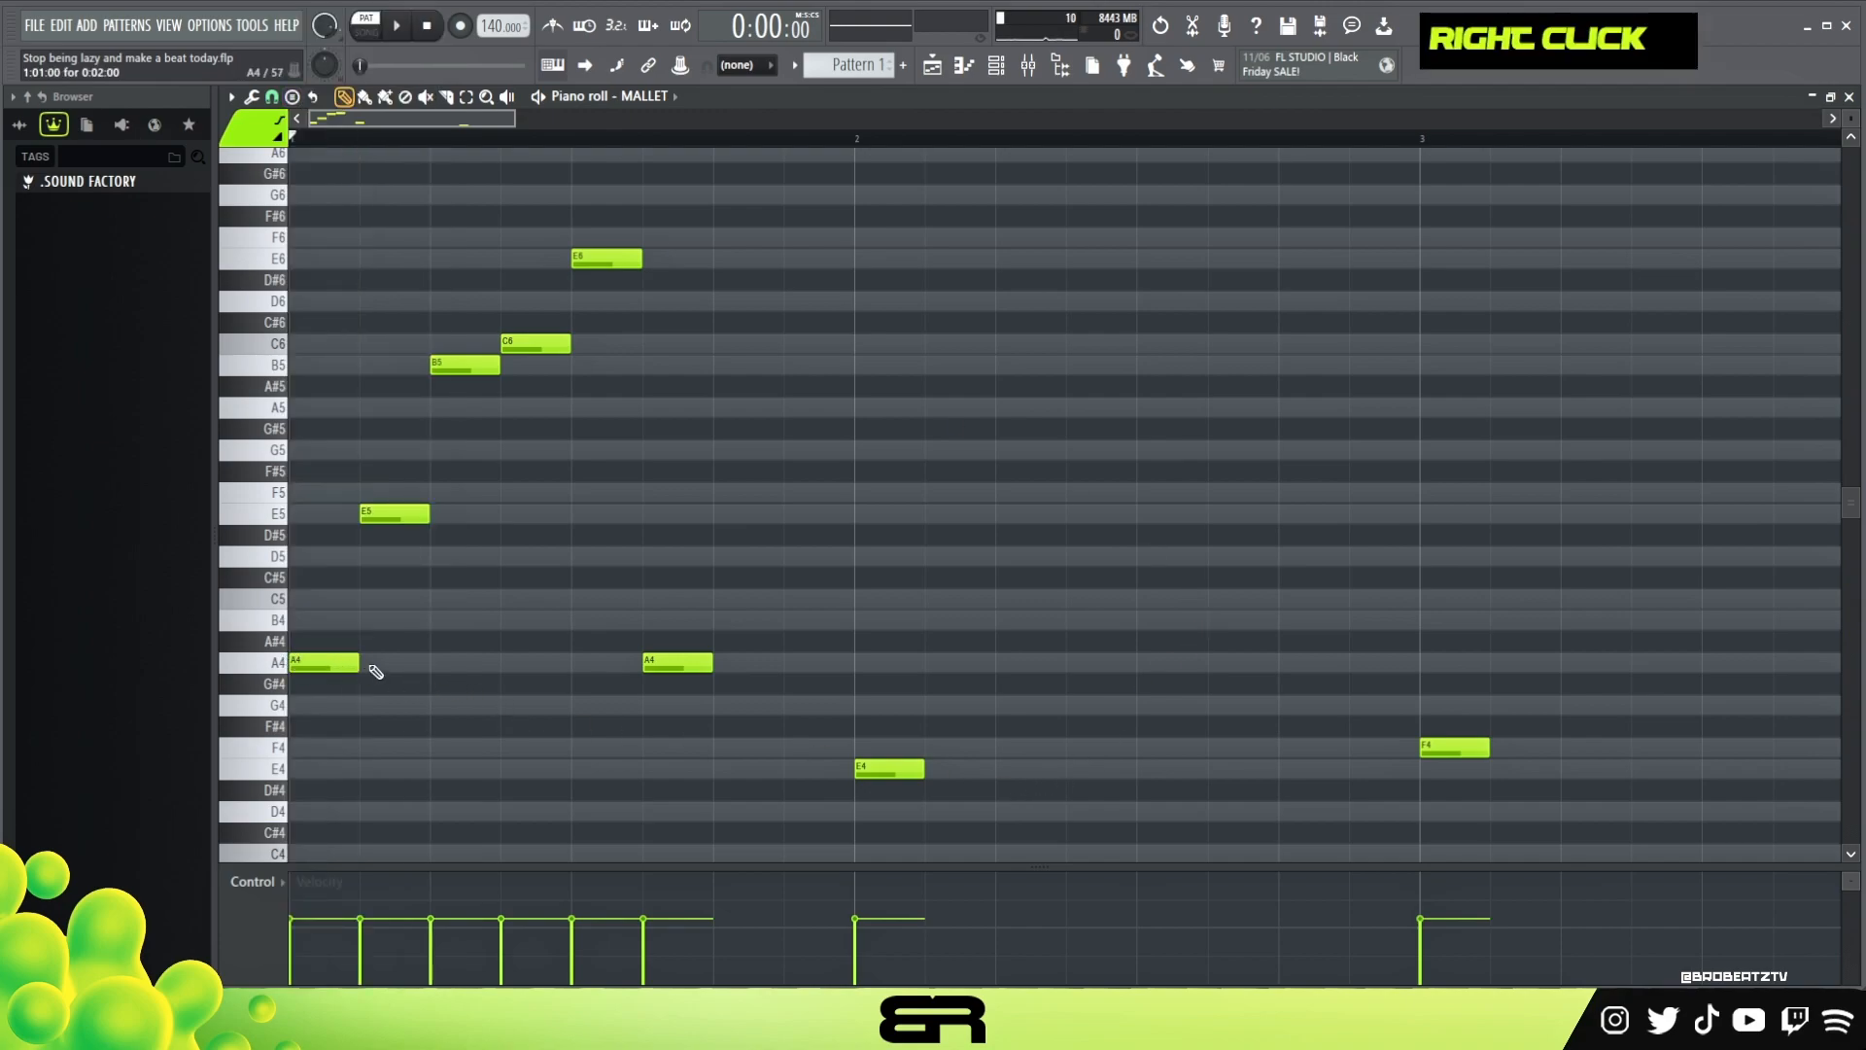
# Stack an E4–G4–B4–D5 chord at bar two, removing misplaced notes along the way
pyautogui.click(888, 701)
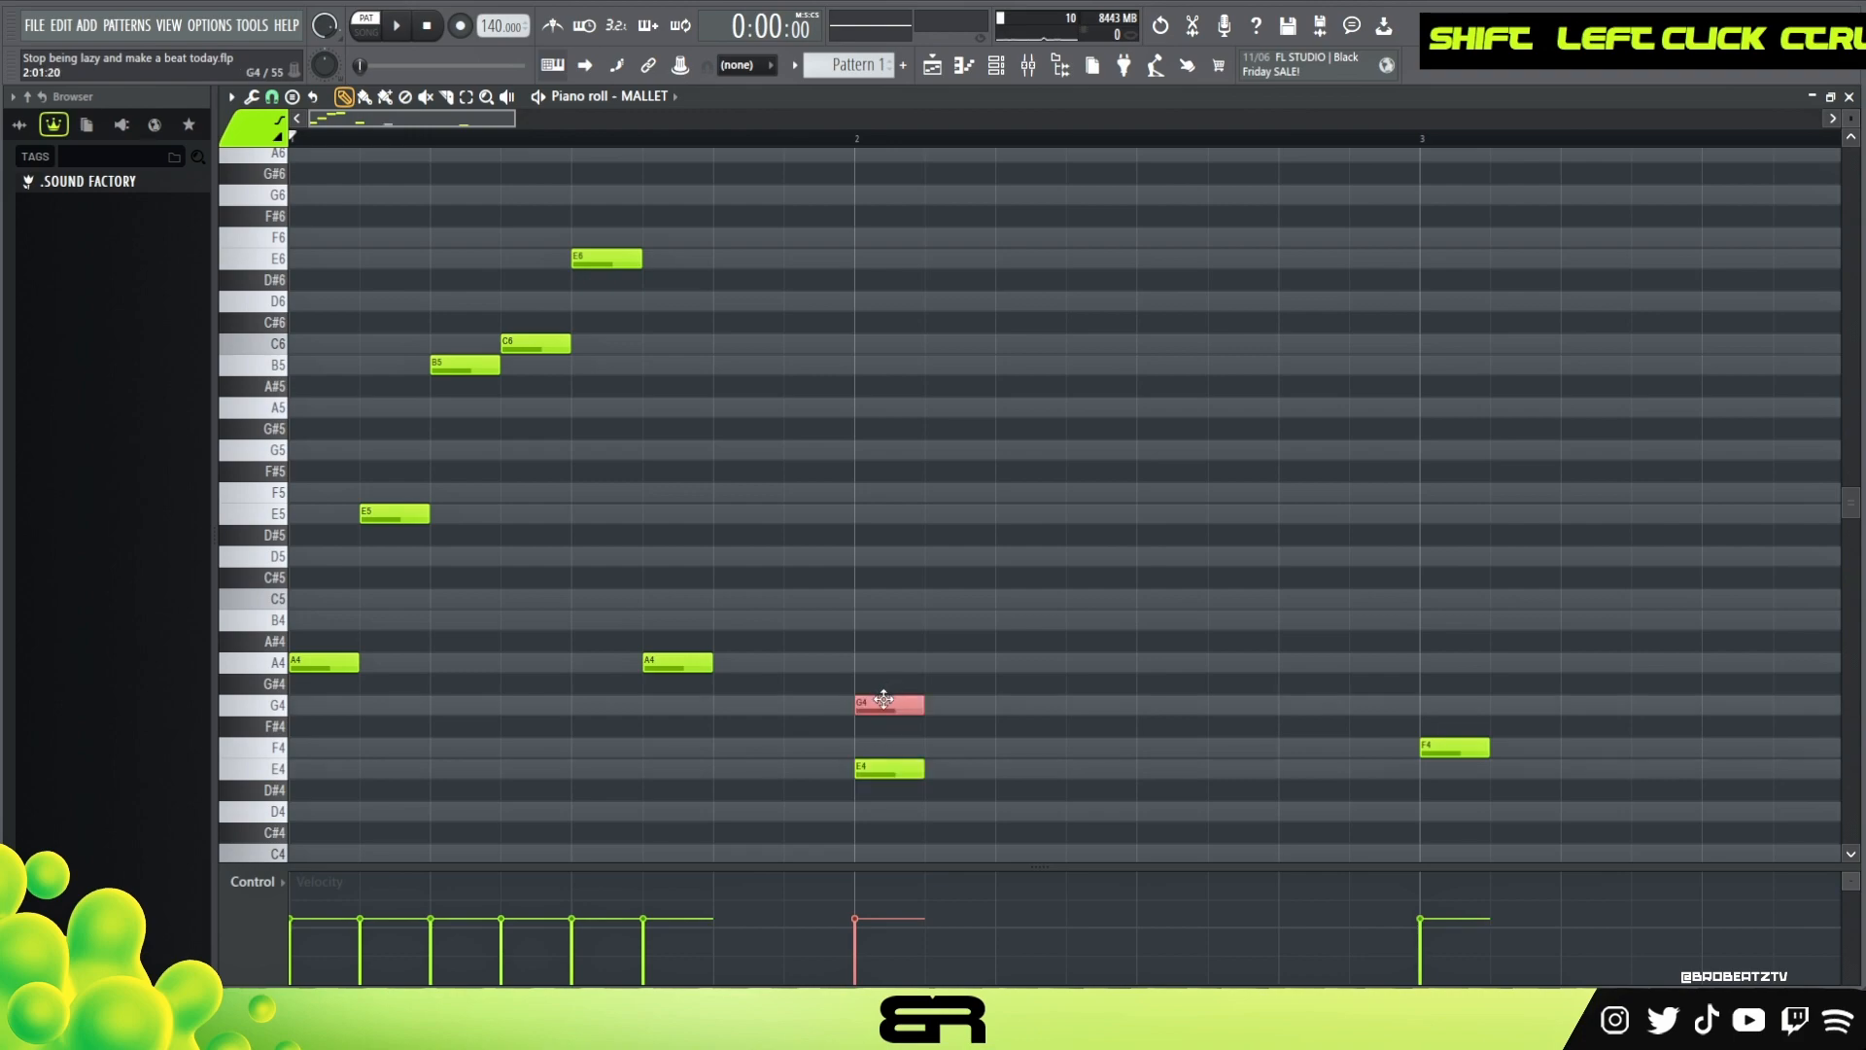
pyautogui.rightClick(886, 701)
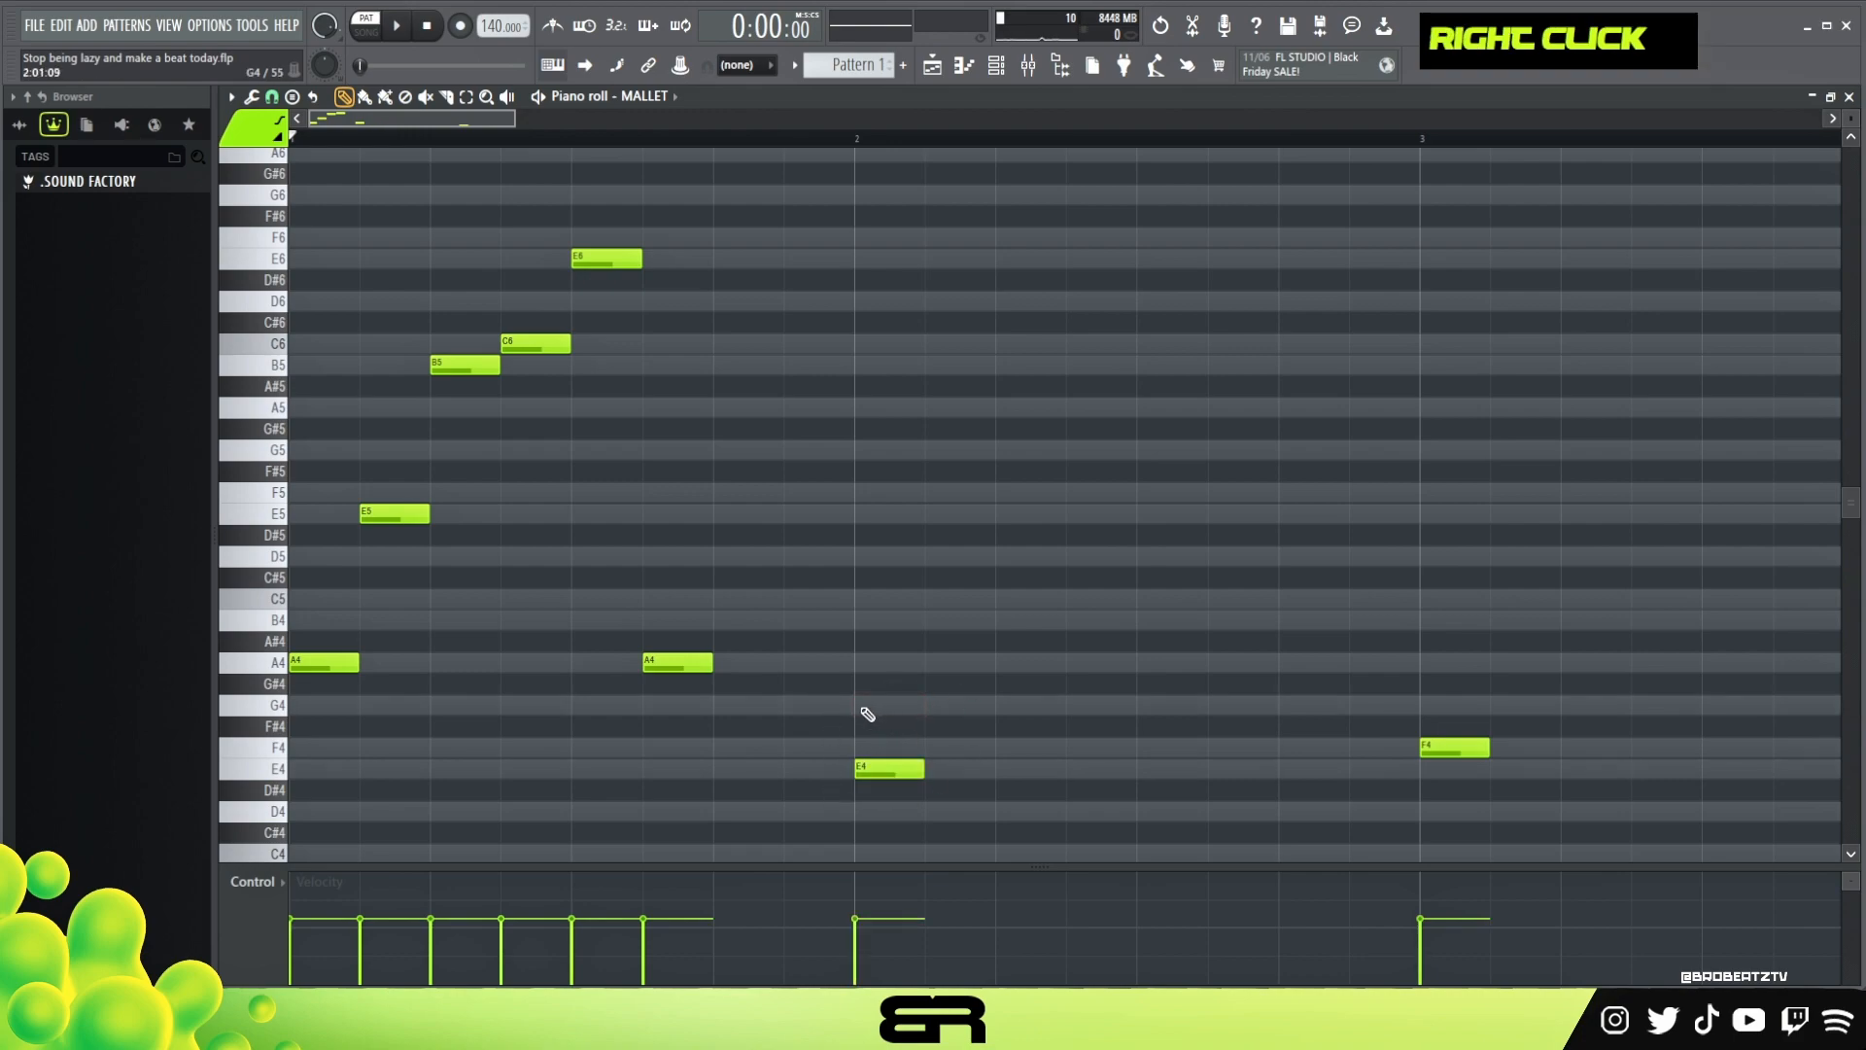
pyautogui.click(886, 704)
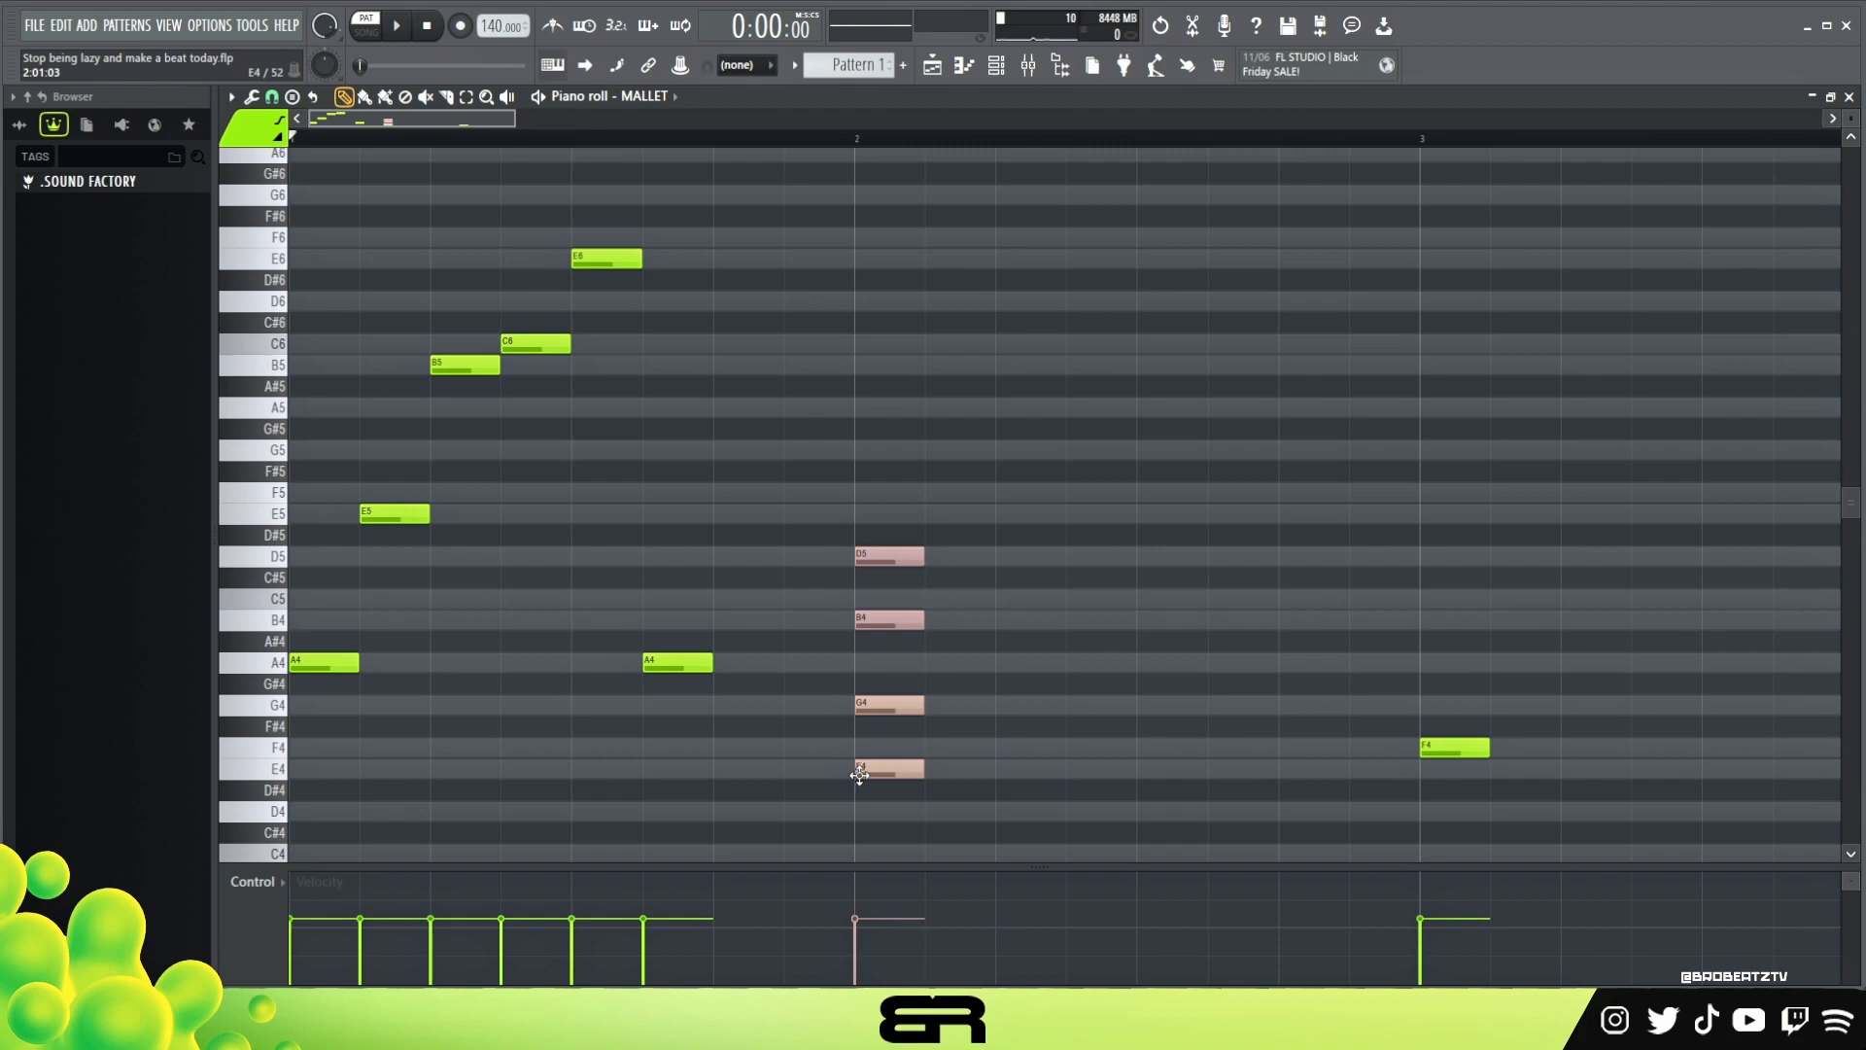
pyautogui.rightClick(861, 770)
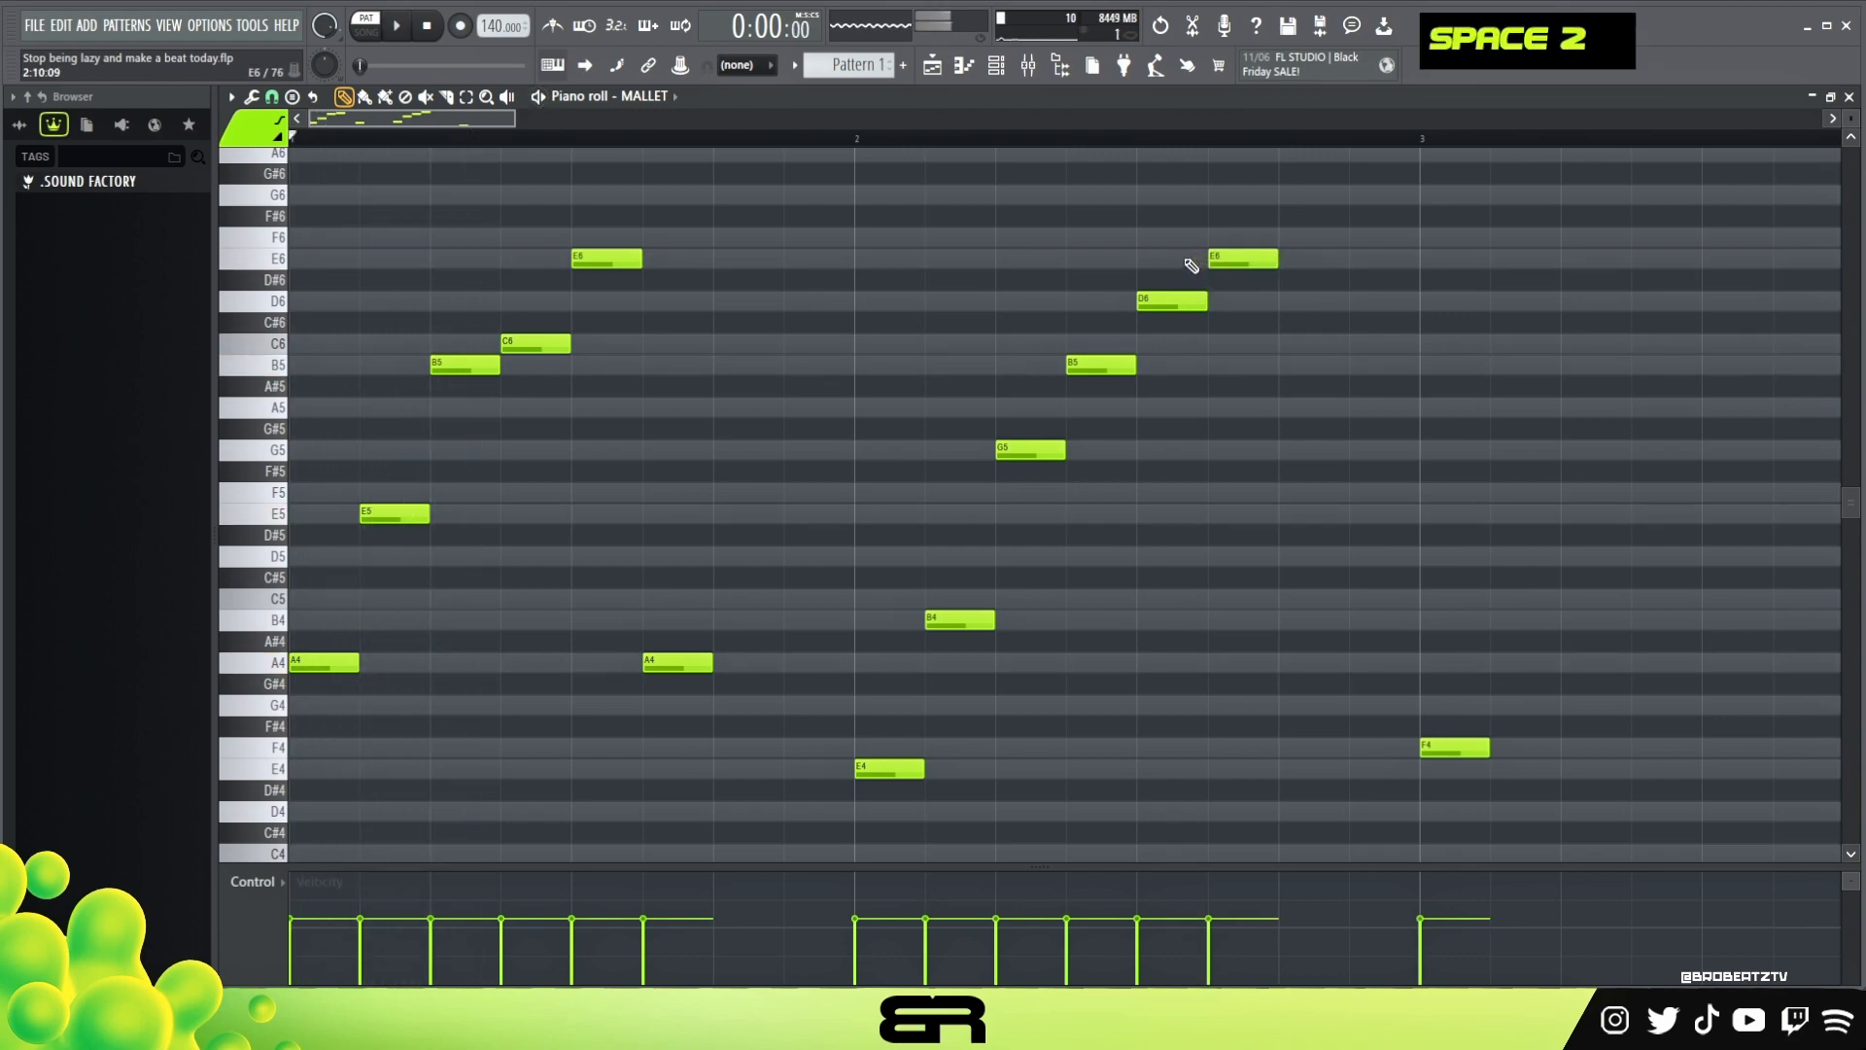
# Finish the bar-two arpeggio with its top E6, fill bars three and four with the F4–C5–A5–E6 figure and play it back
pyautogui.click(958, 768)
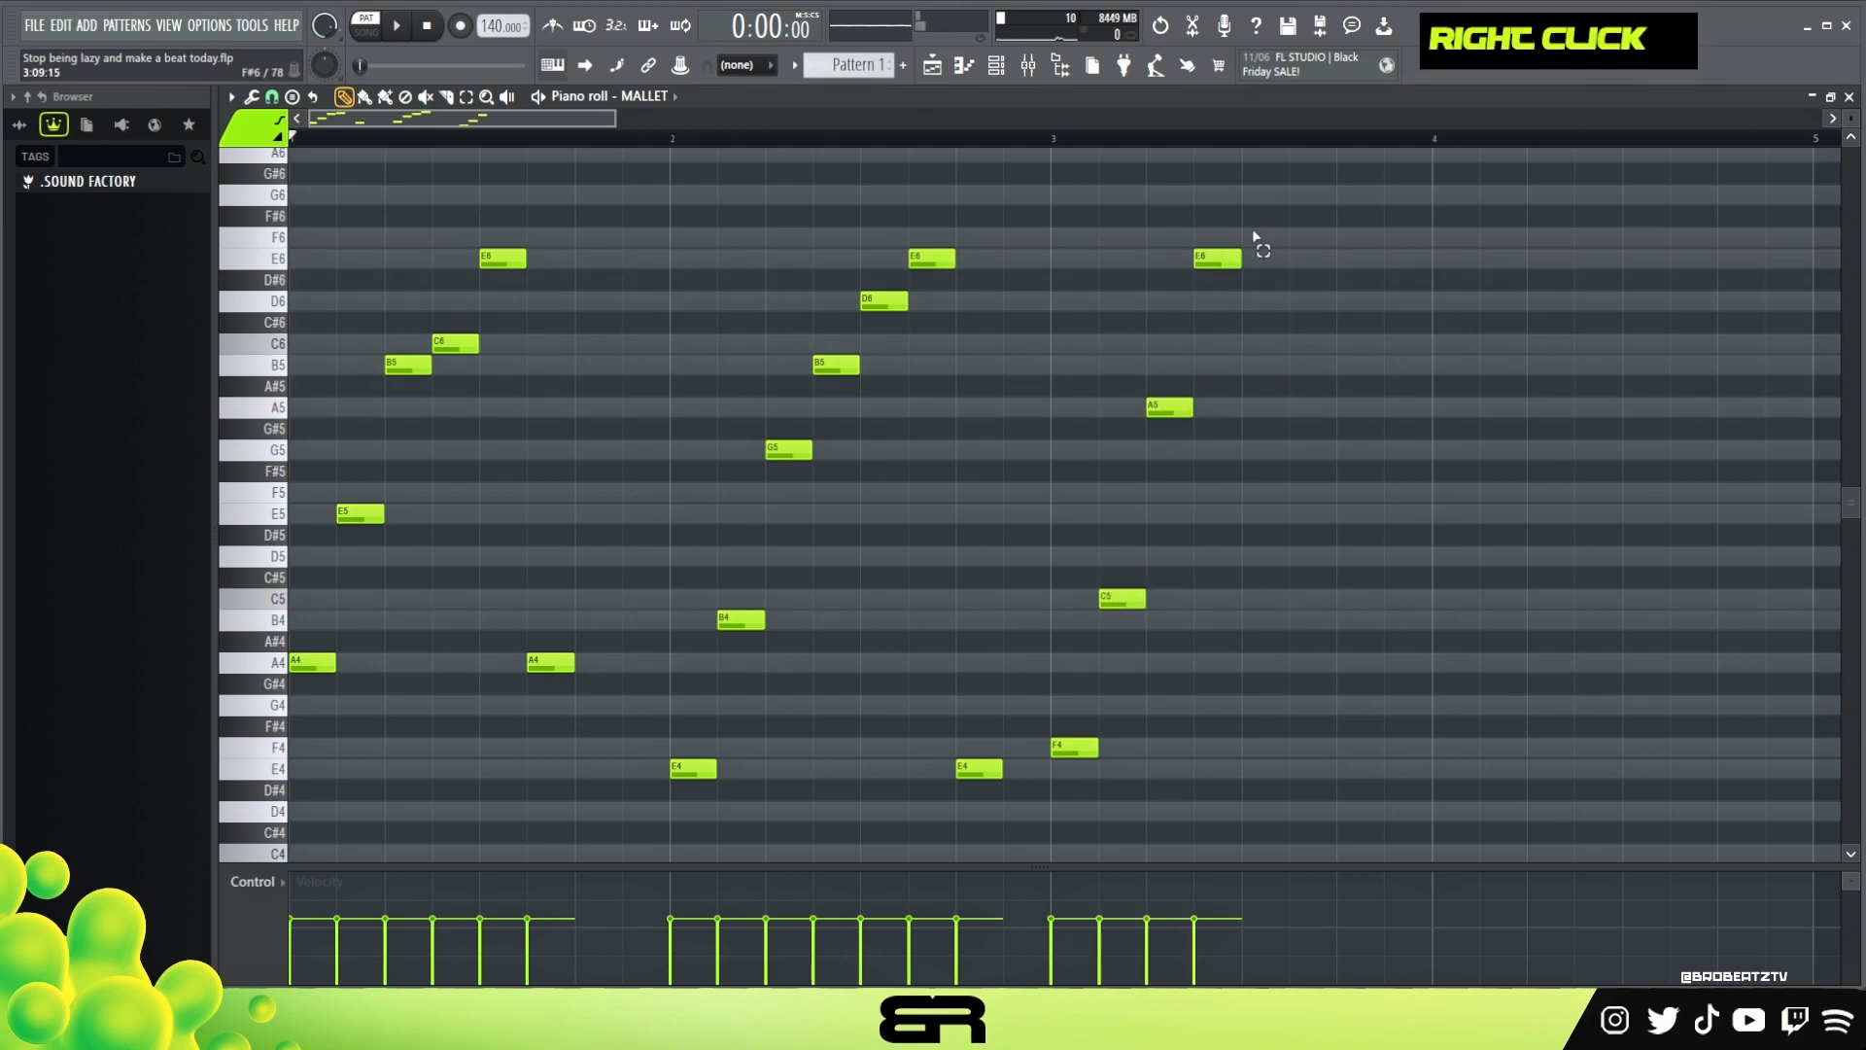
pyautogui.click(1219, 747)
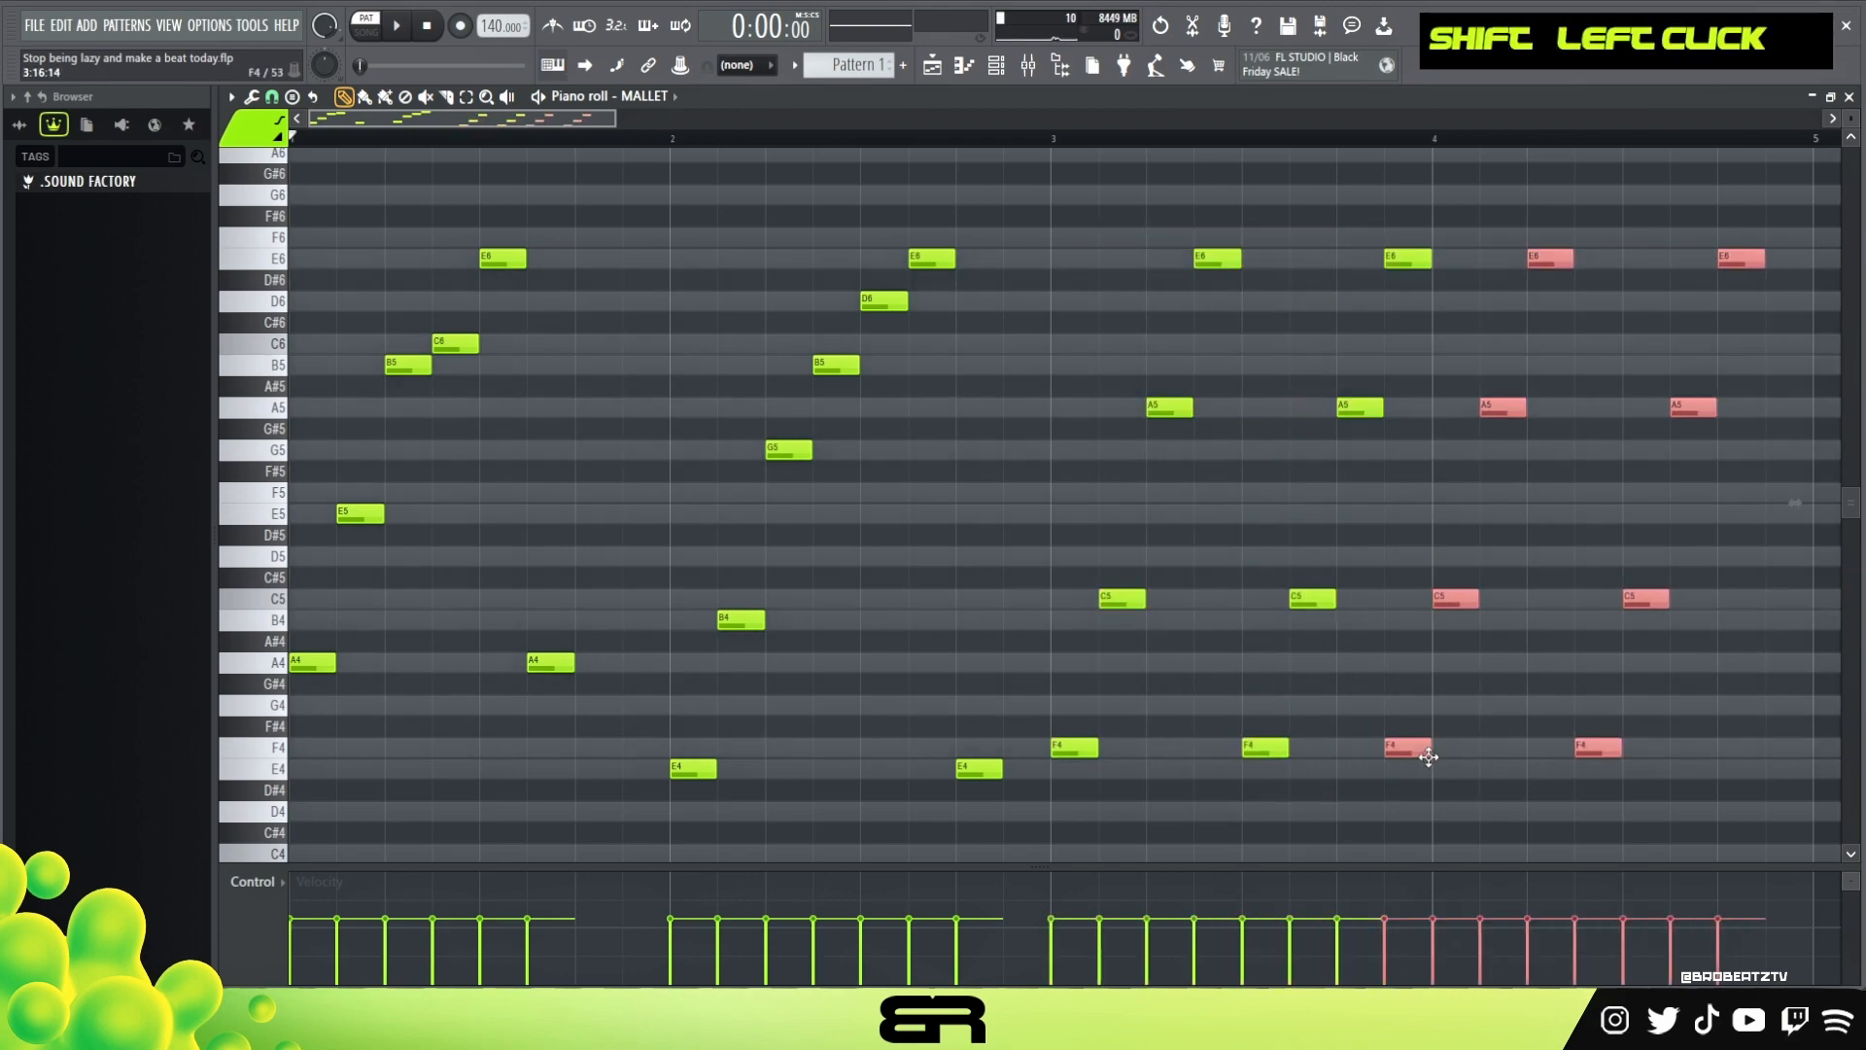
pyautogui.scroll(-3)
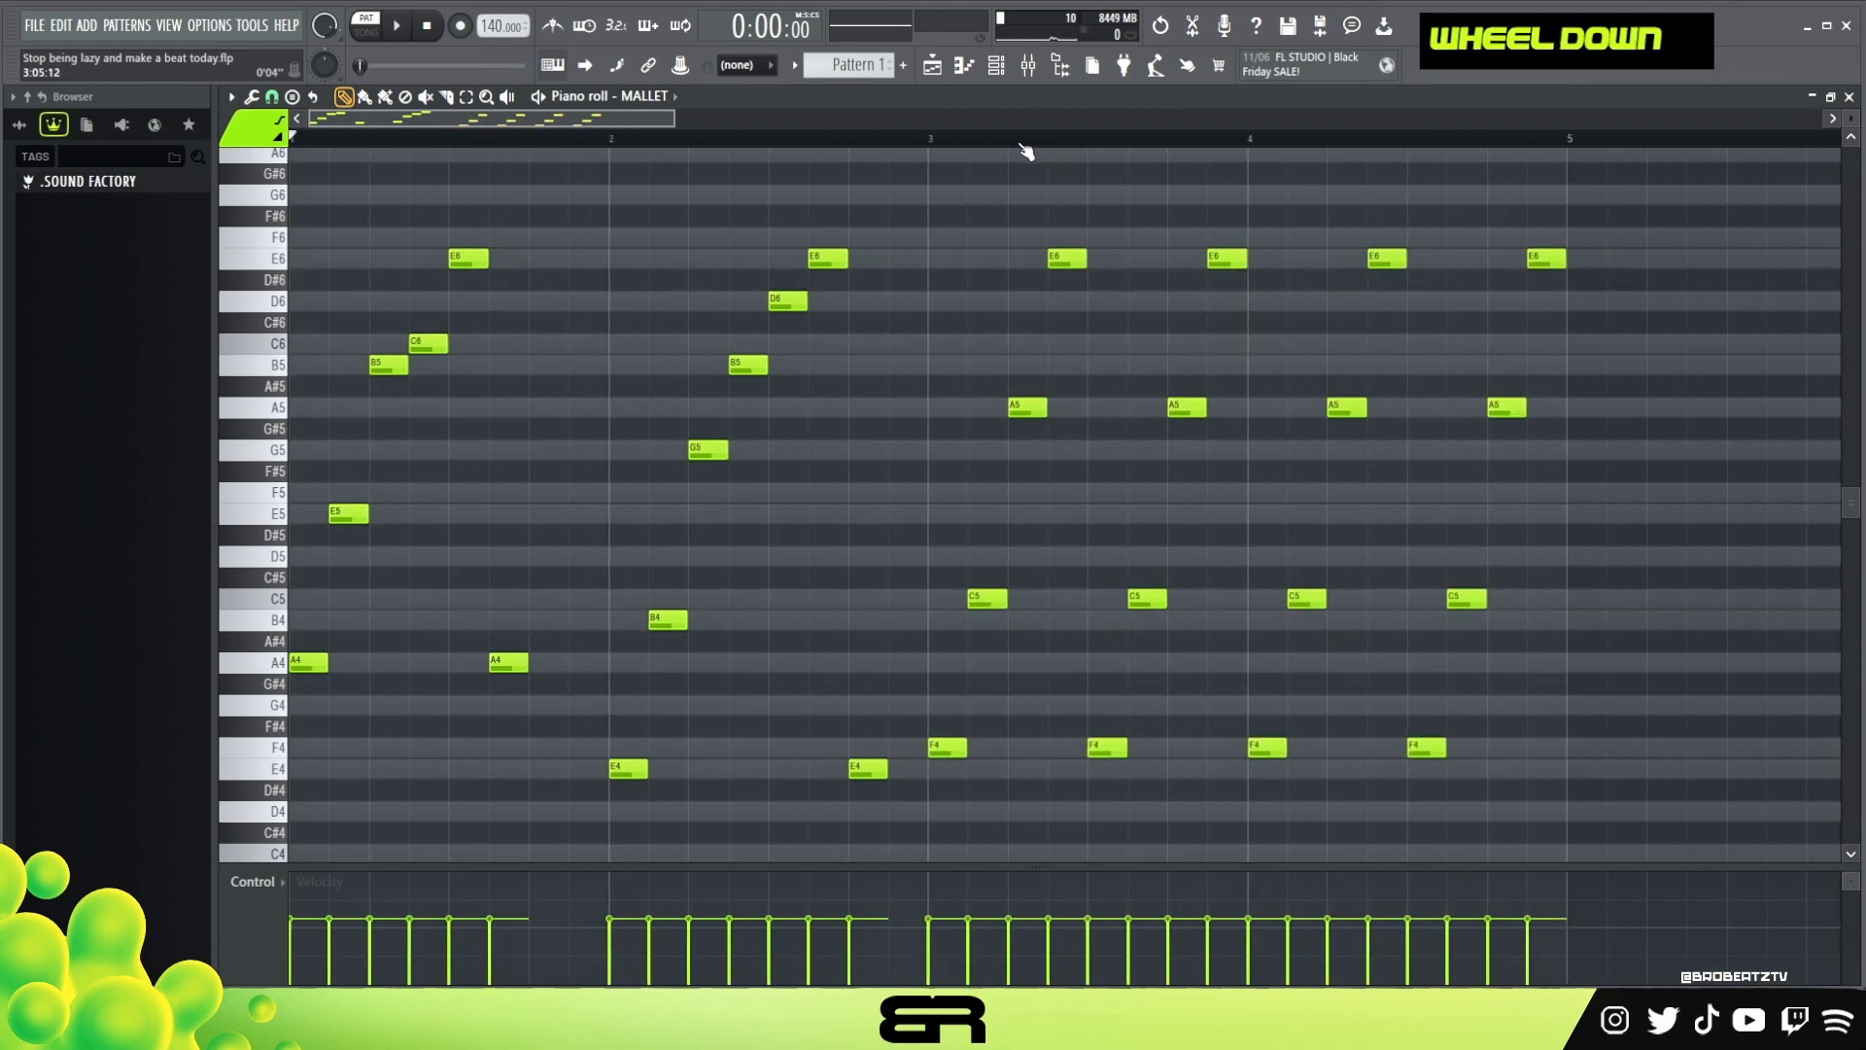
pyautogui.press('space')
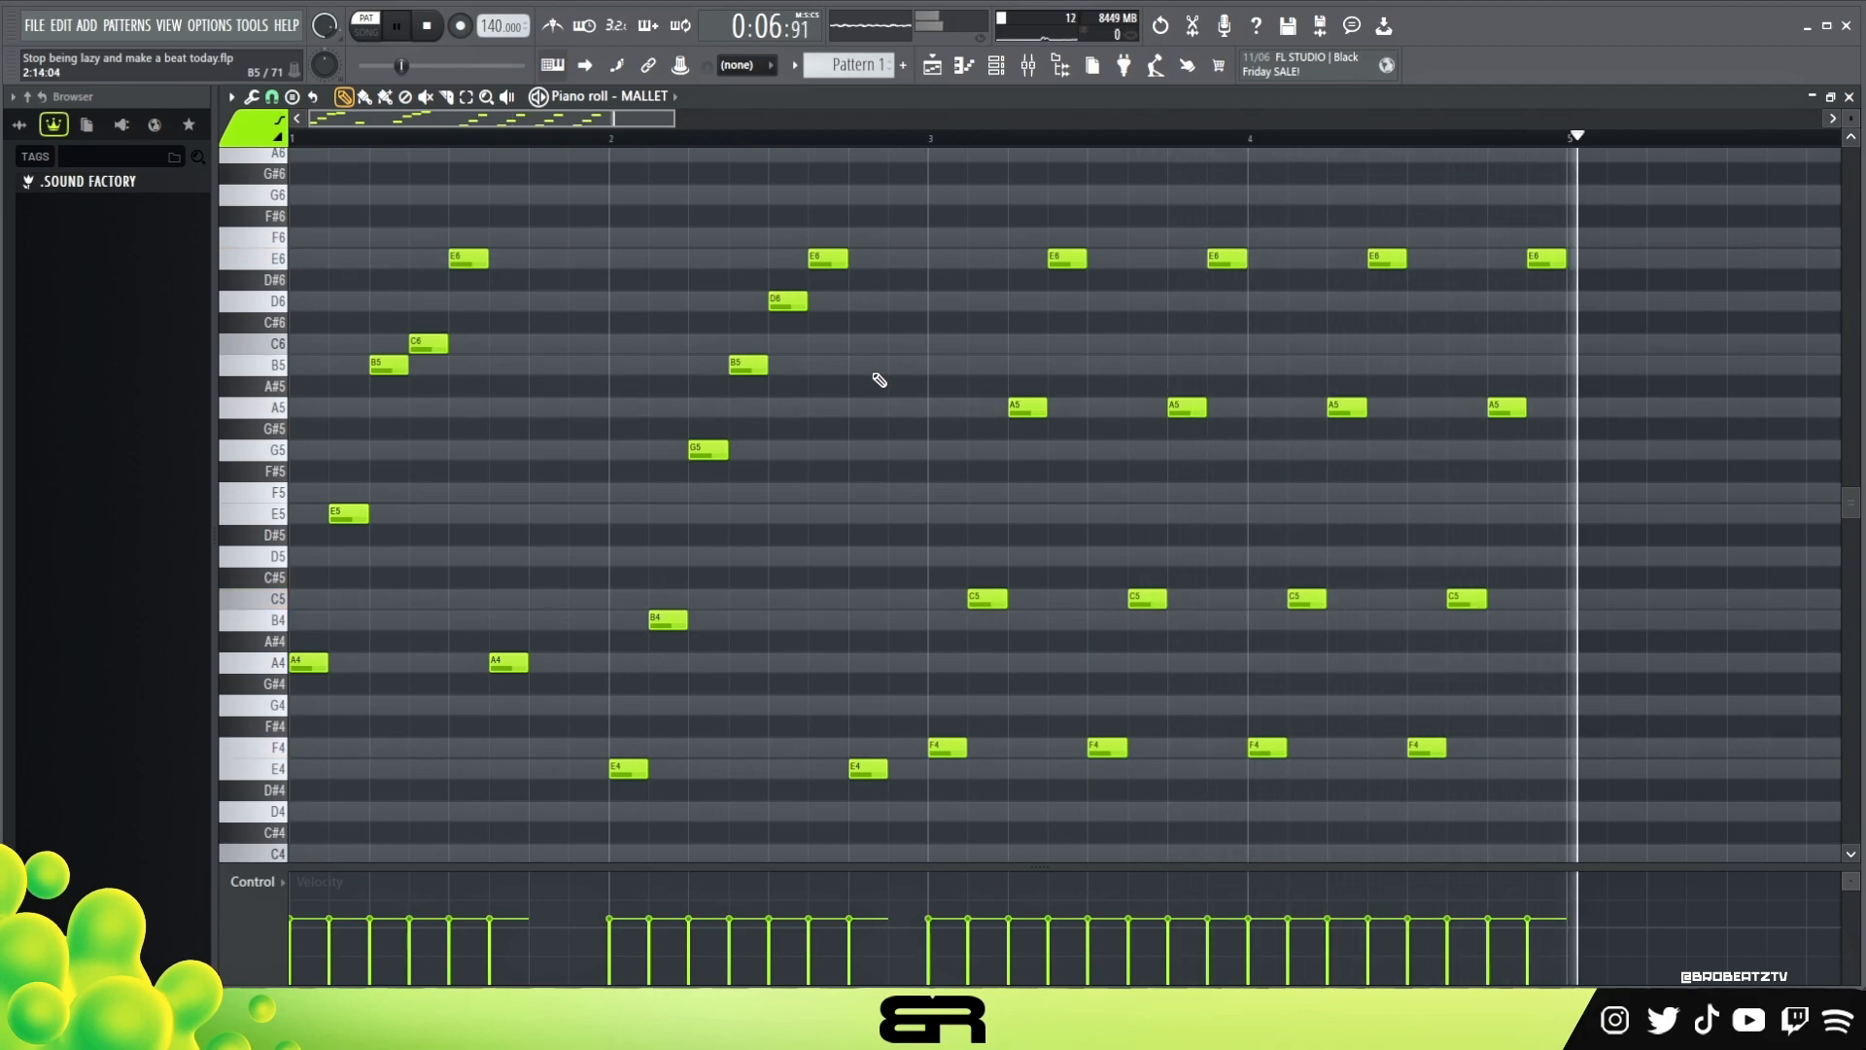
# Extend the mallet melody across sixteen bars and return to the channel rack
pyautogui.click(426, 25)
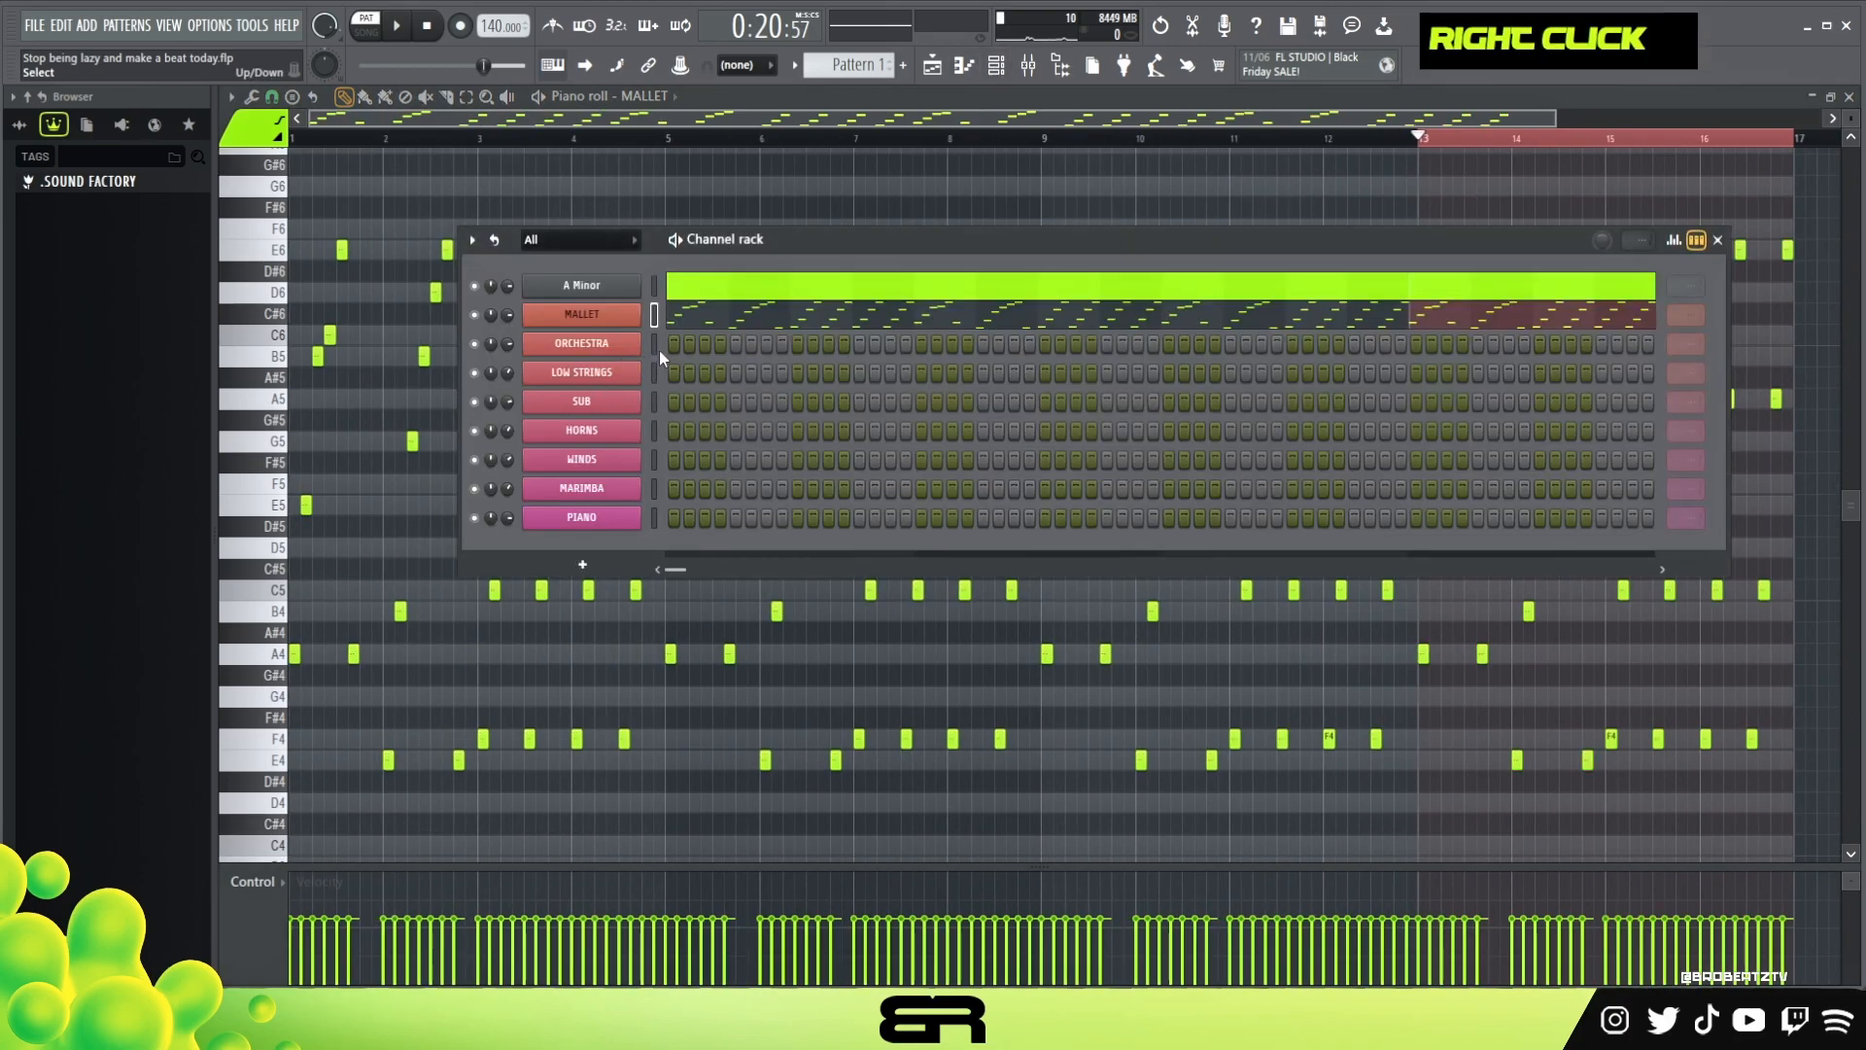
# Check the ORCHESTRA channel's Metropolis Ark 4 string articulations and close its instrument window
pyautogui.click(581, 342)
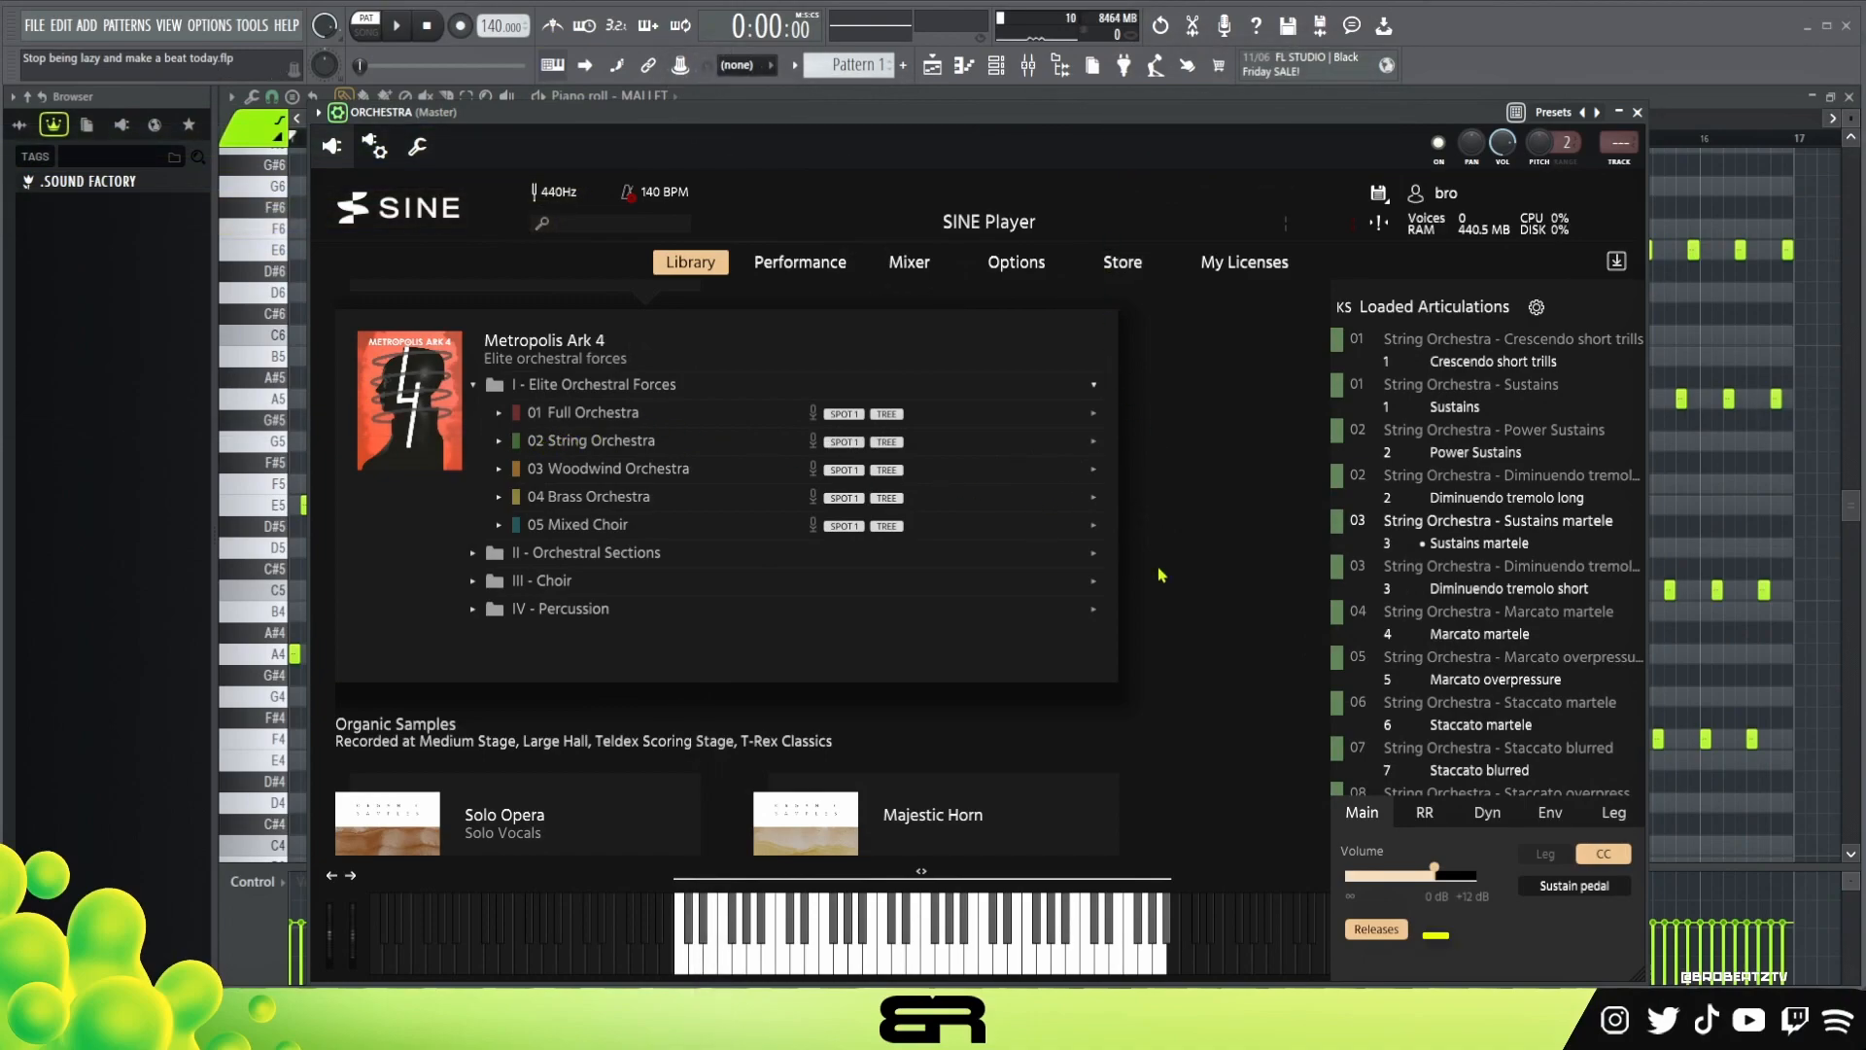
pyautogui.click(1536, 307)
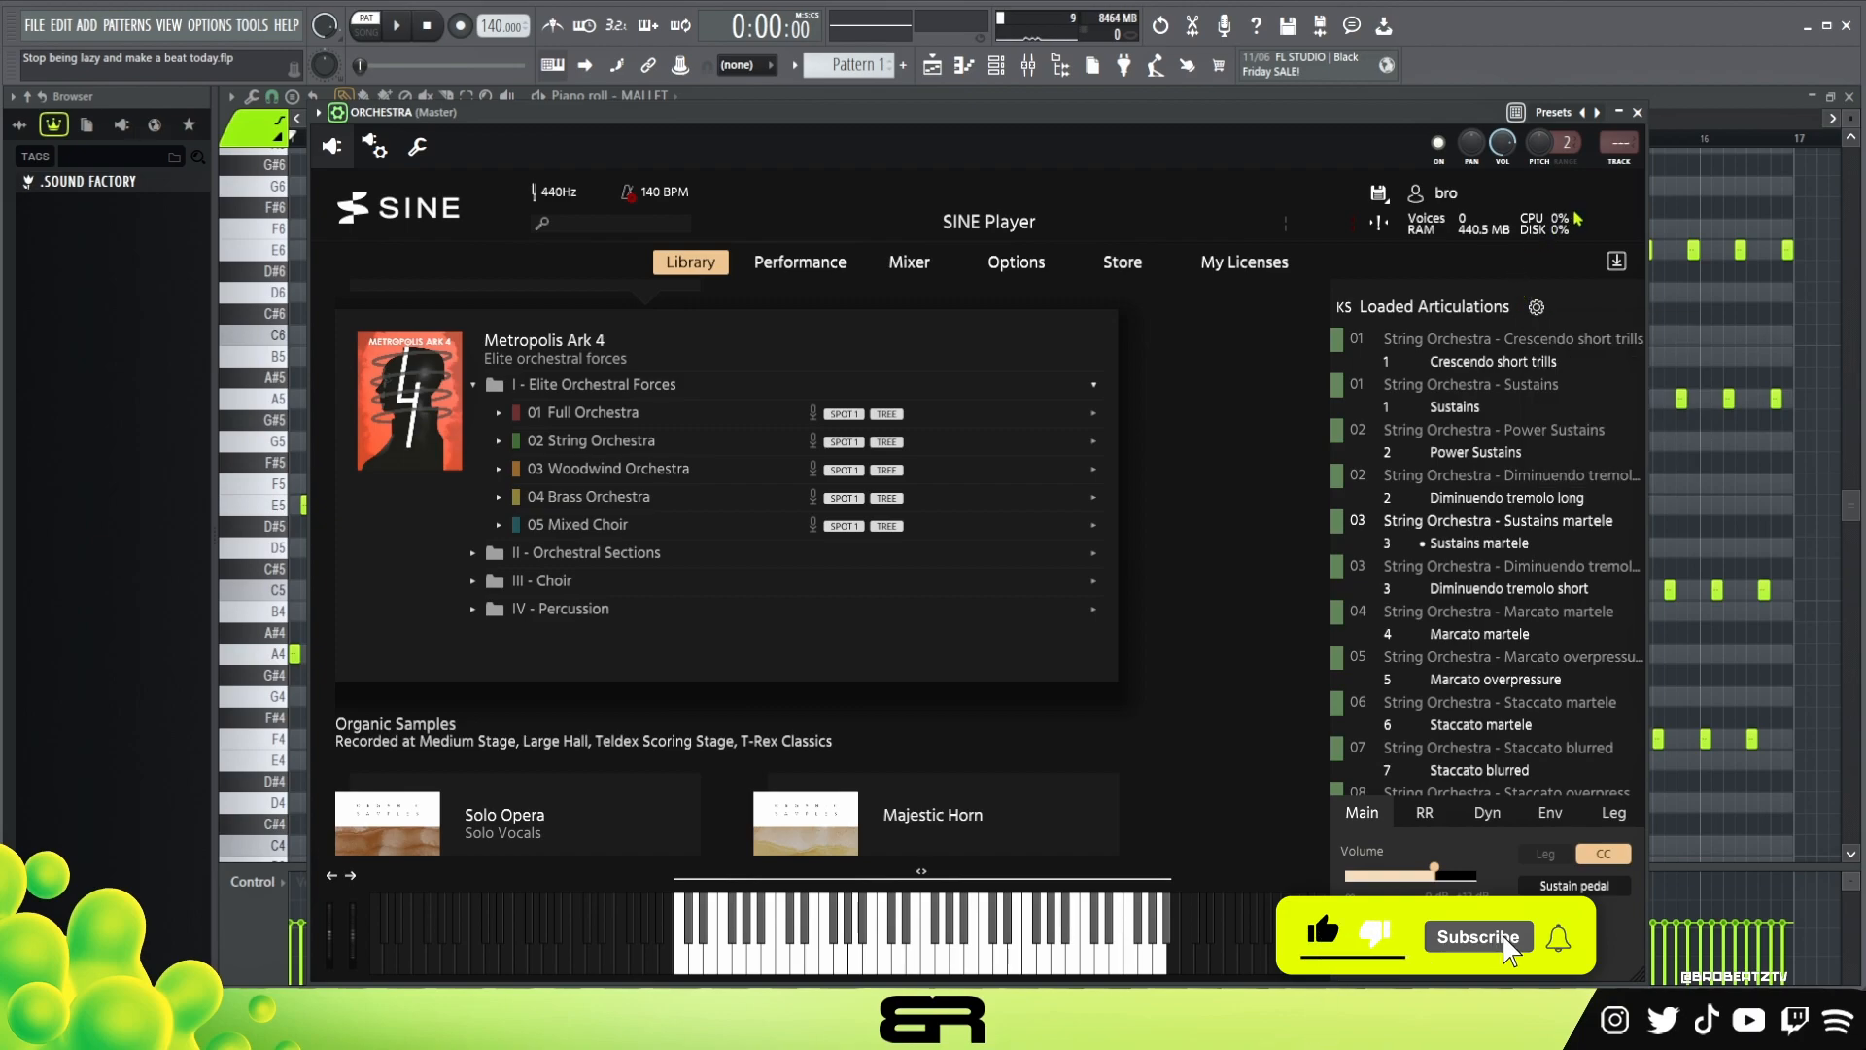
pyautogui.click(1476, 937)
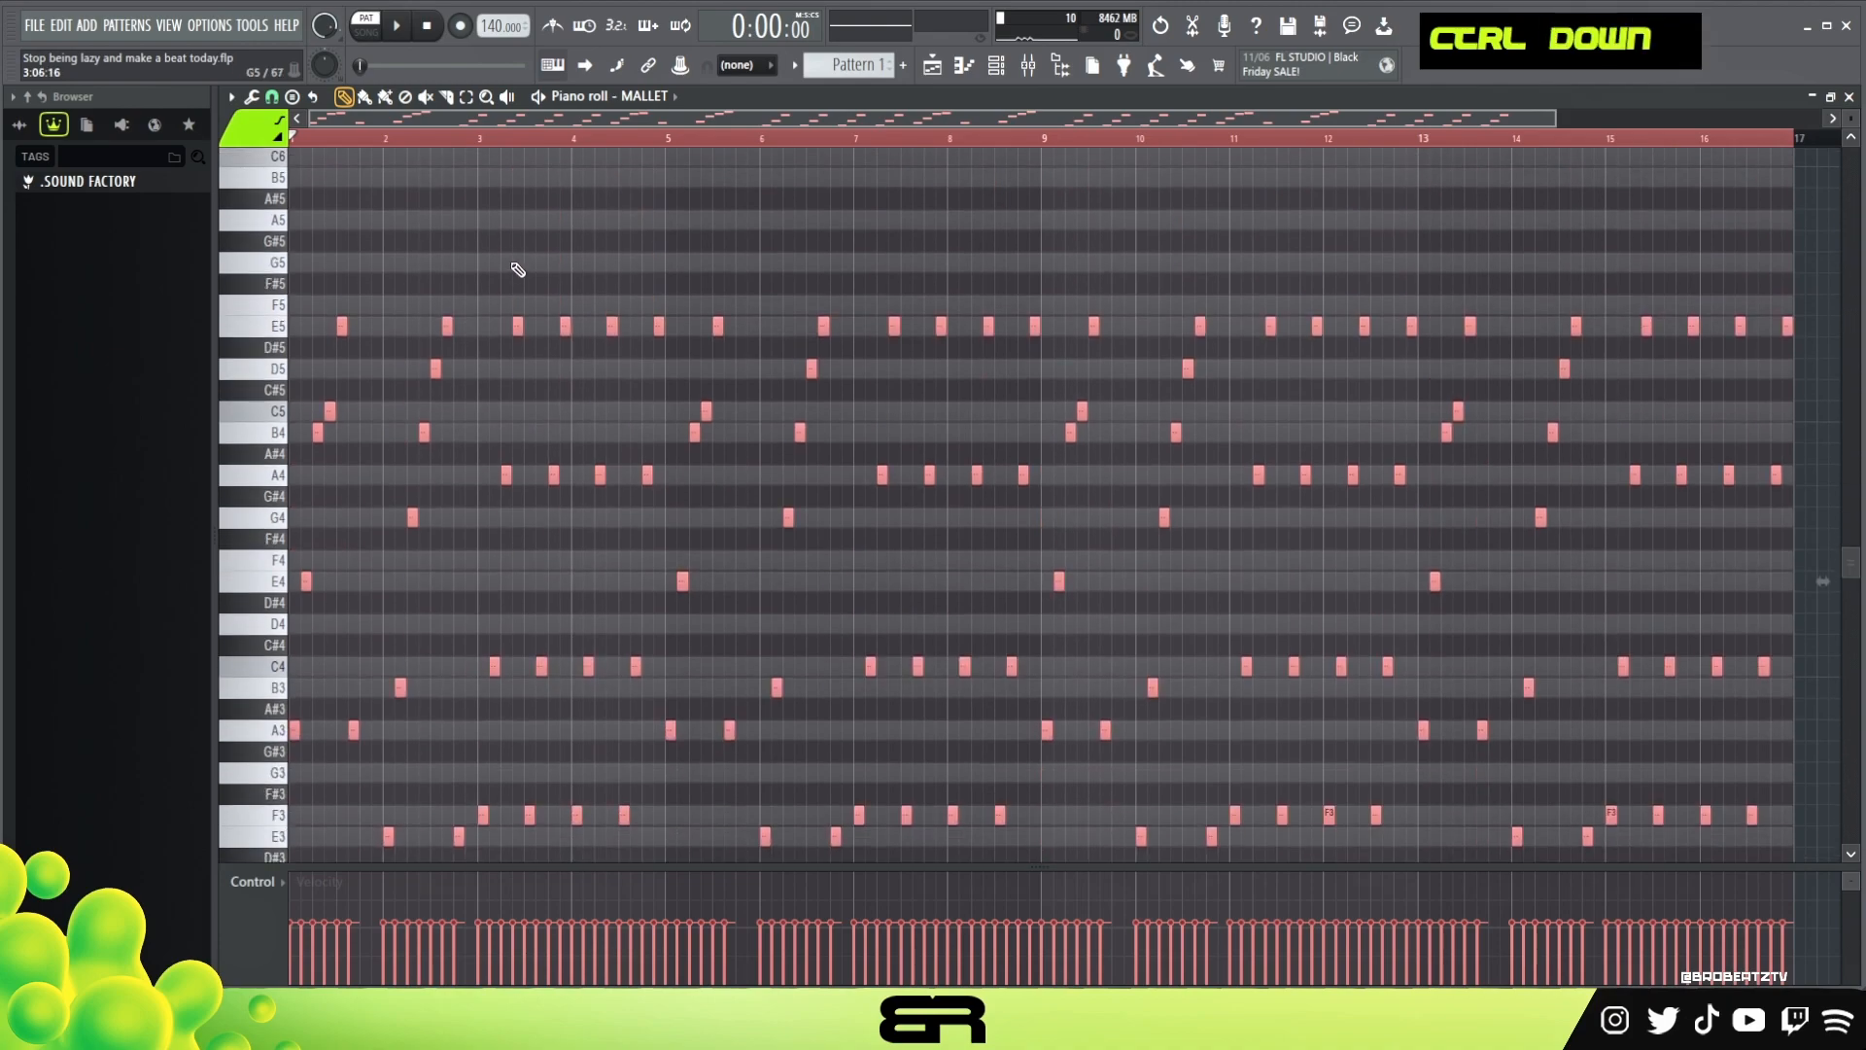
pyautogui.press('space')
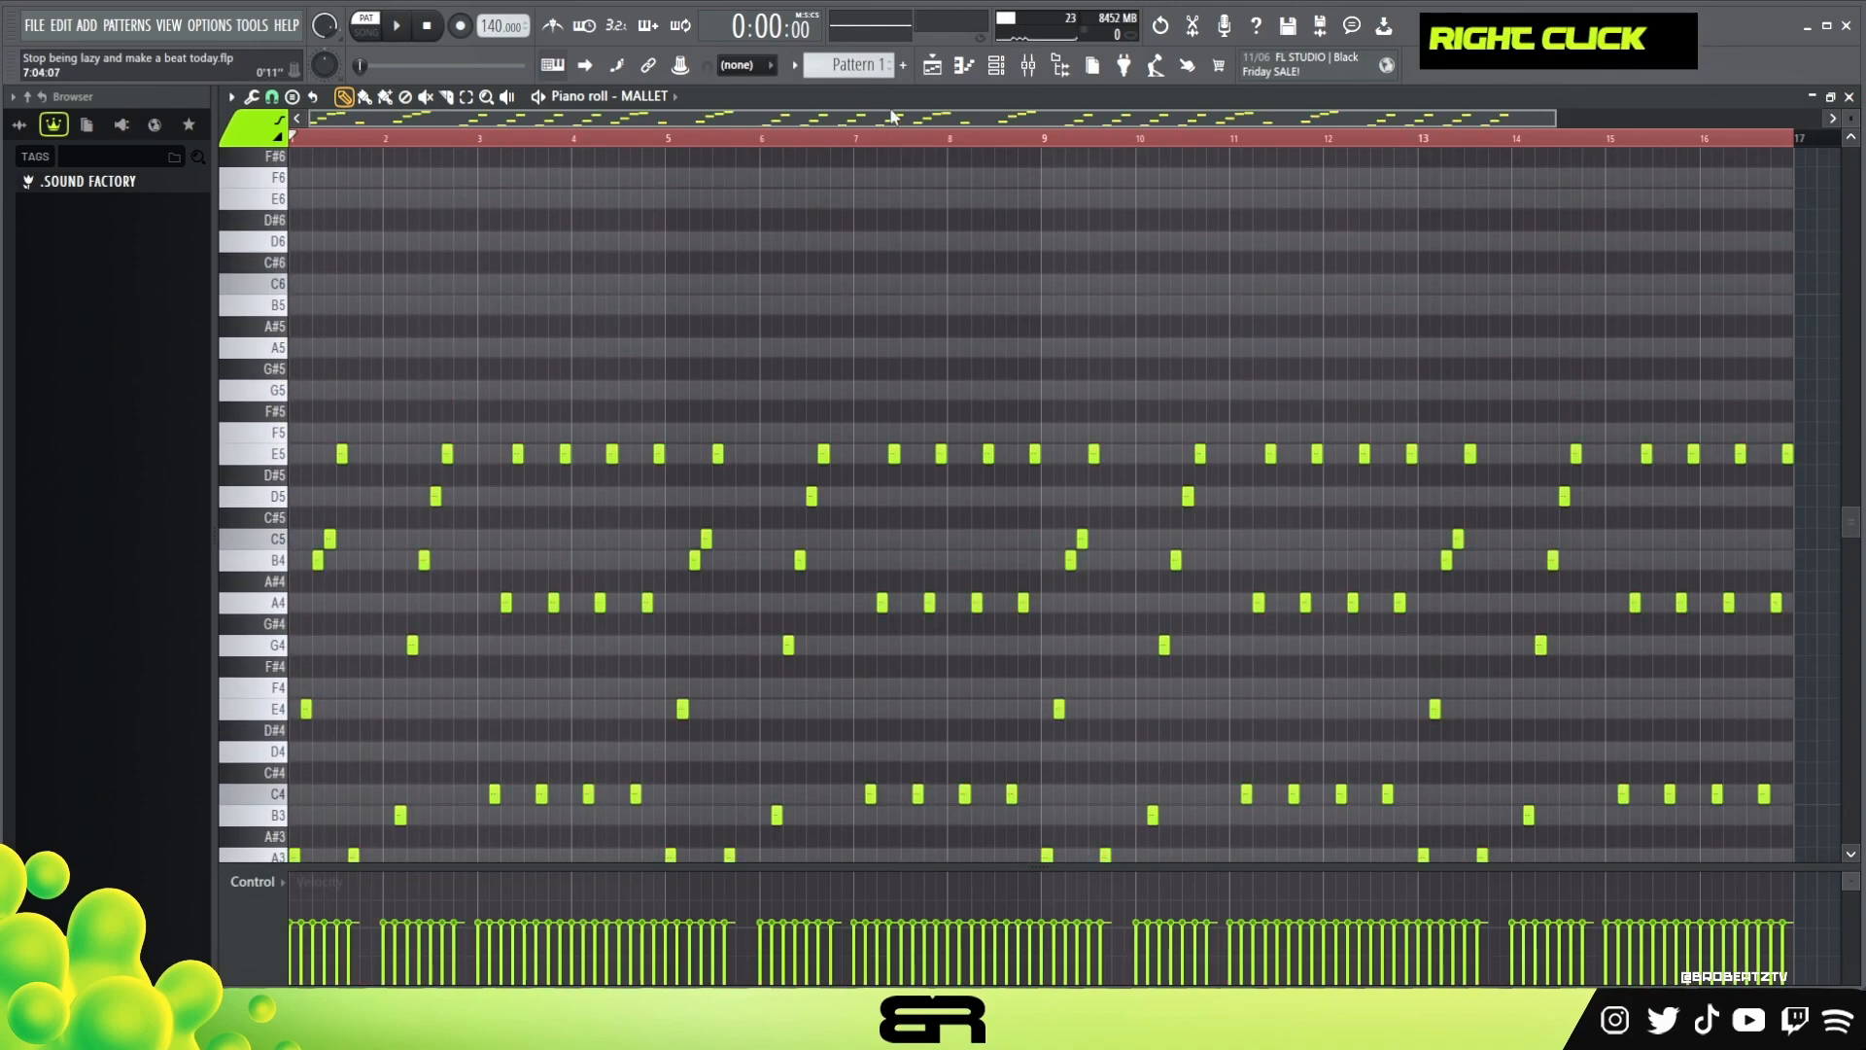
pyautogui.rightClick(496, 348)
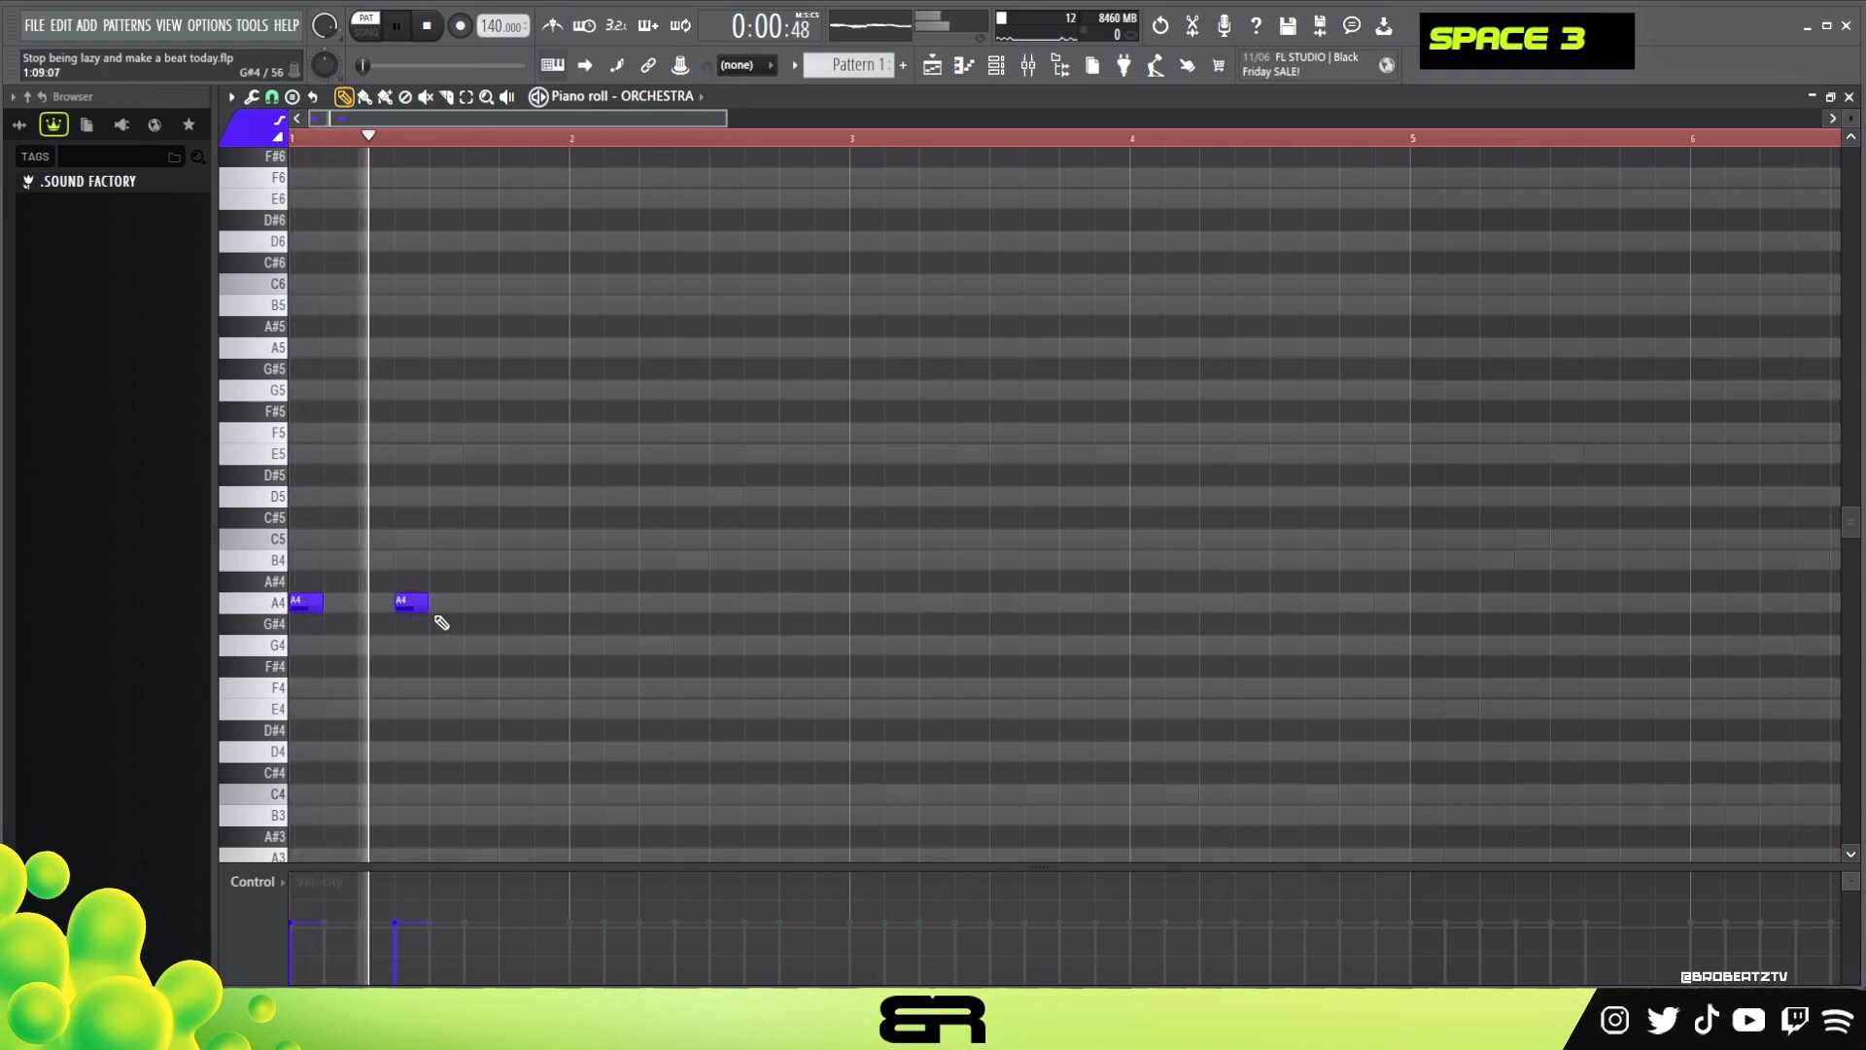
# Add a third A4 hit to the orchestra part and move it into another colour group
pyautogui.click(443, 603)
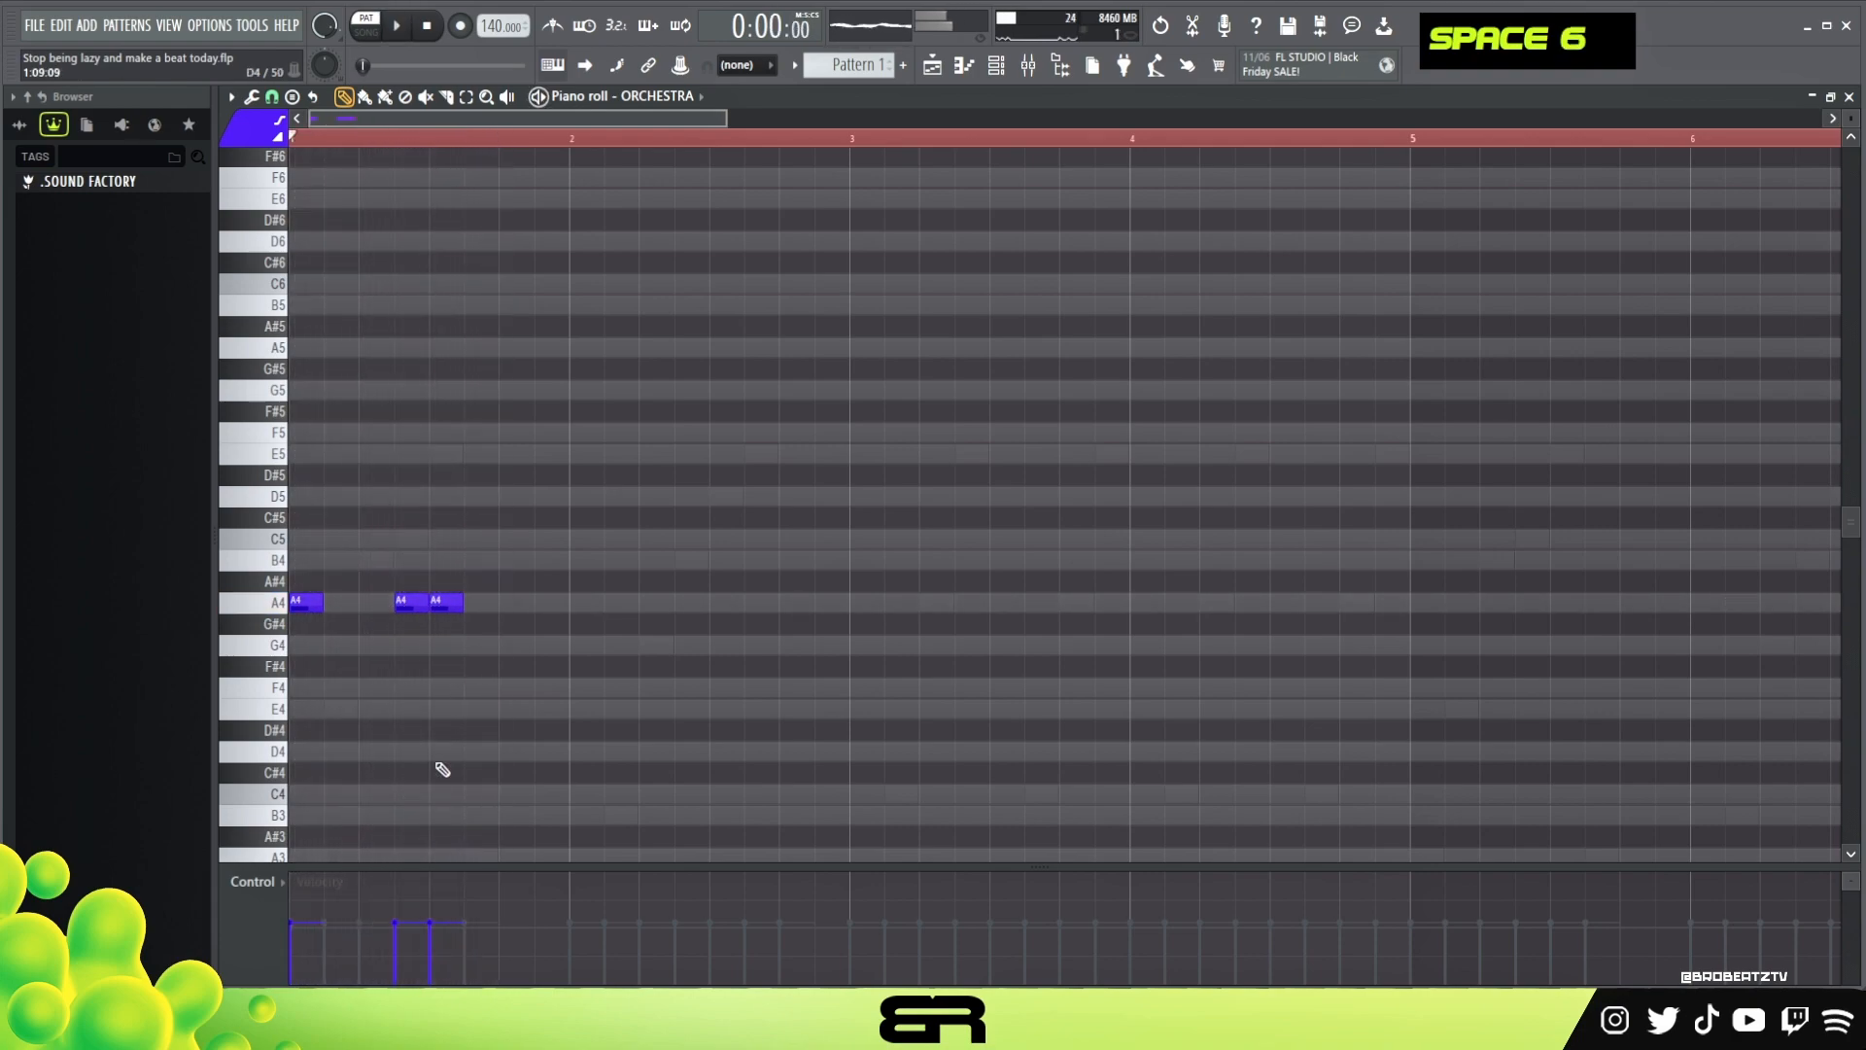
pyautogui.click(280, 128)
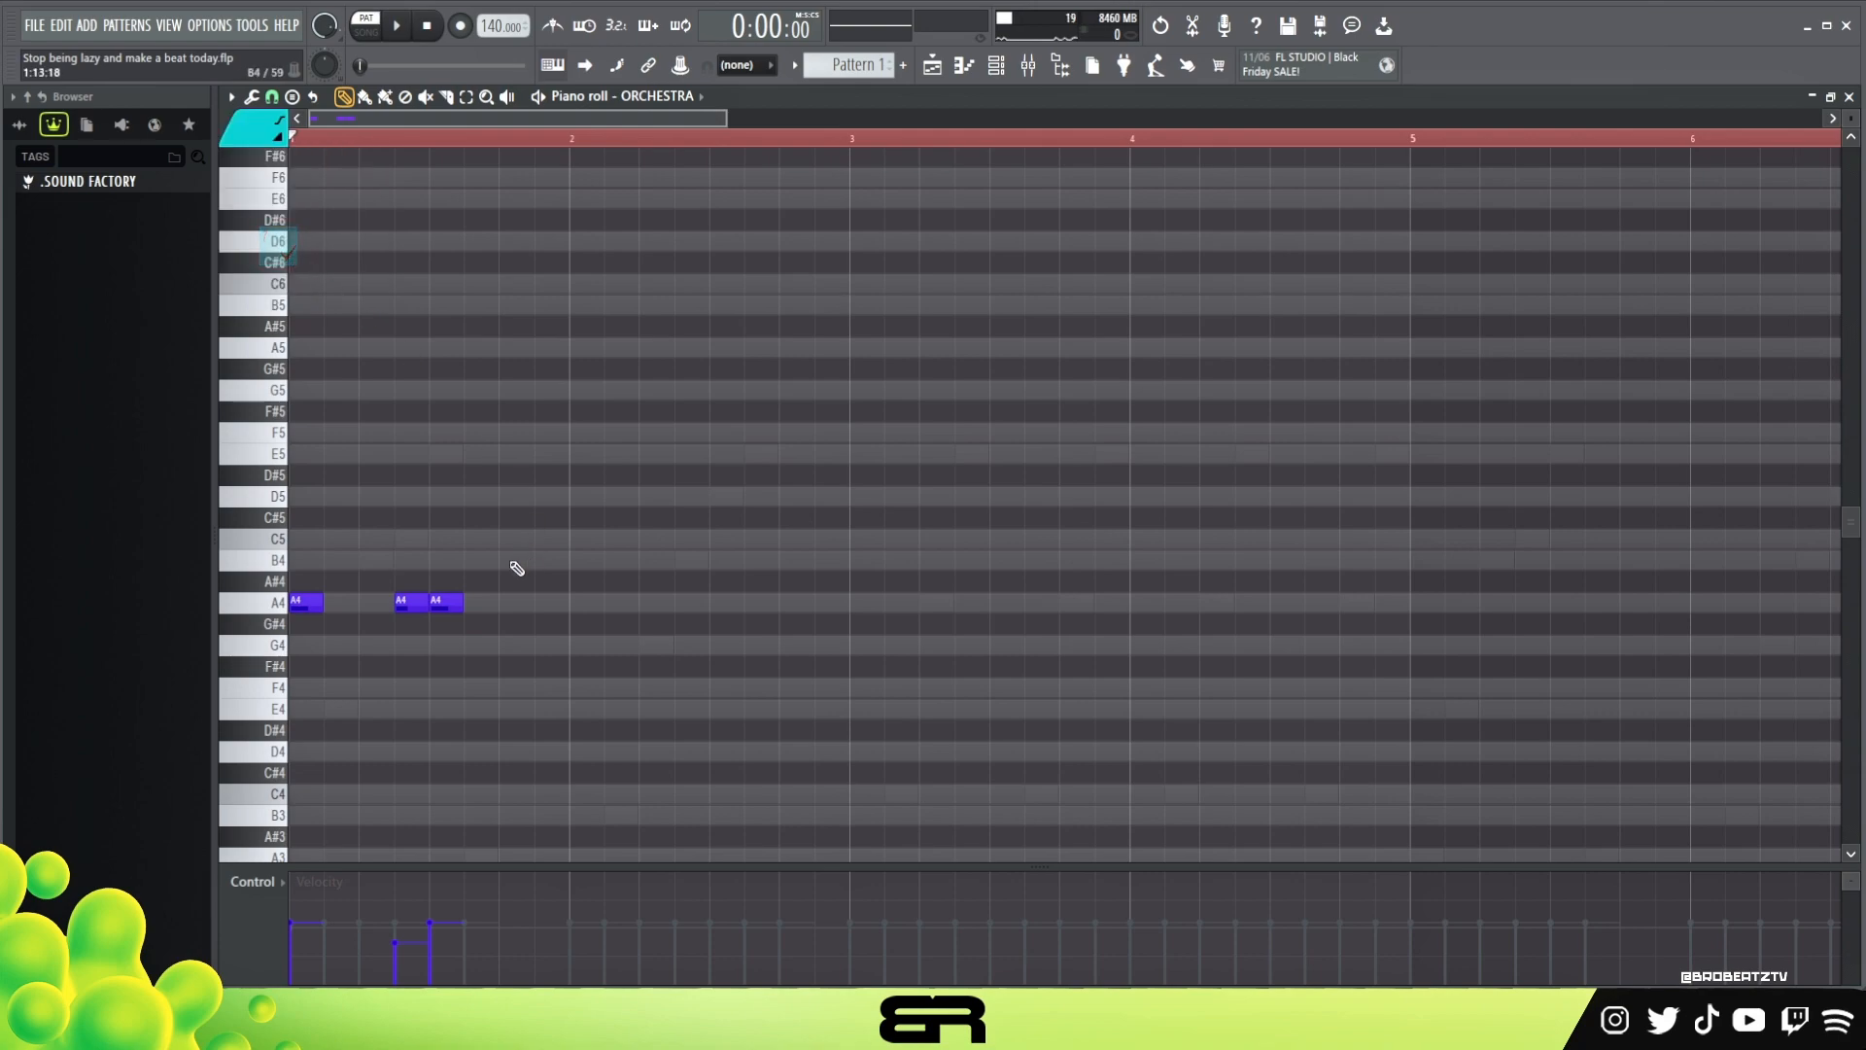
pyautogui.click(441, 602)
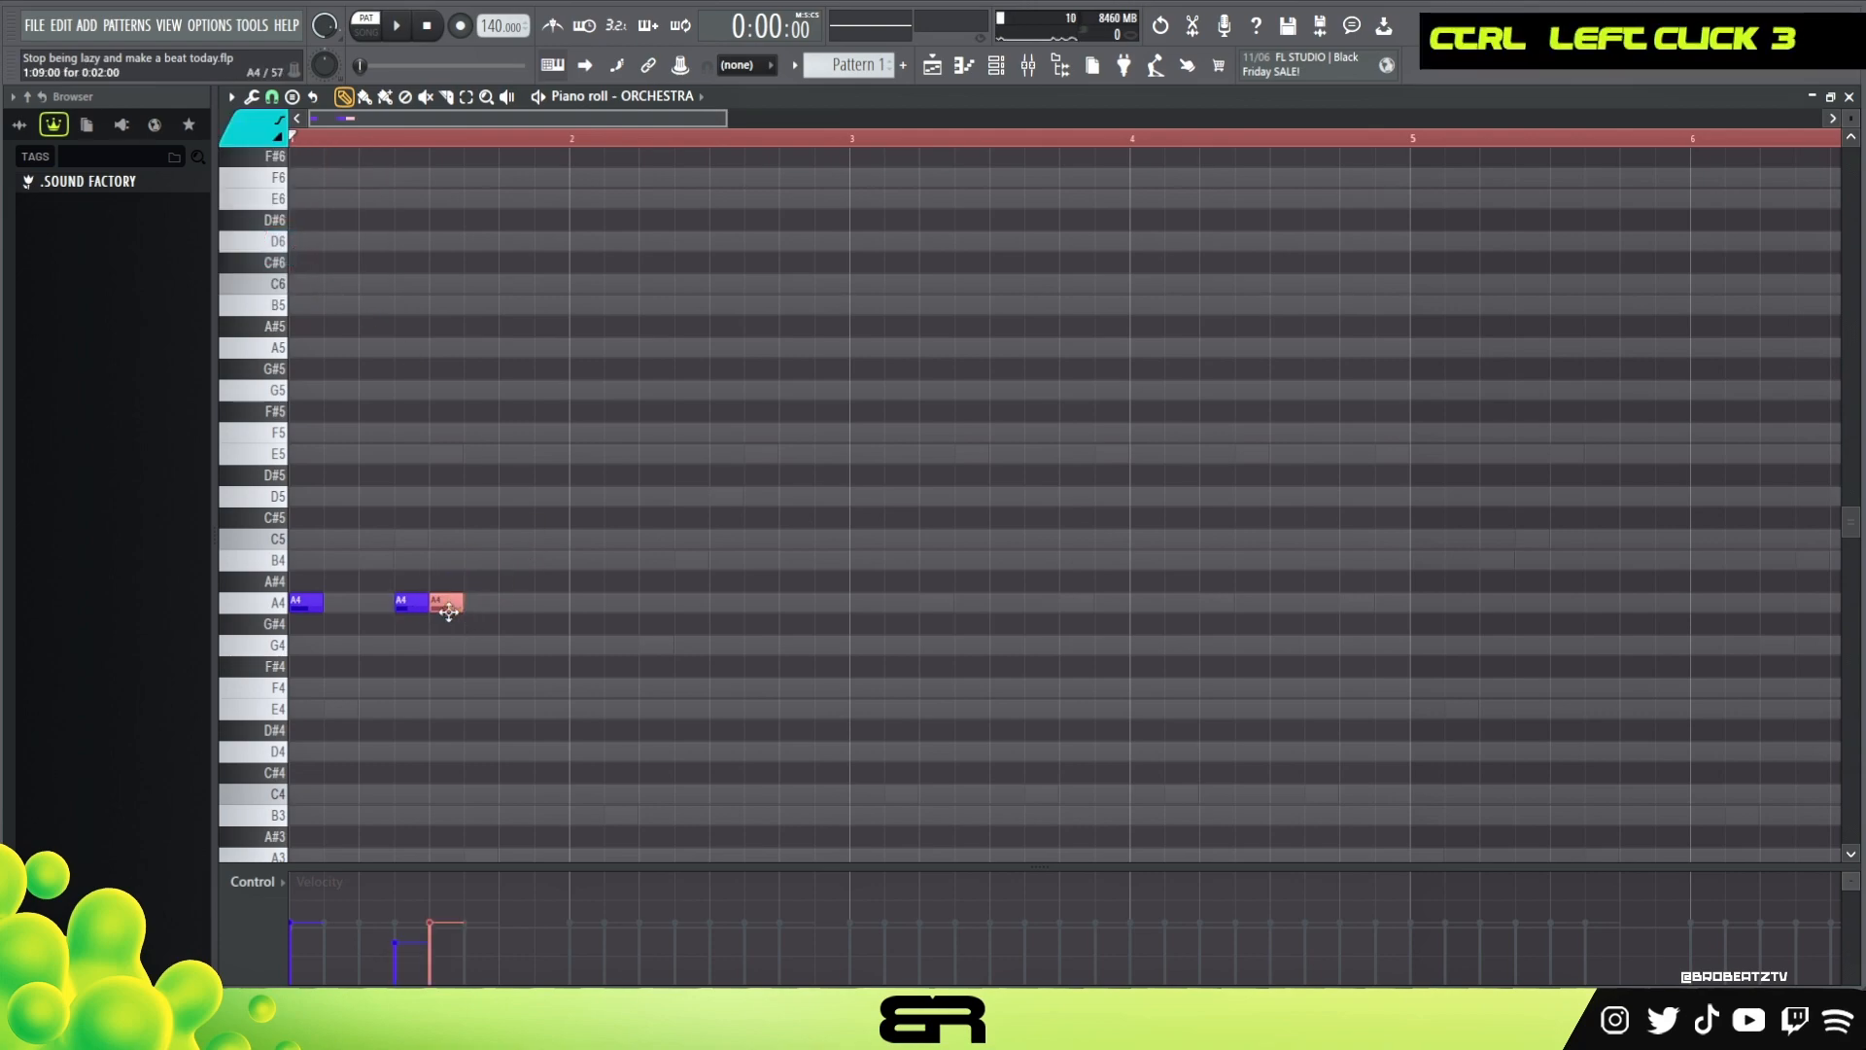
pyautogui.click(445, 600)
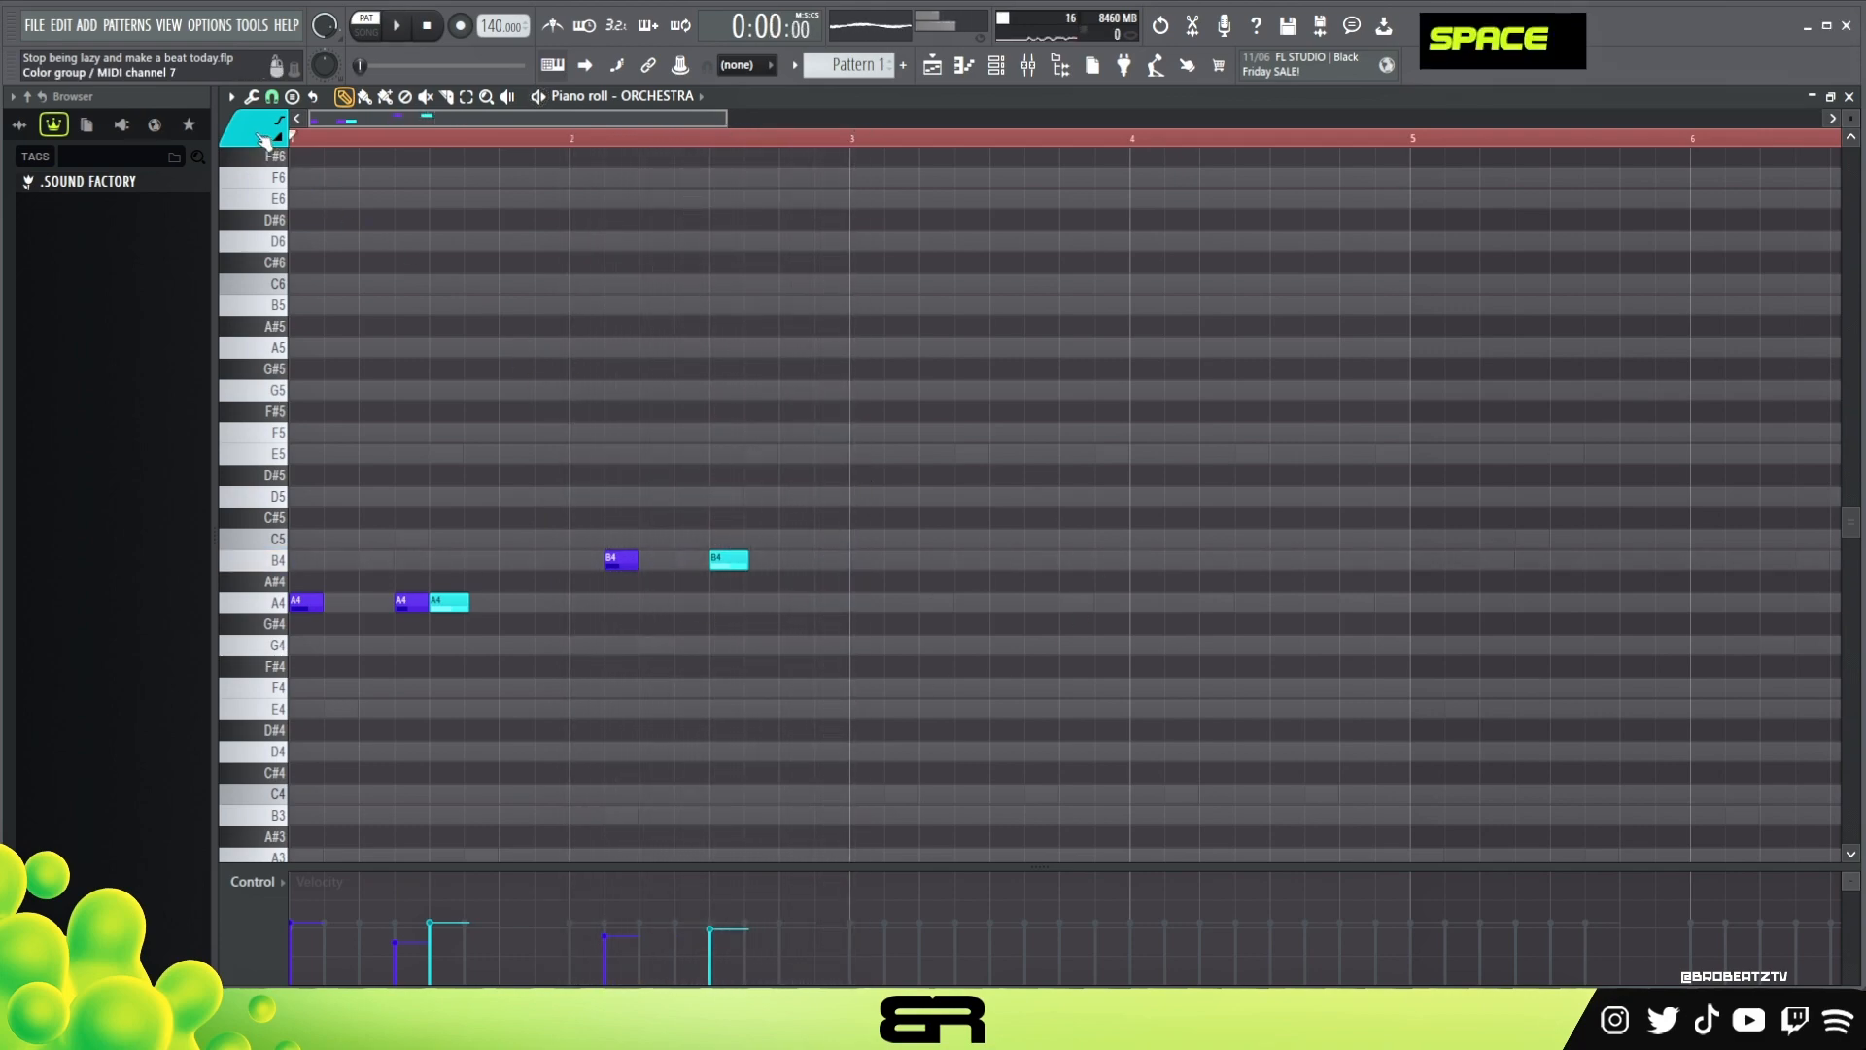
# Switch colour group, add a short C5 after the held C5, adjust it and play back
pyautogui.doubleClick(797, 539)
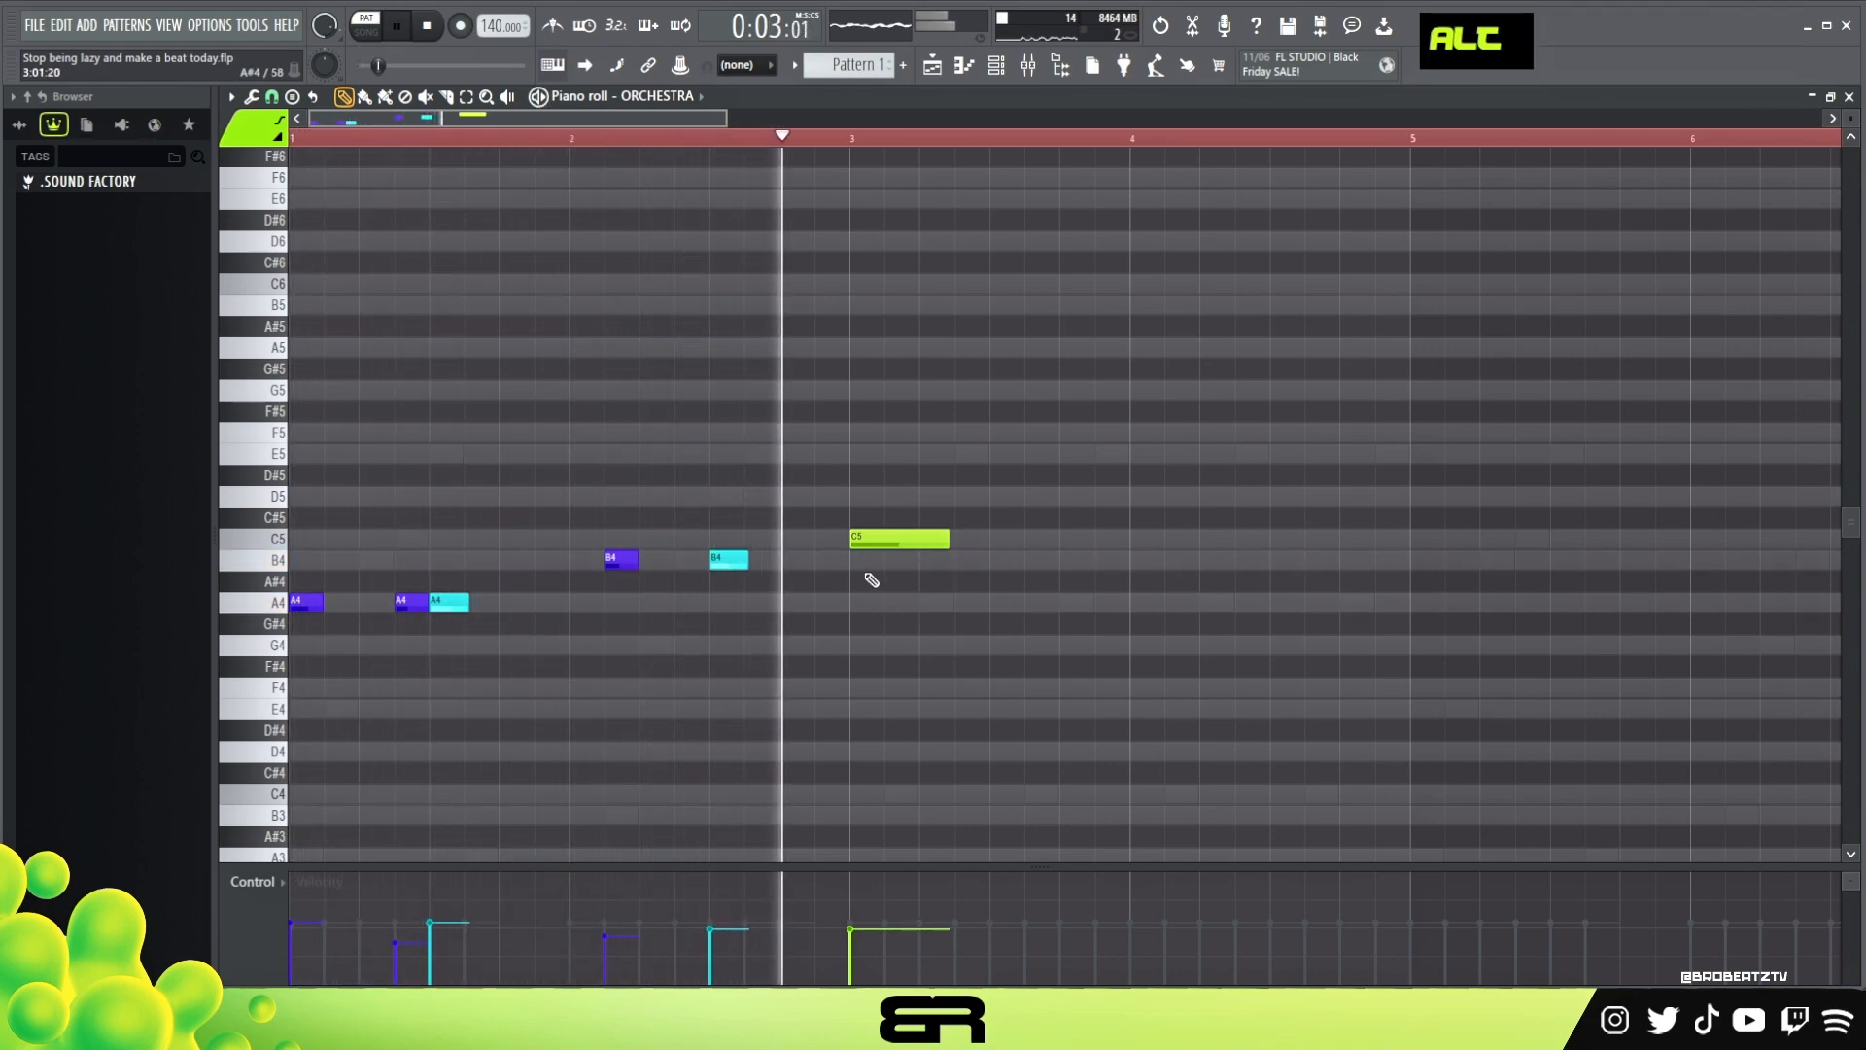
pyautogui.click(426, 25)
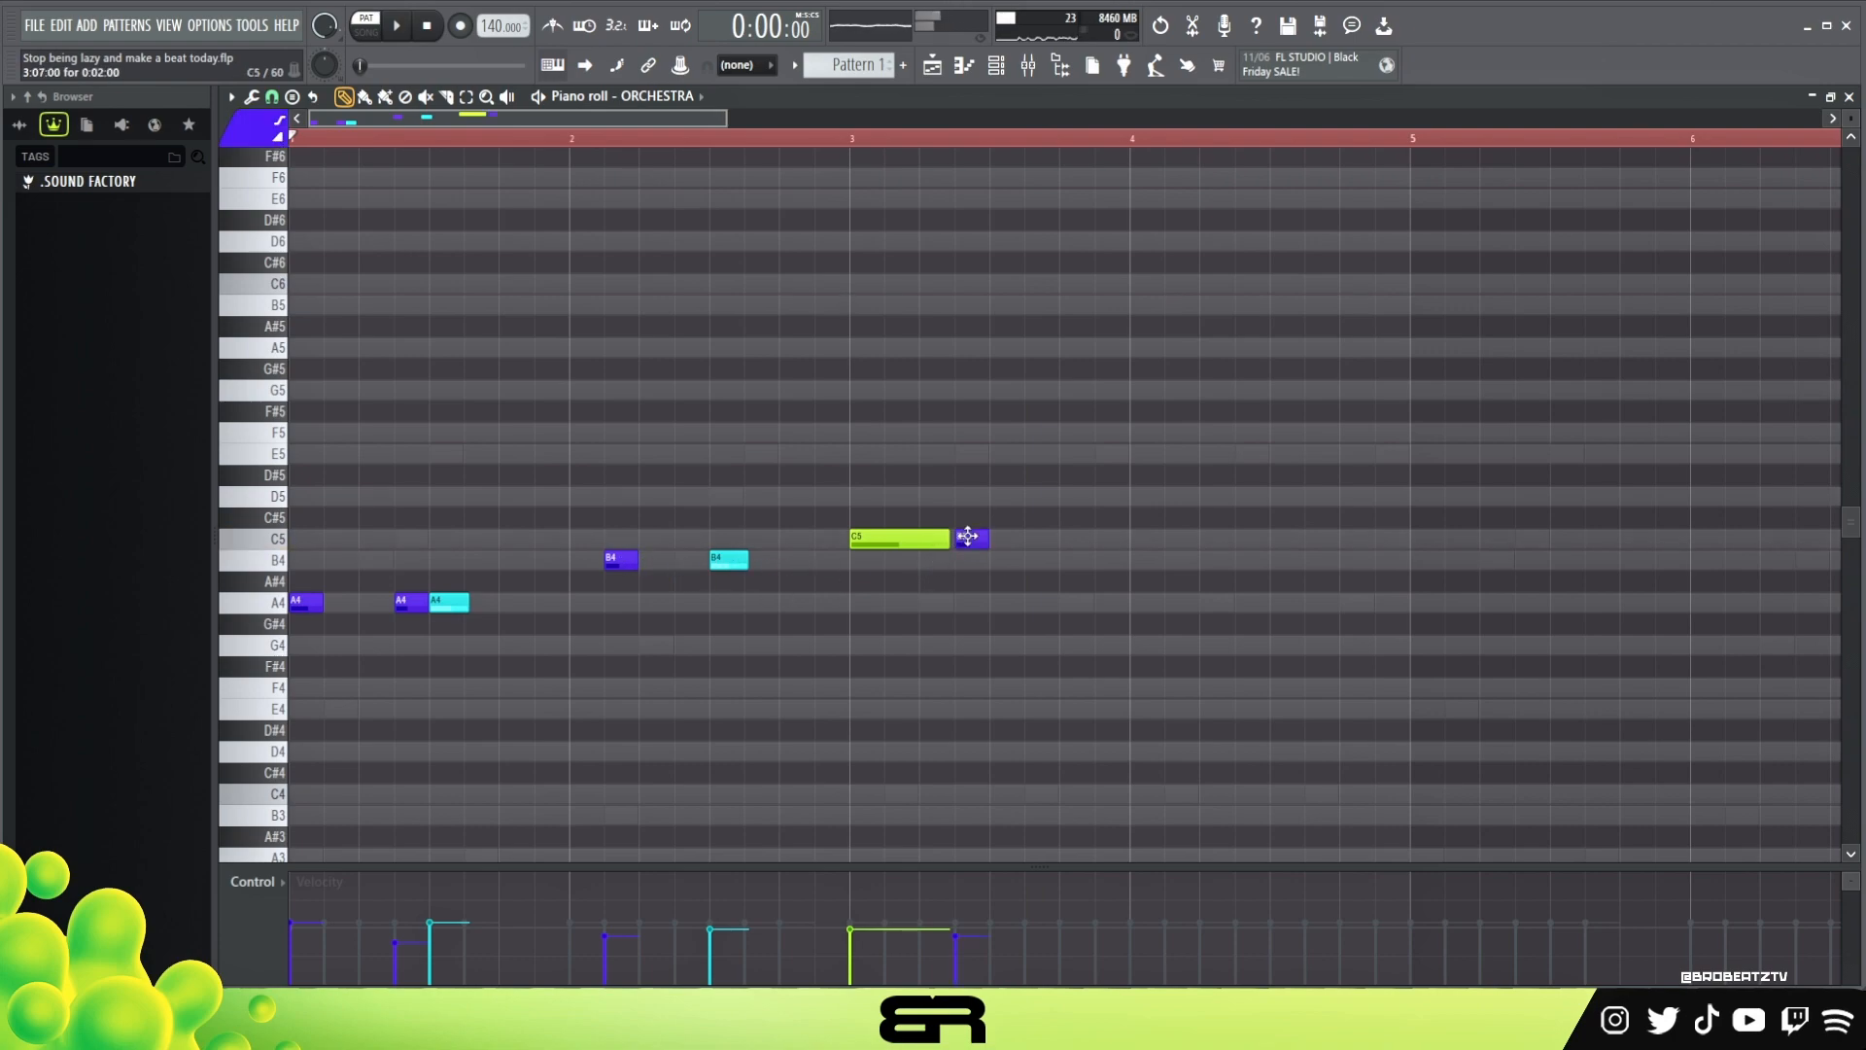
pyautogui.click(970, 537)
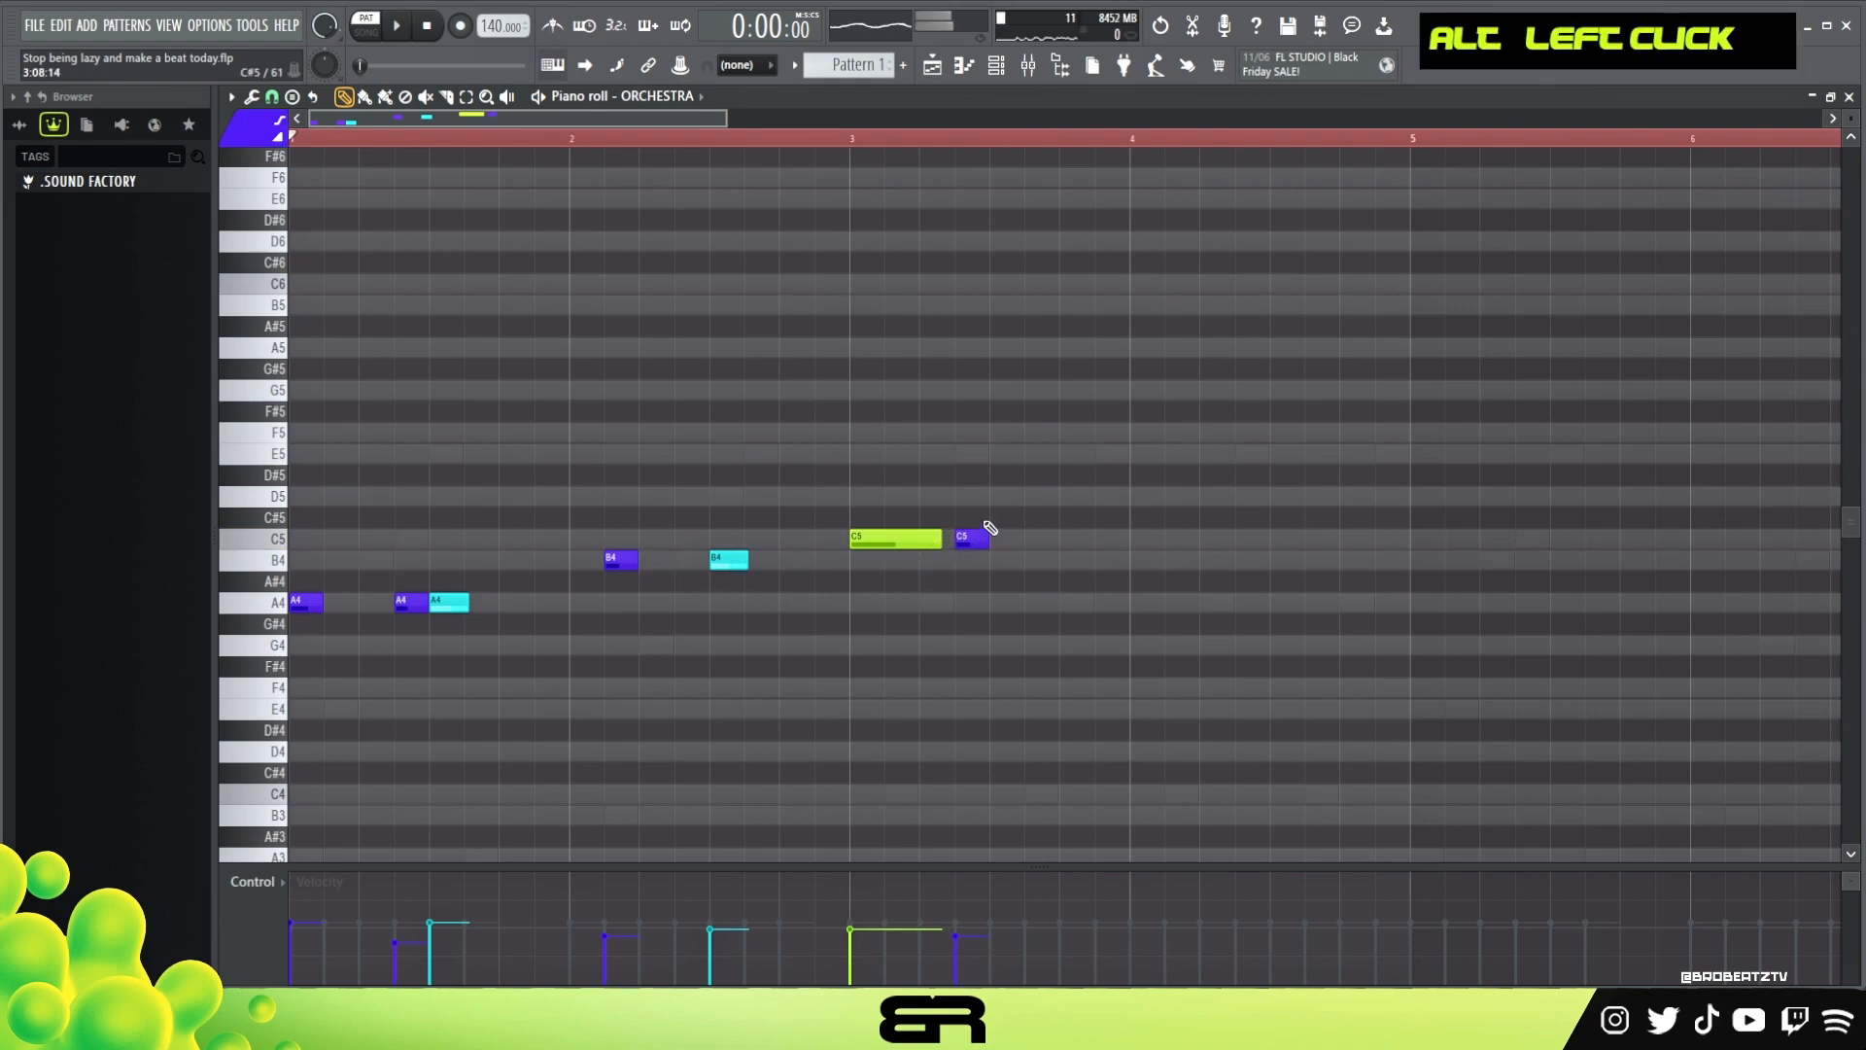
pyautogui.press('space')
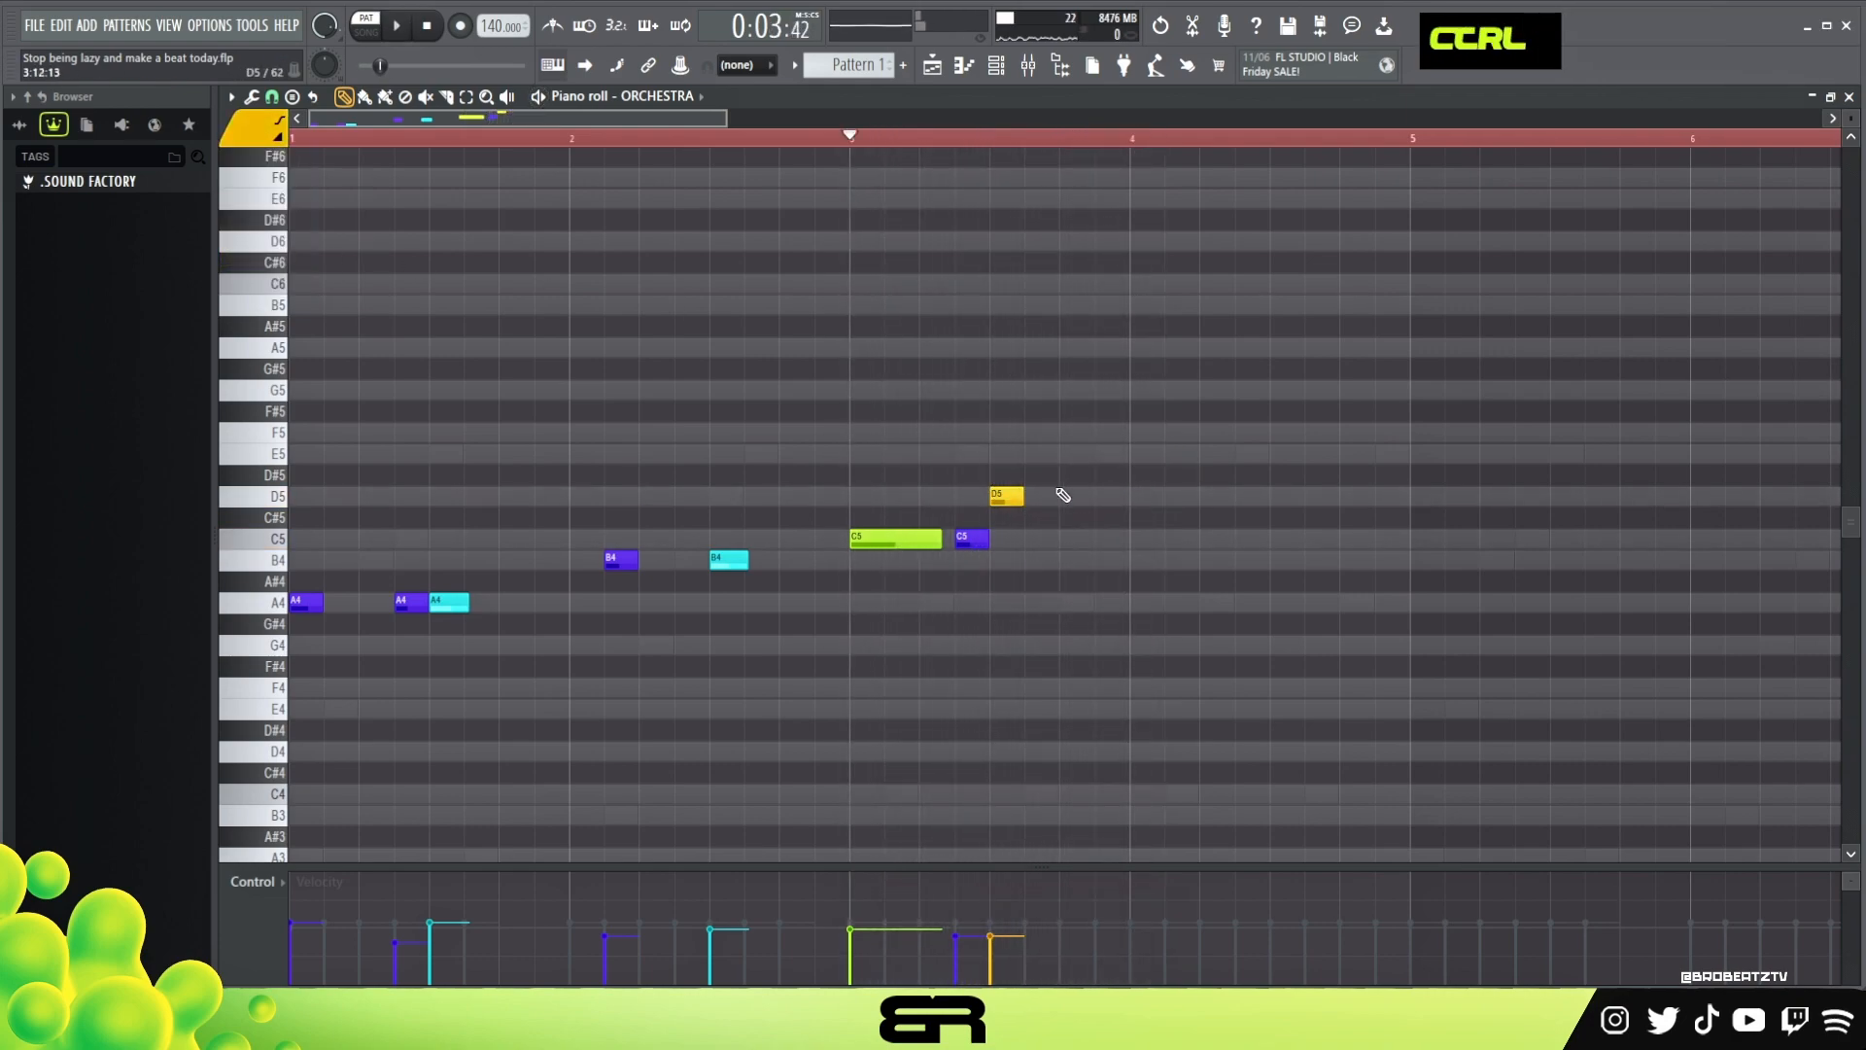
# Copy the C5–D5 phrase into bar four as an answering A4 phrase and soften the held A4
pyautogui.click(1172, 539)
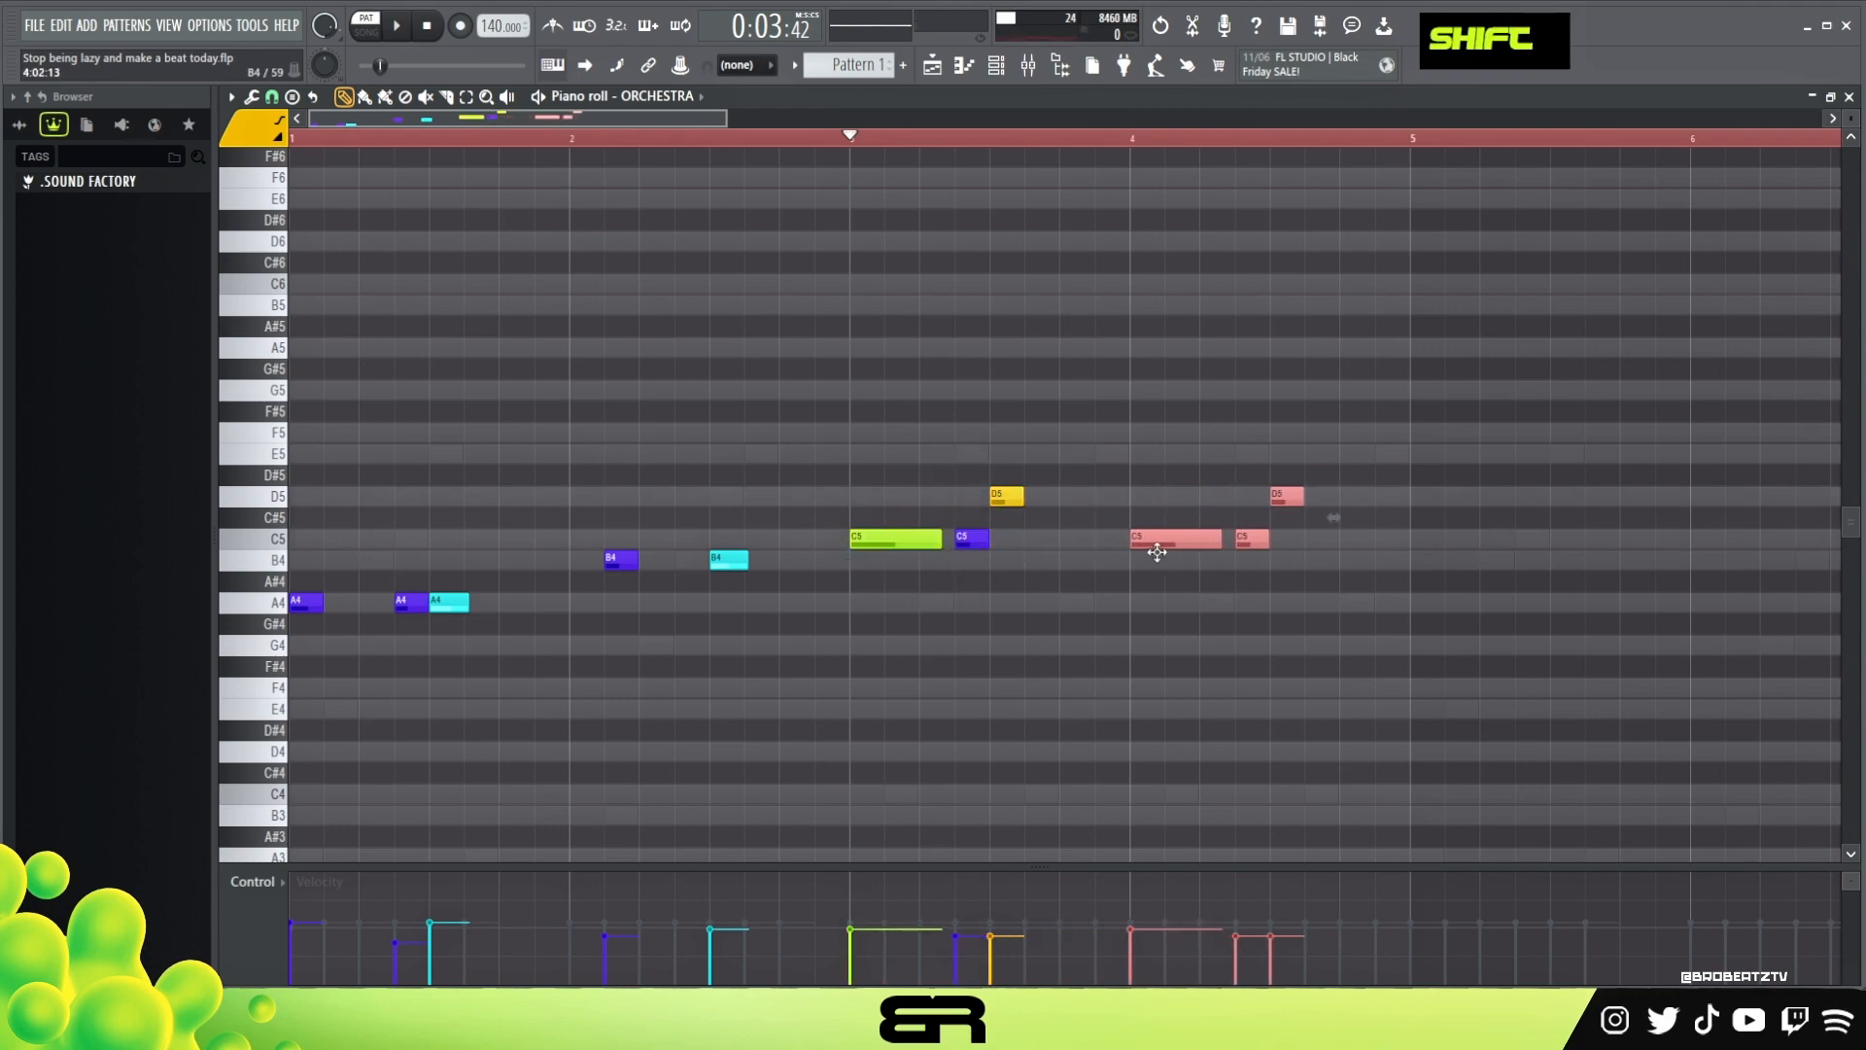
pyautogui.moveTo(1173, 538); pyautogui.dragTo(1173, 602)
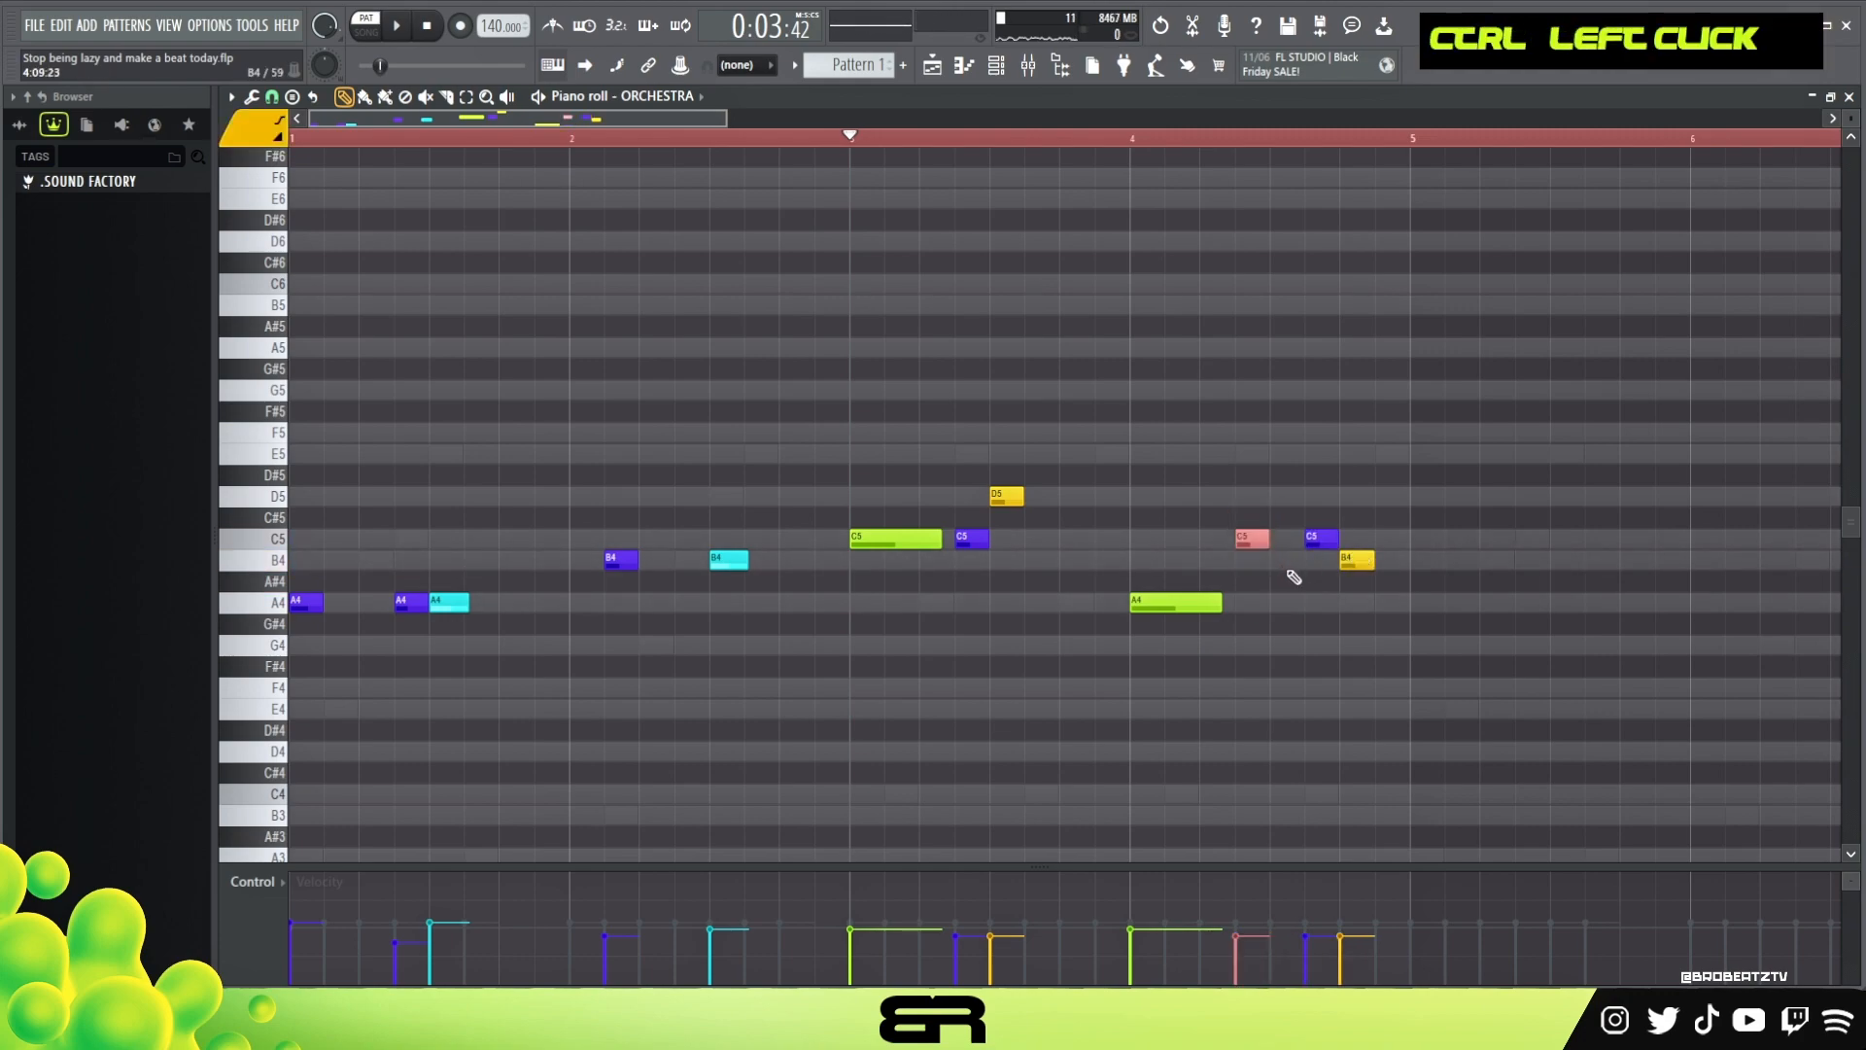
pyautogui.press('space')
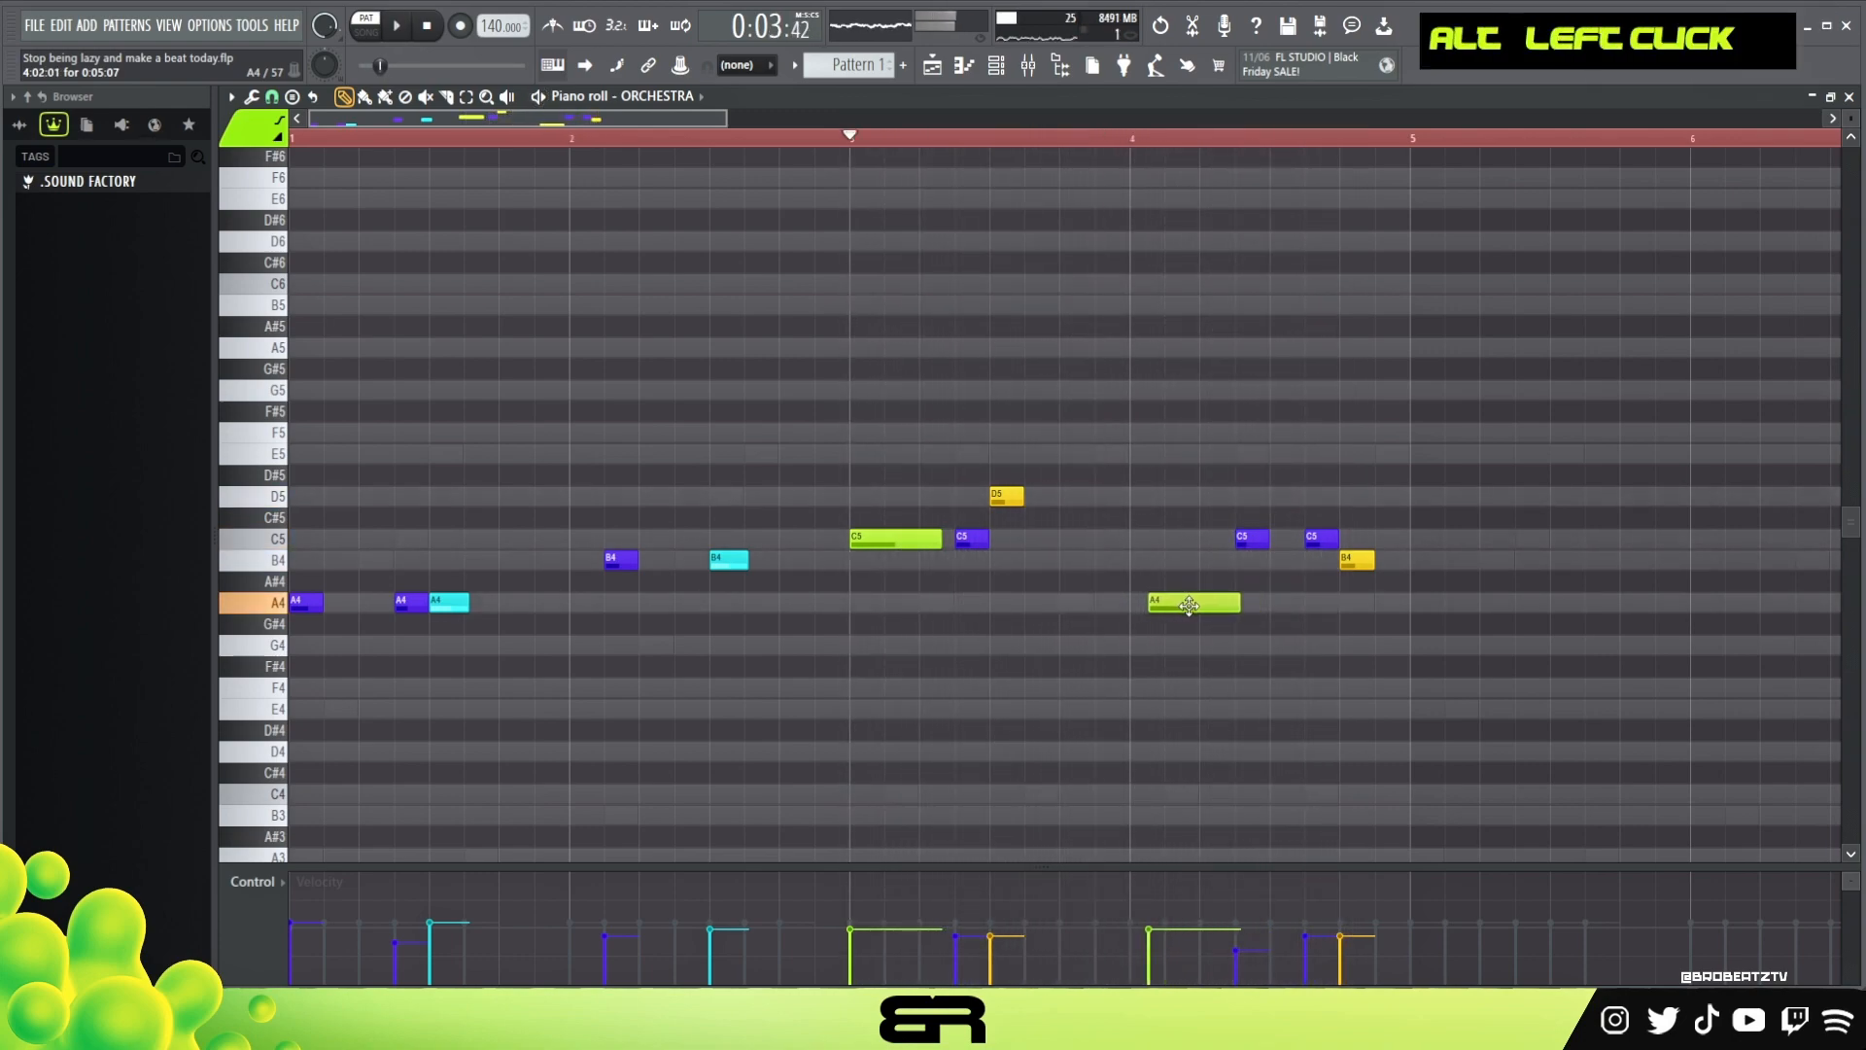
pyautogui.click(1190, 602)
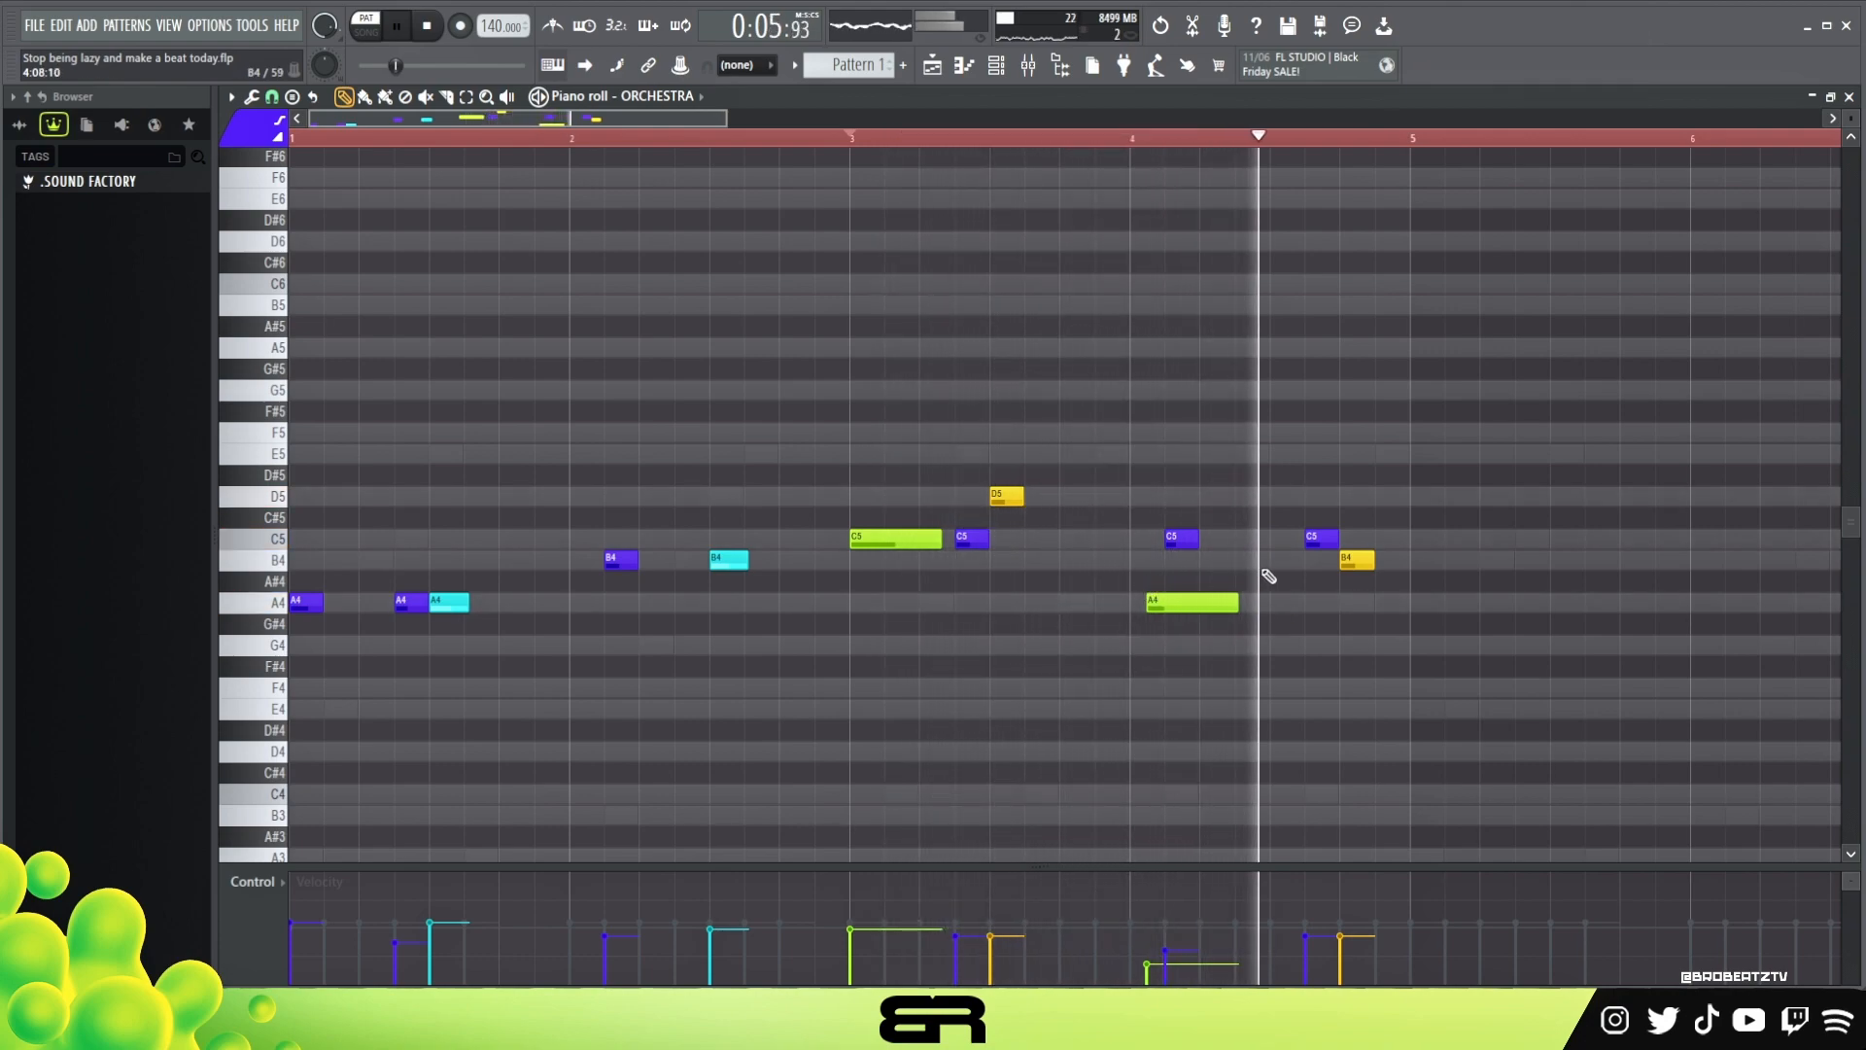
# Remove an unwanted melody note and audition the finished orchestra melody
pyautogui.rightClick(1322, 538)
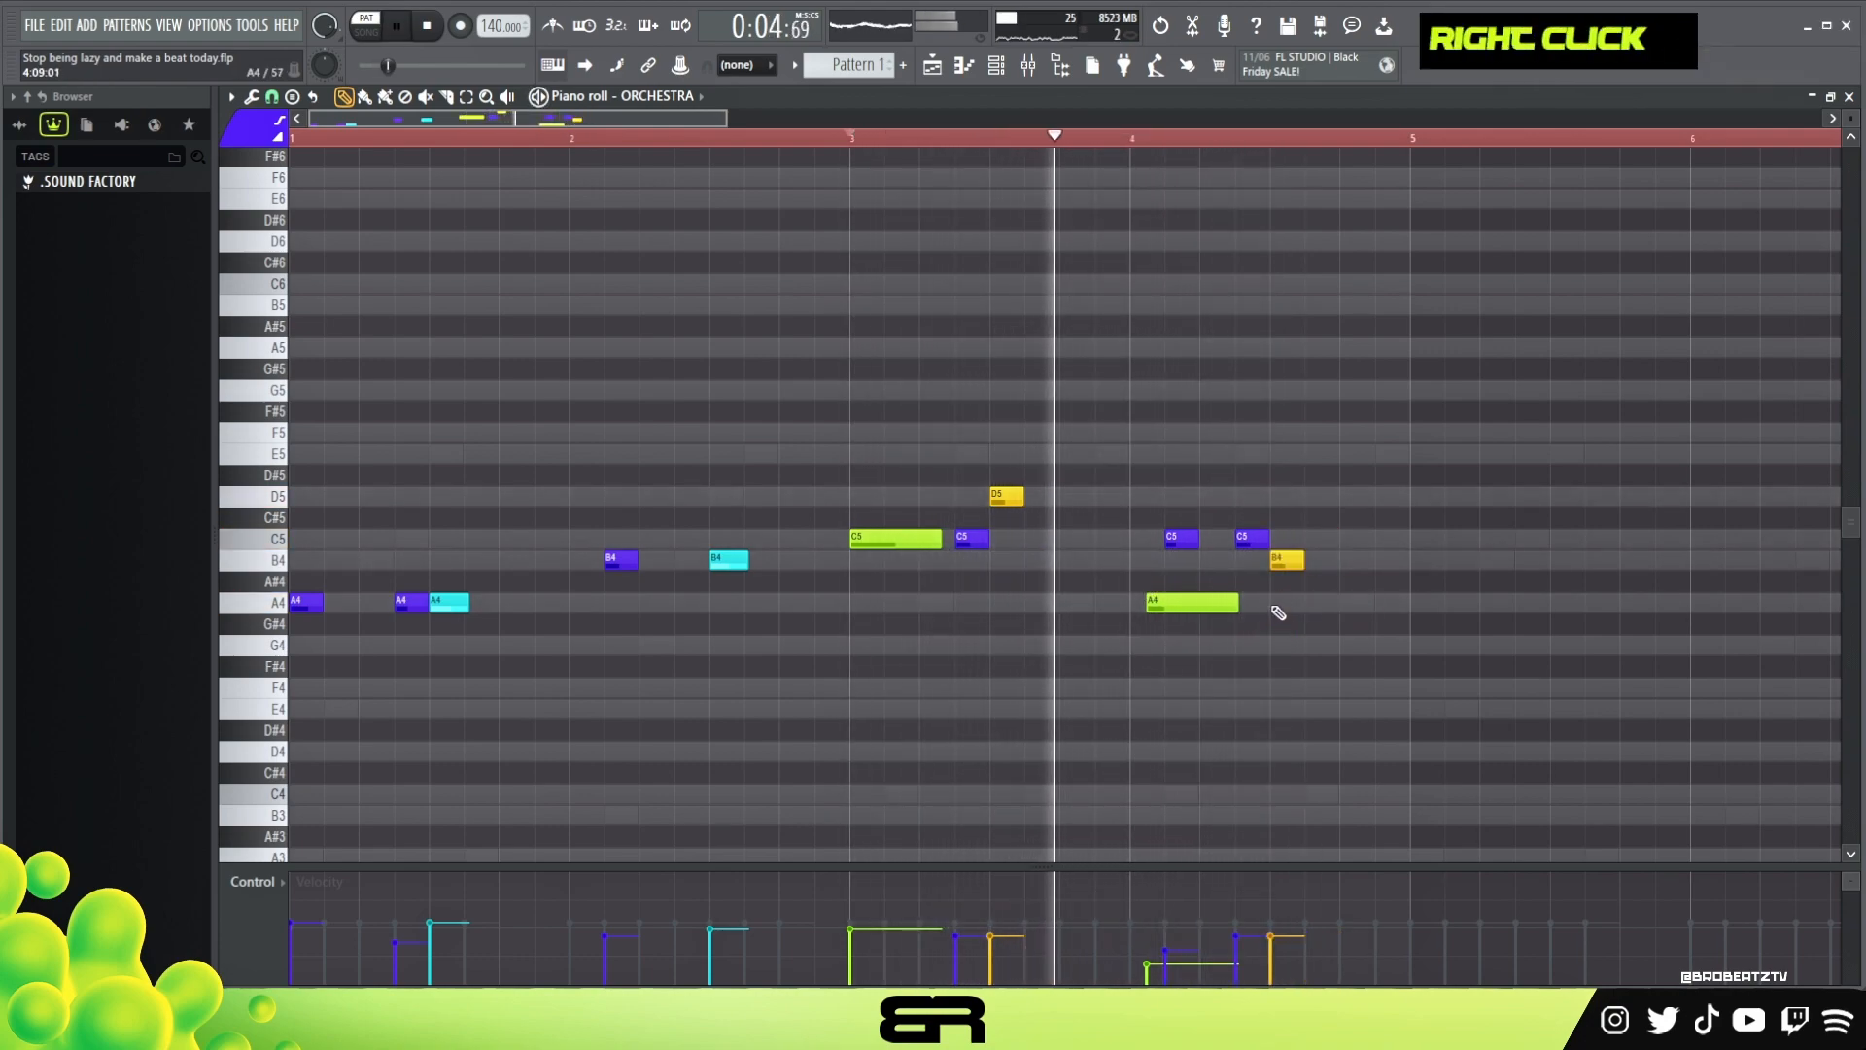
pyautogui.press('space')
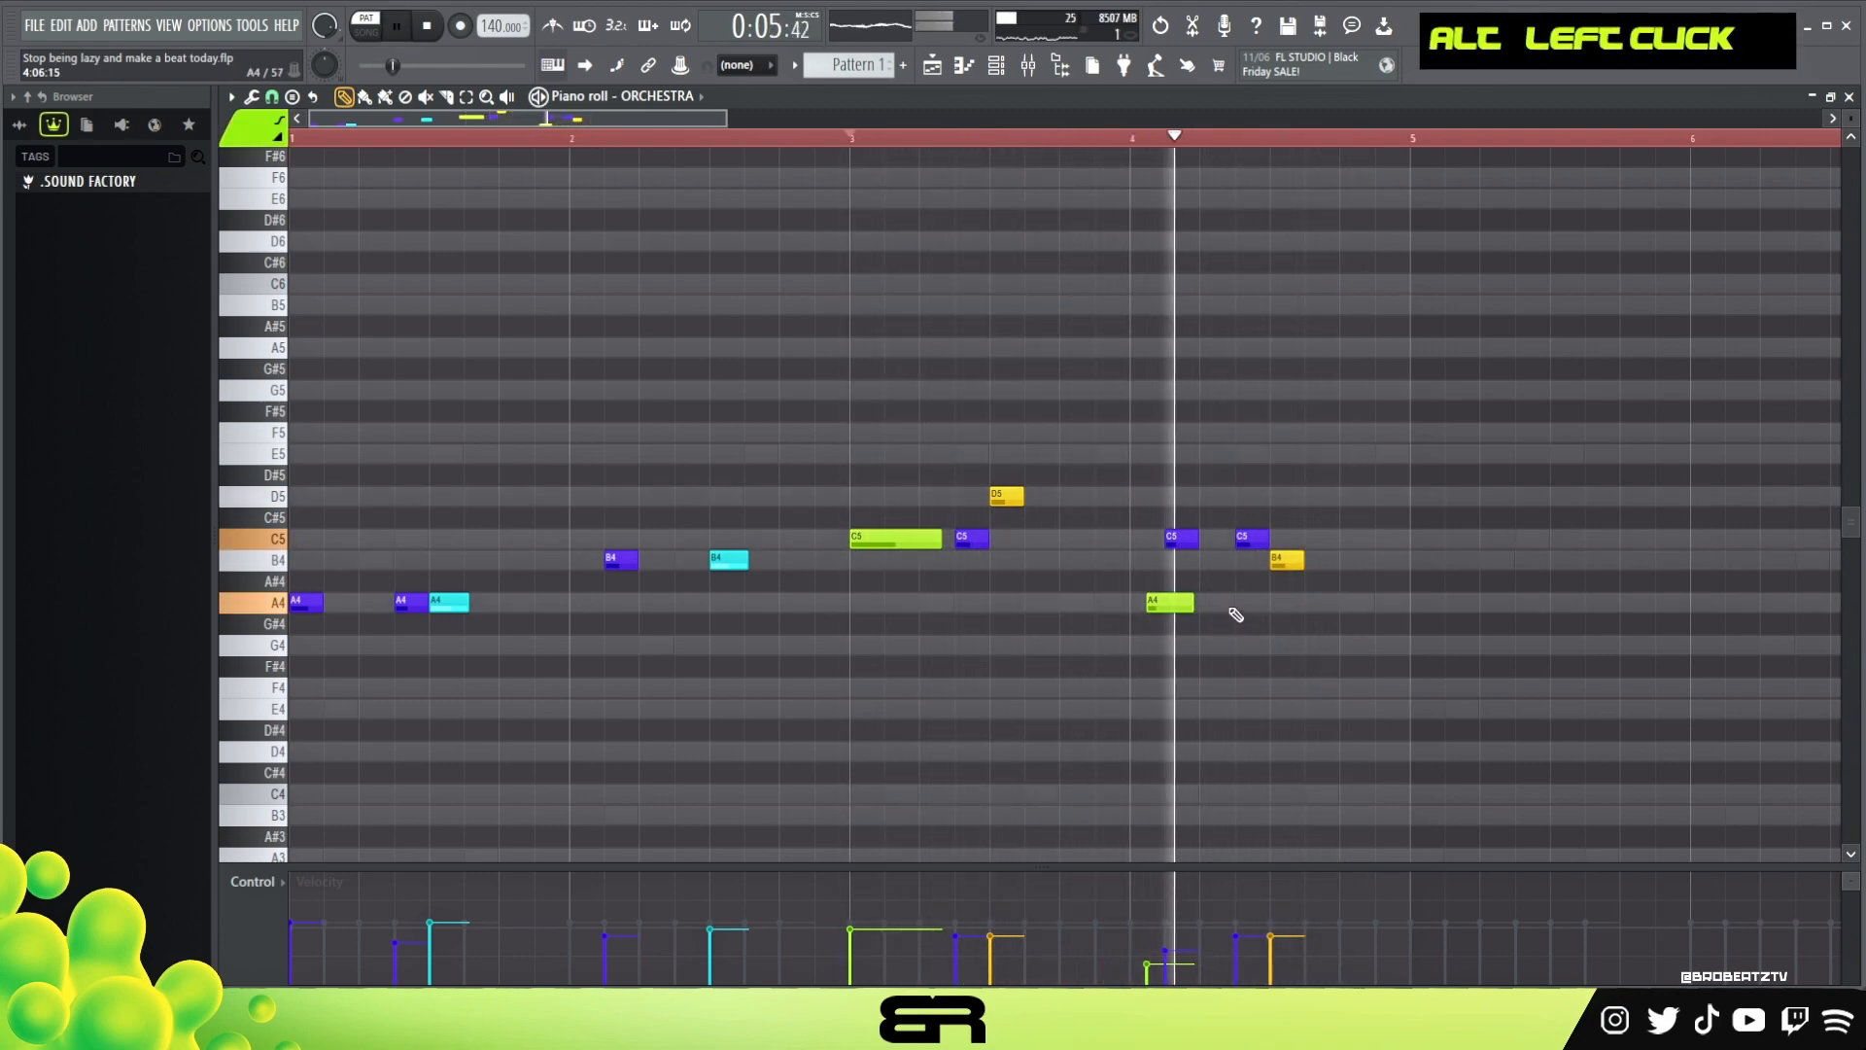
pyautogui.press('space')
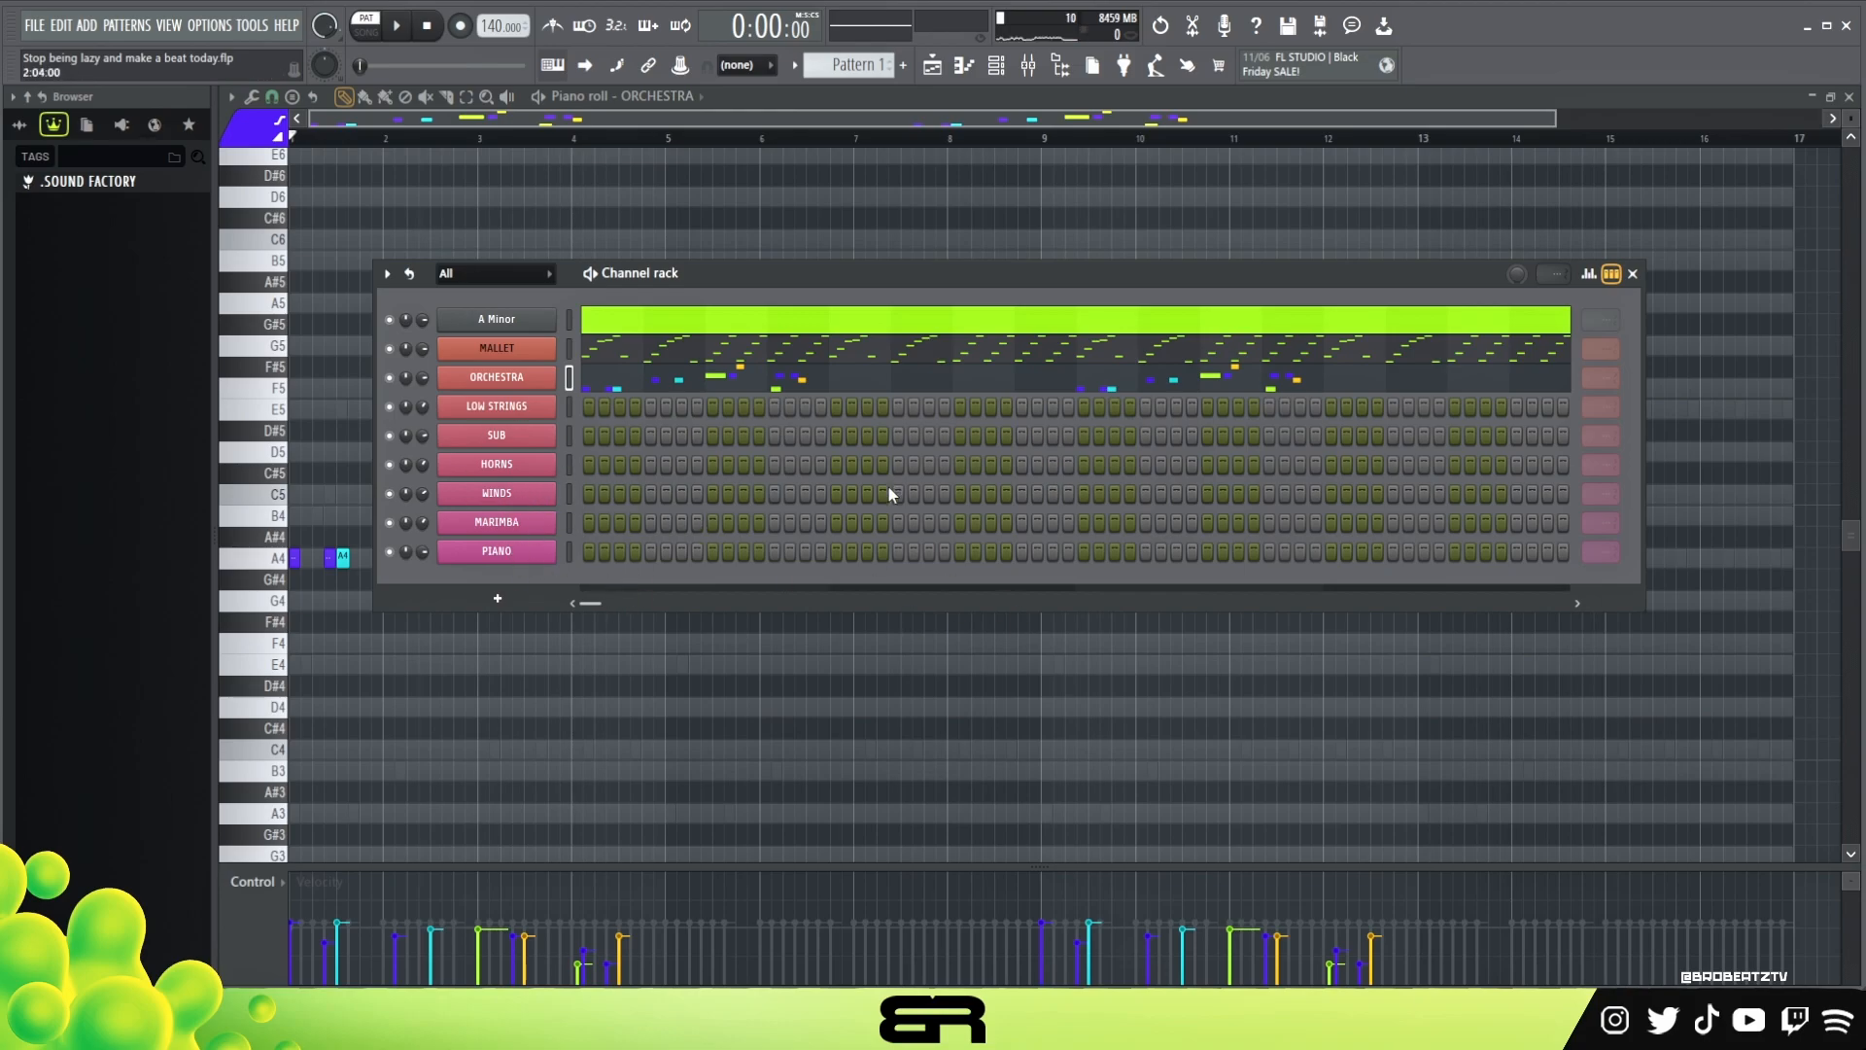
# Check LOW STRINGS, draw the repeating A3–E3–F3 bass line in the SUB channel and bring up the HORNS instrument
pyautogui.click(495, 378)
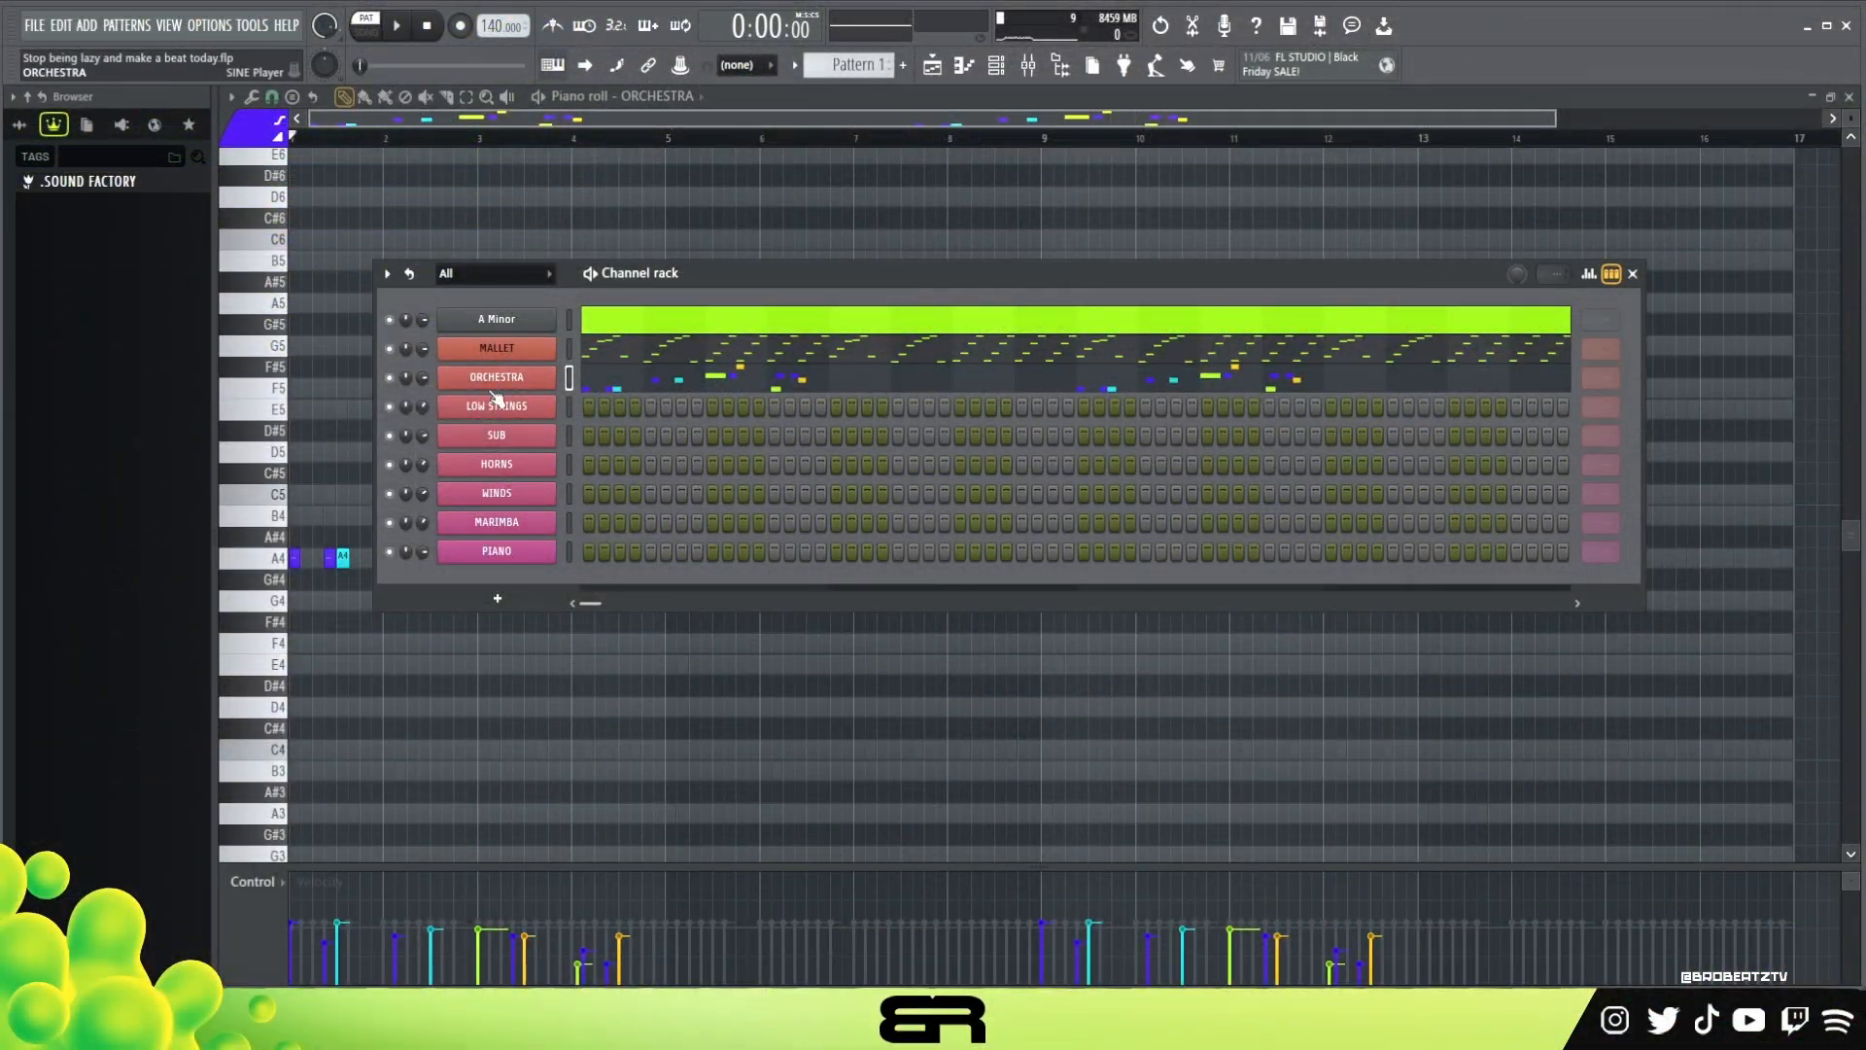
pyautogui.click(496, 404)
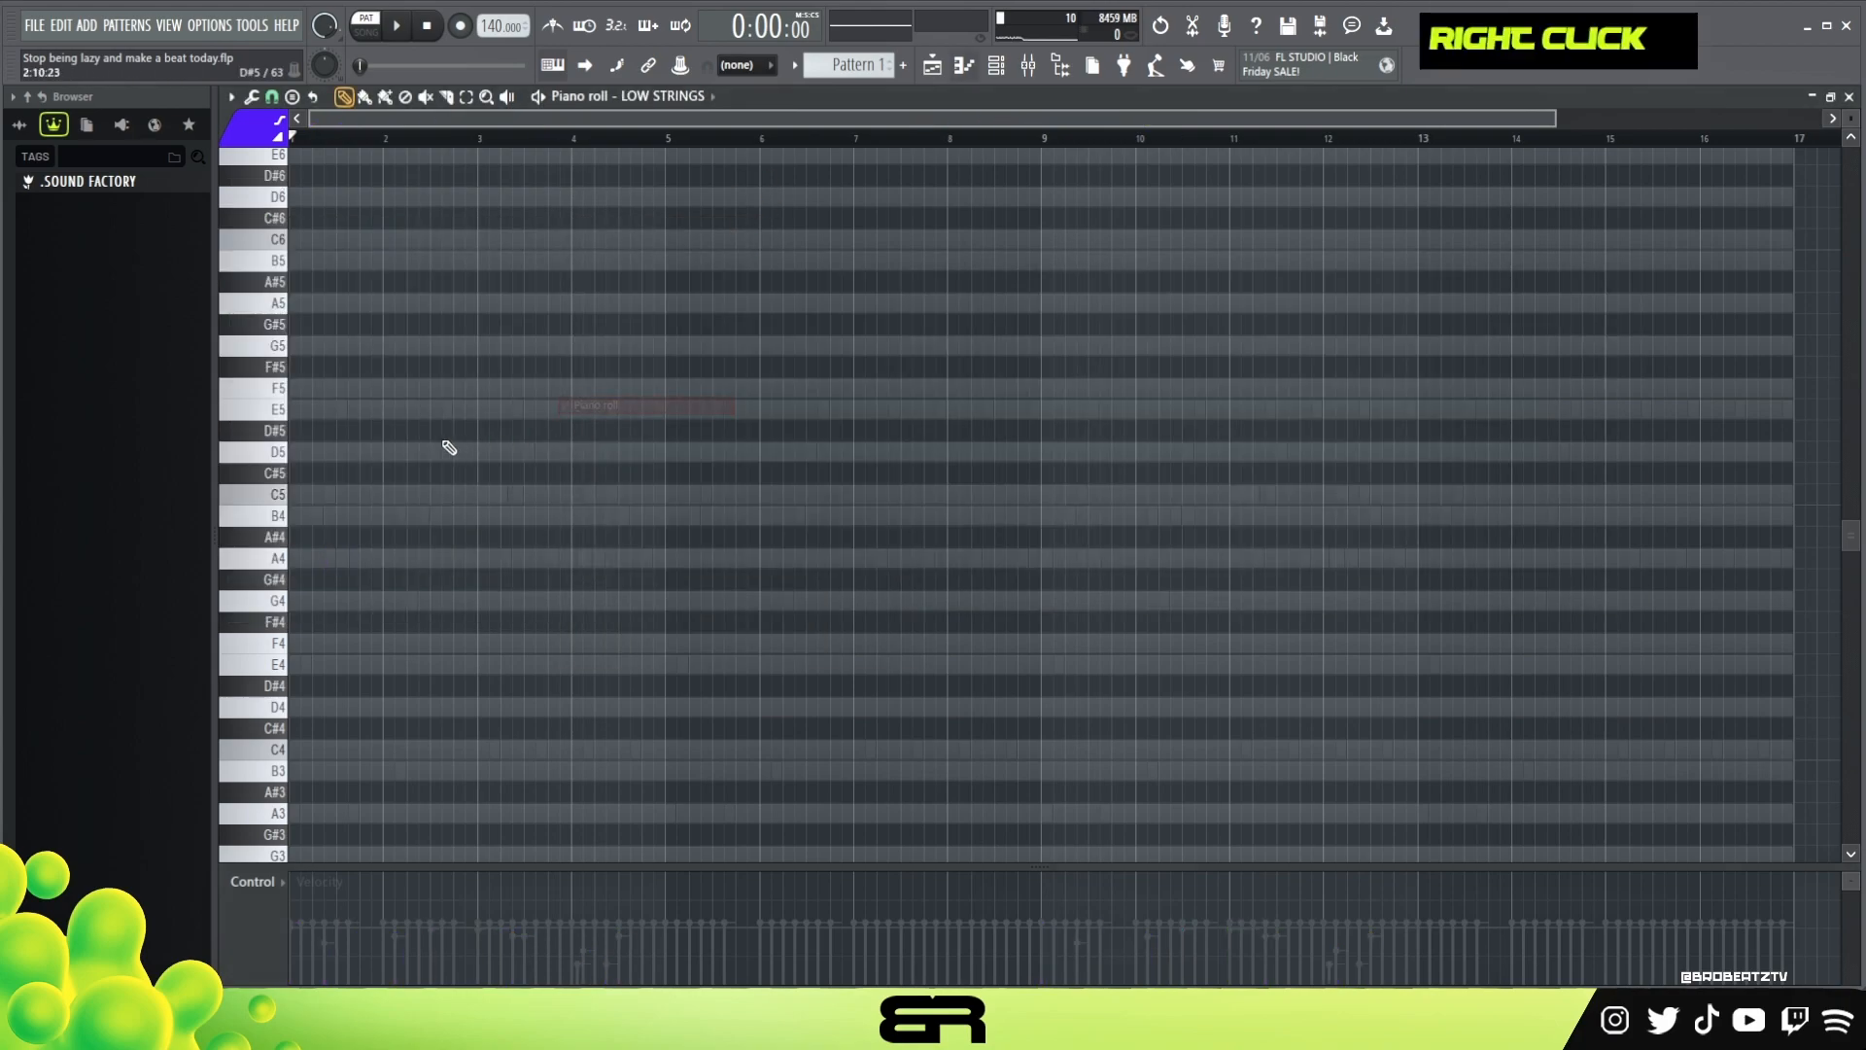
pyautogui.scroll(-3)
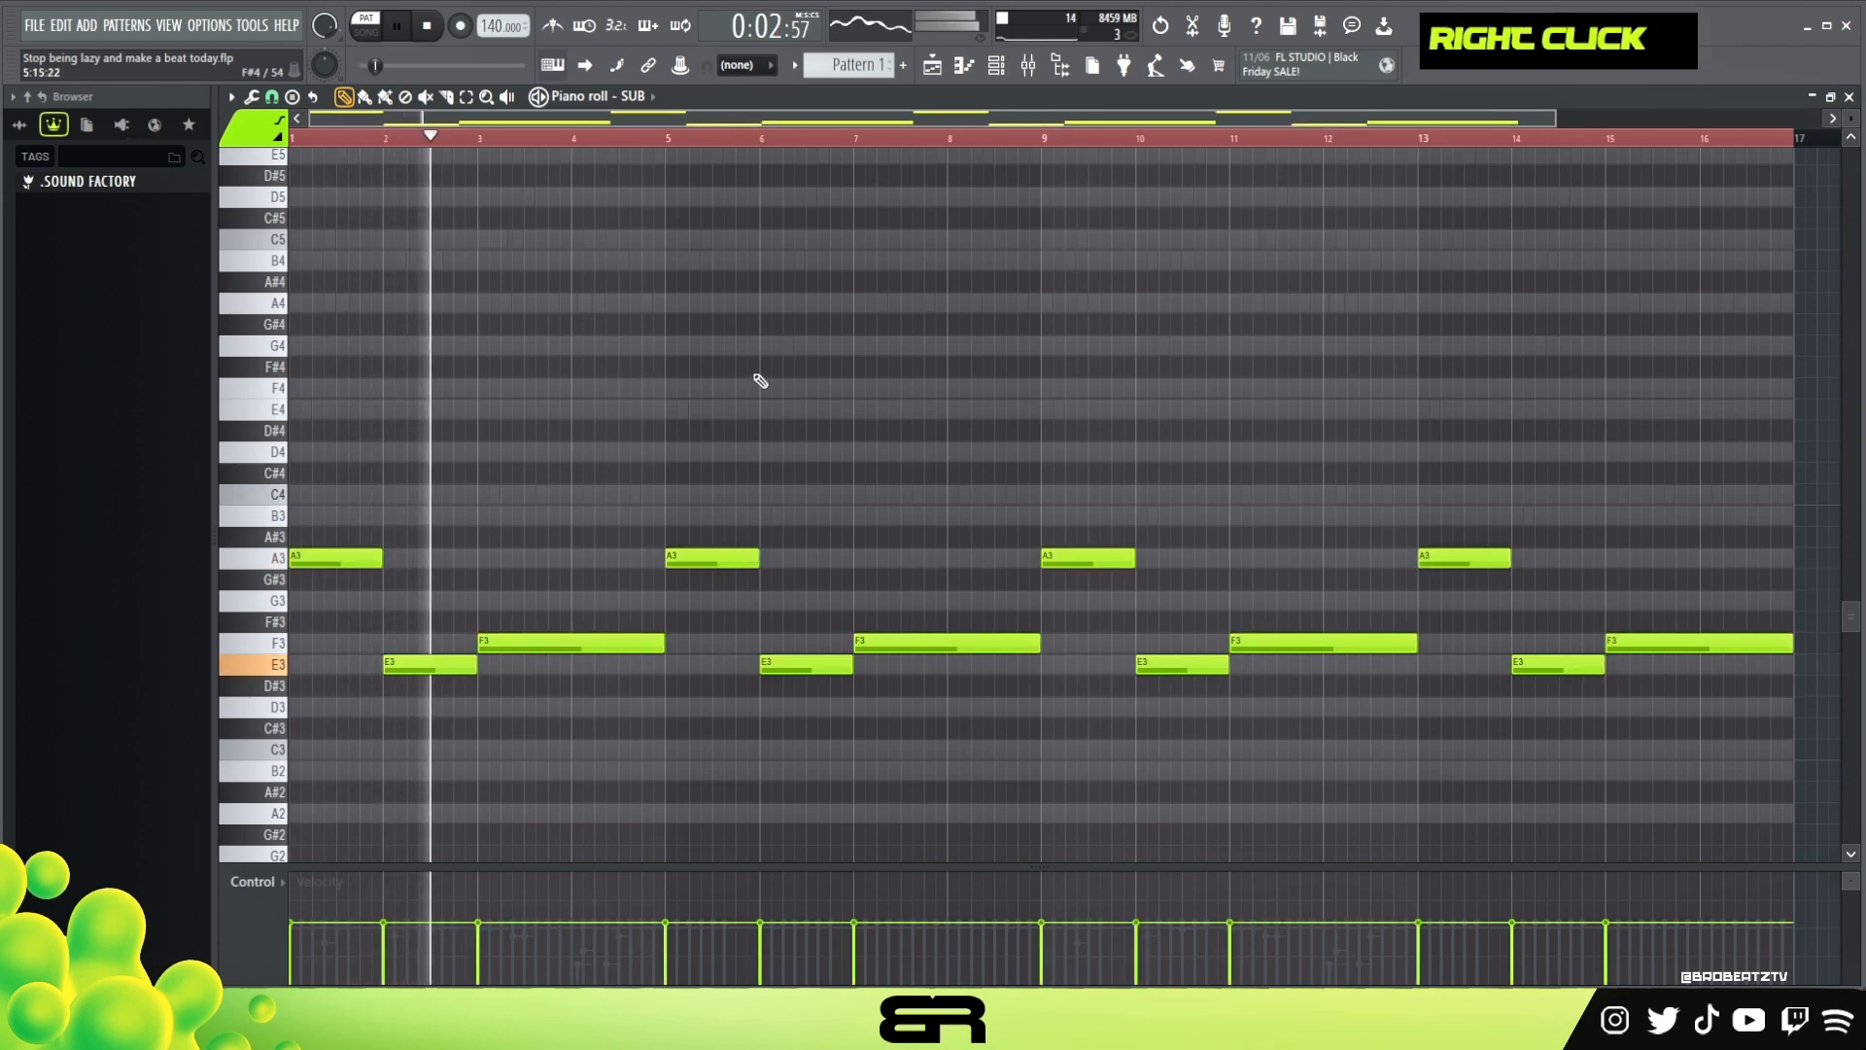
pyautogui.scroll(-3)
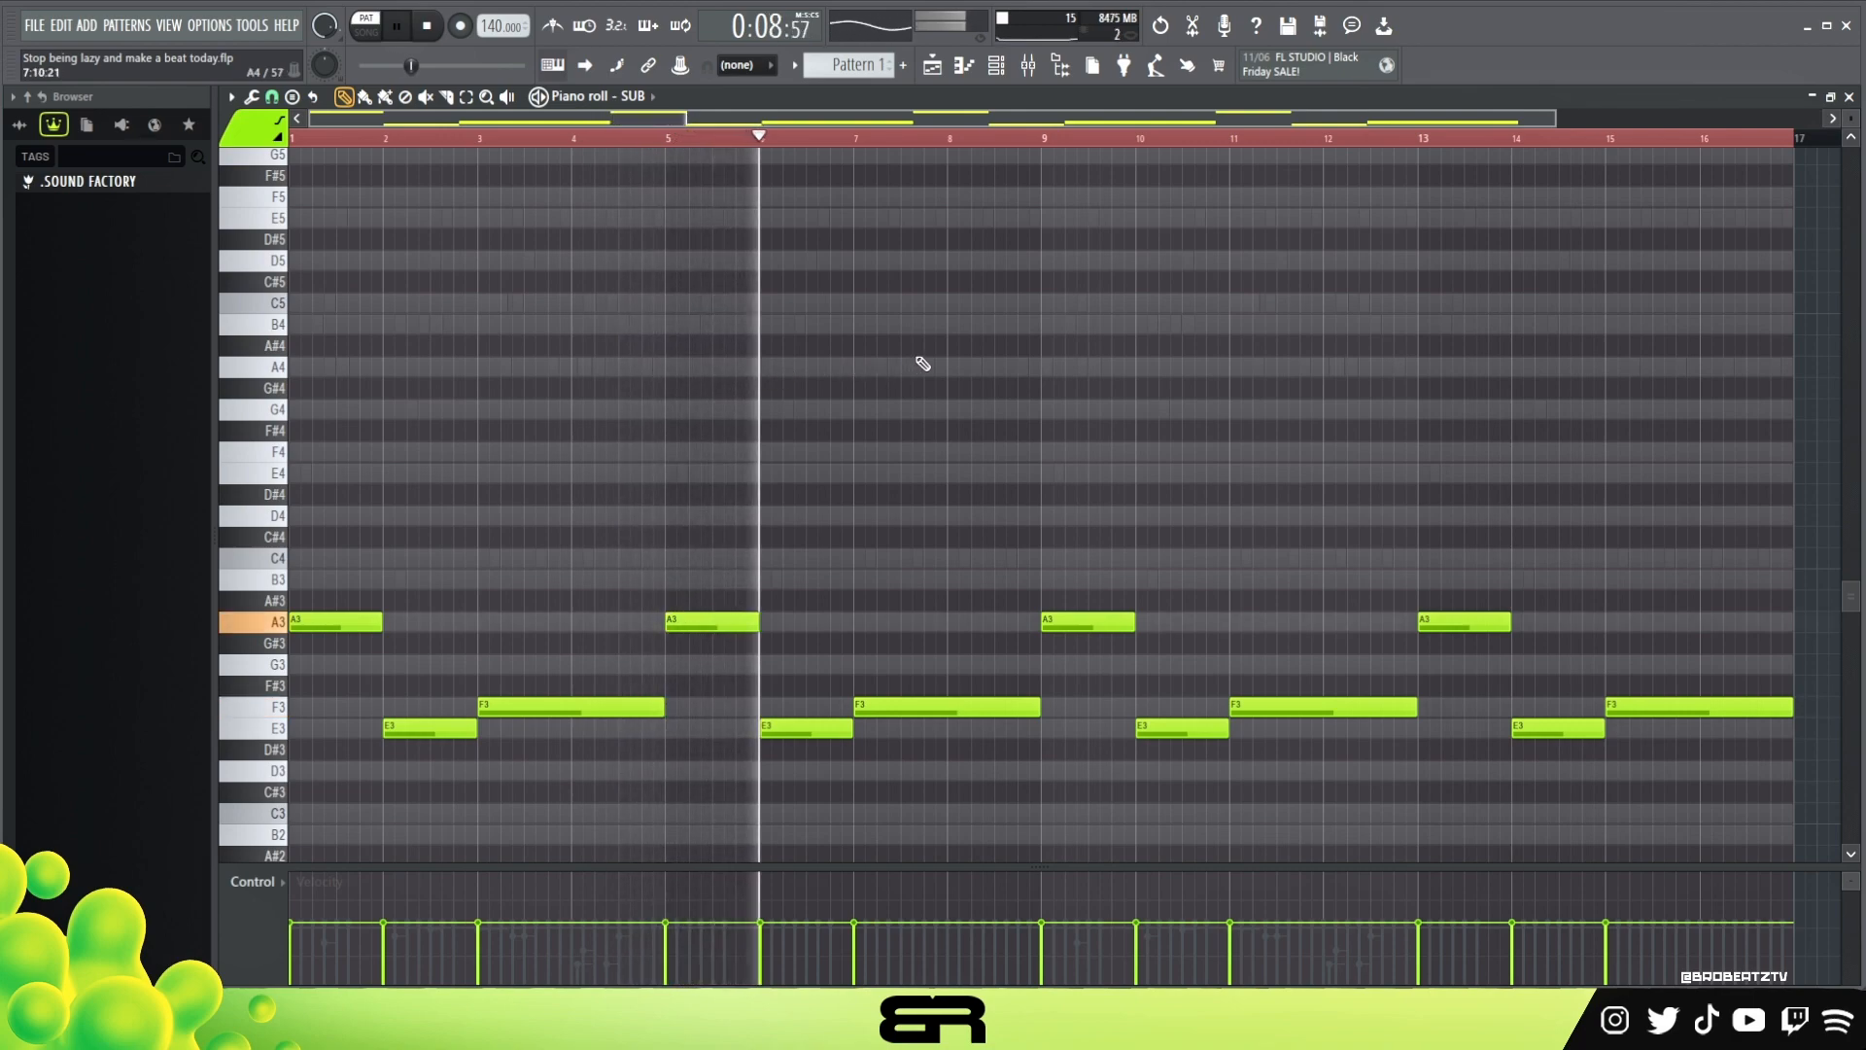
pyautogui.click(426, 25)
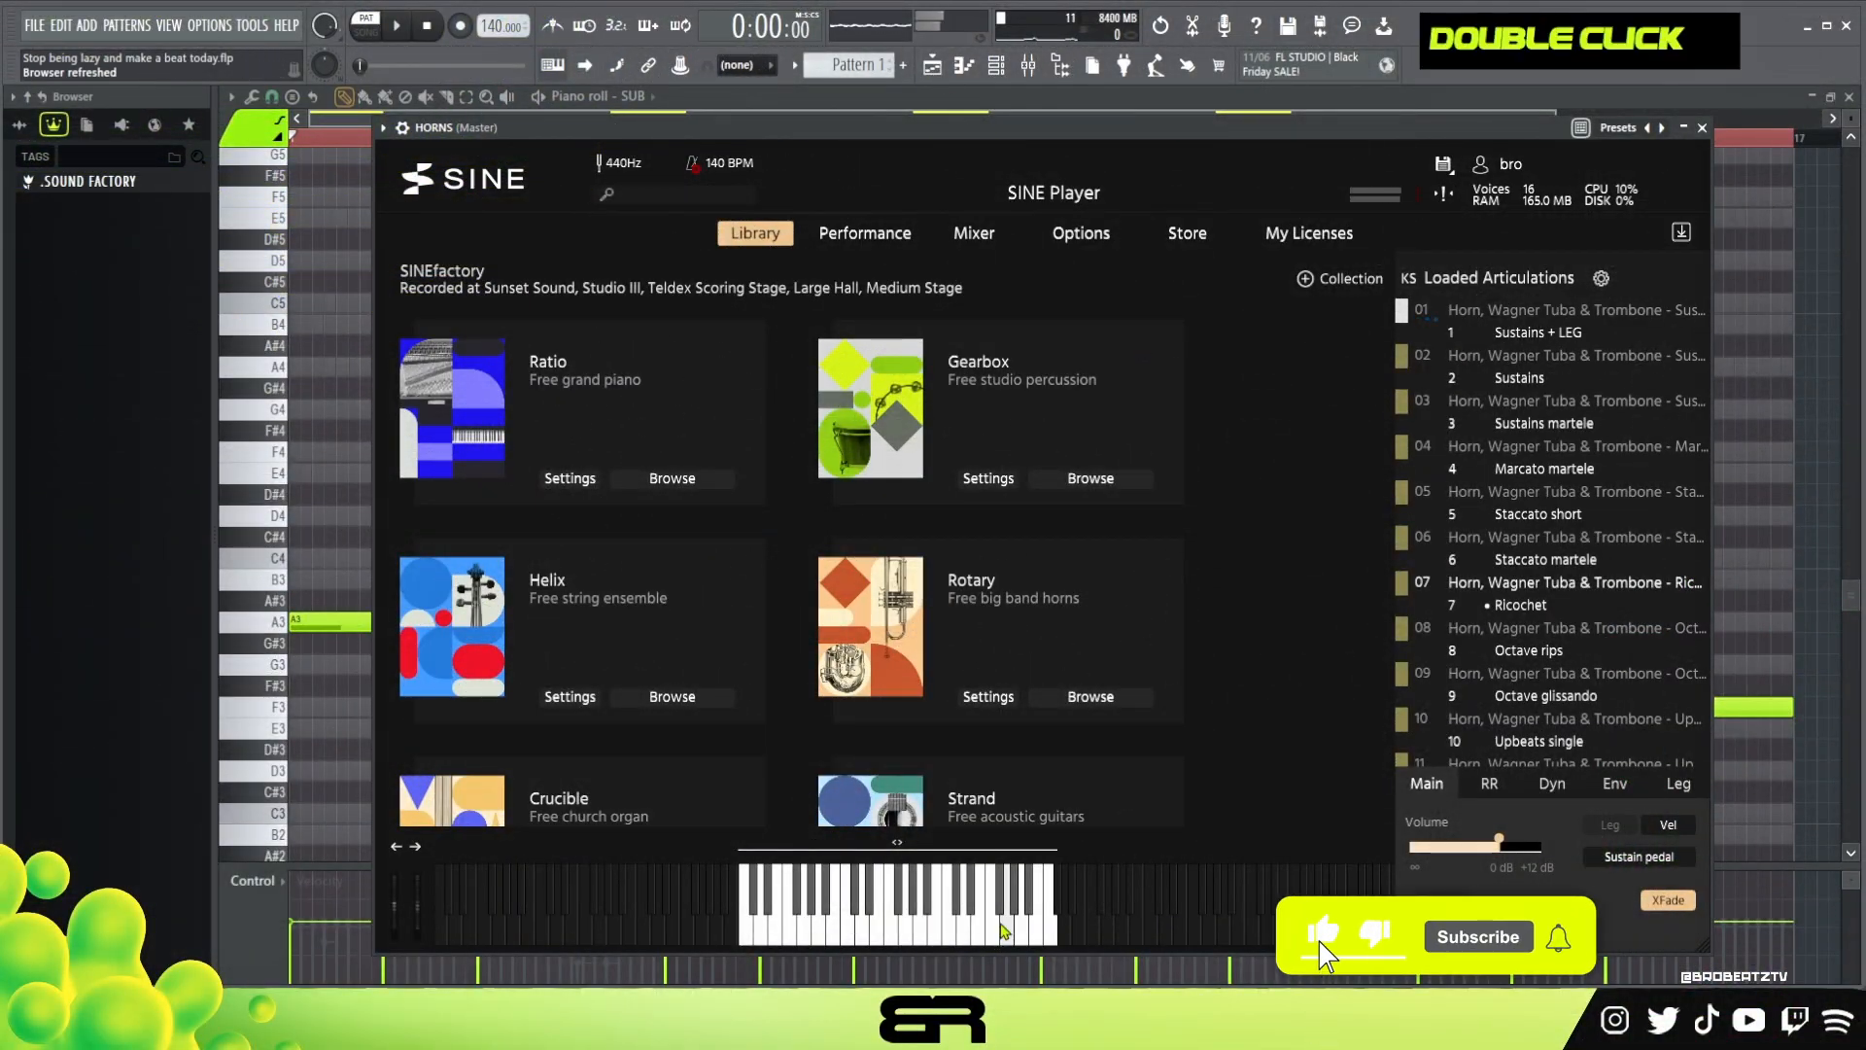
# Close the SINE Player window and bring up the HORNS channel's empty piano roll from the Channel rack
pyautogui.click(1478, 937)
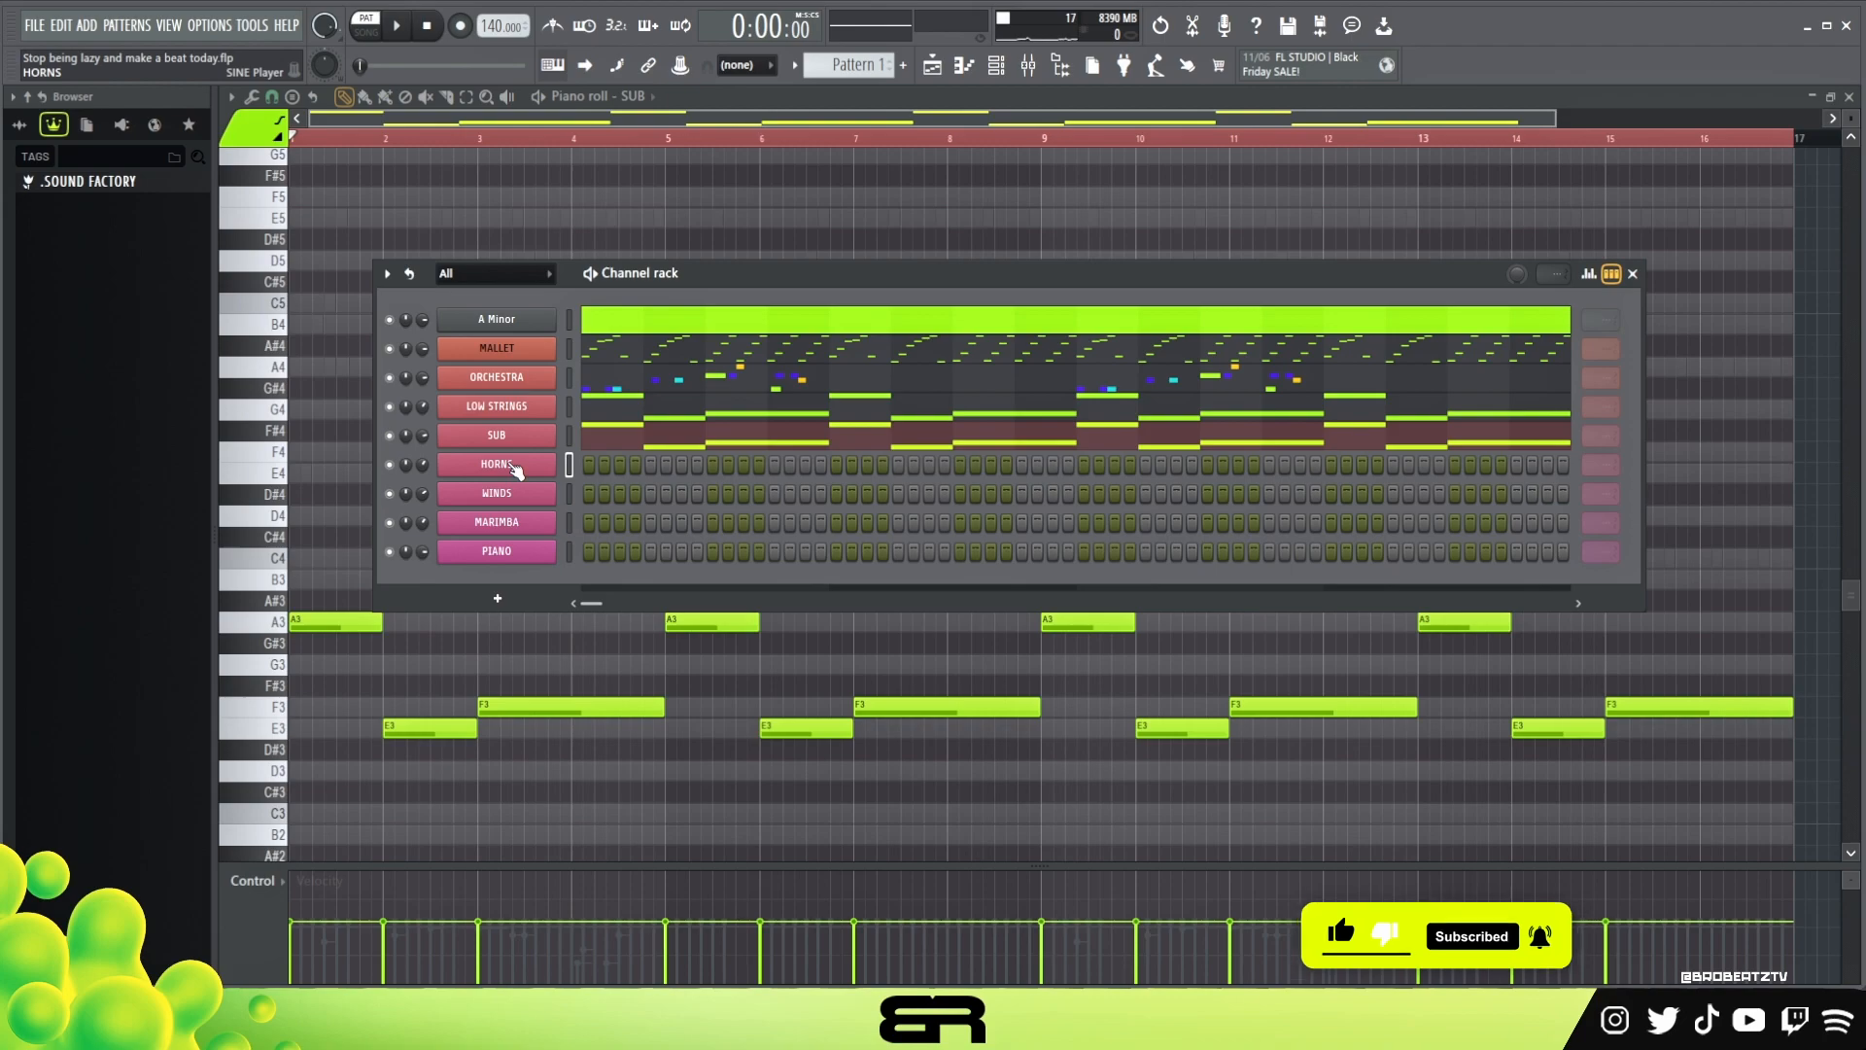
pyautogui.rightClick(496, 464)
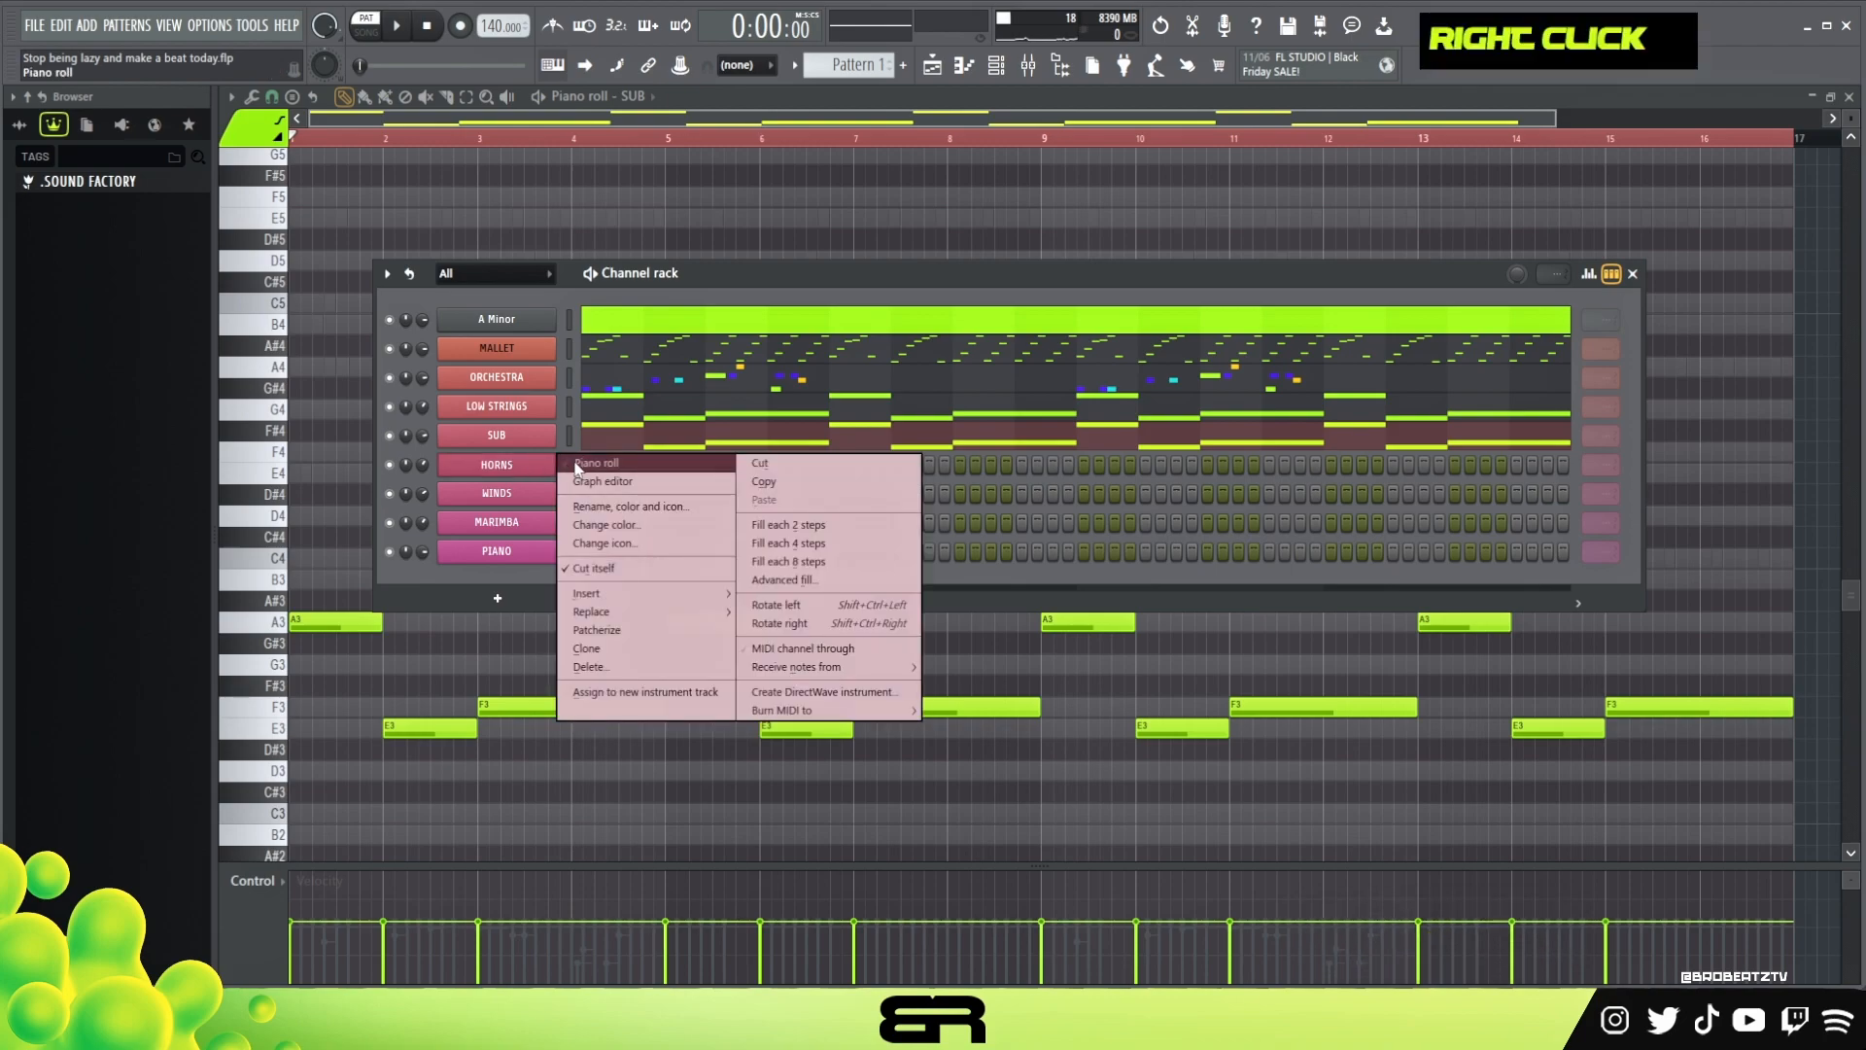
pyautogui.click(595, 462)
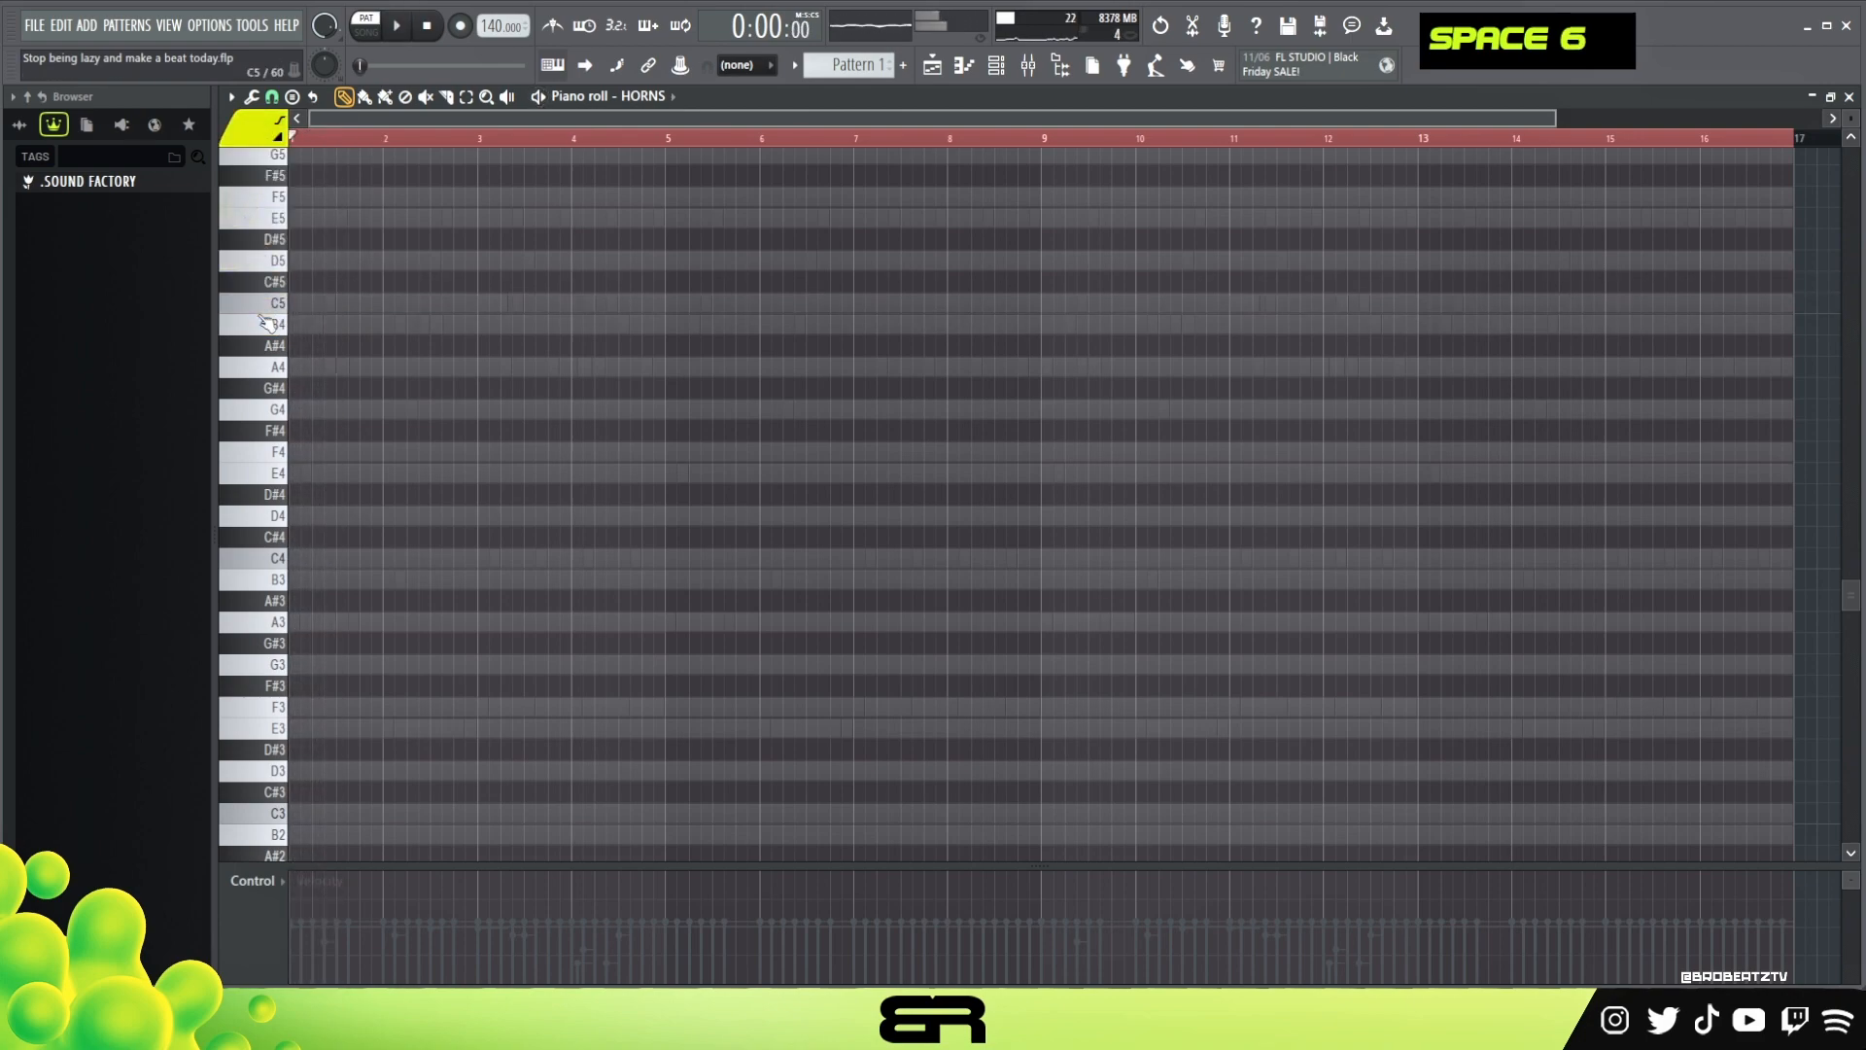
# Draw a descending A5, G5, D5, E5 horn phrase from bar 2 and shorten the notes
pyautogui.click(274, 368)
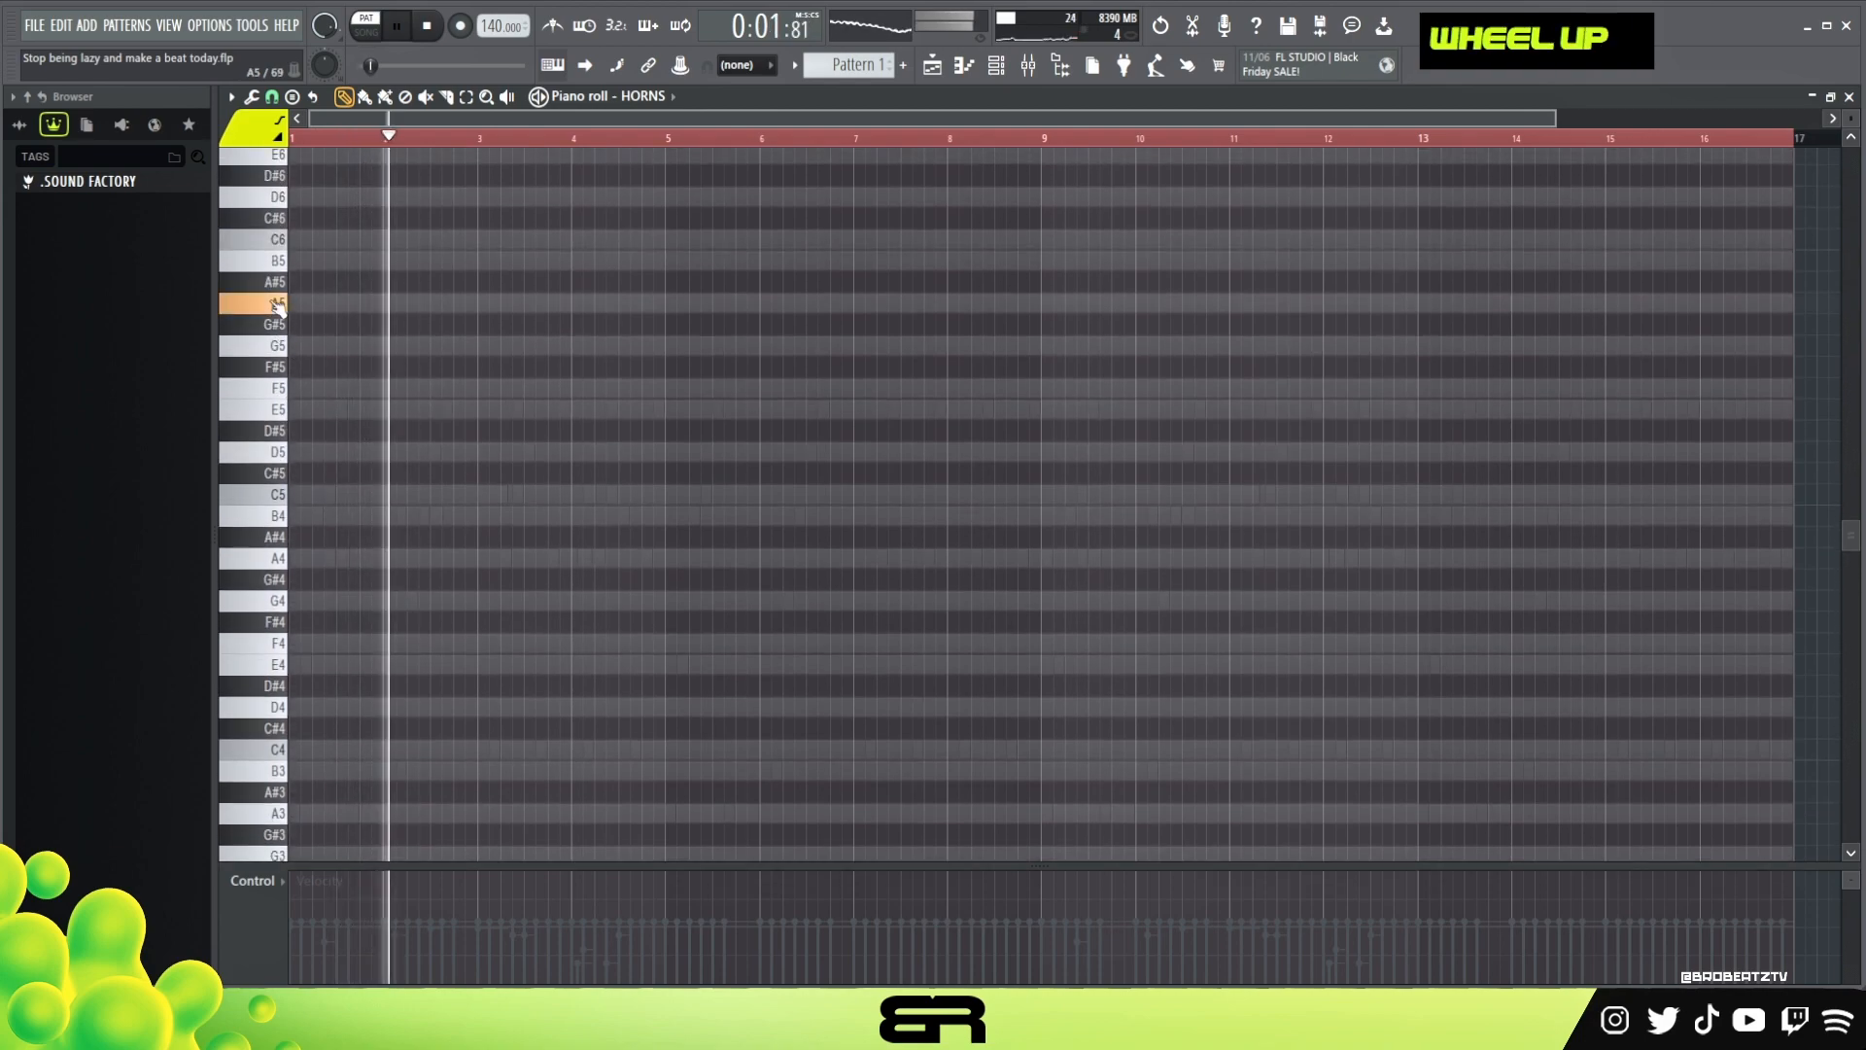
pyautogui.moveTo(385, 303); pyautogui.dragTo(570, 303)
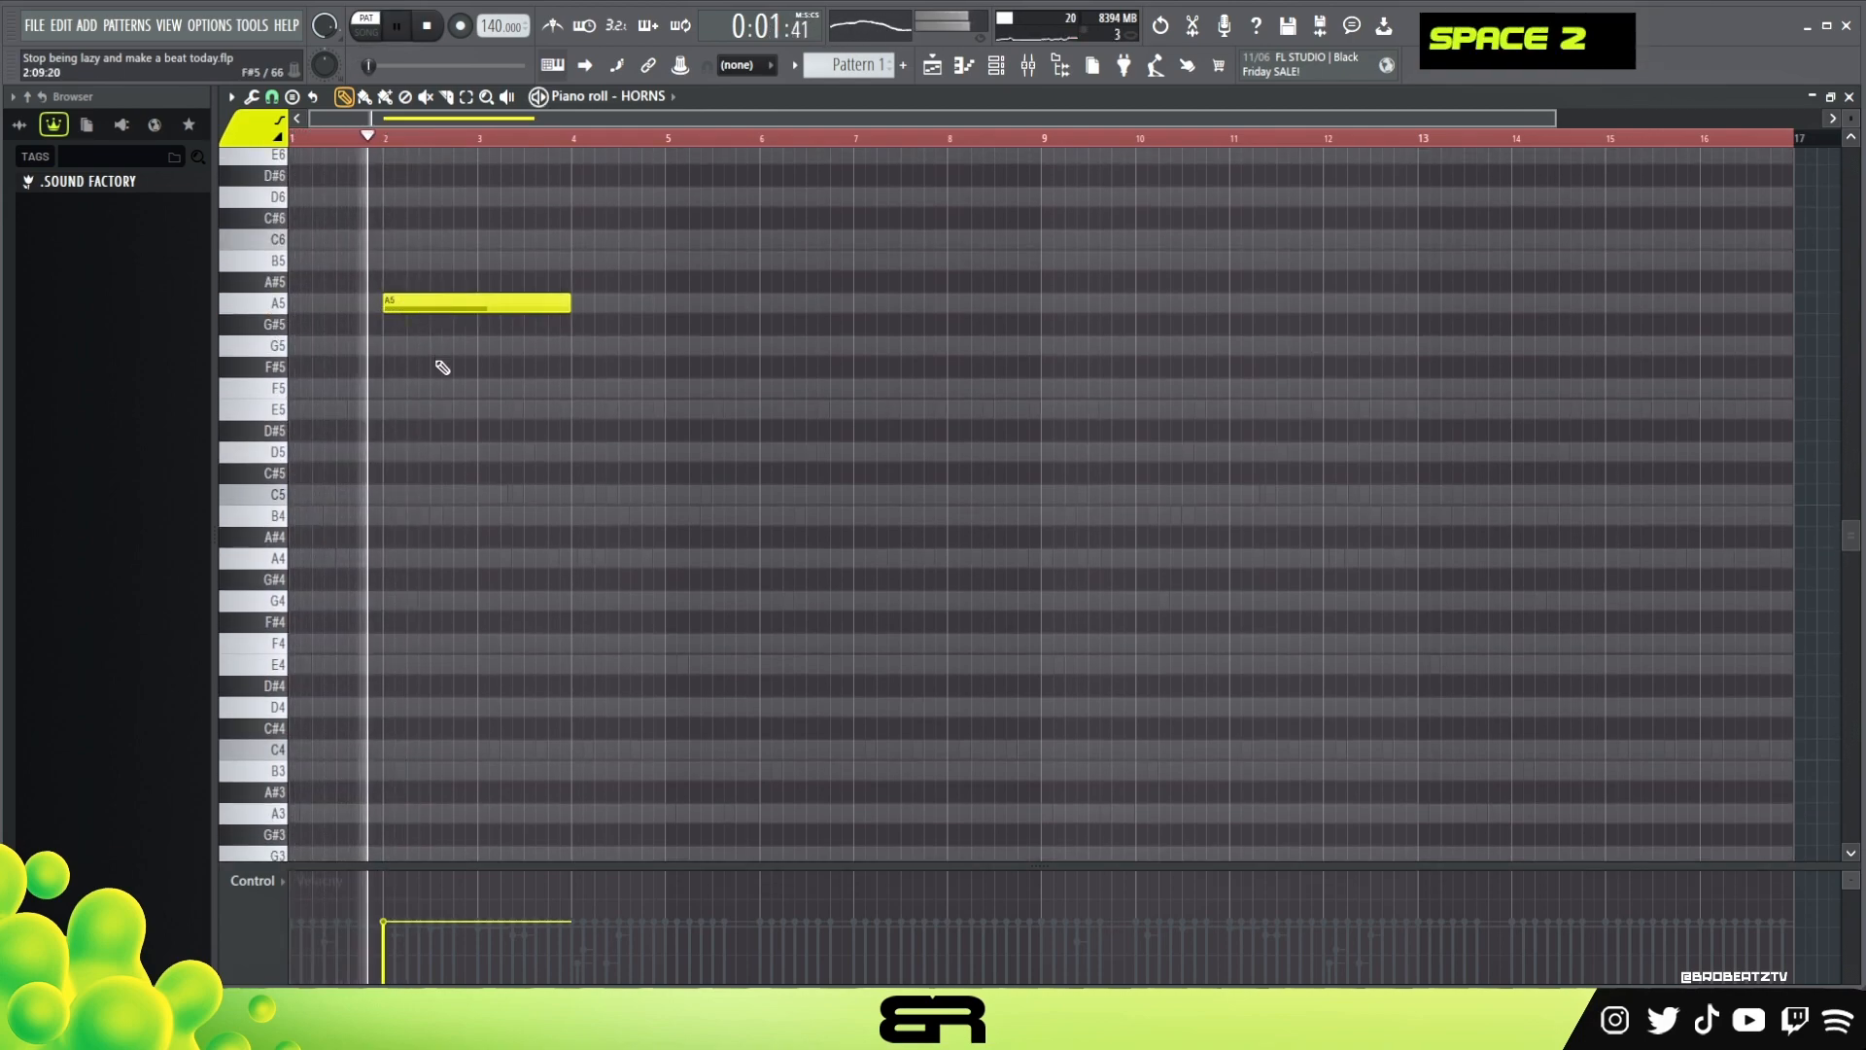
pyautogui.click(523, 346)
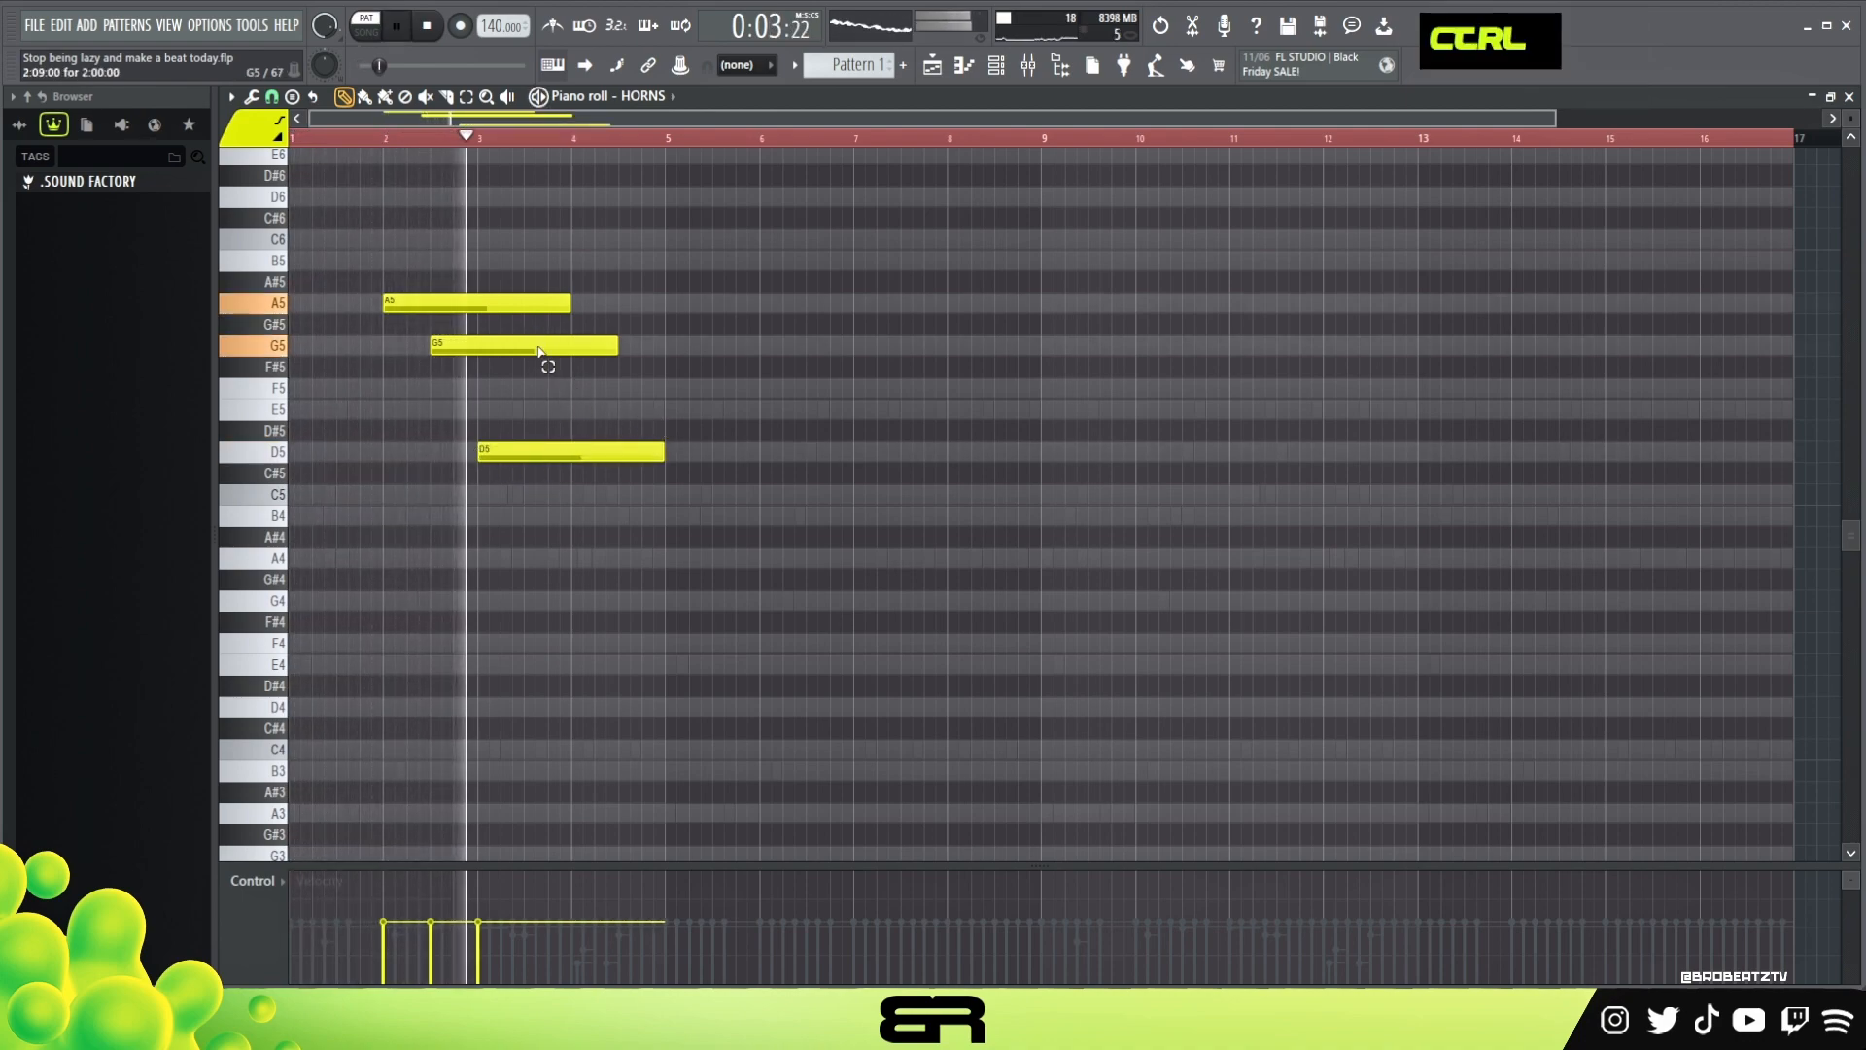
pyautogui.click(747, 408)
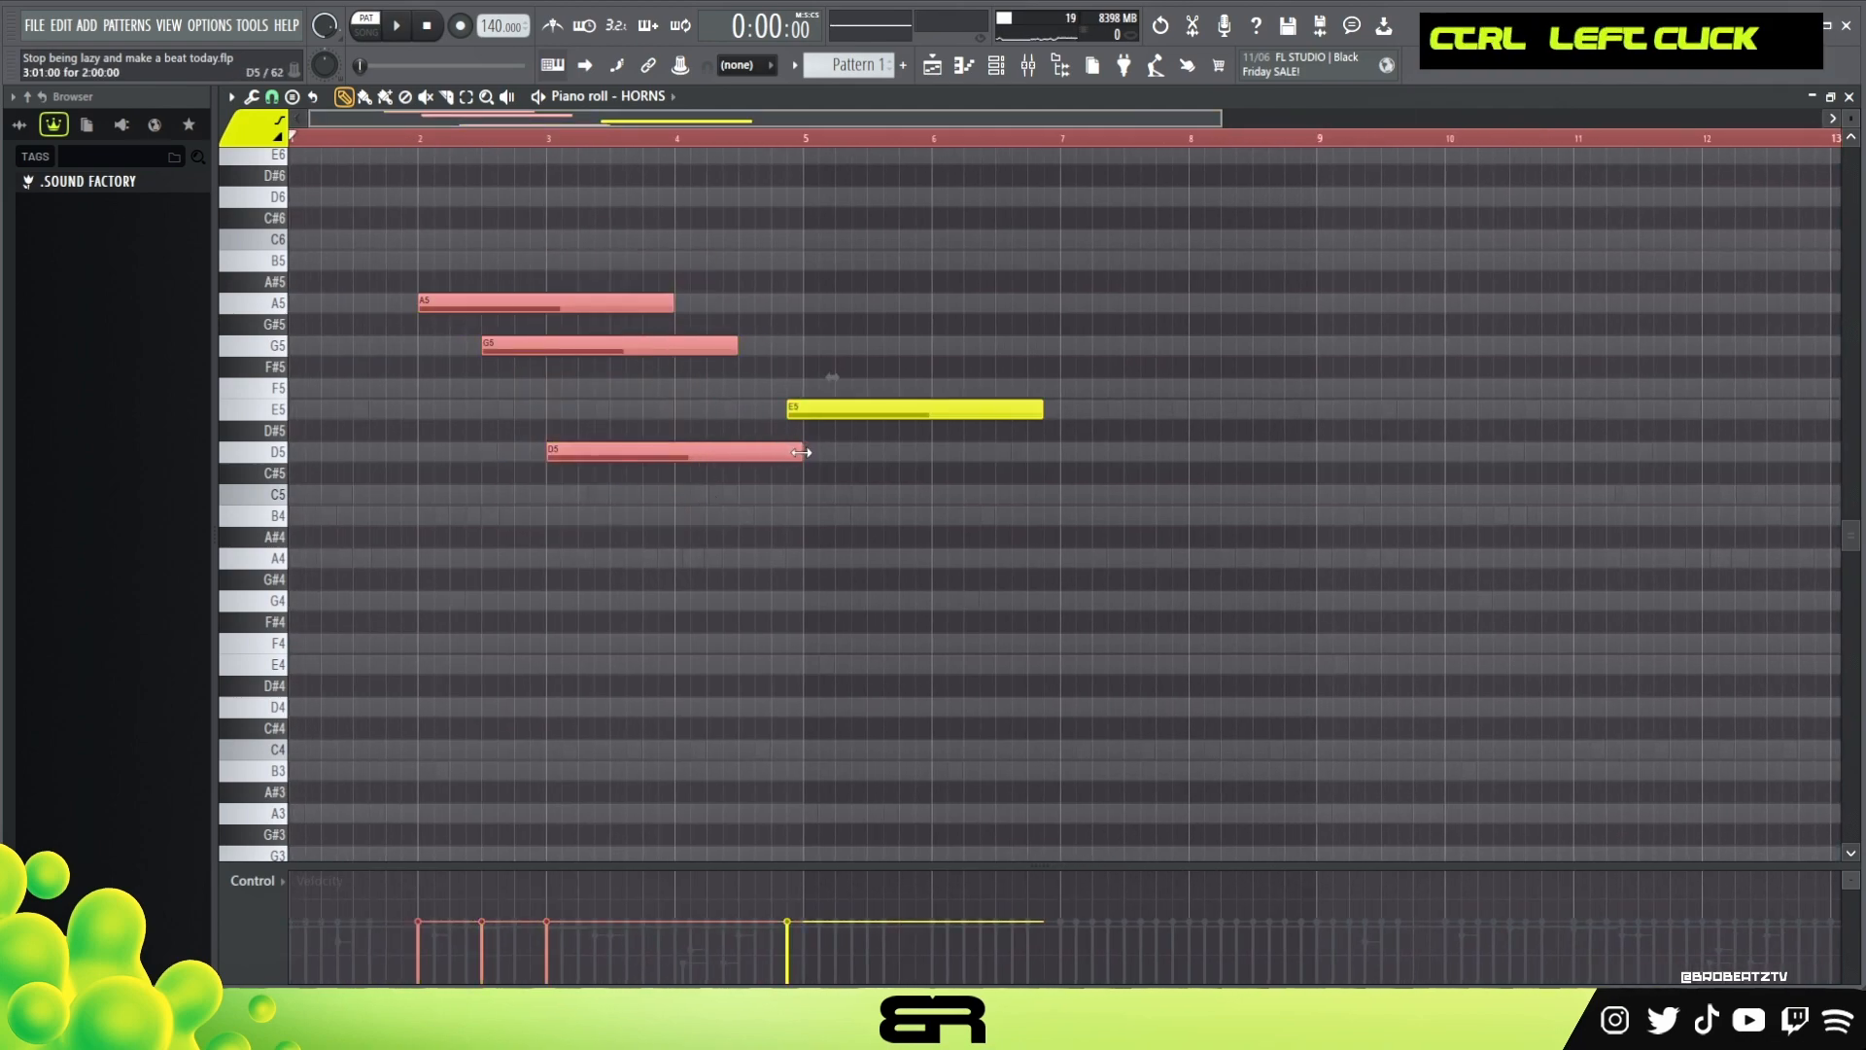
pyautogui.press('space')
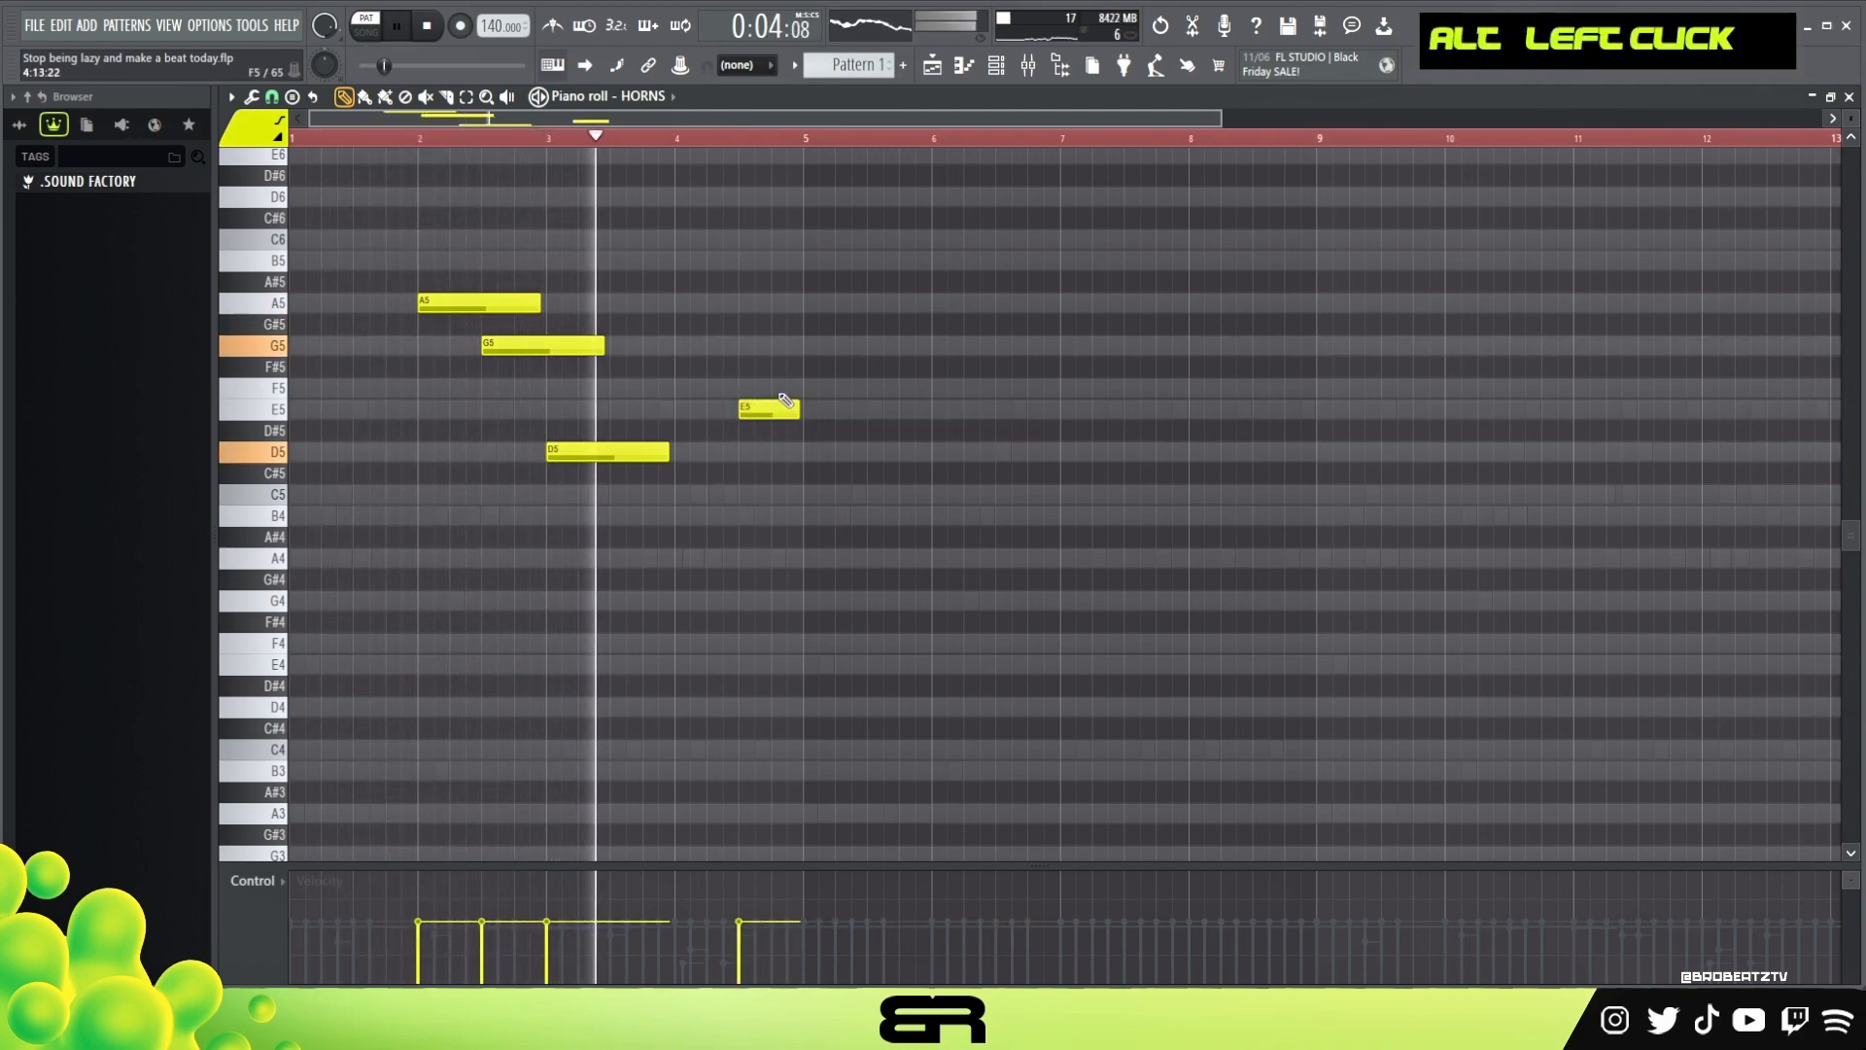
# Add a short F5 pickup leading into an E5/E4 octave after the phrase
pyautogui.click(768, 408)
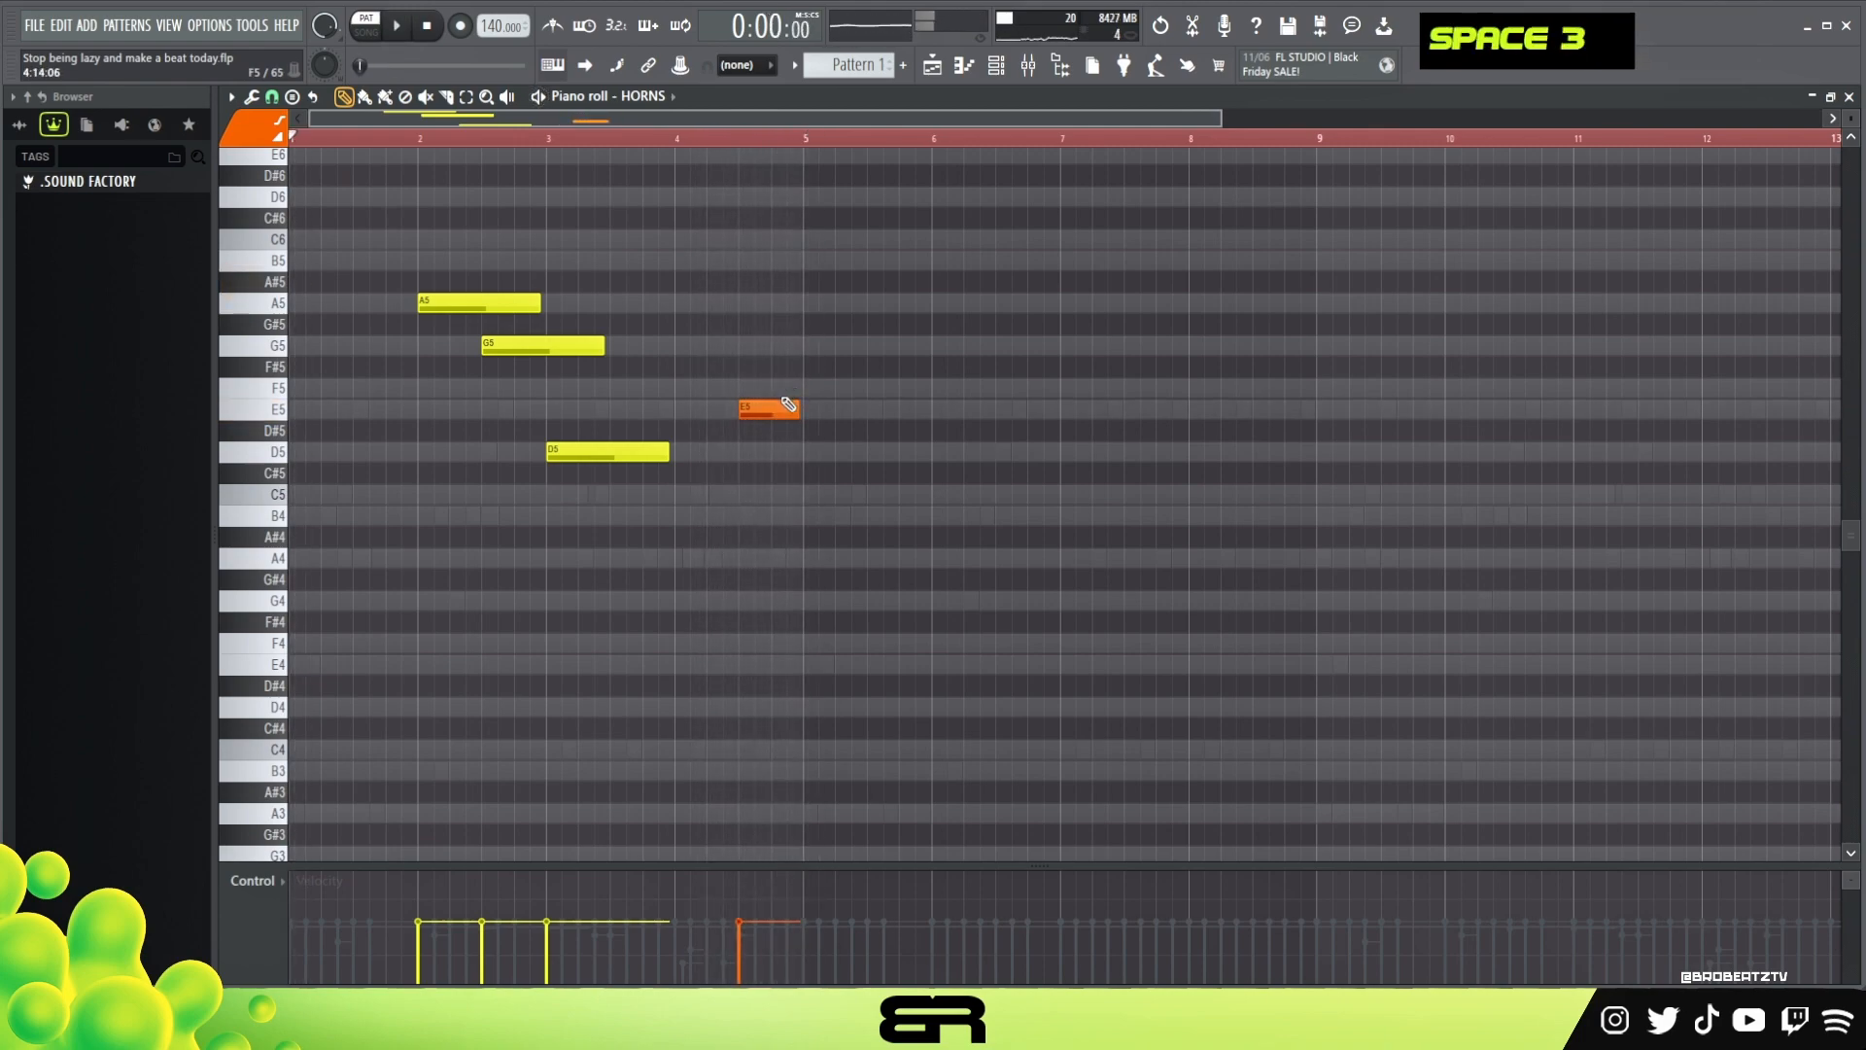
pyautogui.click(767, 411)
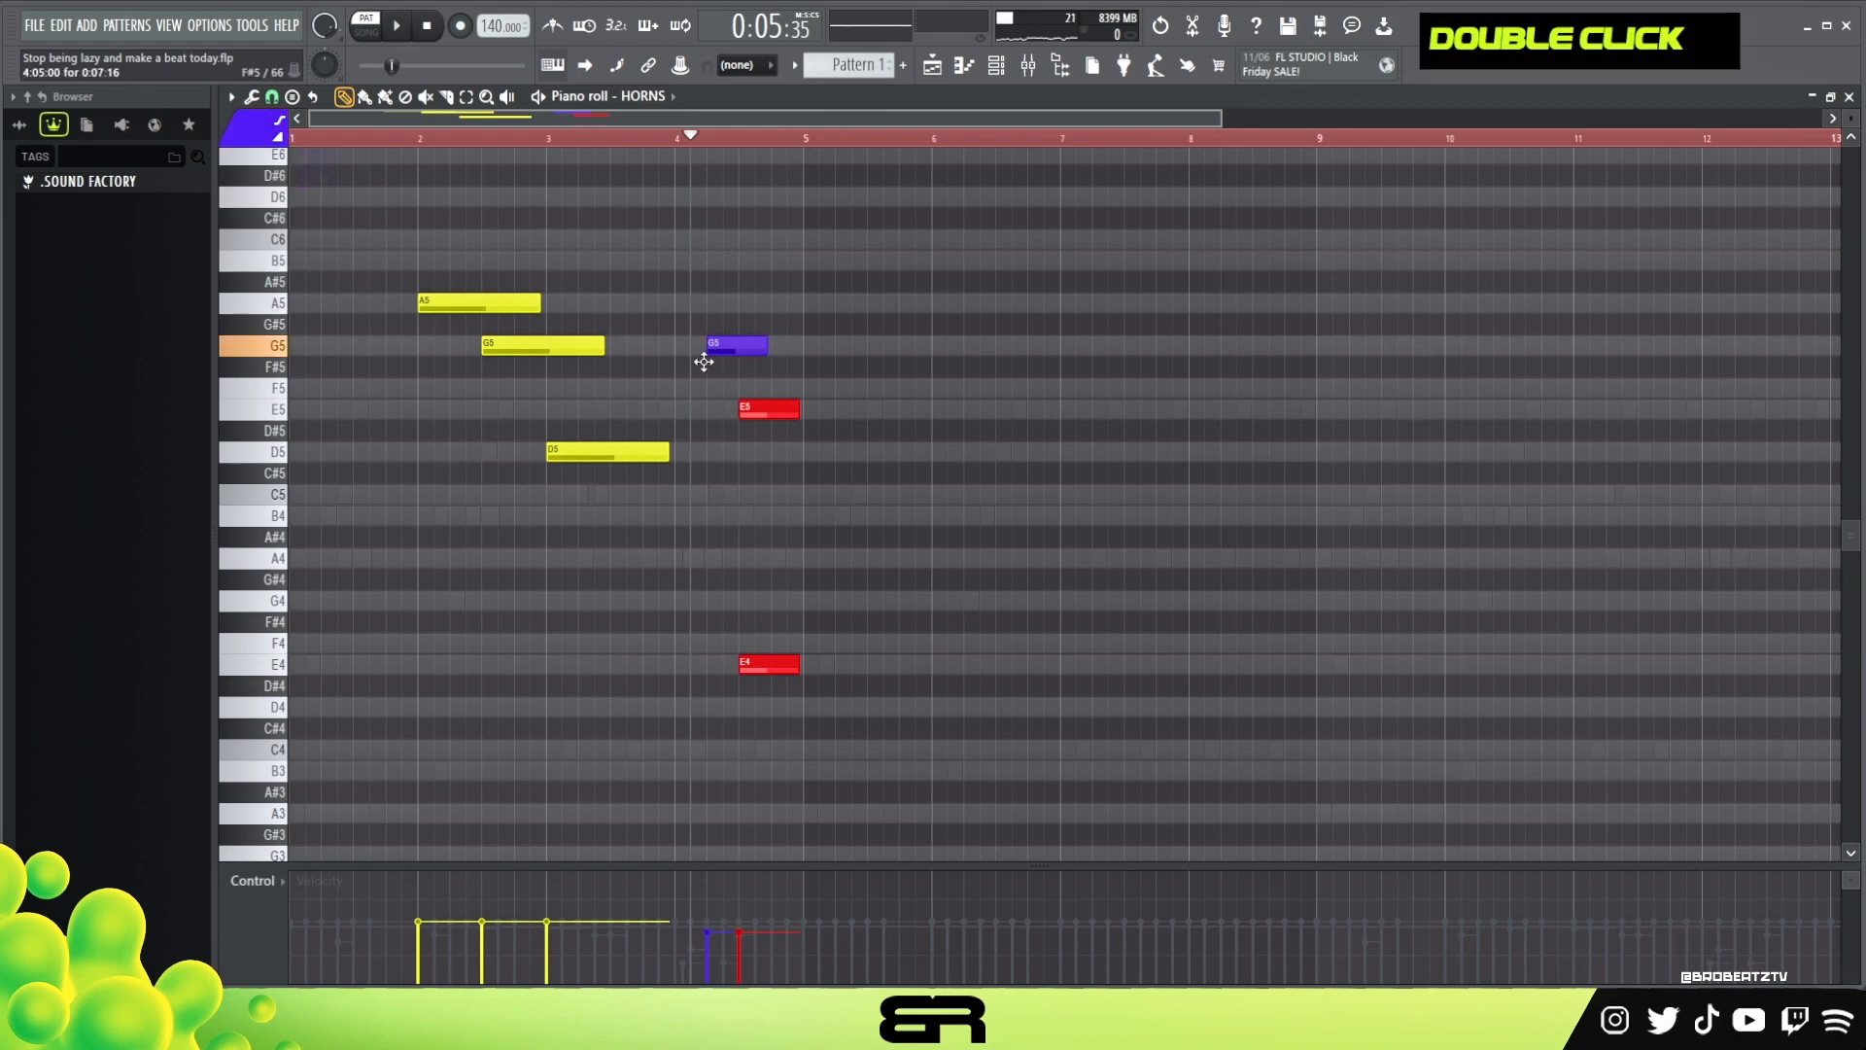
pyautogui.press('space')
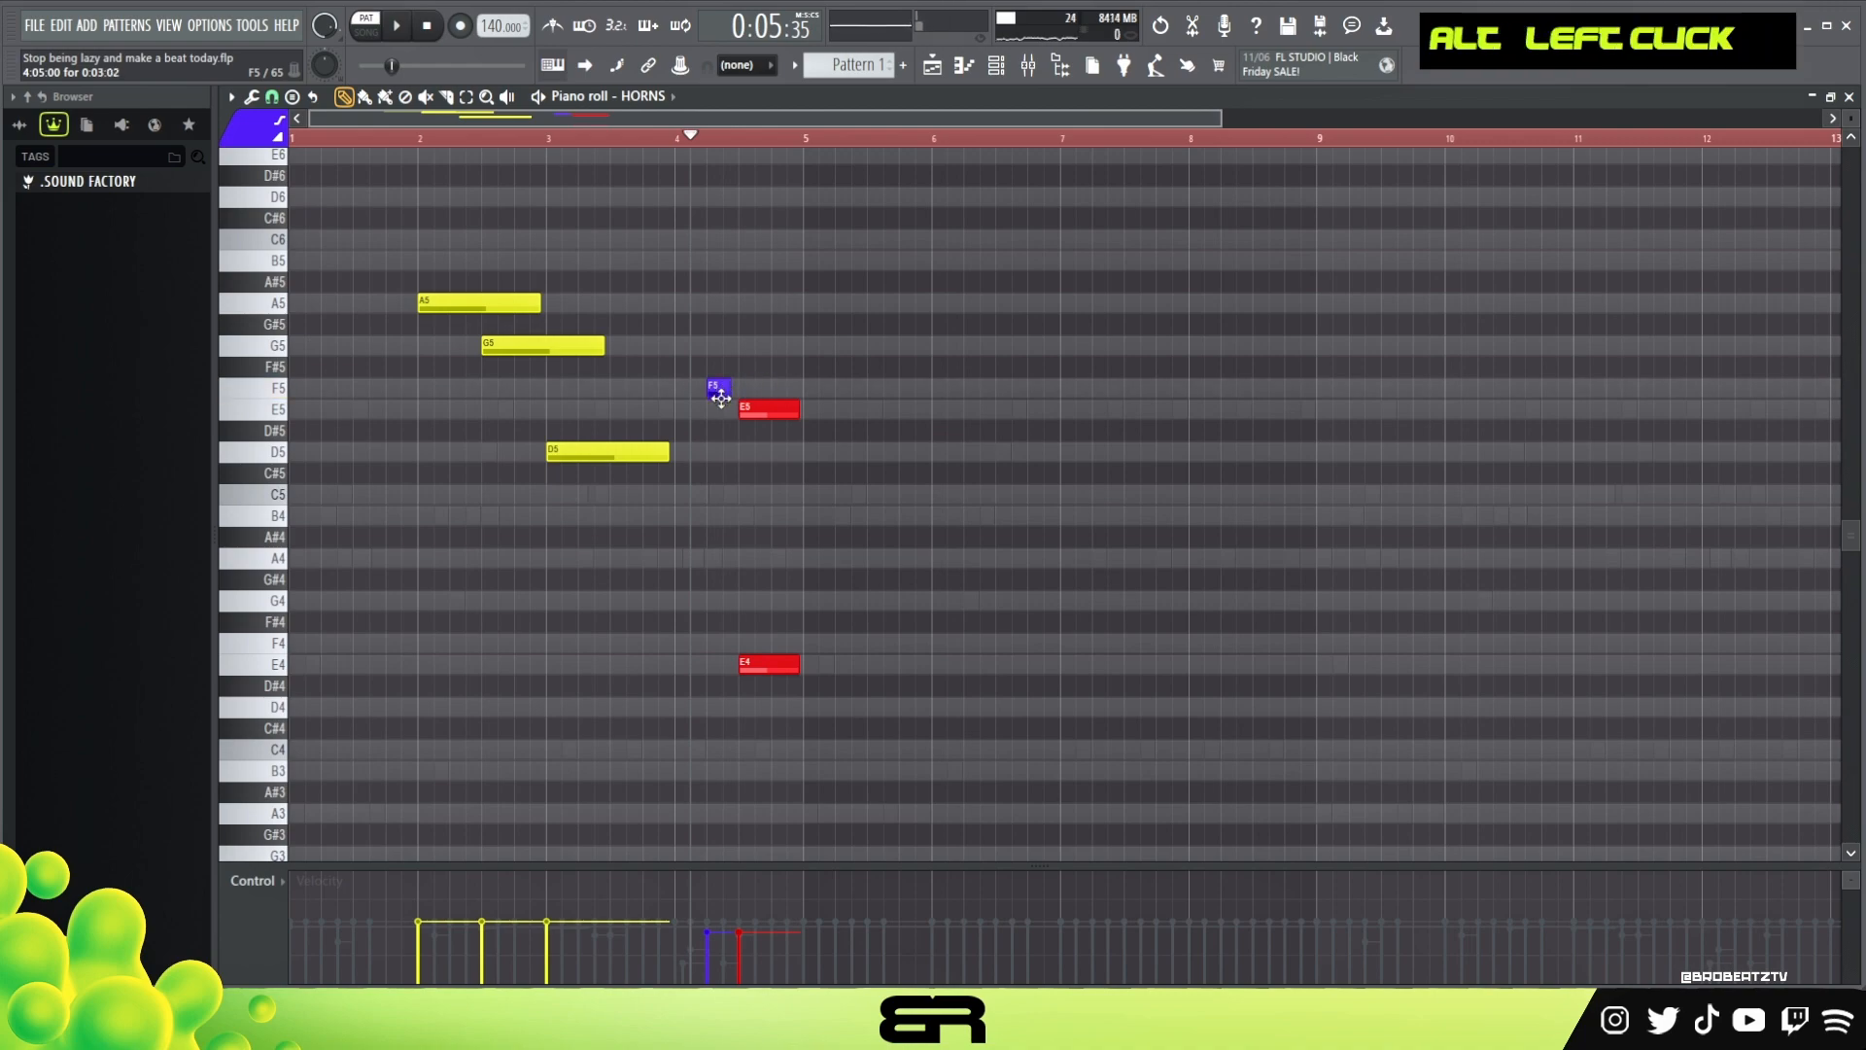
pyautogui.moveTo(720, 387); pyautogui.dragTo(711, 321)
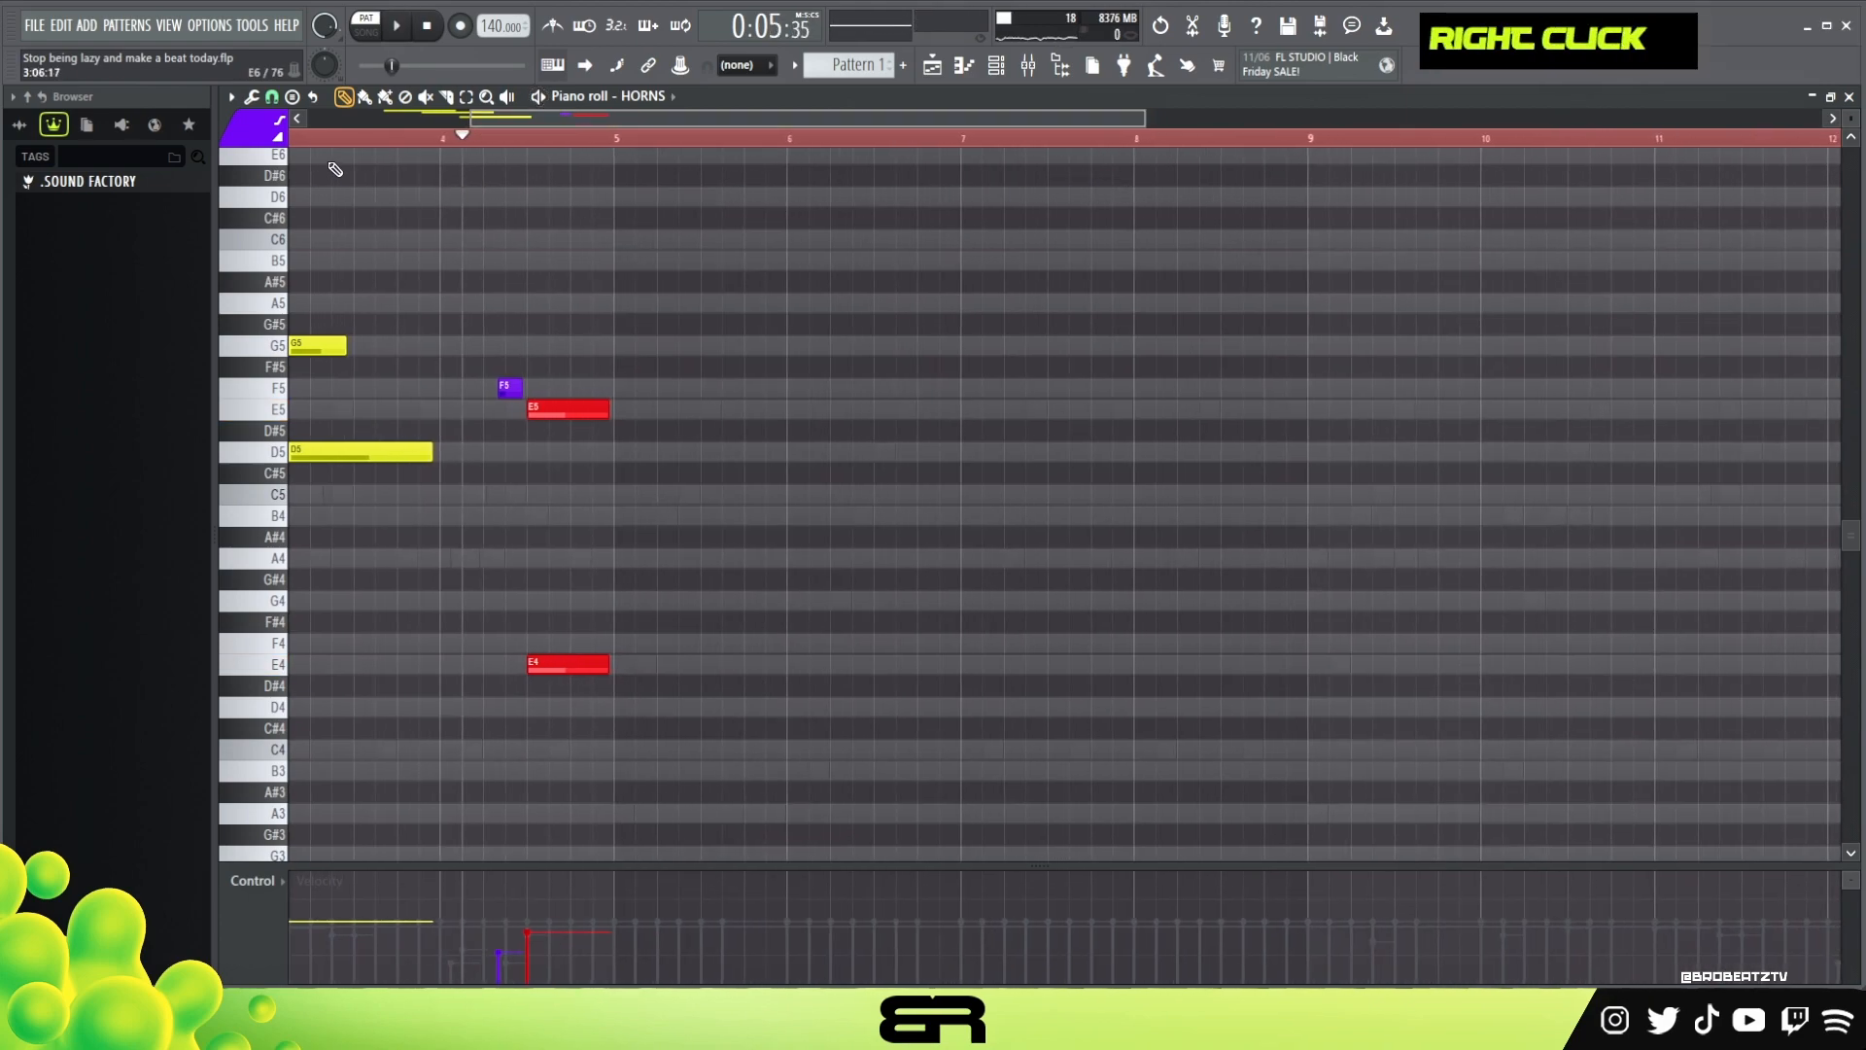
# Build an E5/D5/G4 horn stack near bar 6, removing a stray C#5
pyautogui.doubleClick(669, 449)
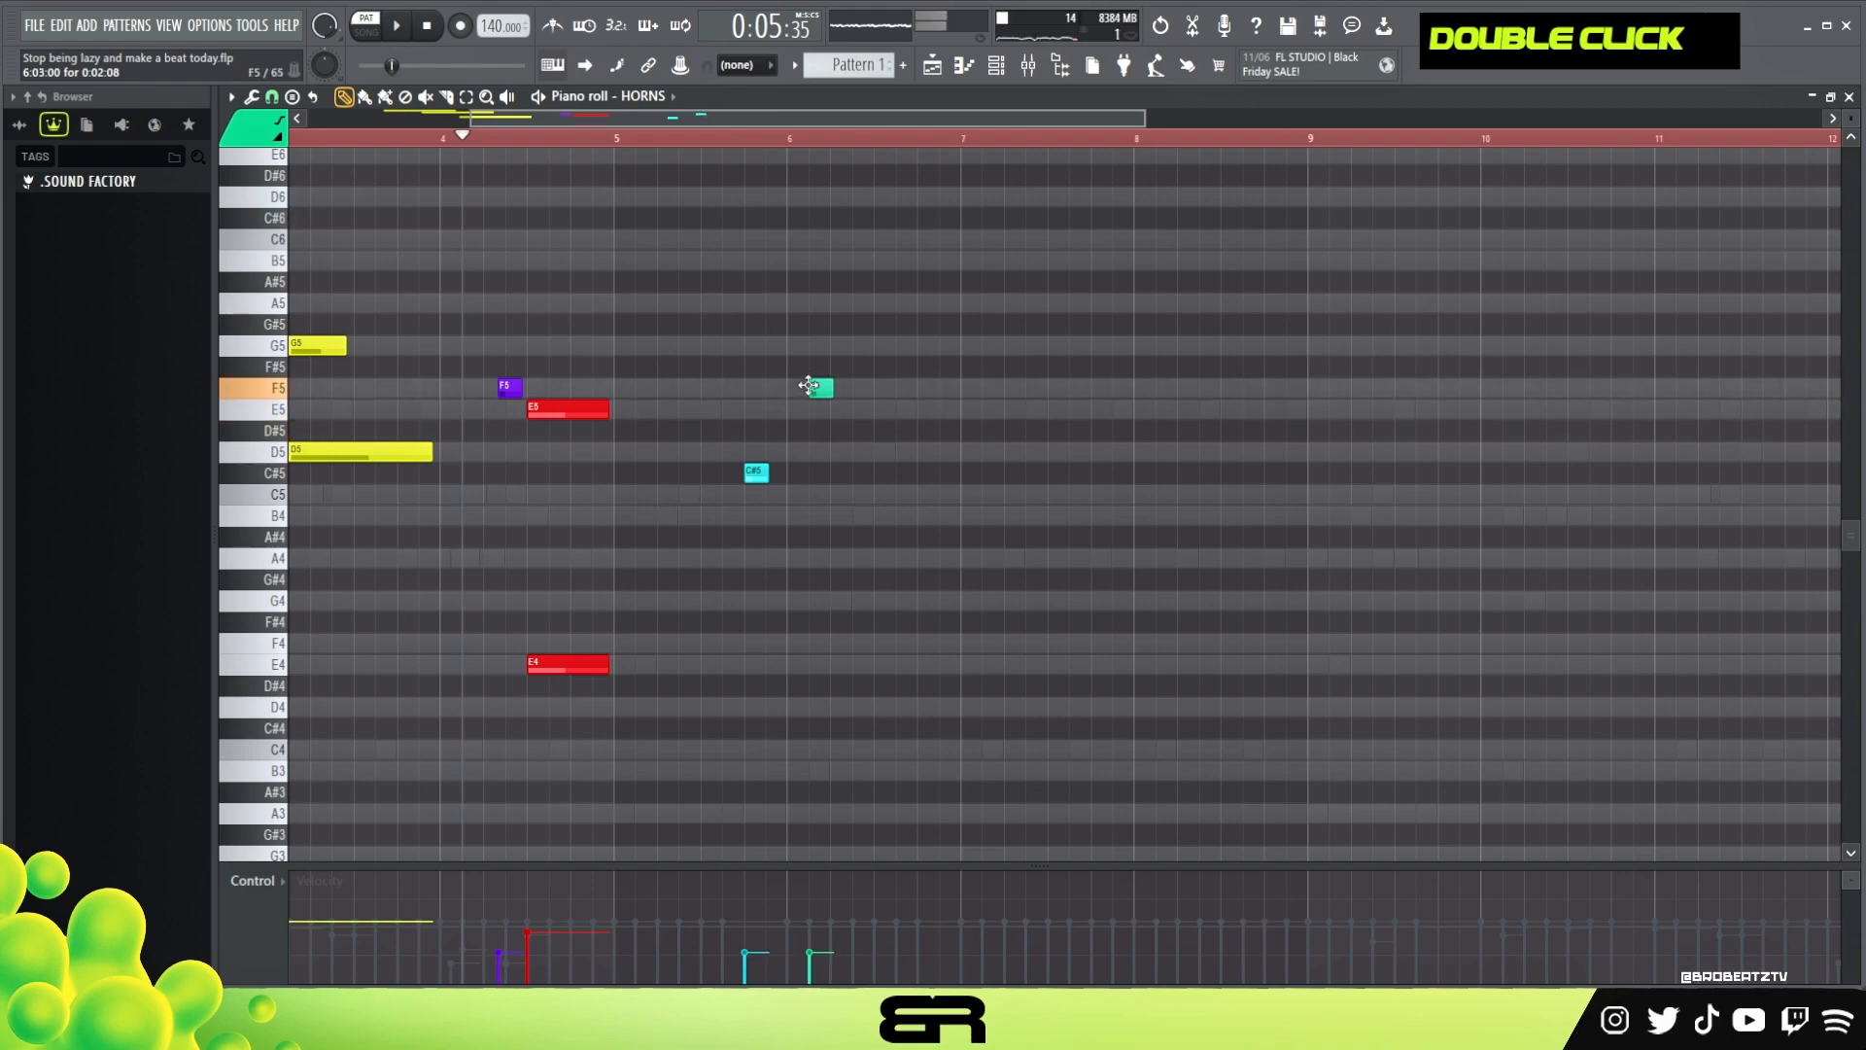
pyautogui.moveTo(815, 385); pyautogui.dragTo(797, 408)
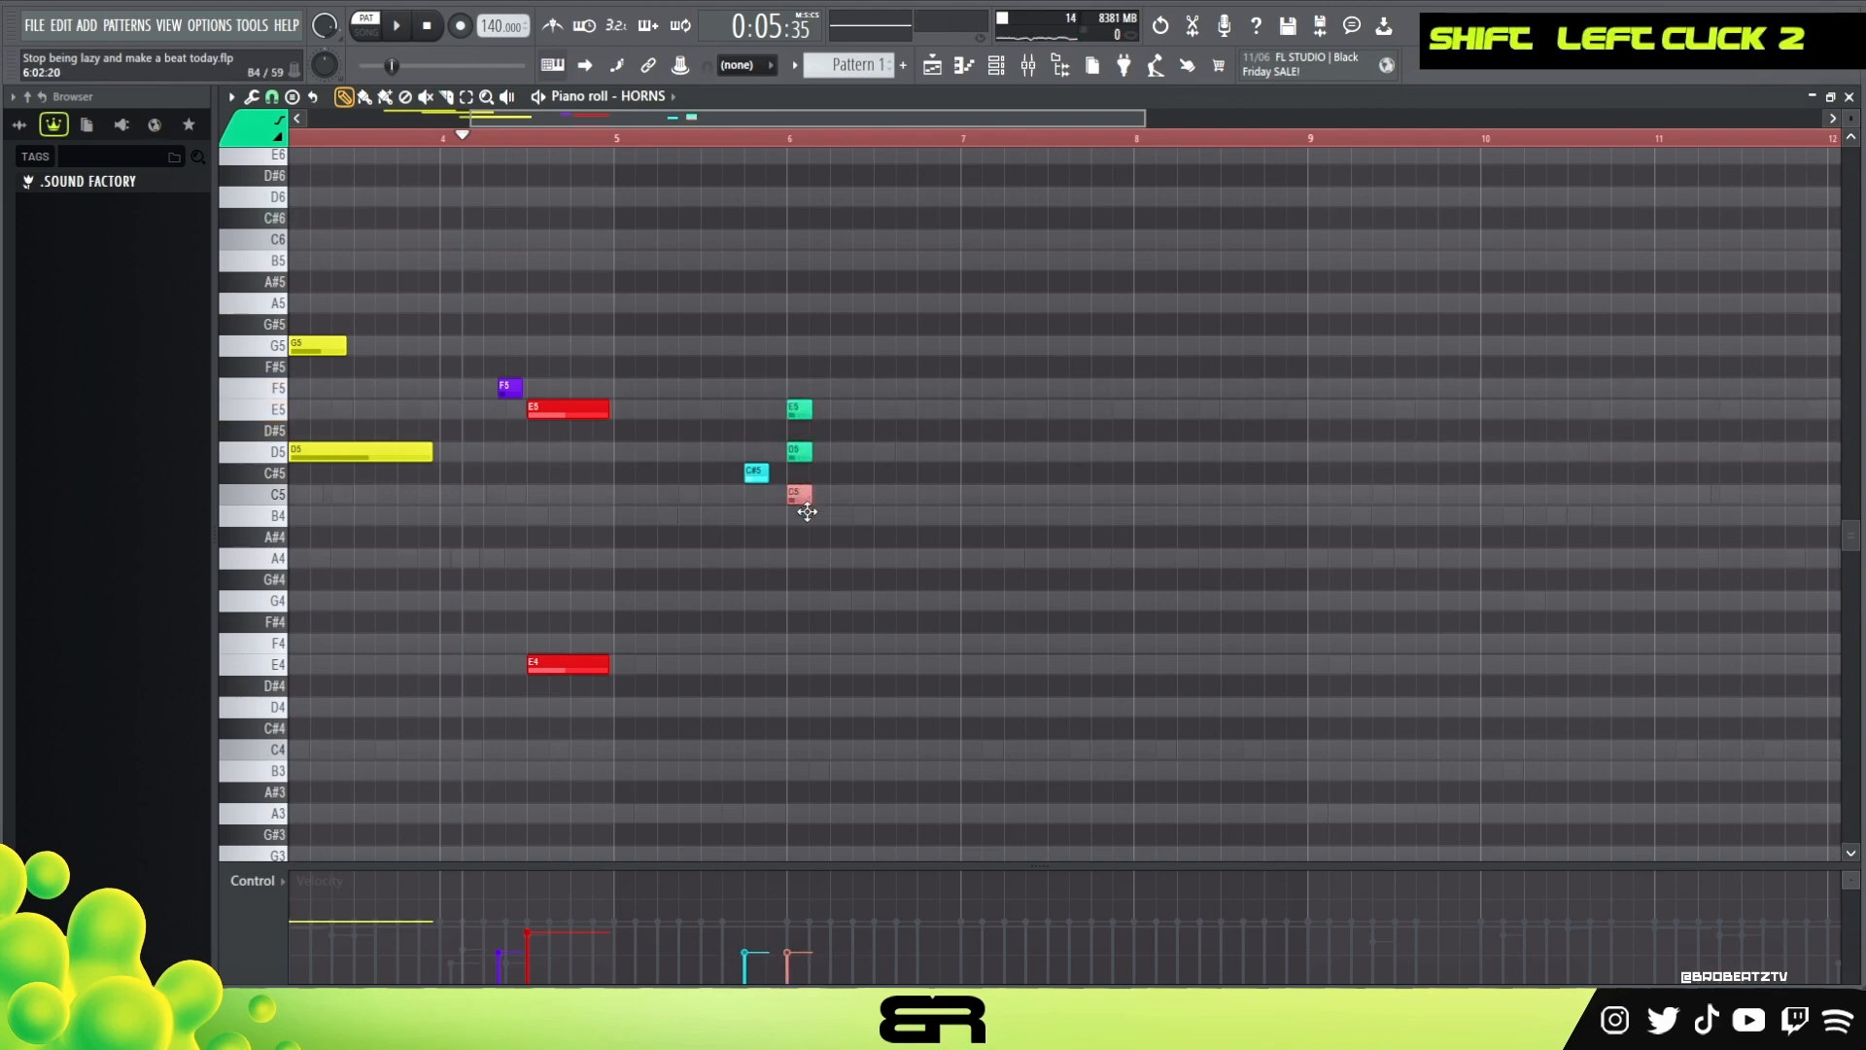
pyautogui.rightClick(795, 488)
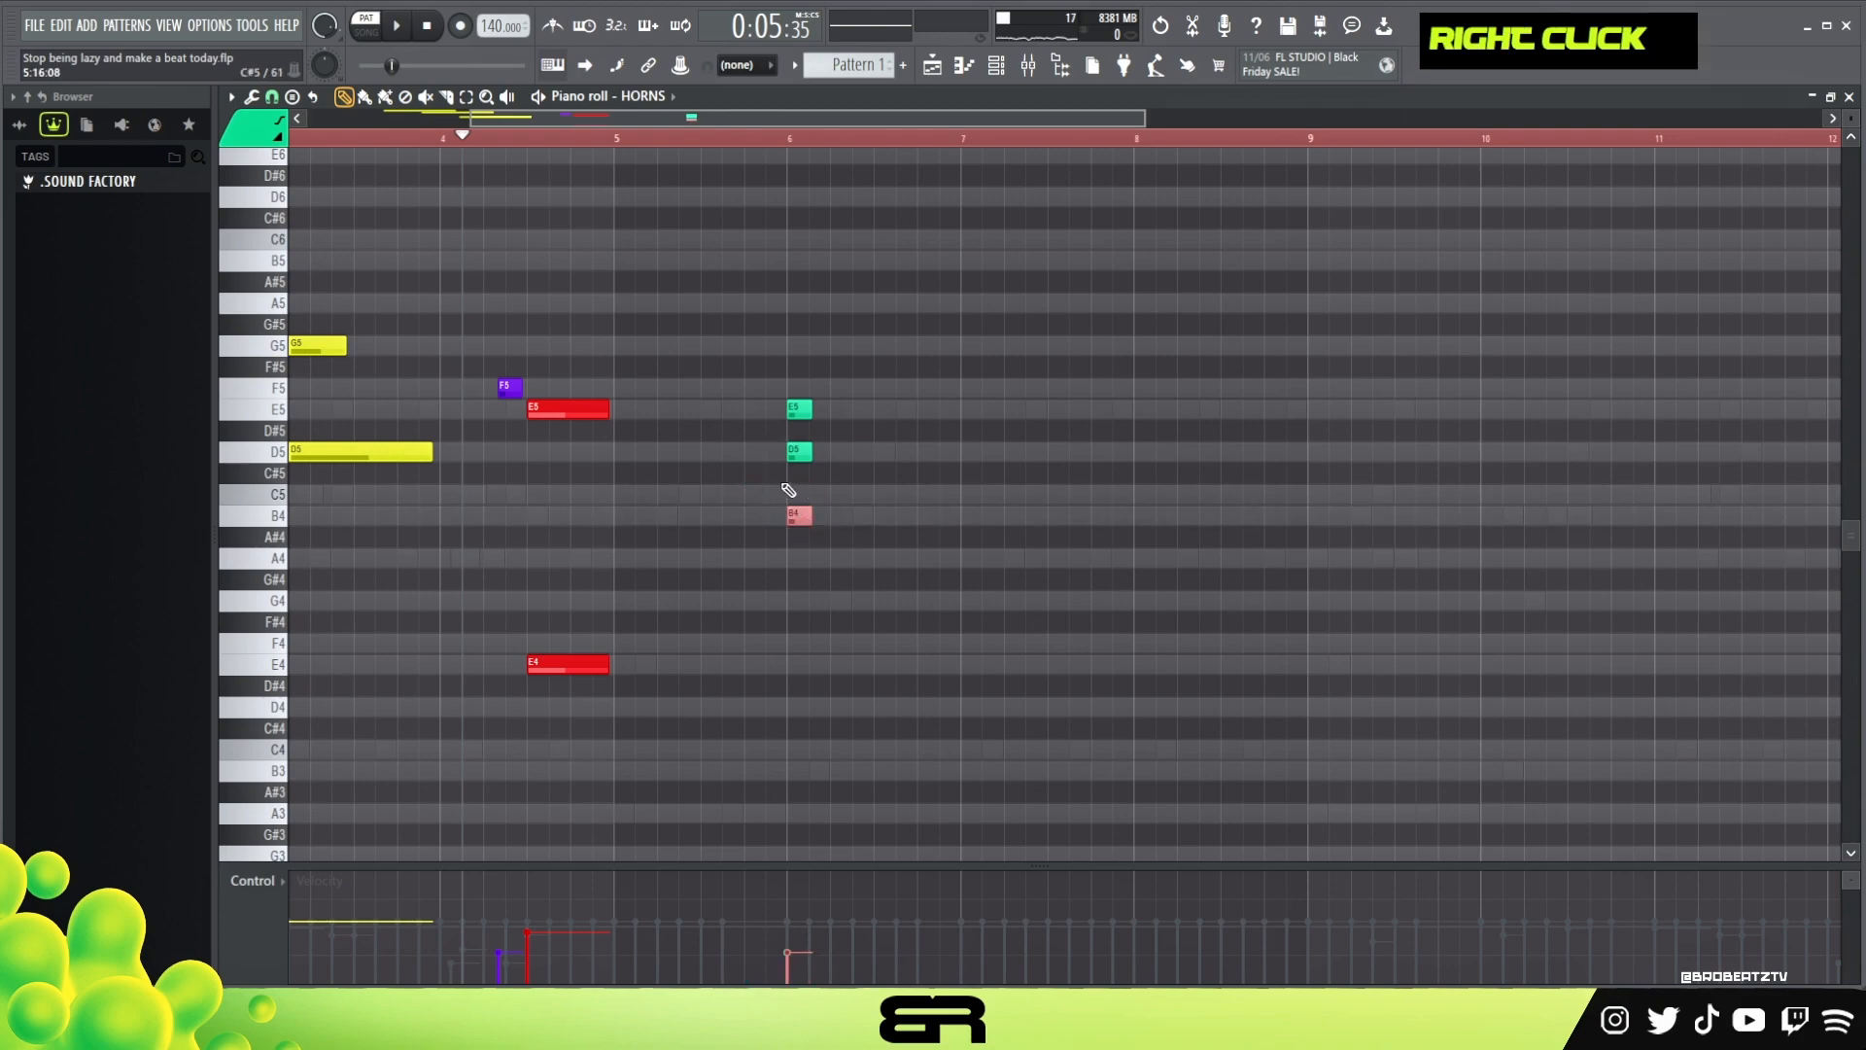
pyautogui.press('space')
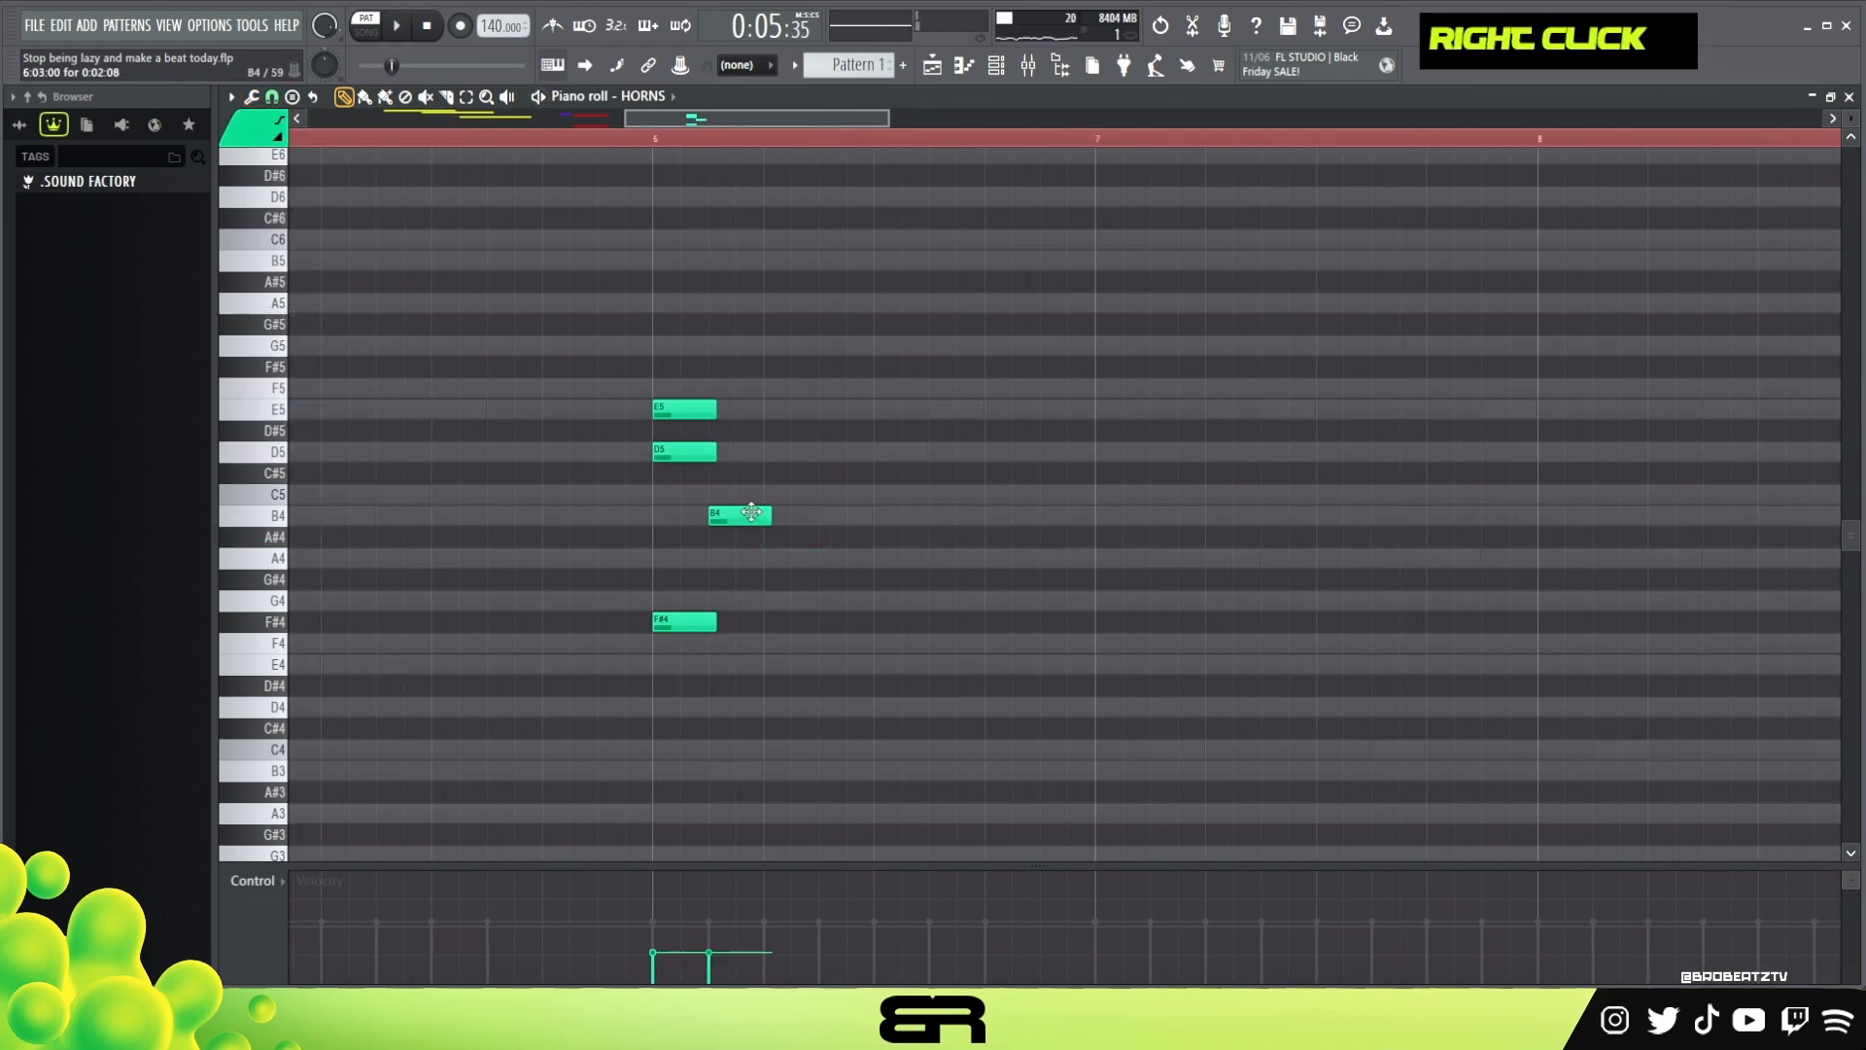
# Add the quick B4, A4, B4, C5/G5 run and a held B4/B5 octave before bar 9
pyautogui.moveTo(738, 513); pyautogui.dragTo(814, 559)
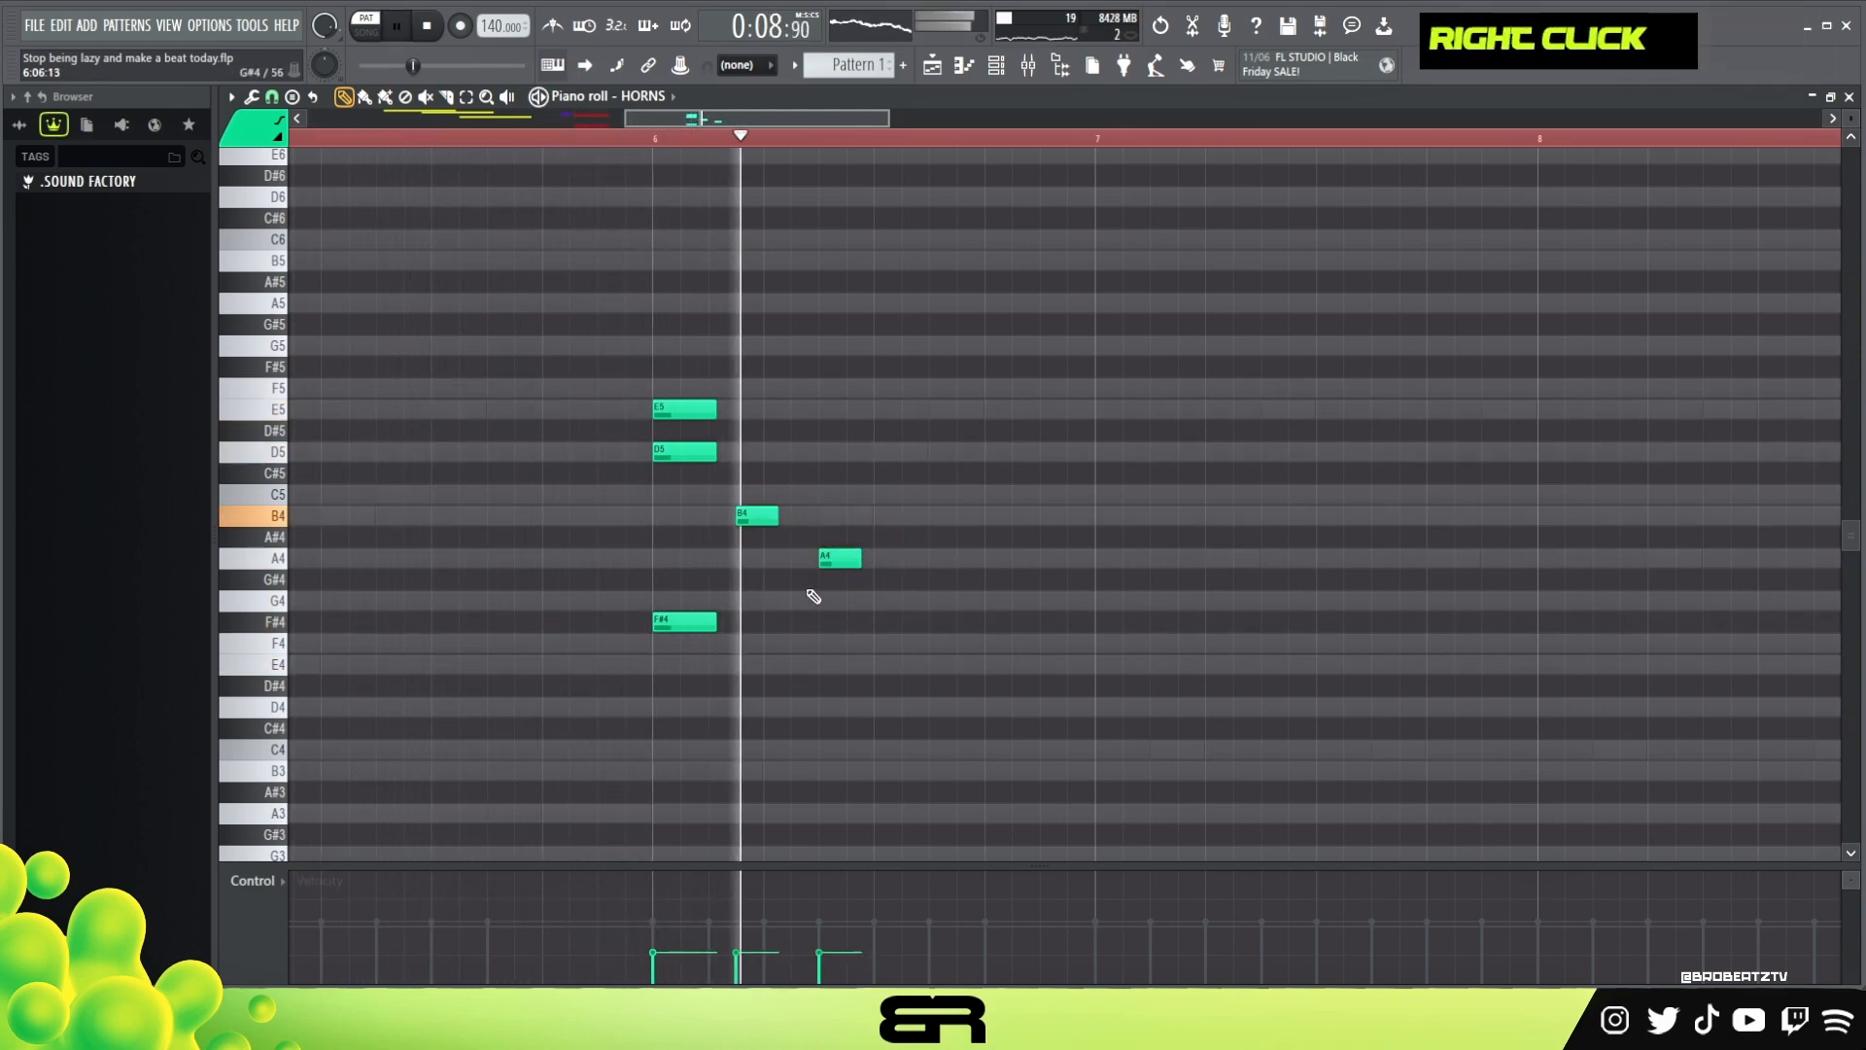
pyautogui.click(706, 652)
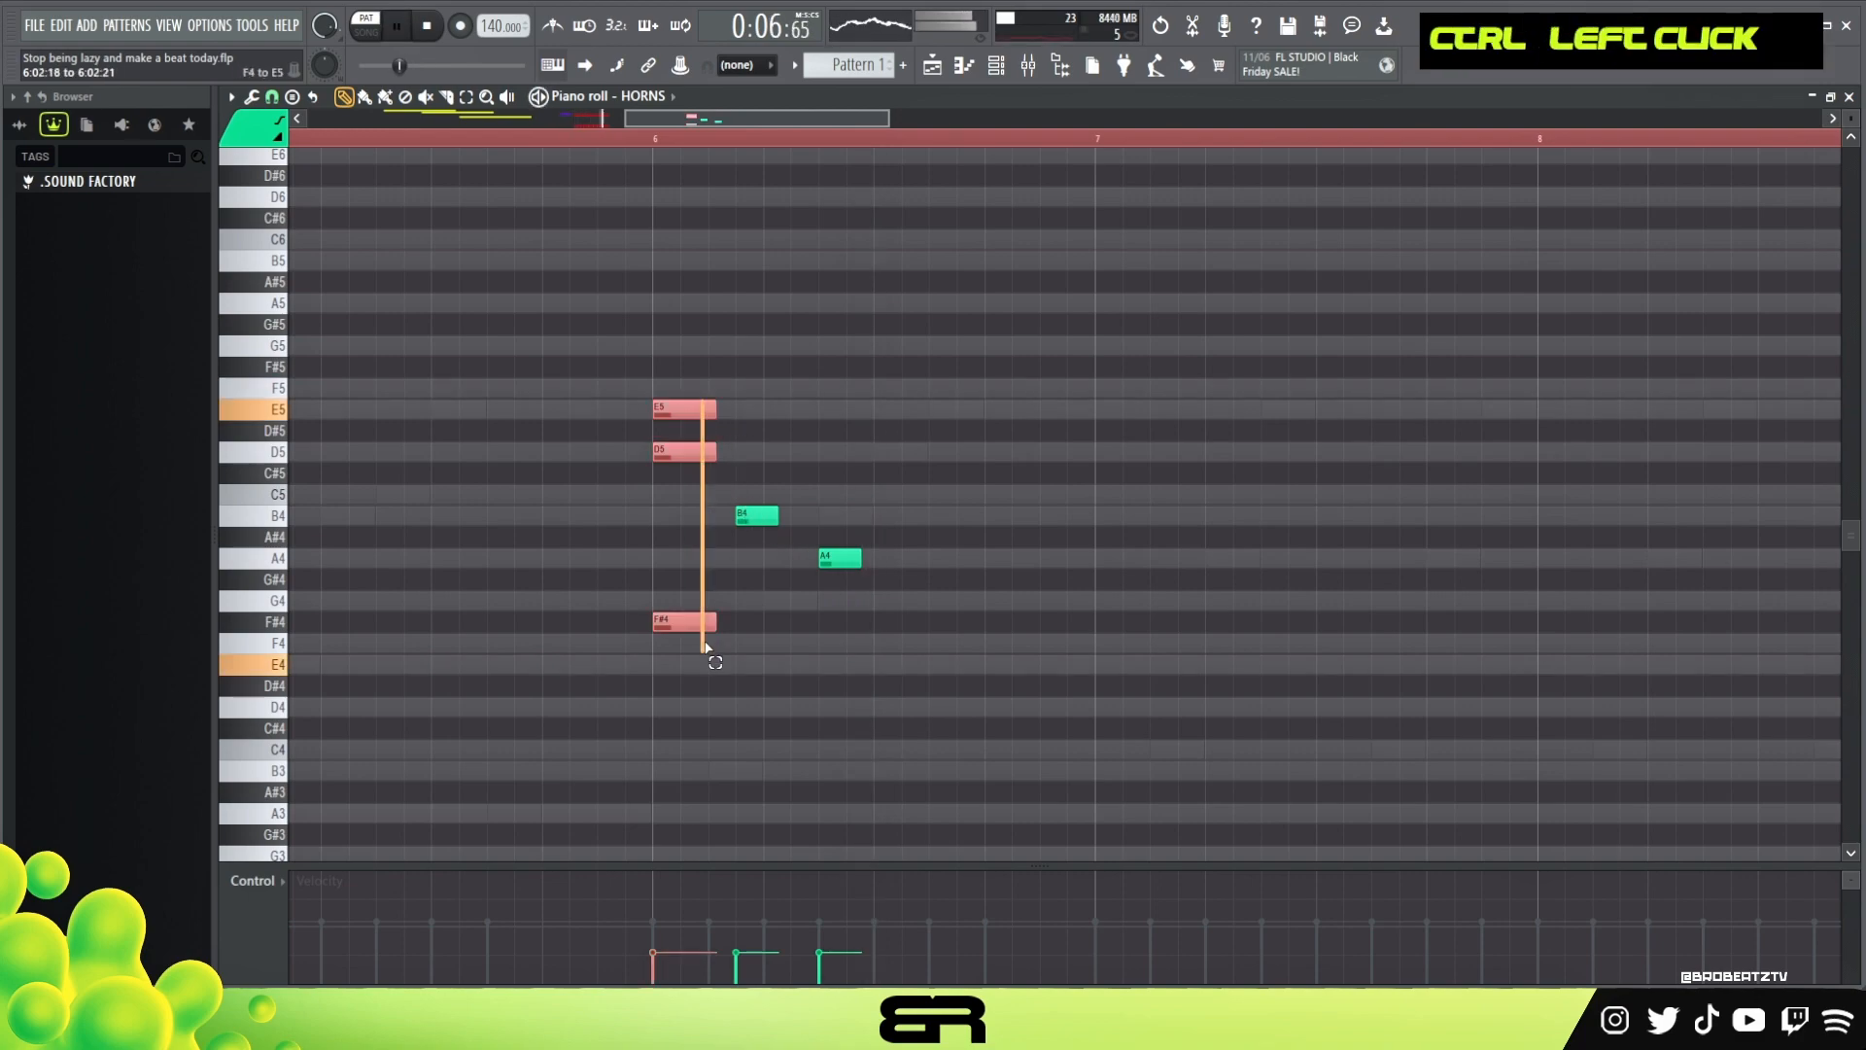
pyautogui.press('space')
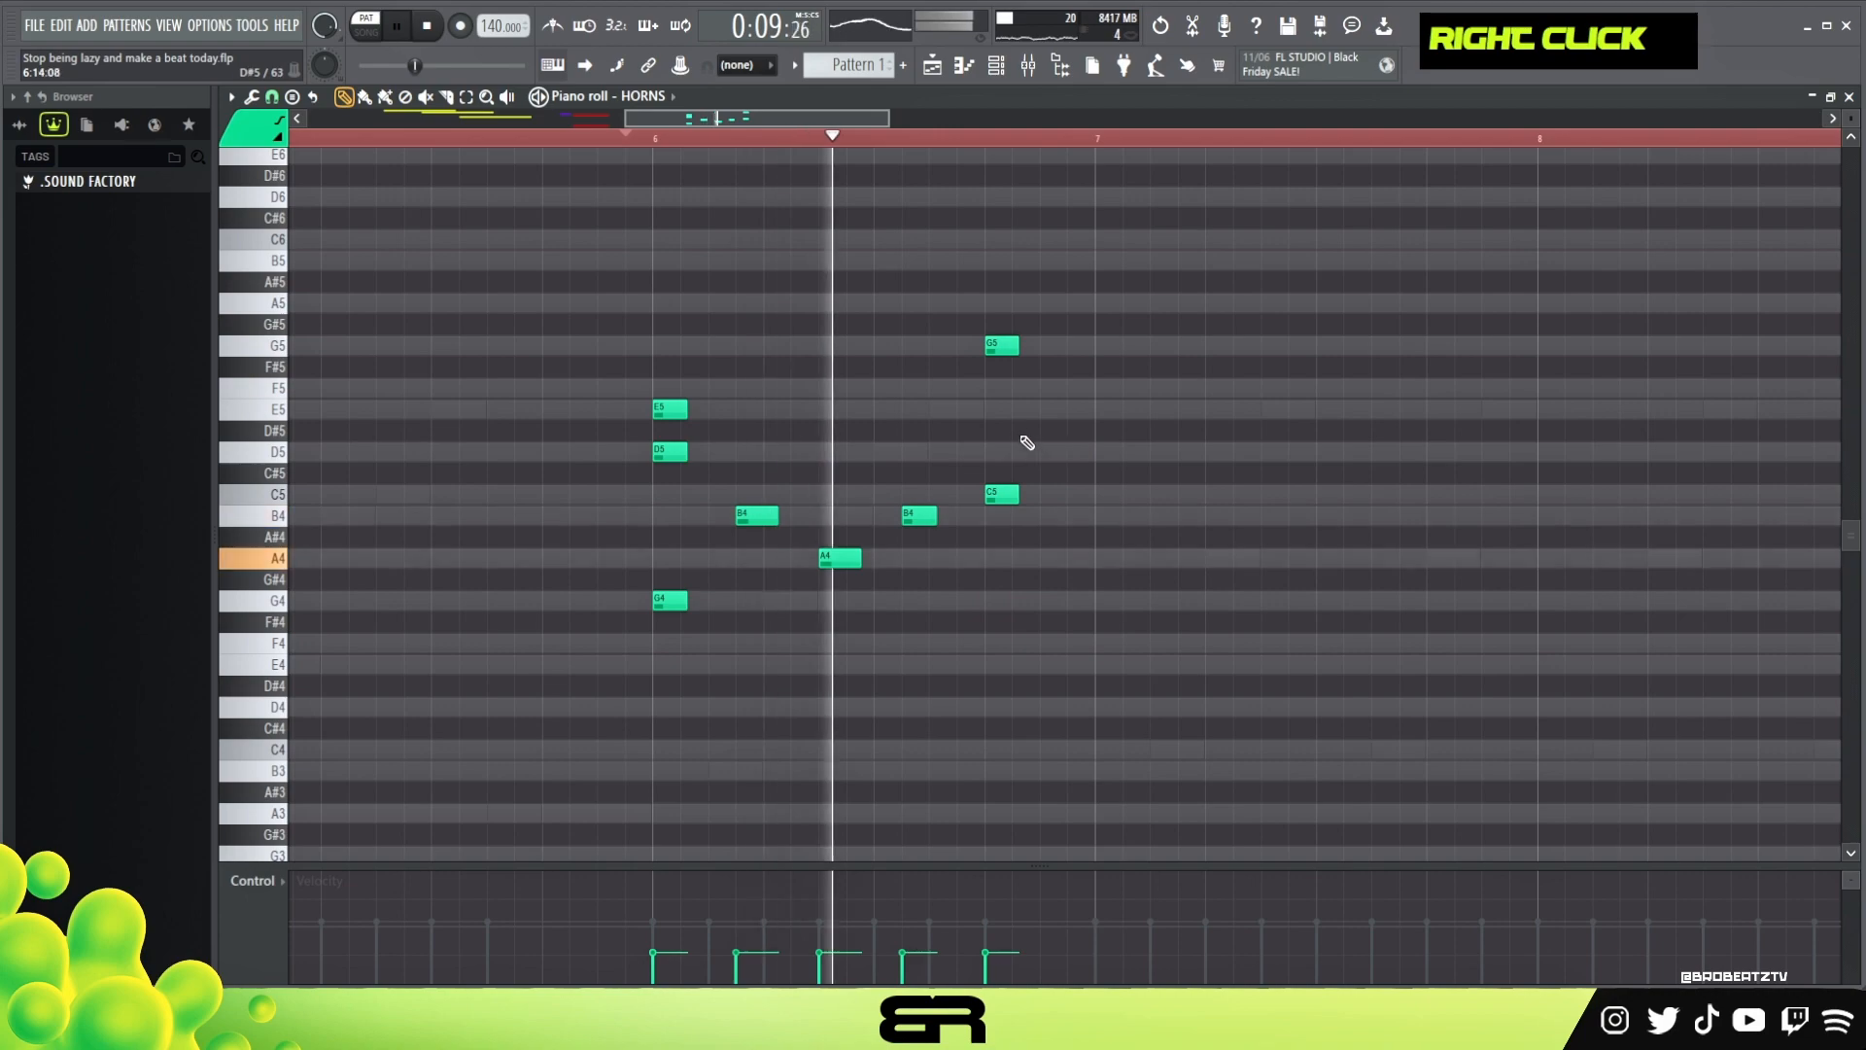
pyautogui.press('space')
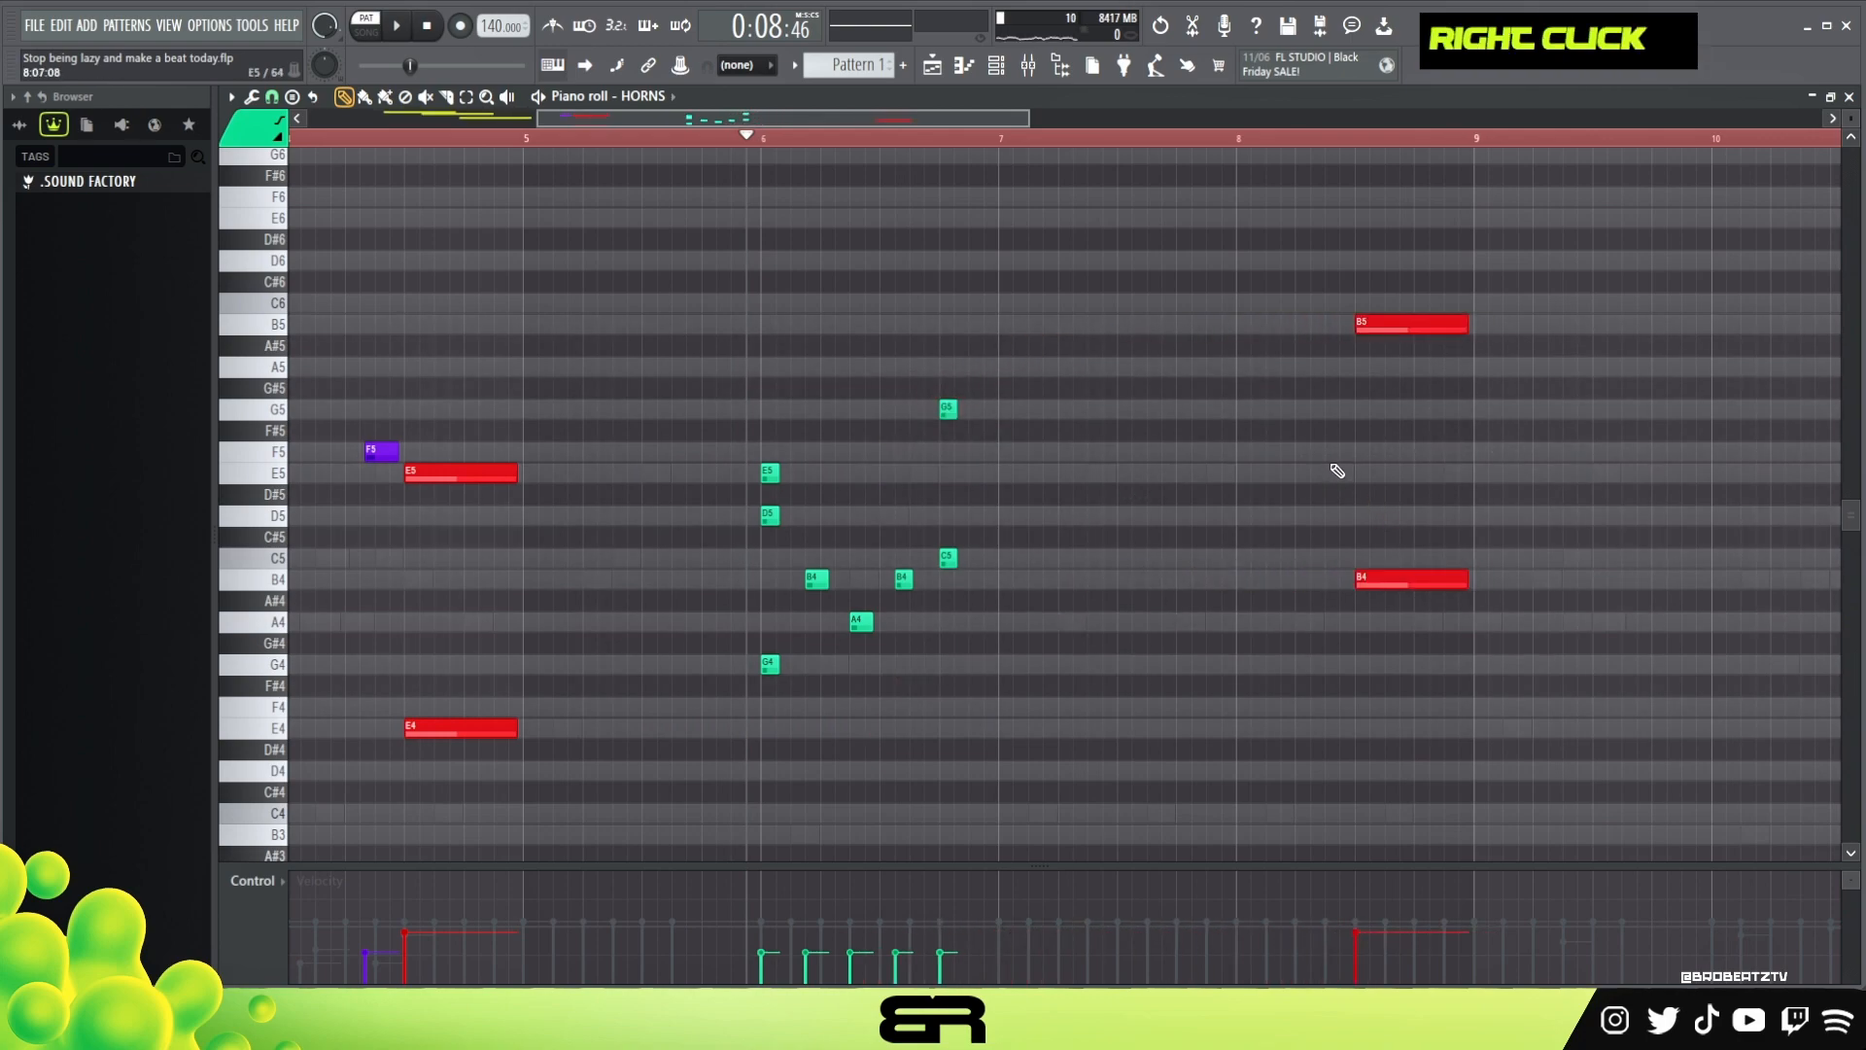
# Draw four staggered descending WINDS notes A5, G#5, G5, F#5 at bar 1
pyautogui.moveTo(1412, 323); pyautogui.dragTo(1412, 411)
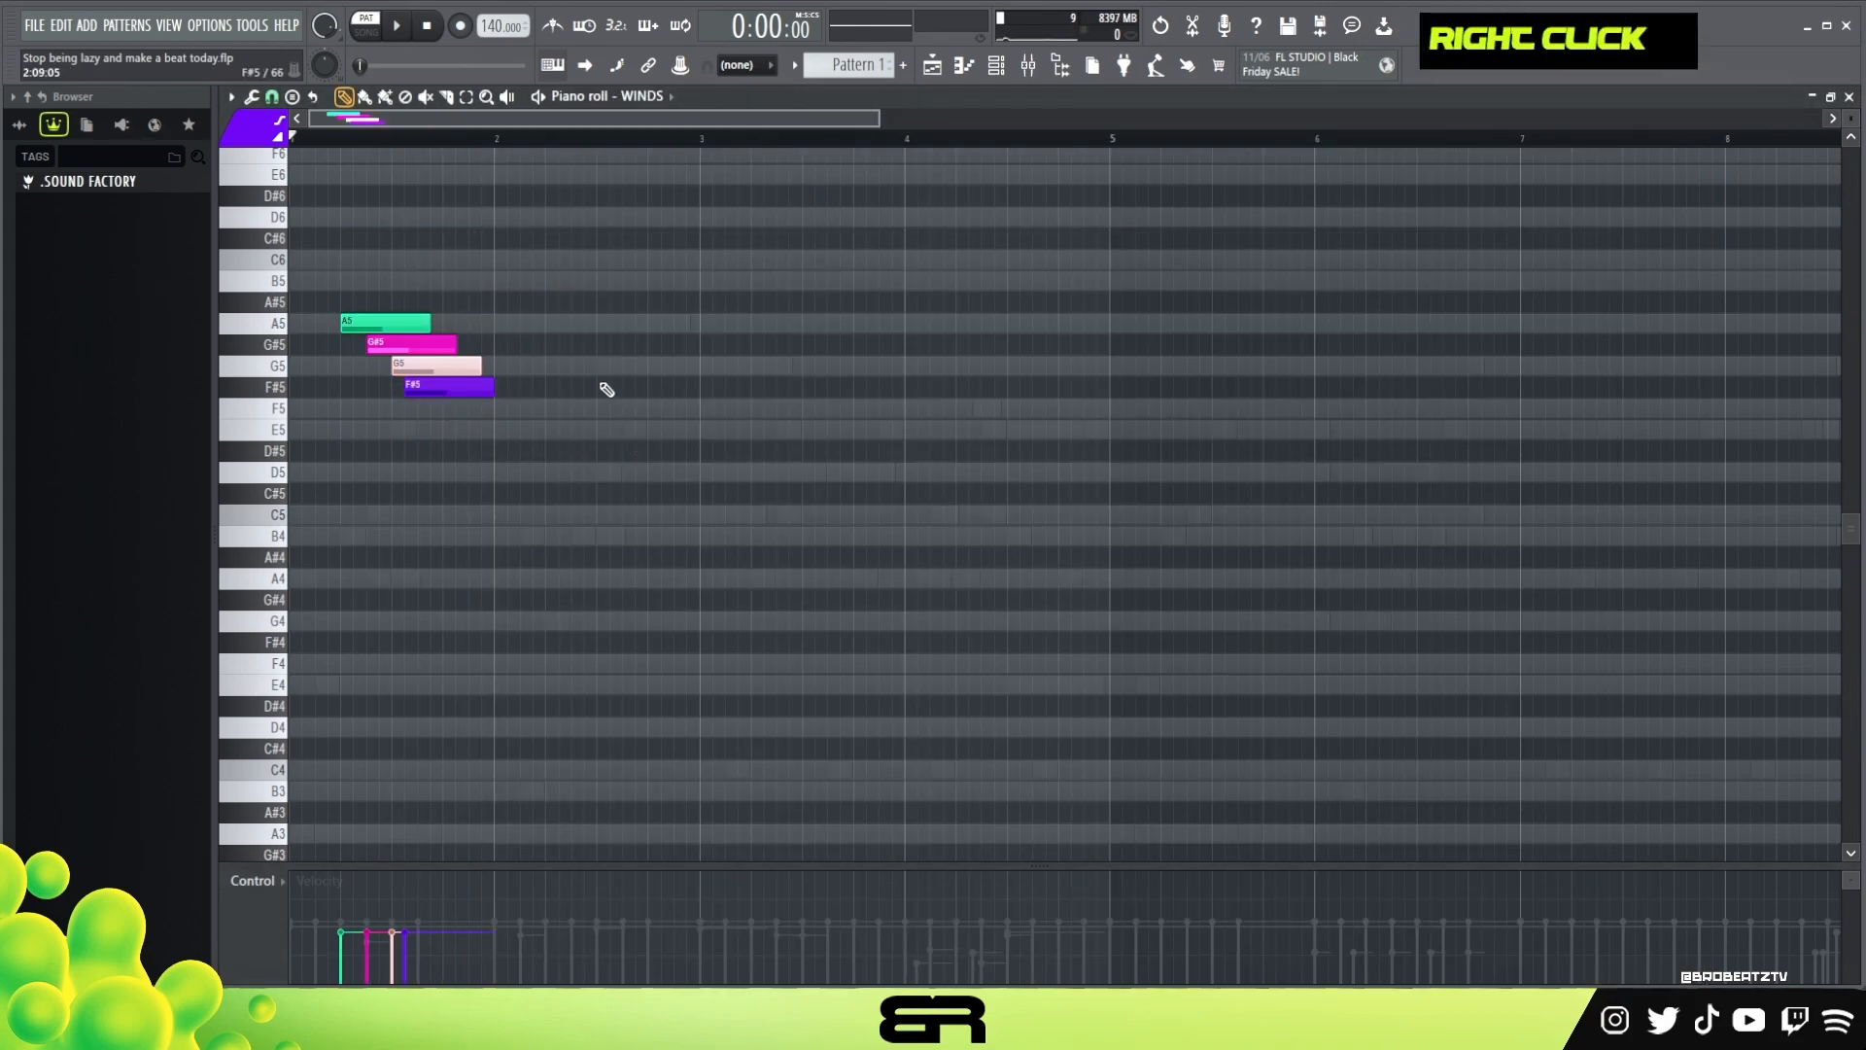
# Copy the staggered run to bar 5, add a B5 at the start and a C6, B5, G5, E5 phrase with a shortened E5
pyautogui.click(995, 66)
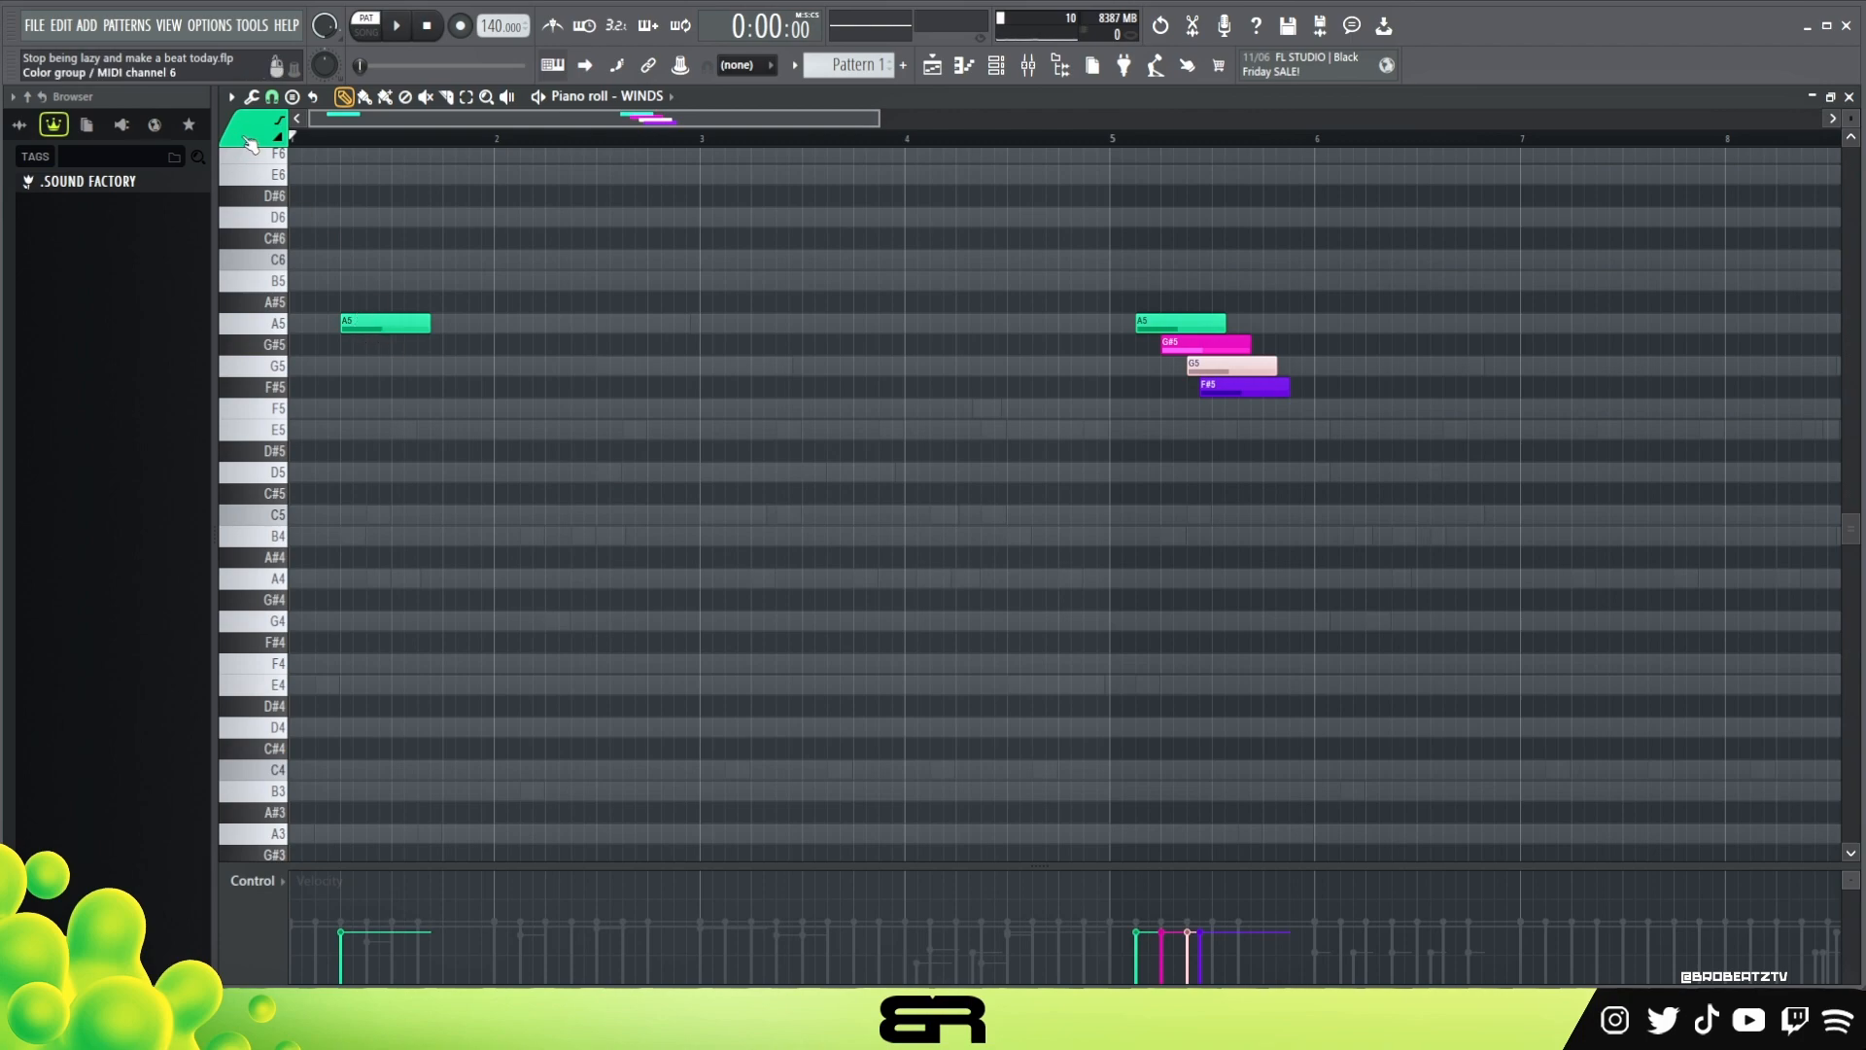
pyautogui.scroll(3)
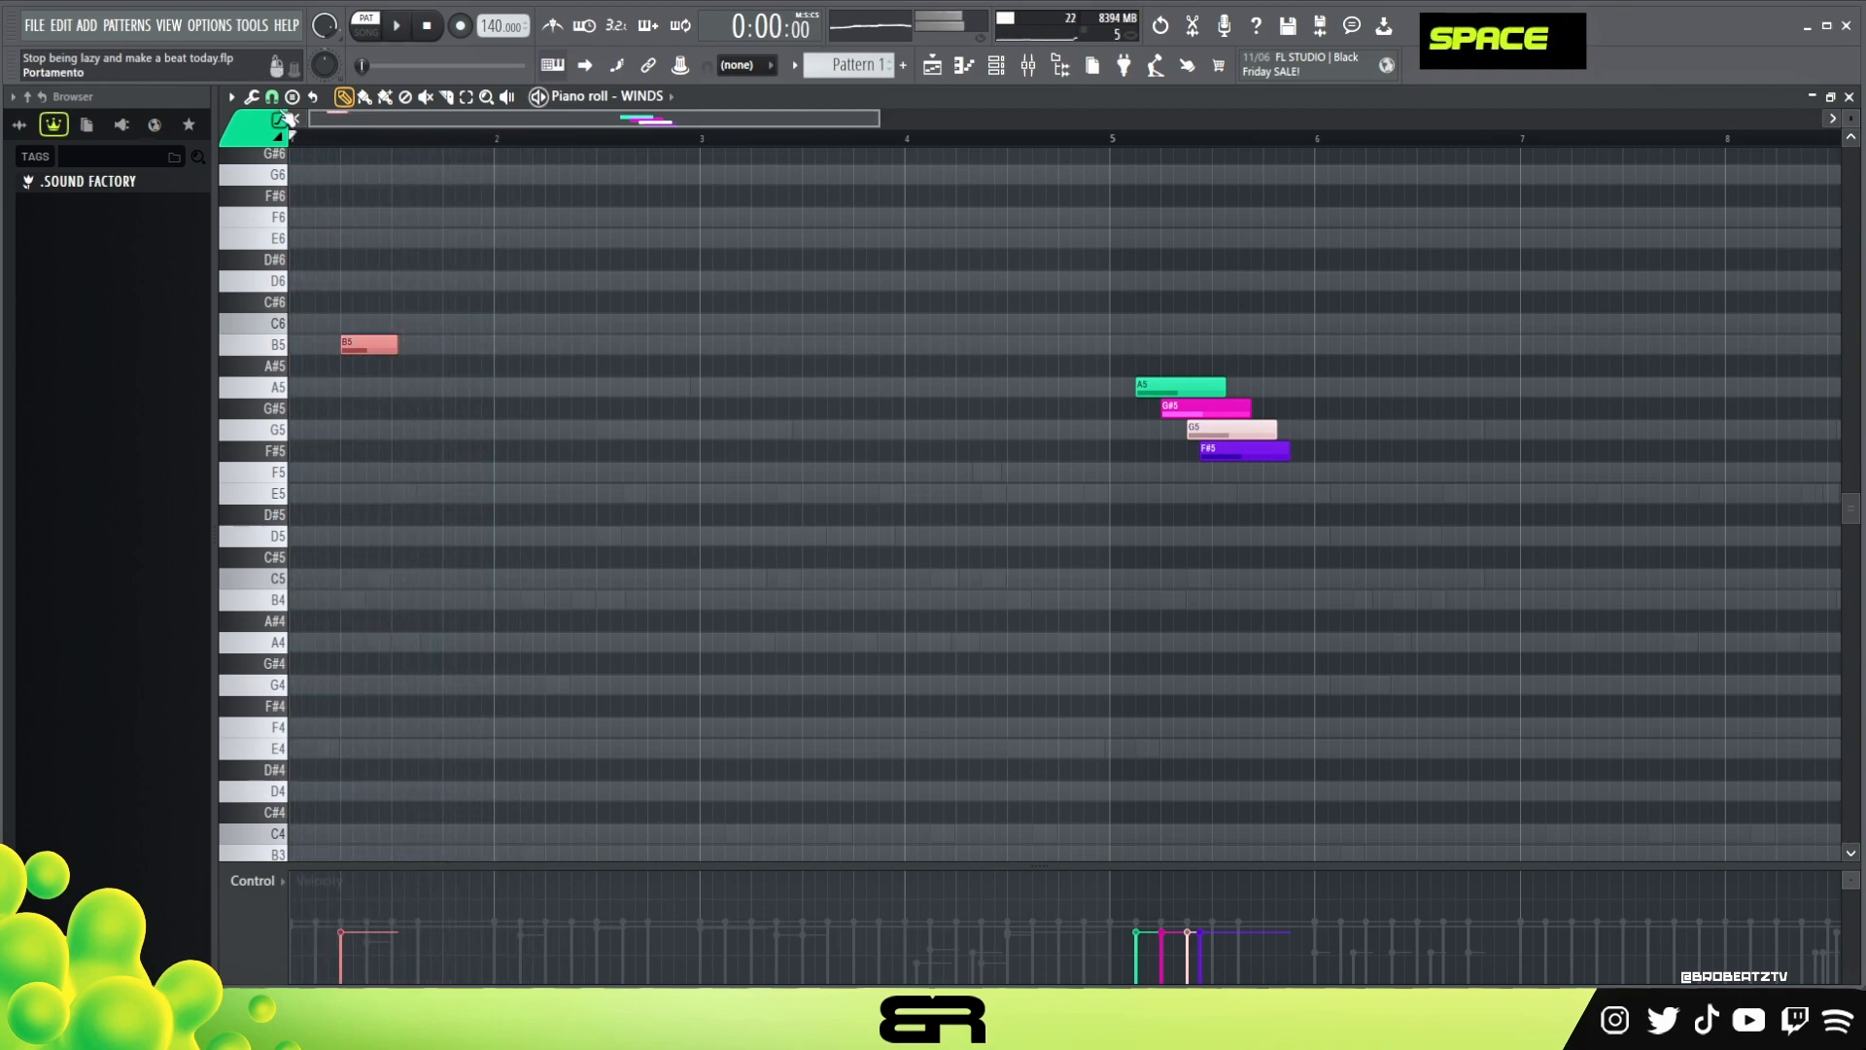
pyautogui.click(395, 25)
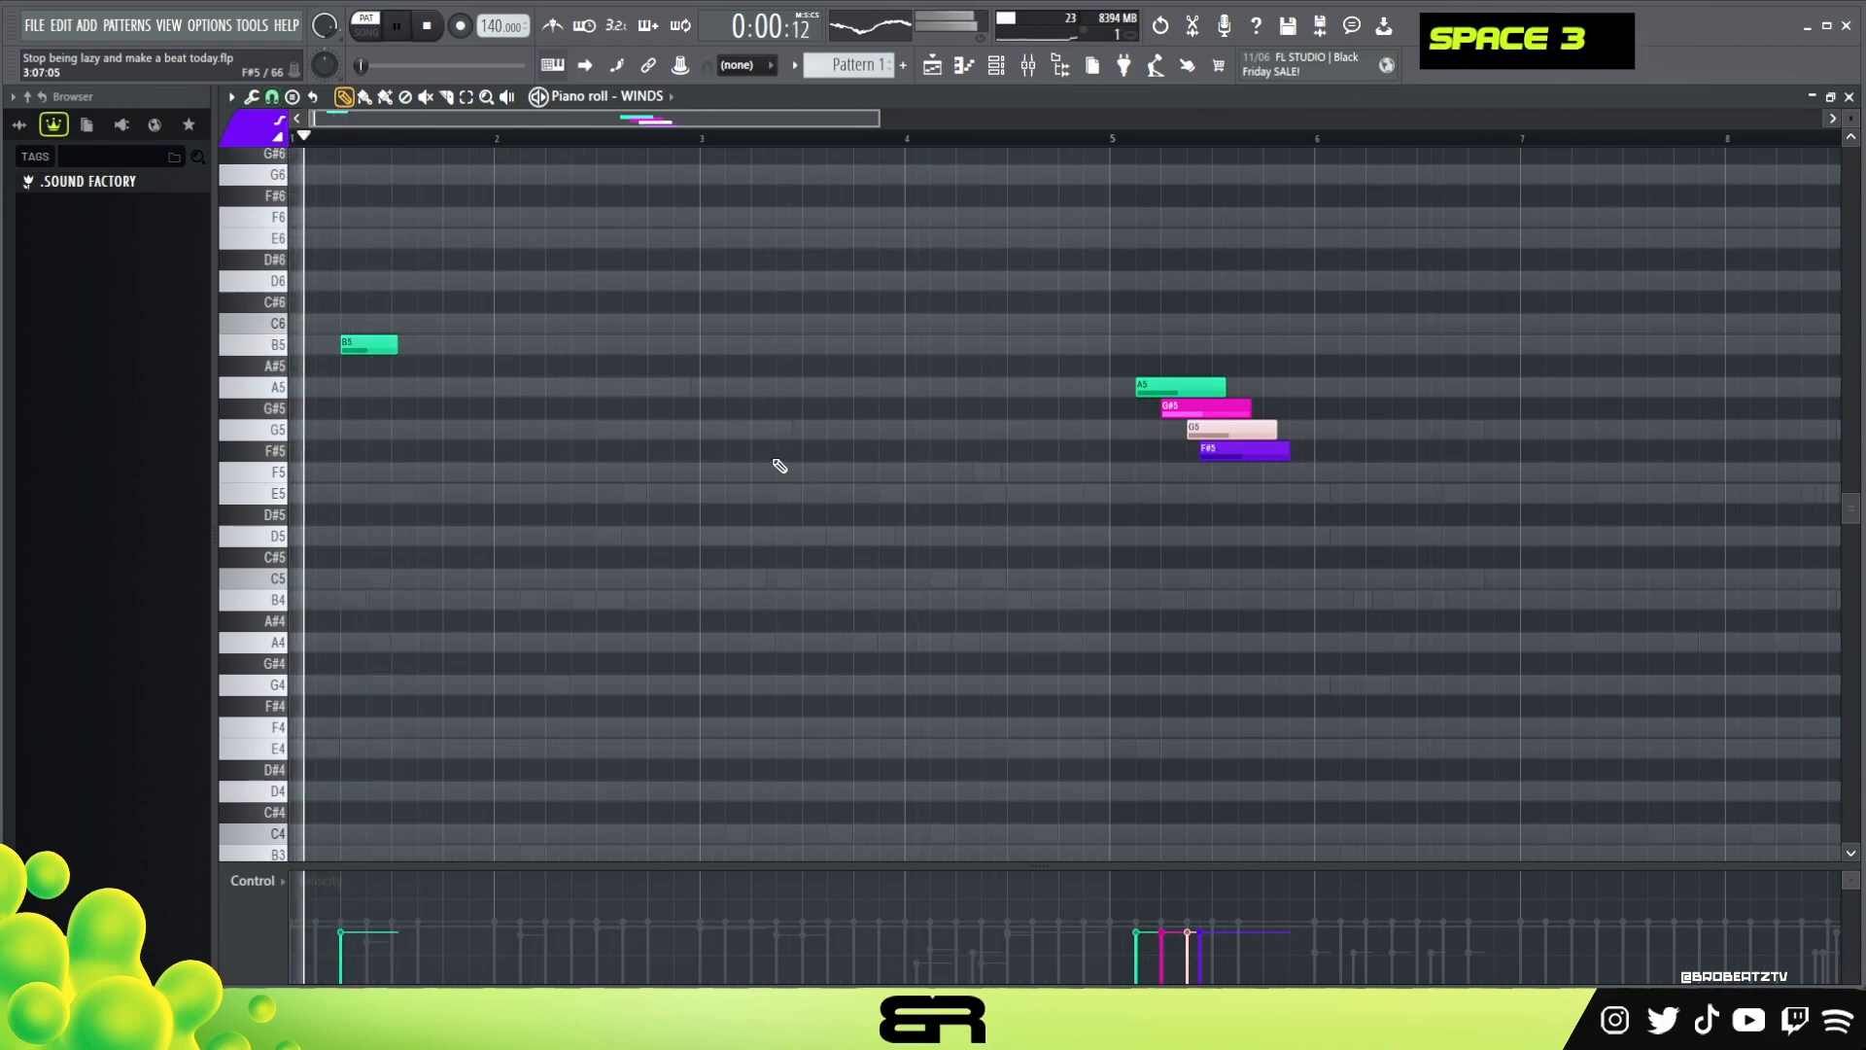
pyautogui.click(583, 323)
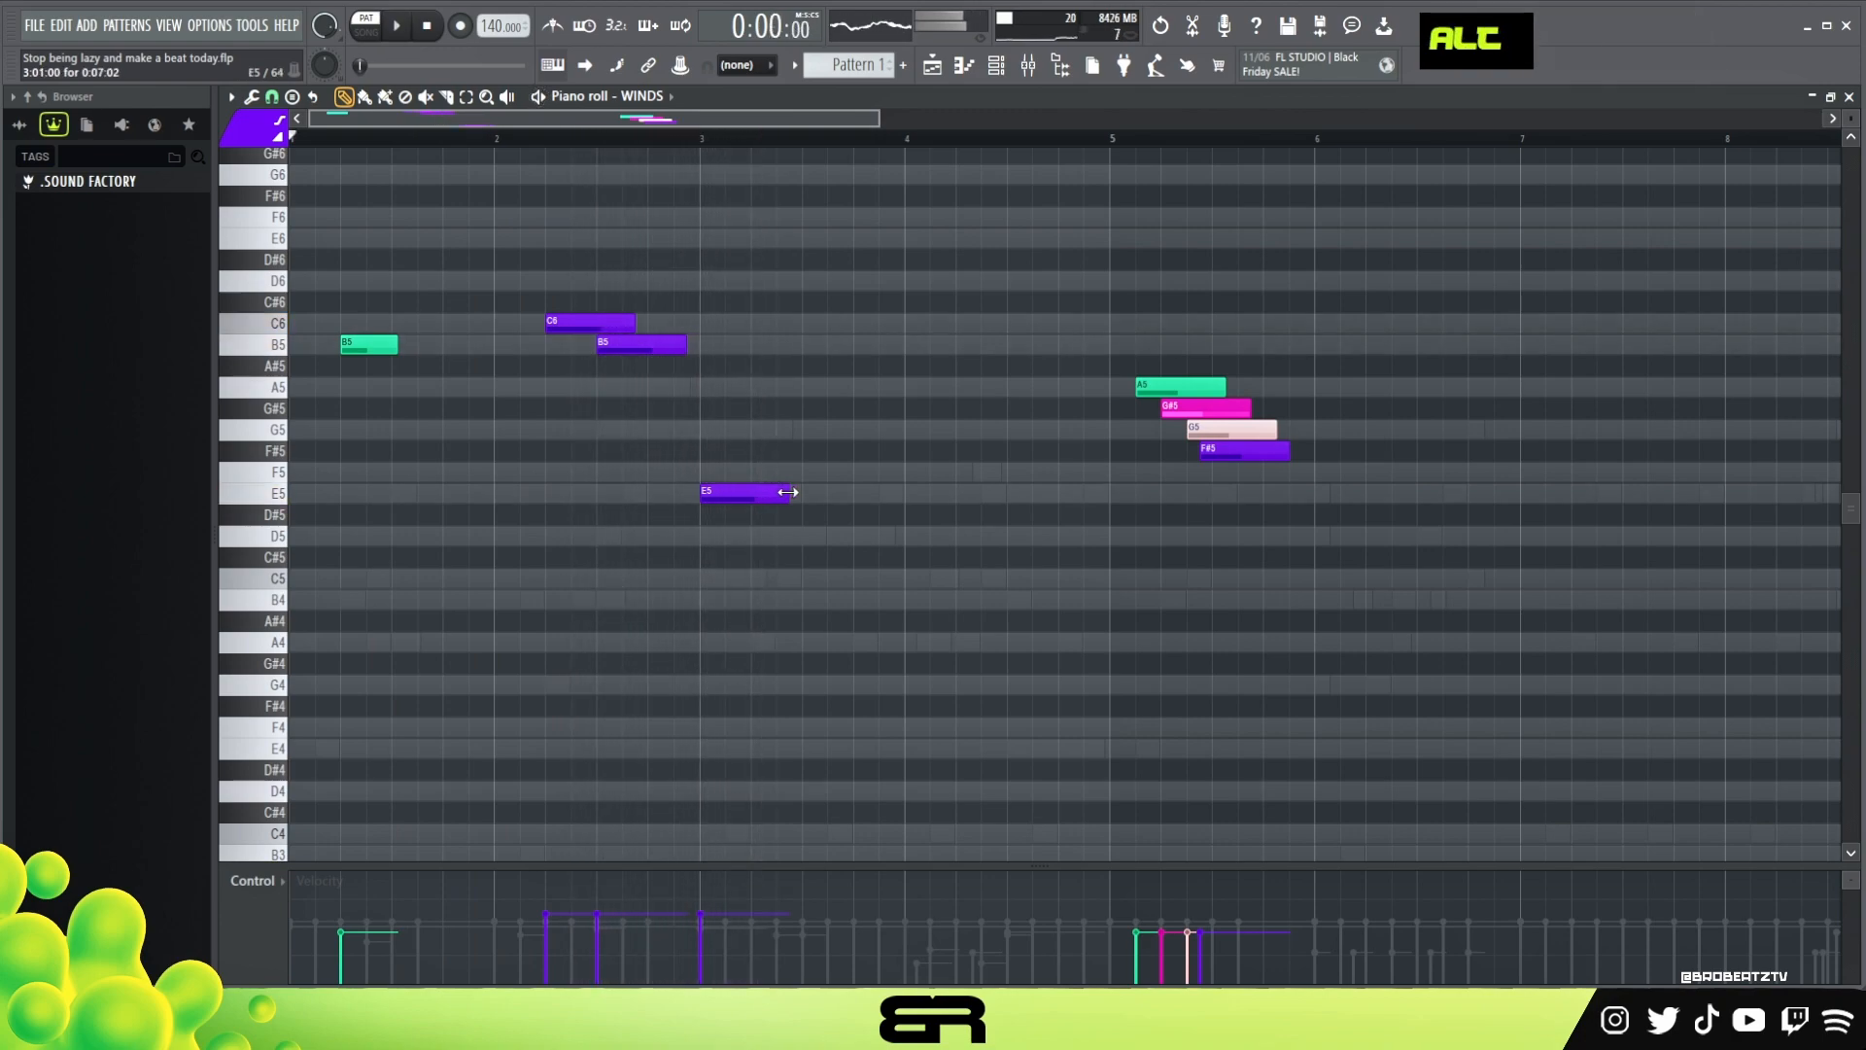
pyautogui.moveTo(791, 492); pyautogui.dragTo(733, 492)
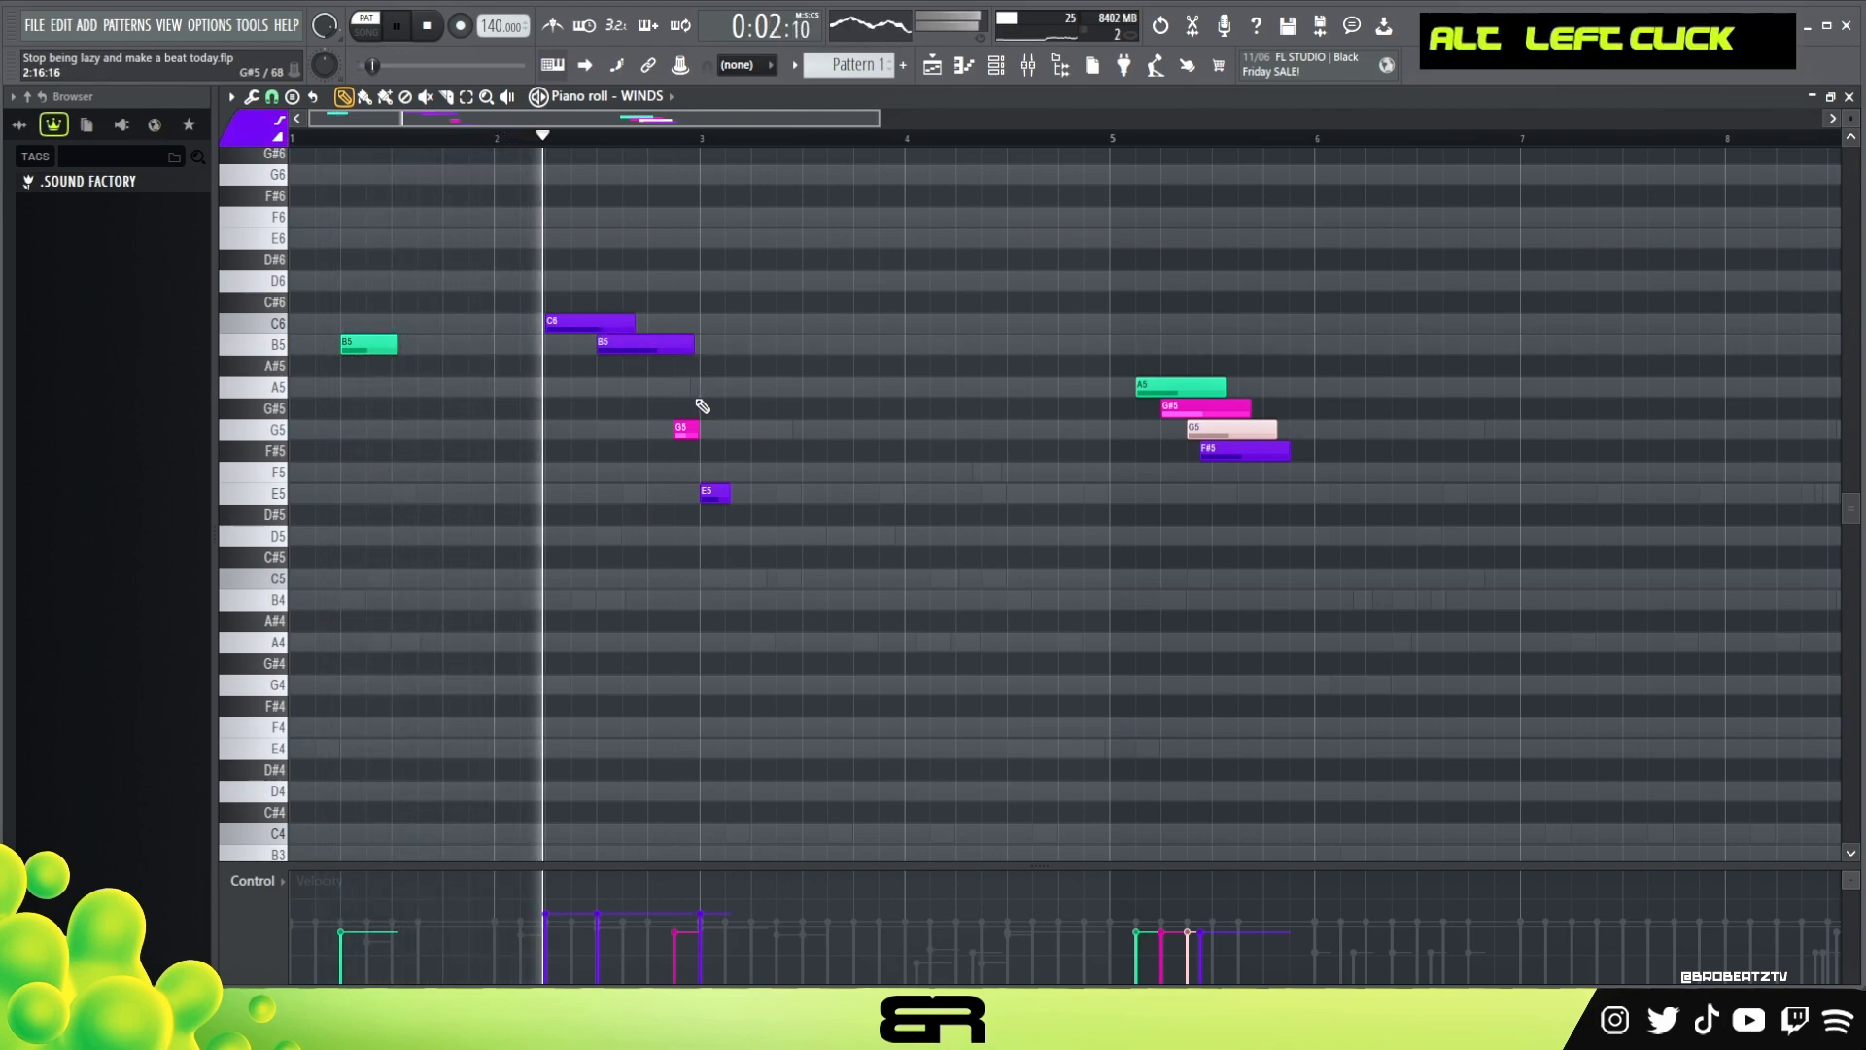
pyautogui.scroll(-3)
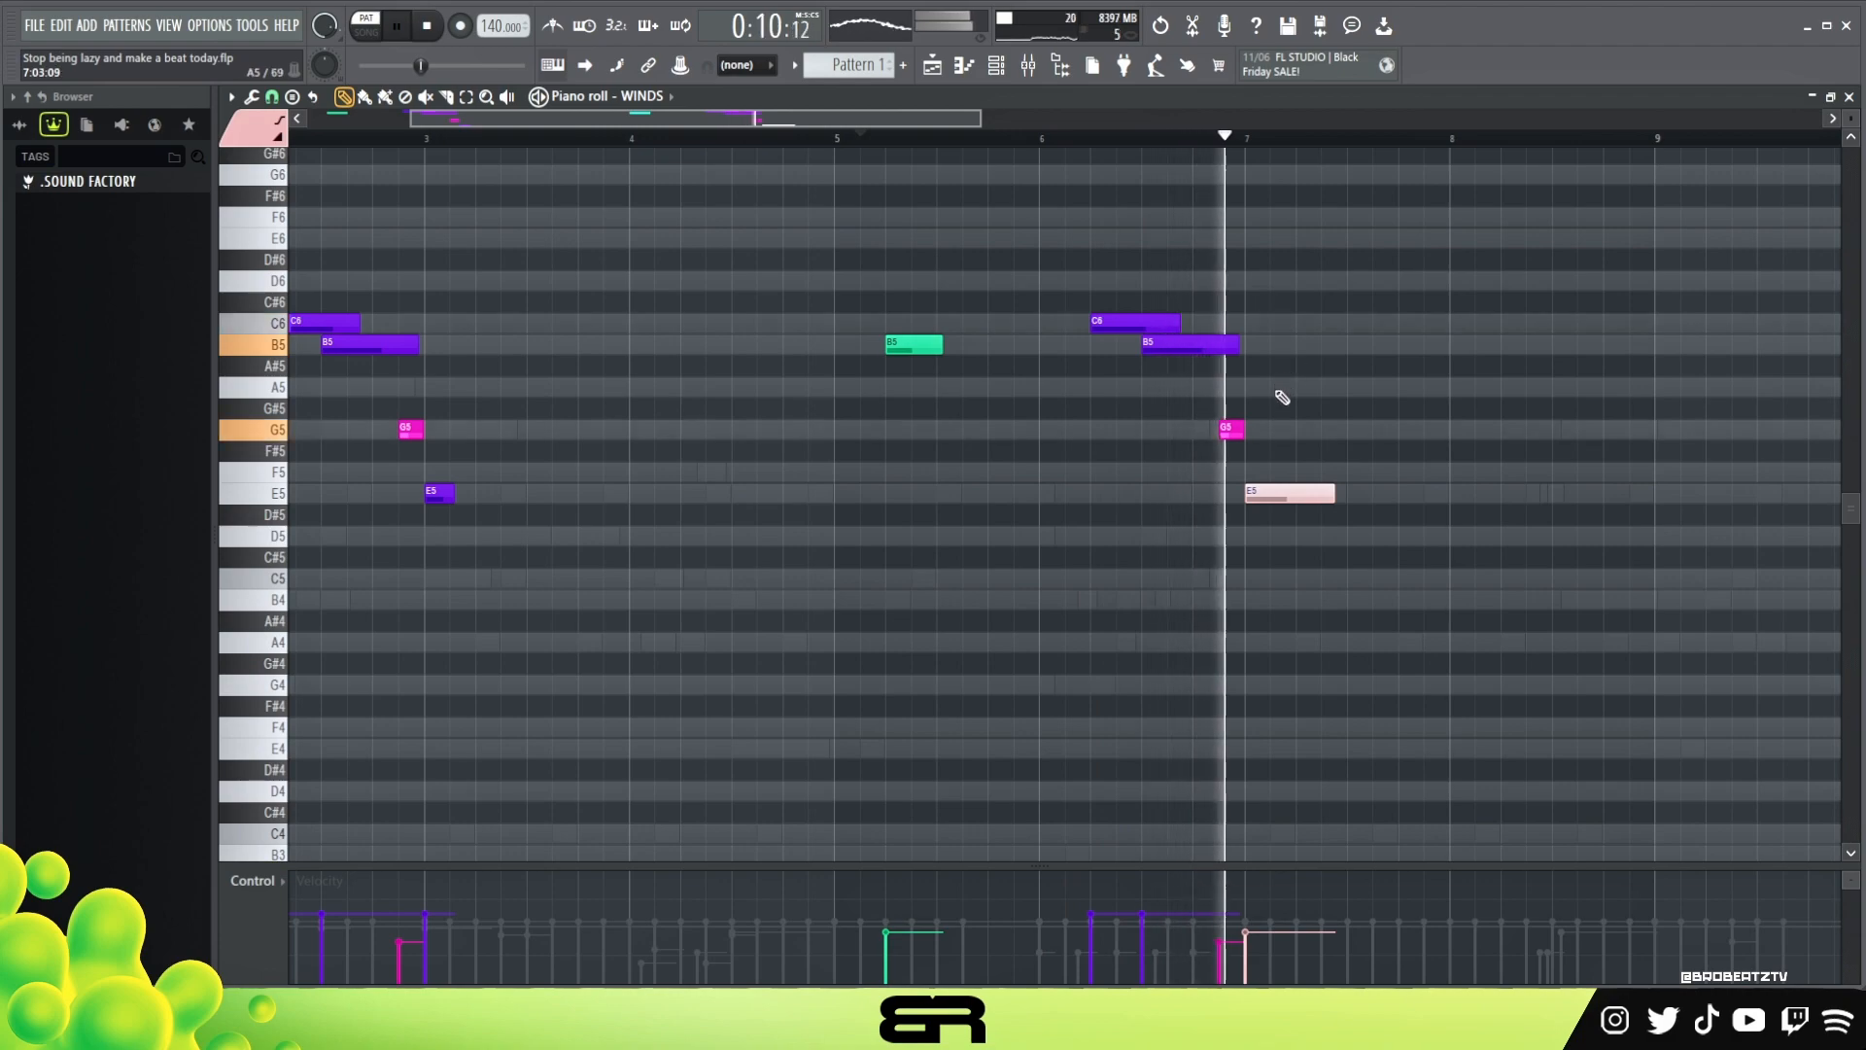
# Repeat the C6, B5, G5, E5 winds phrase later with a lone B5 between, then select all notes
pyautogui.click(1289, 492)
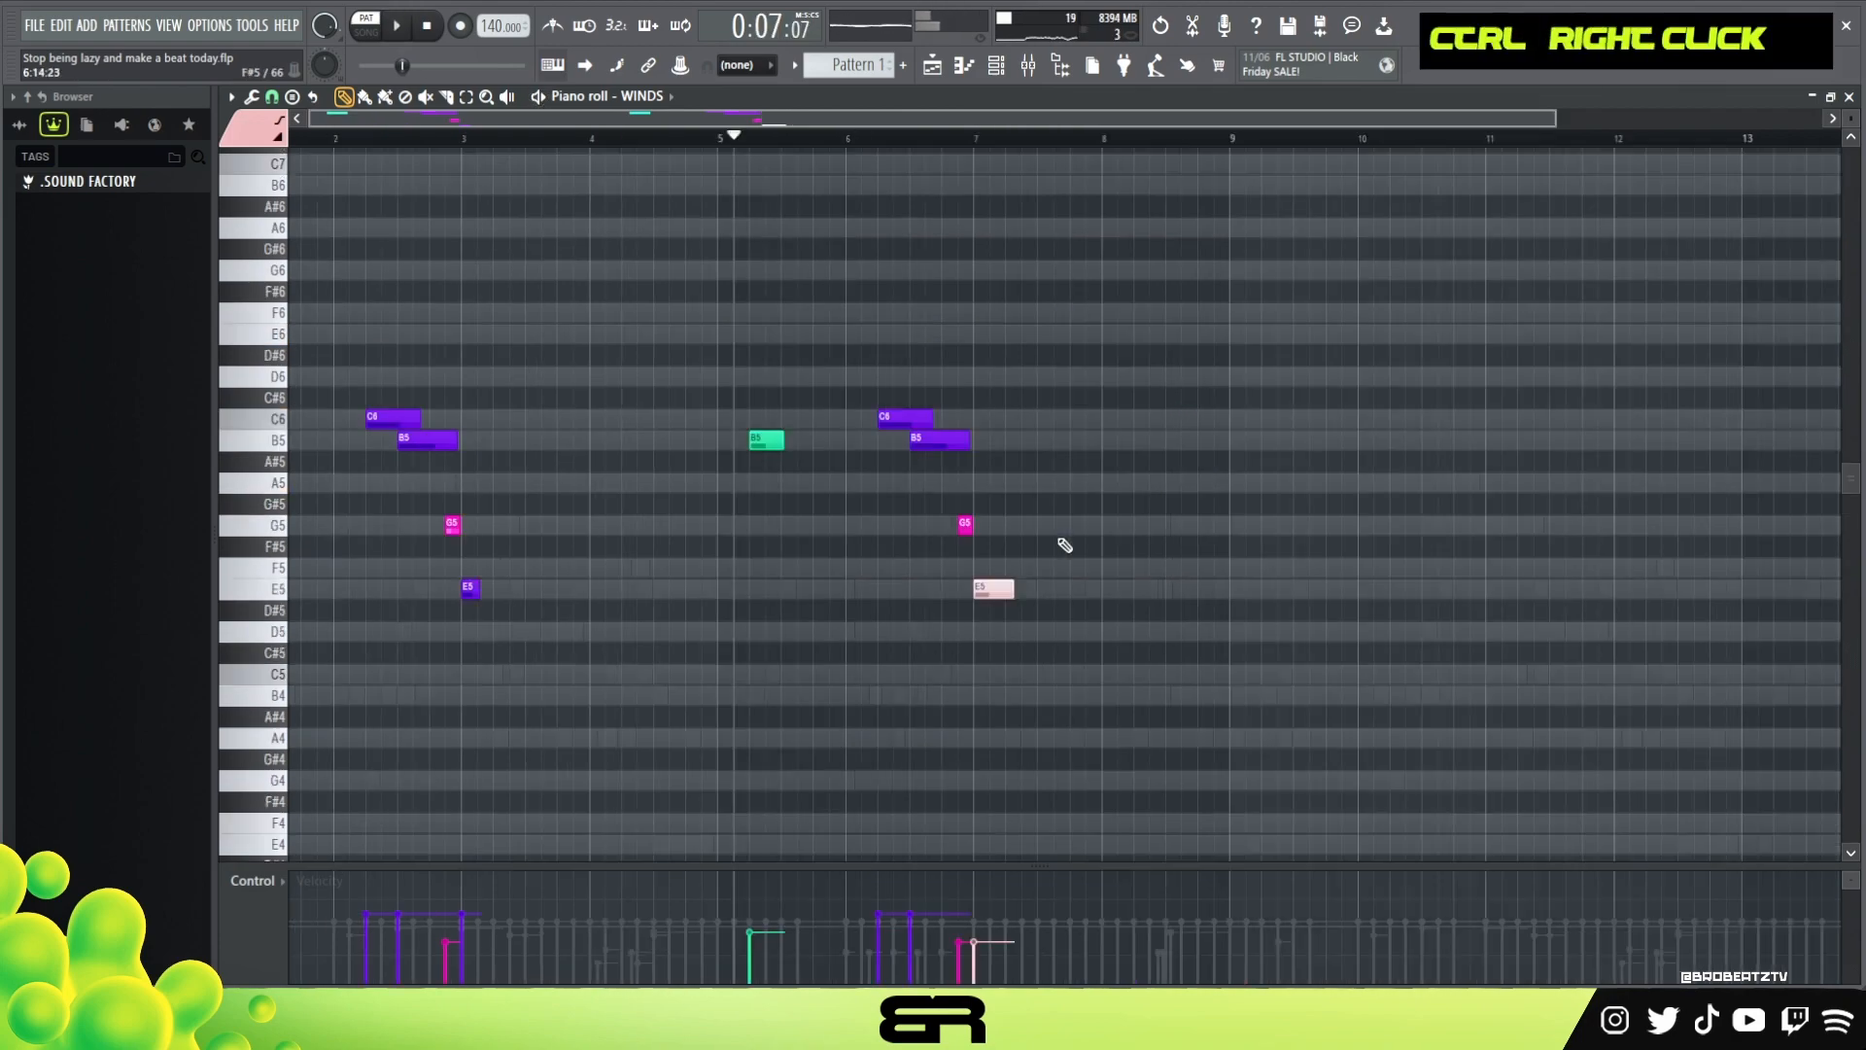
pyautogui.press('ctrl+a')
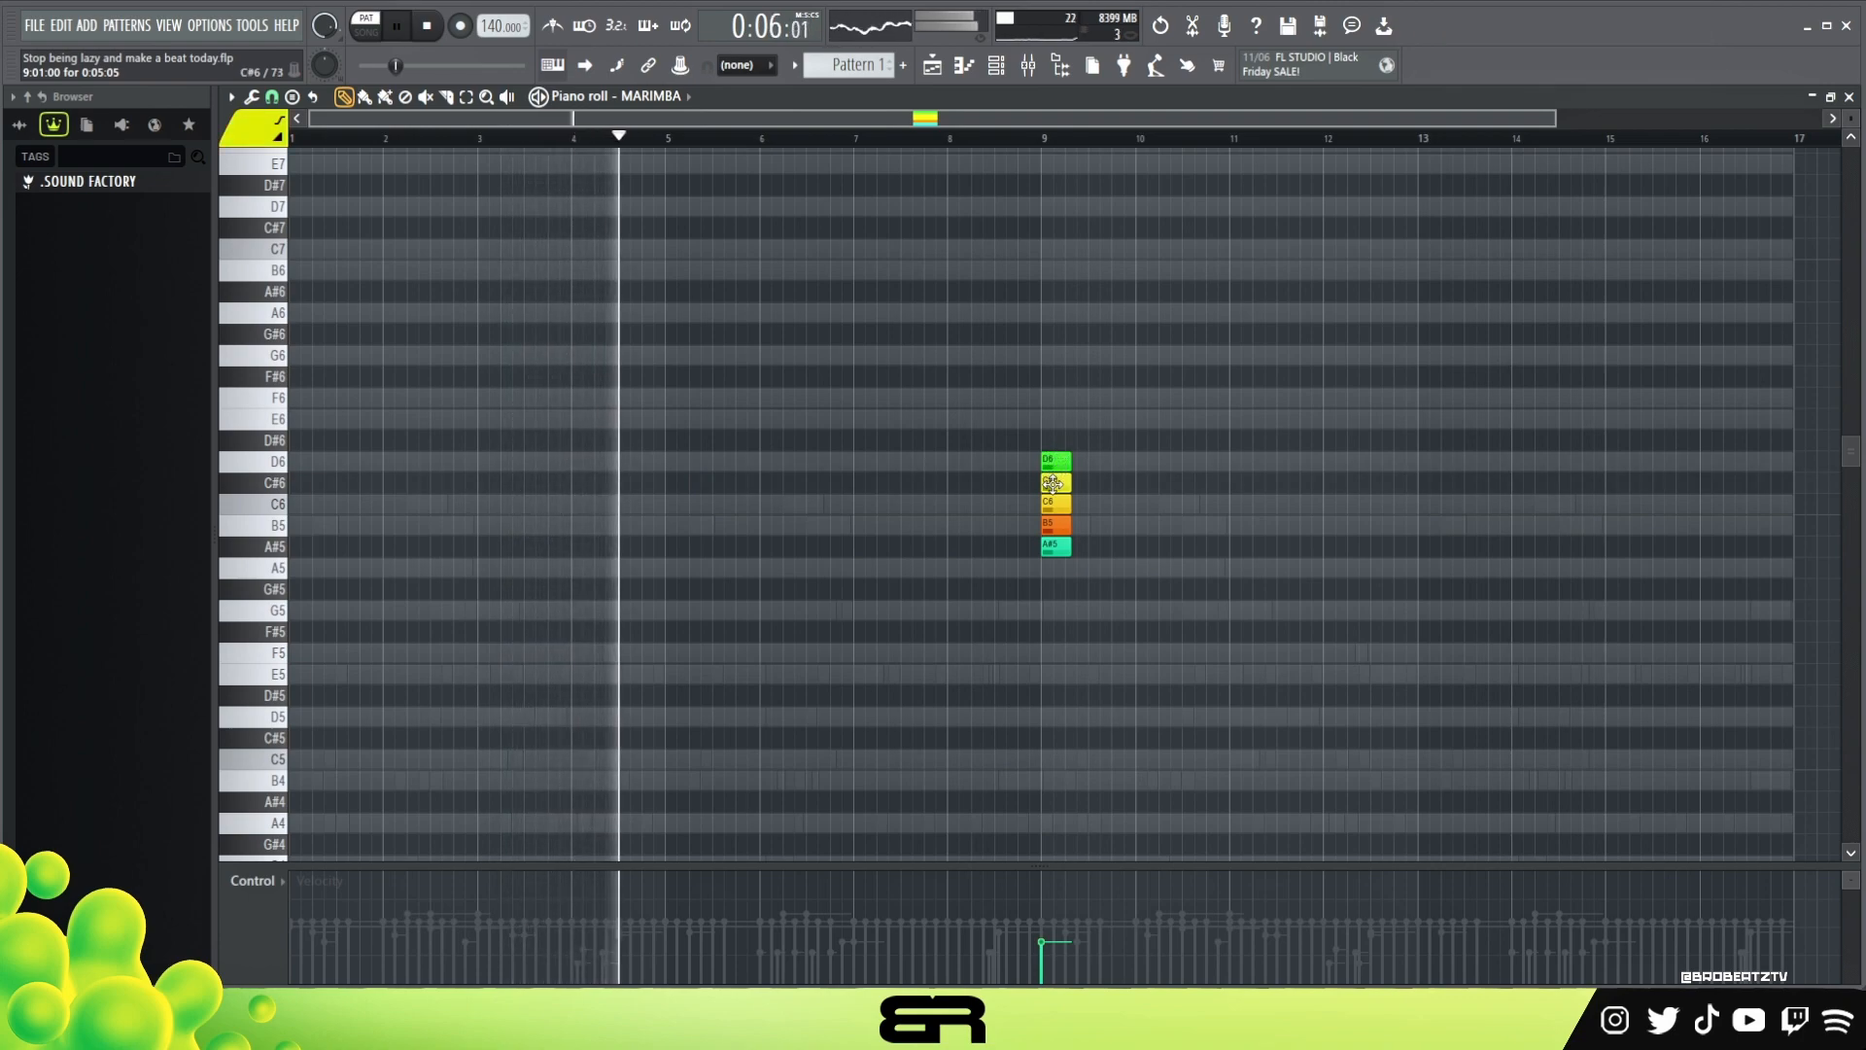
# Place a short marimba note before bar 7 and transpose the notes up an octave with Ctrl+Up
pyautogui.doubleClick(1056, 525)
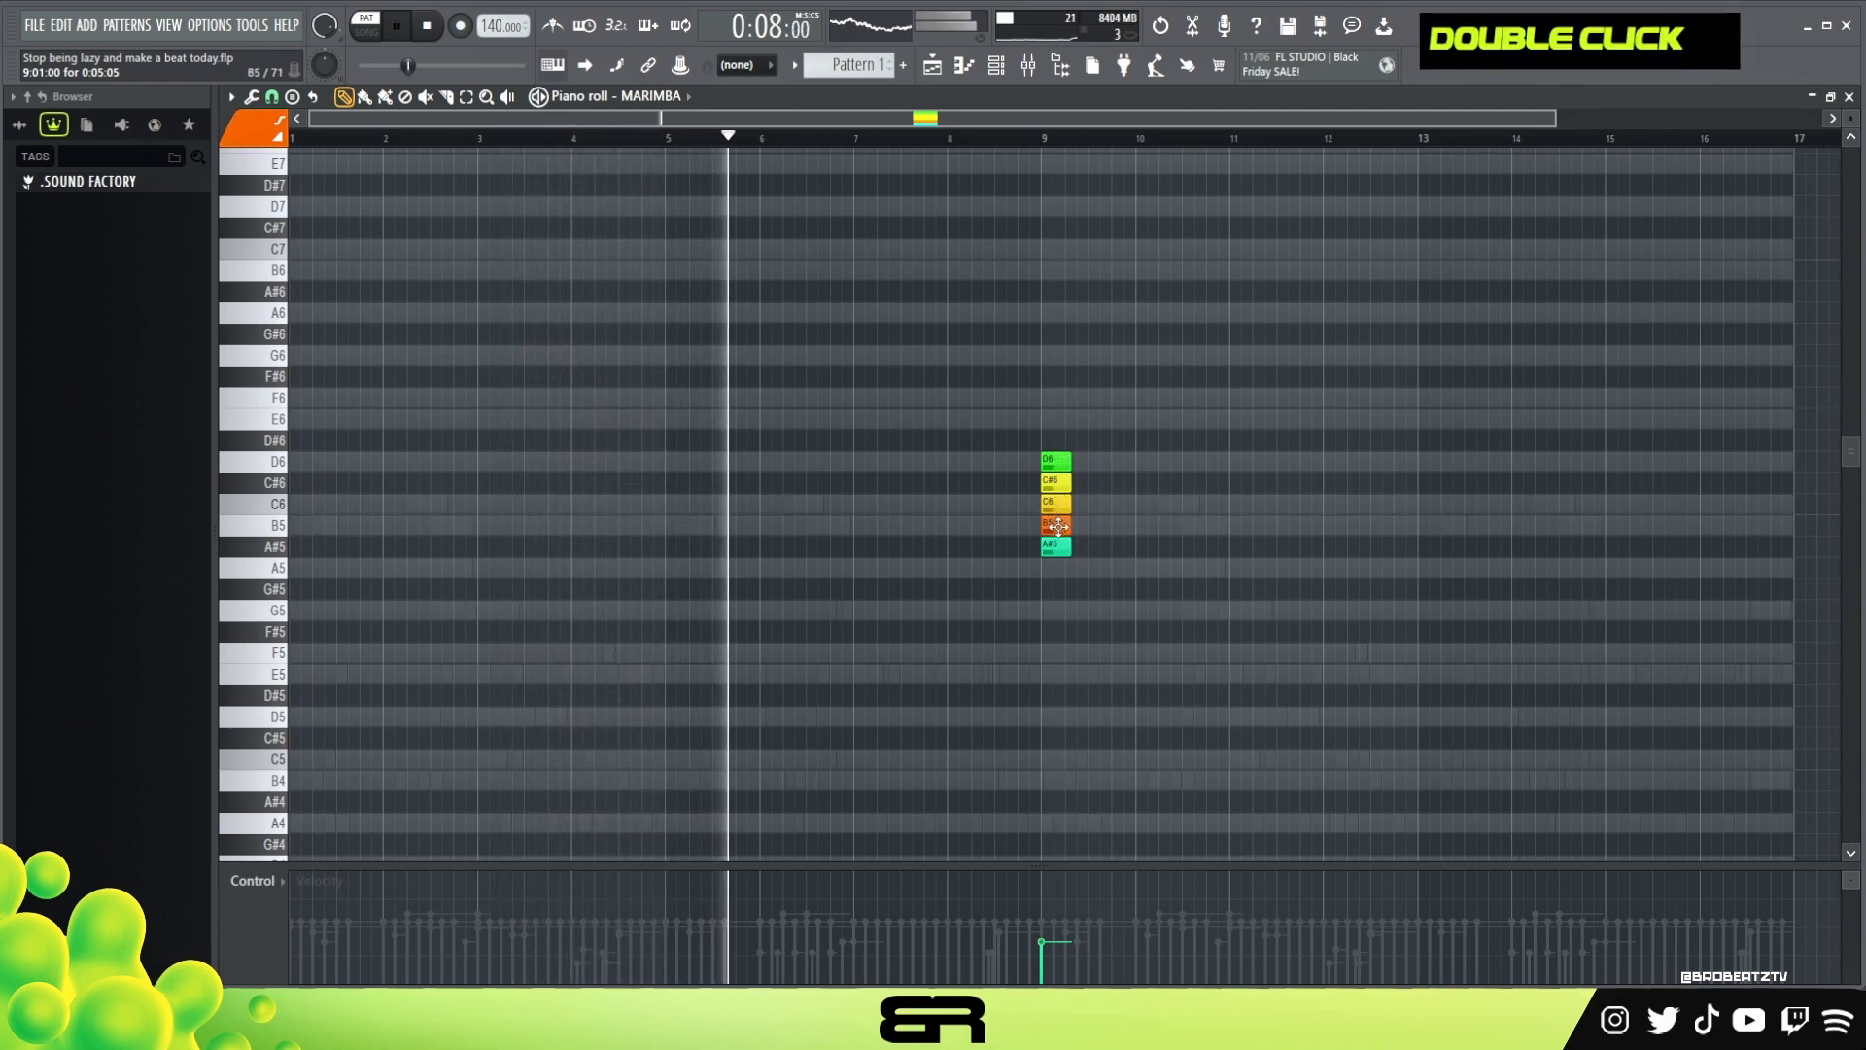
pyautogui.rightClick(1054, 527)
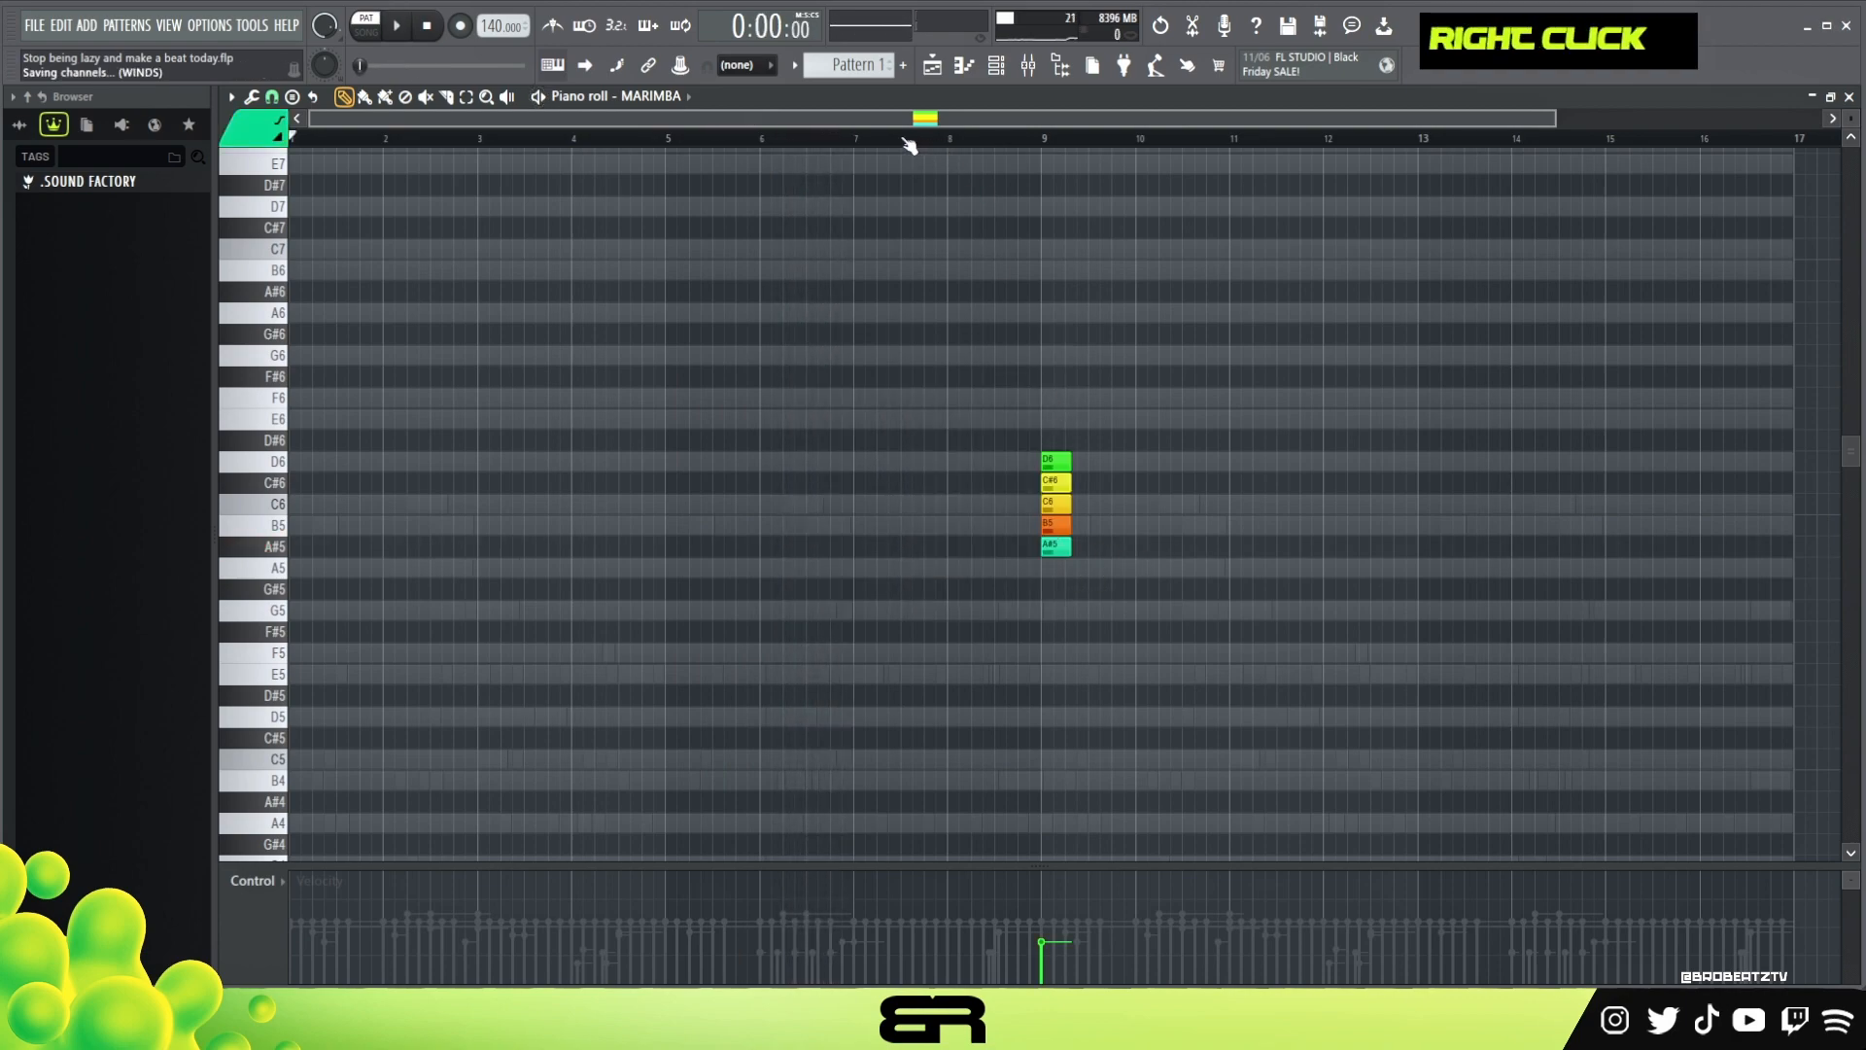
pyautogui.press('space')
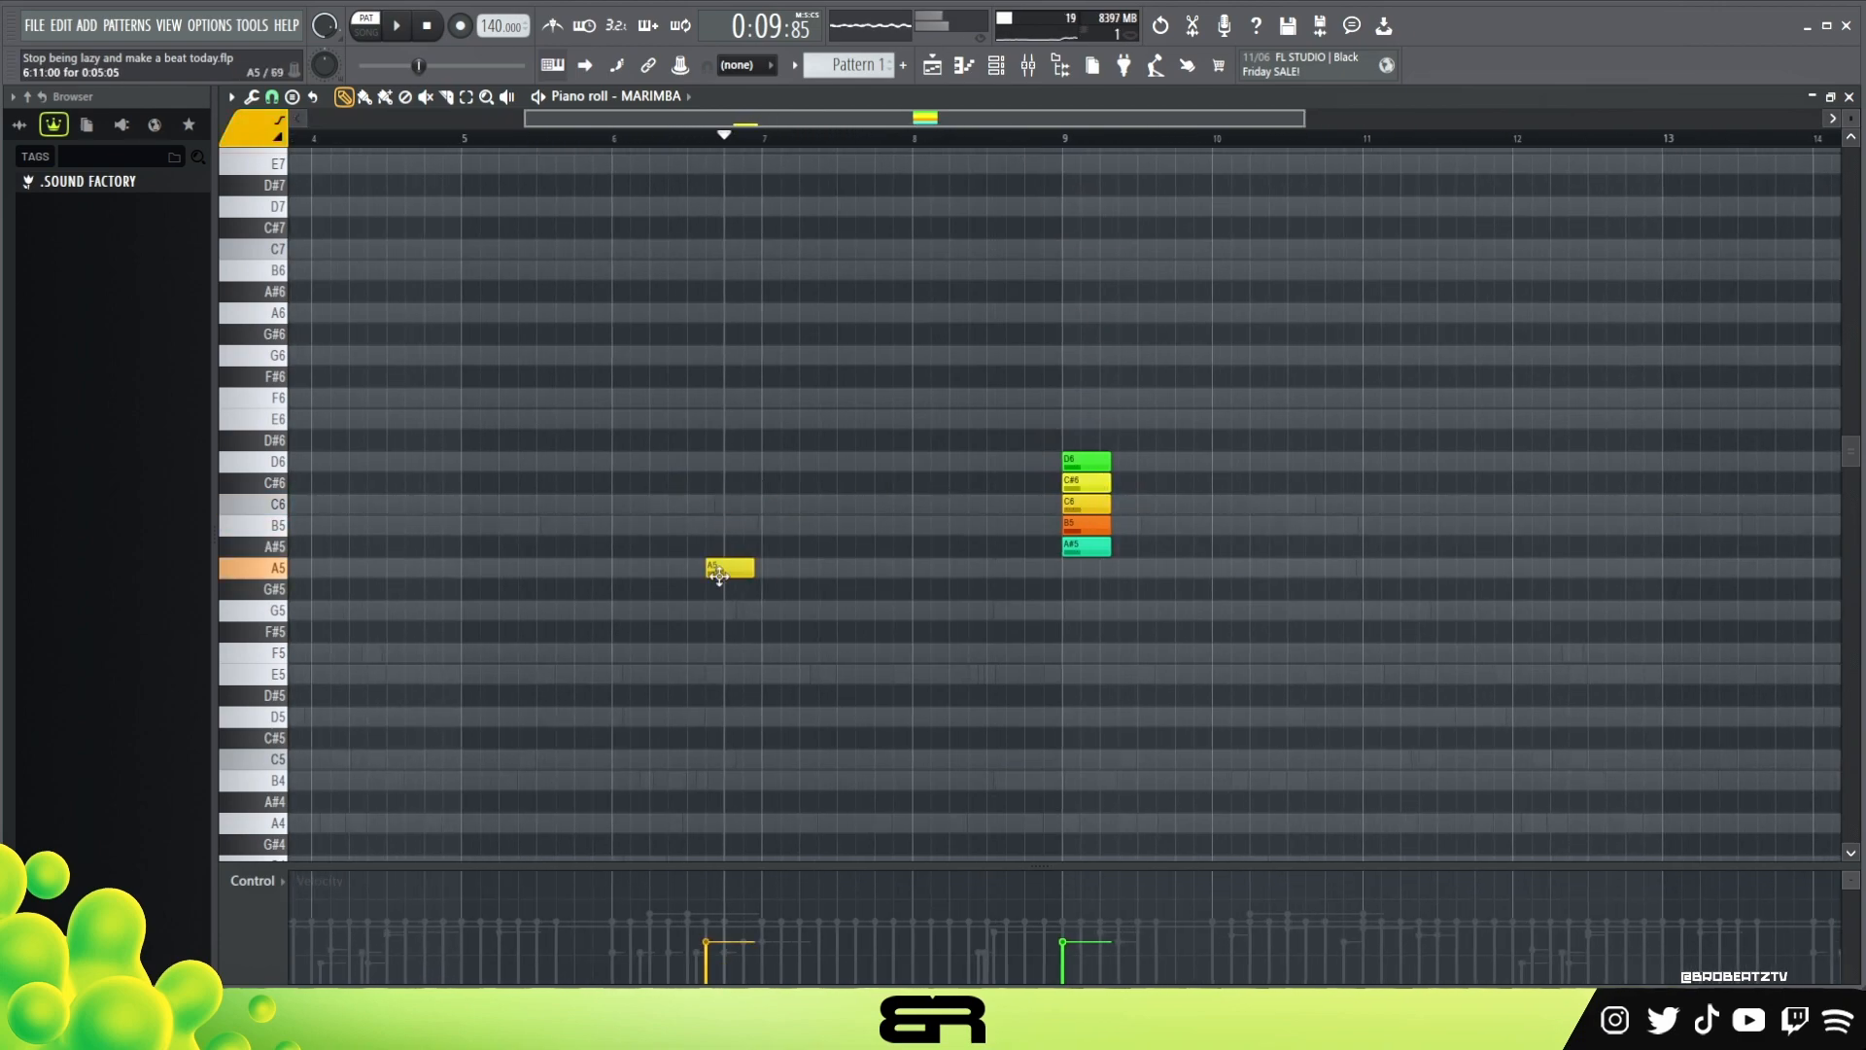
pyautogui.press('ctrl+up')
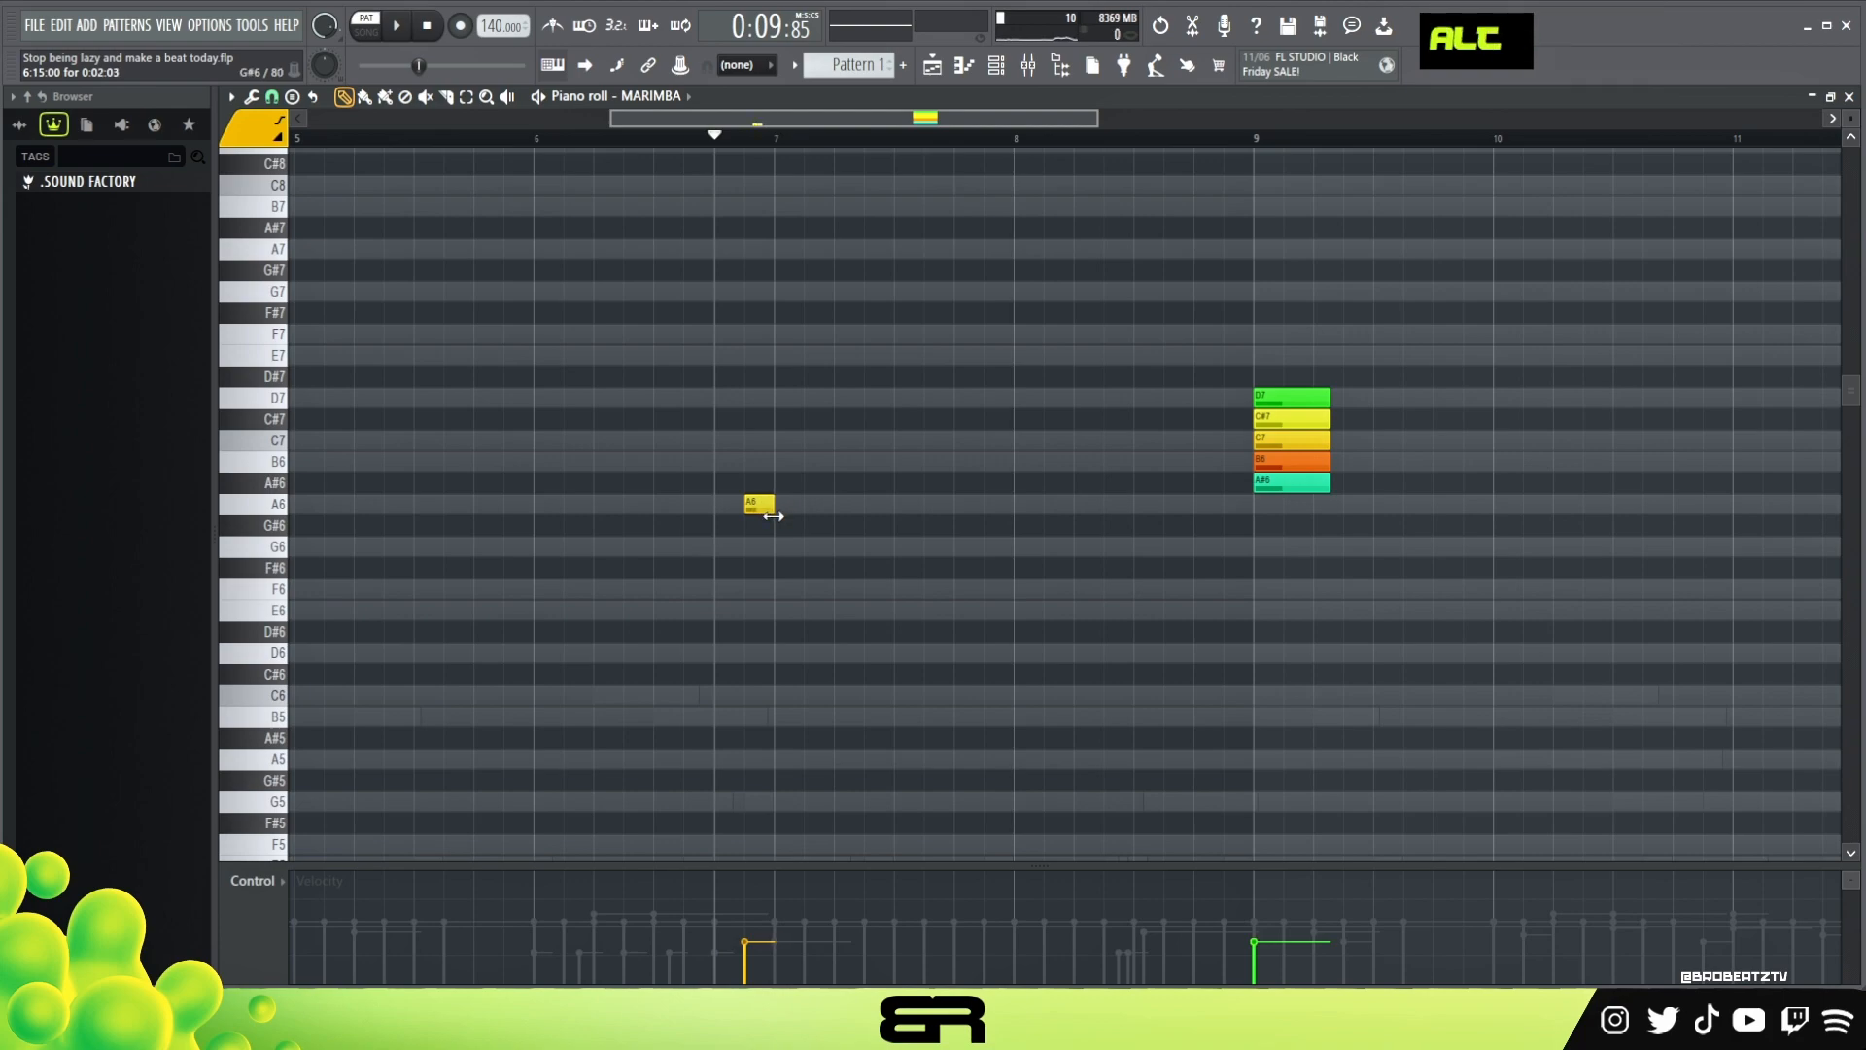
# Extend the marimba melody with a long B6 and a shortened C7 after the A6, auditioning with playback
pyautogui.click(834, 460)
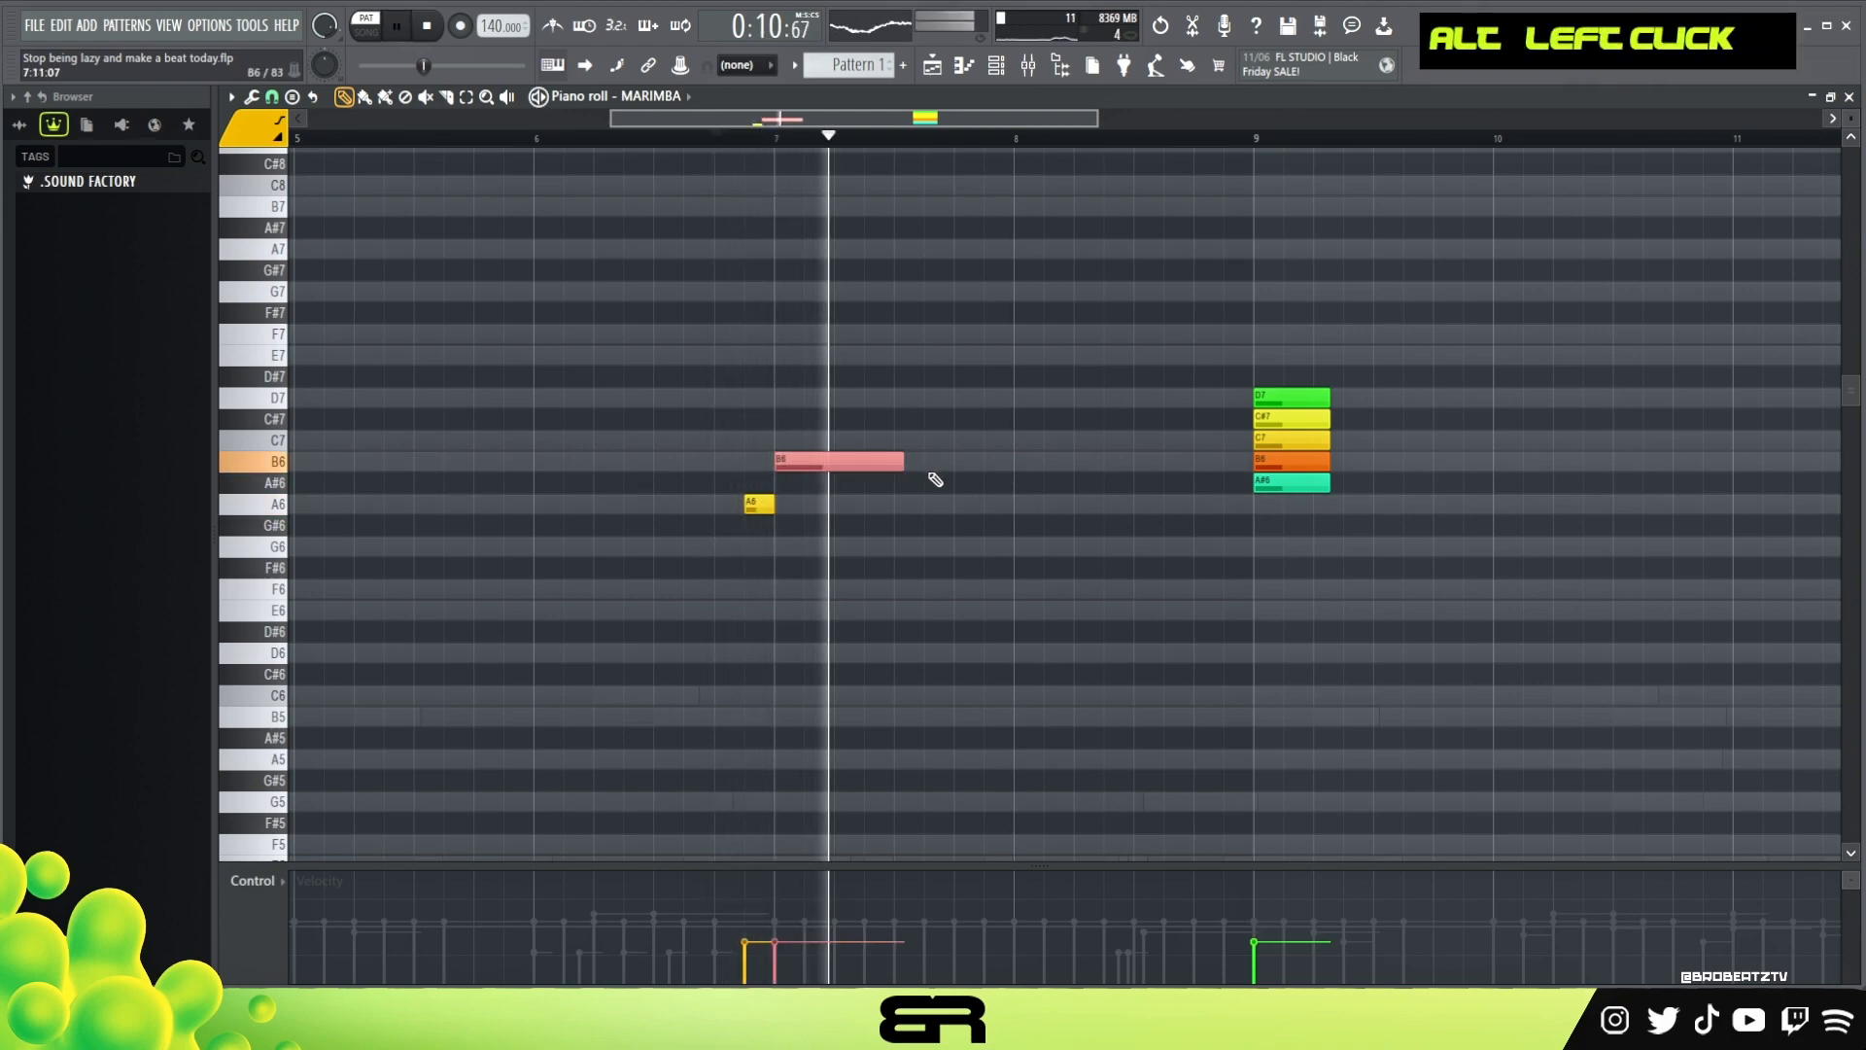
pyautogui.press('space')
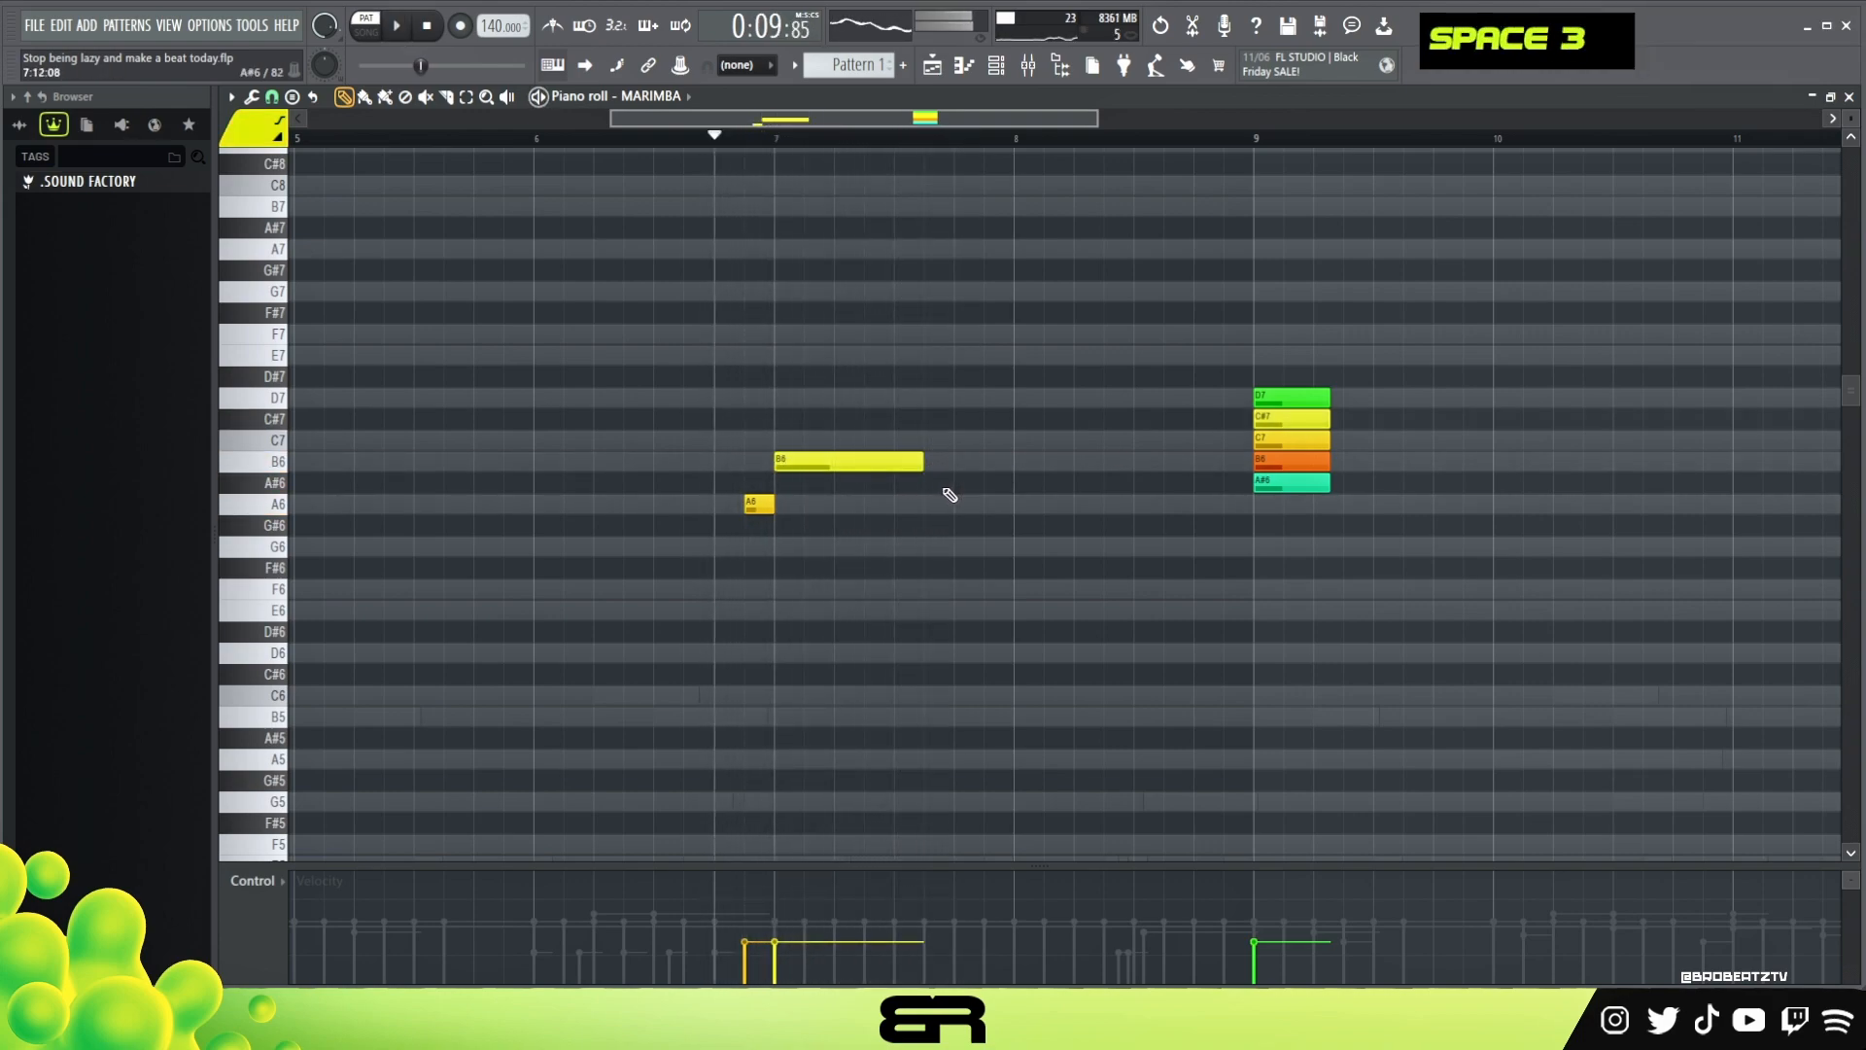
pyautogui.click(1101, 462)
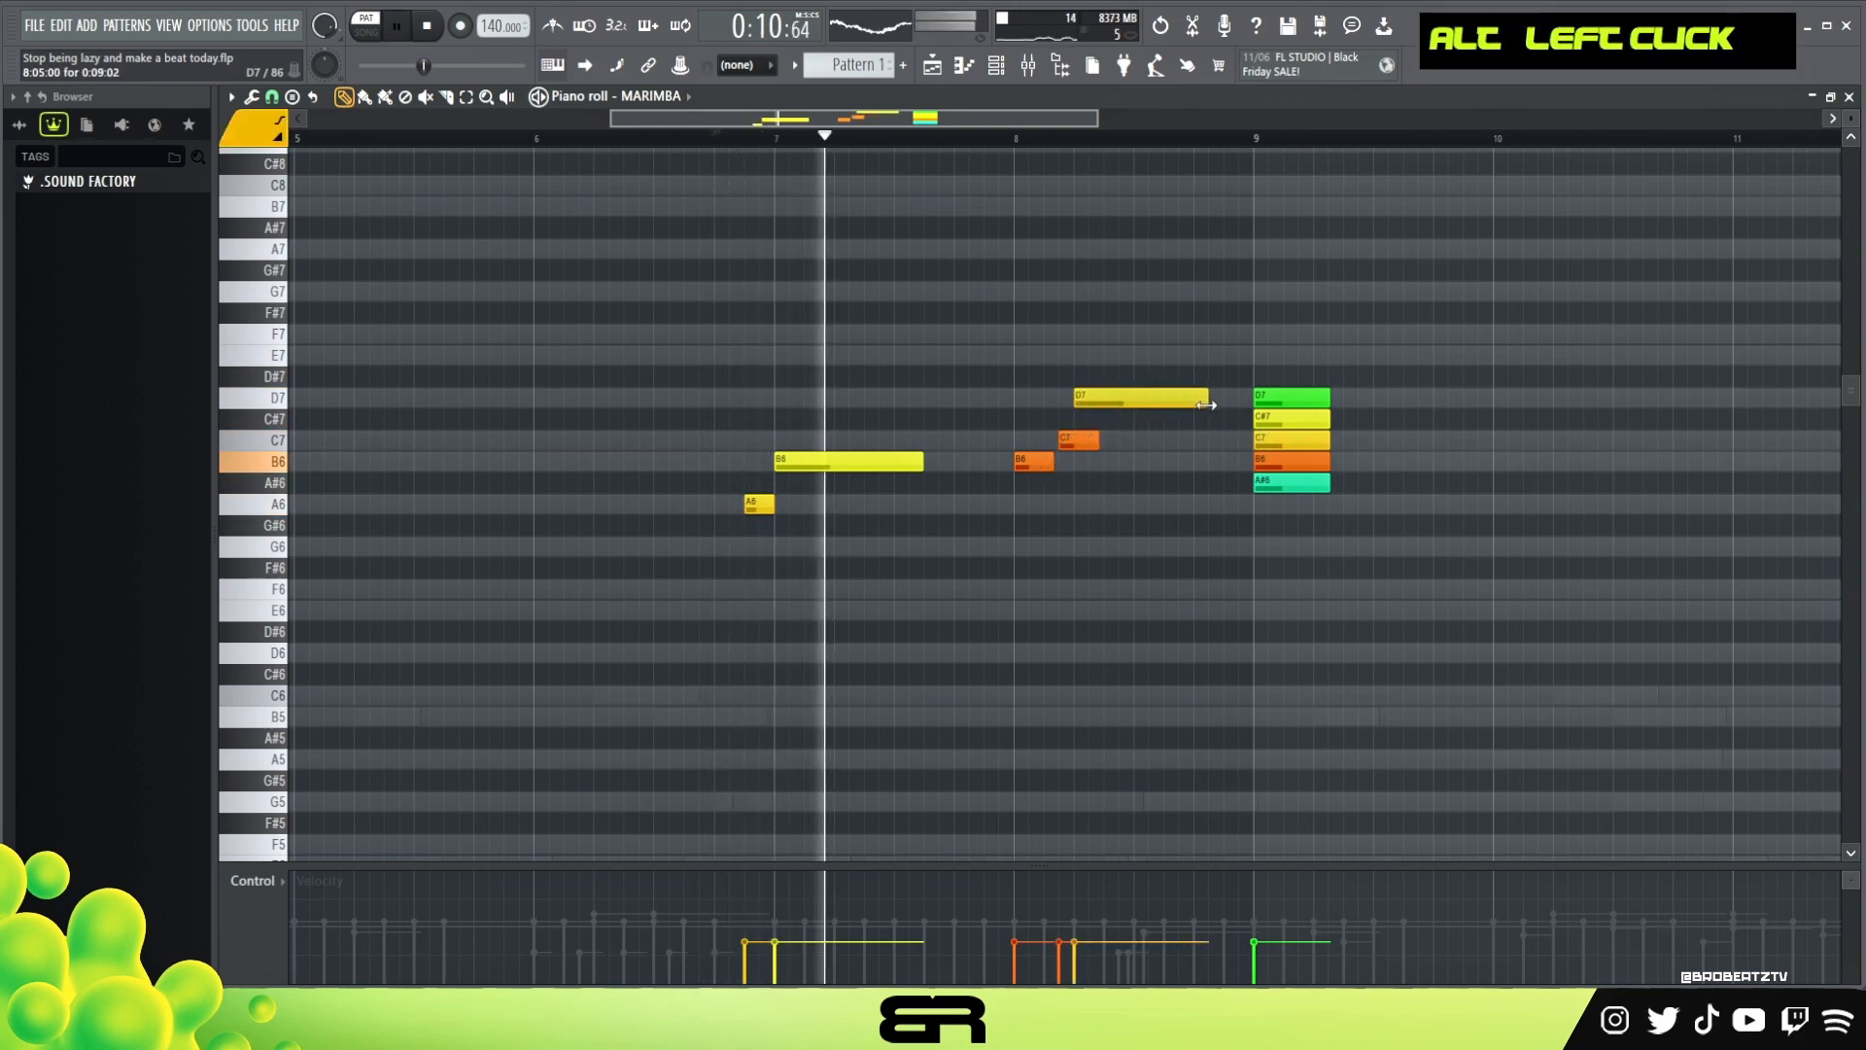
pyautogui.click(1077, 440)
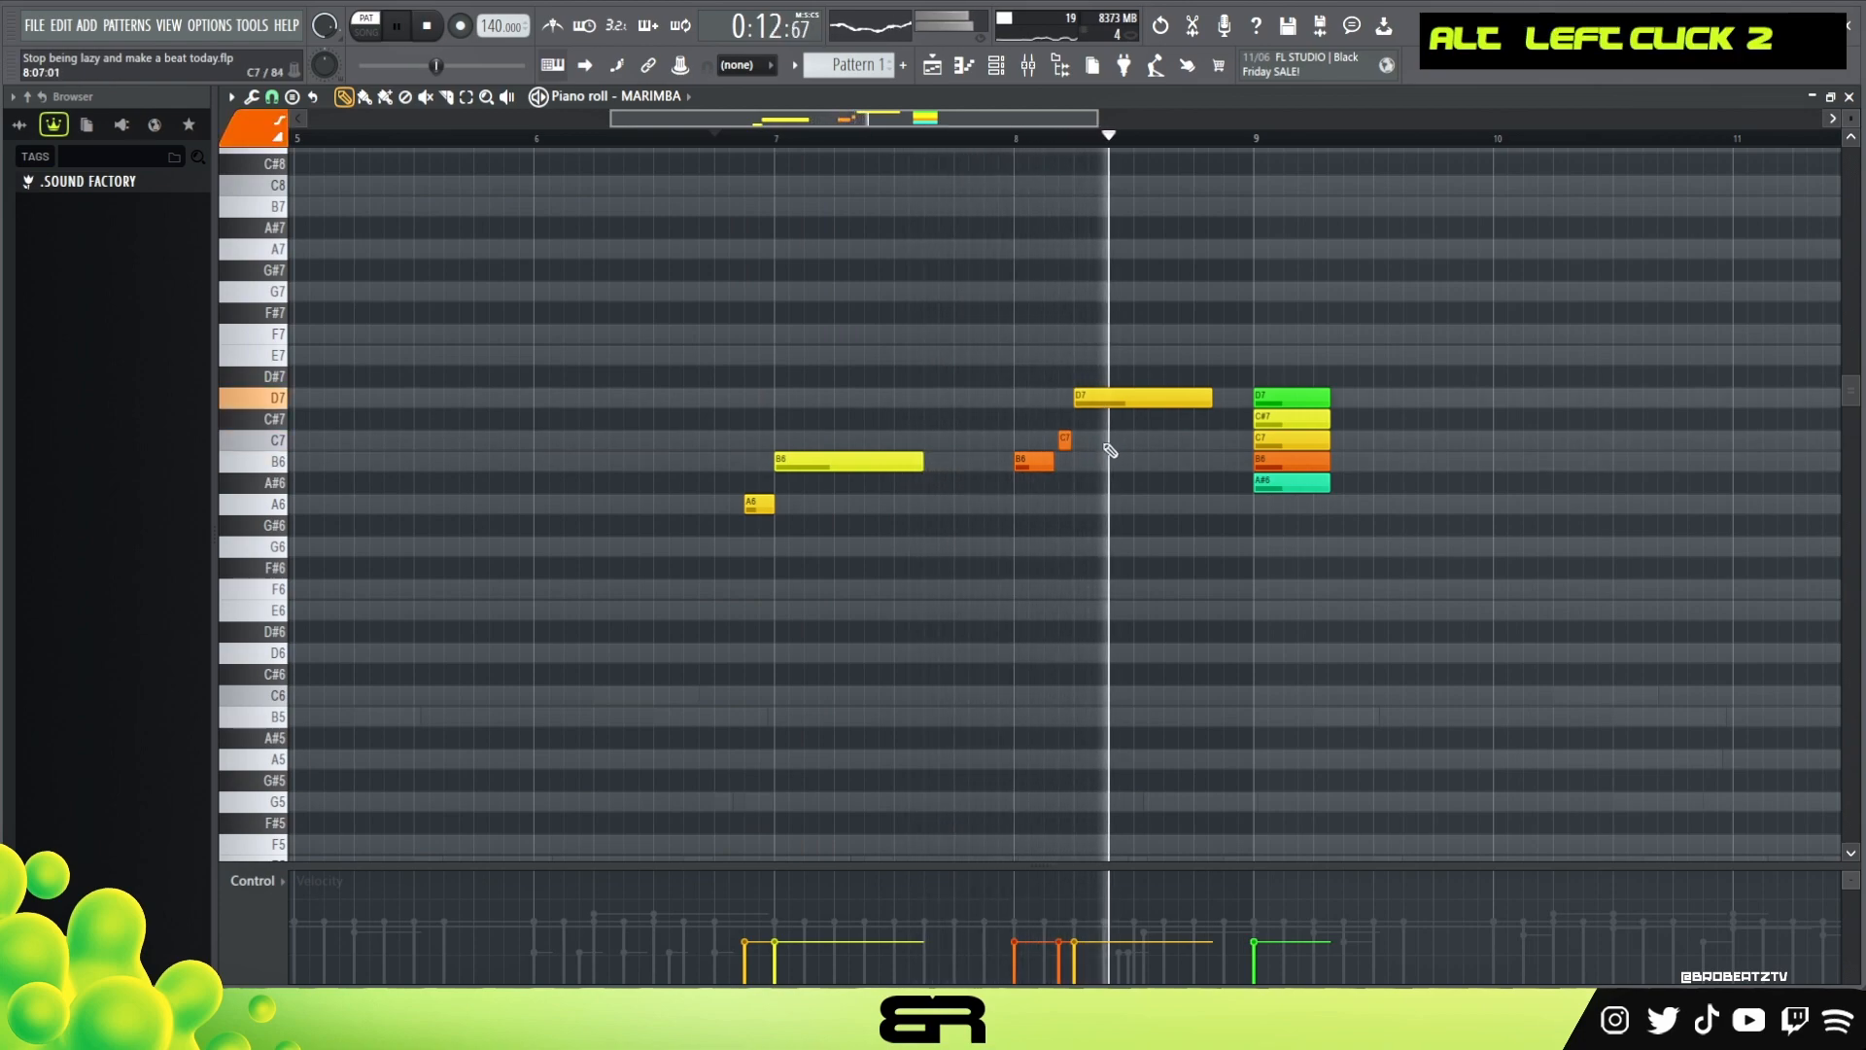
pyautogui.press('space')
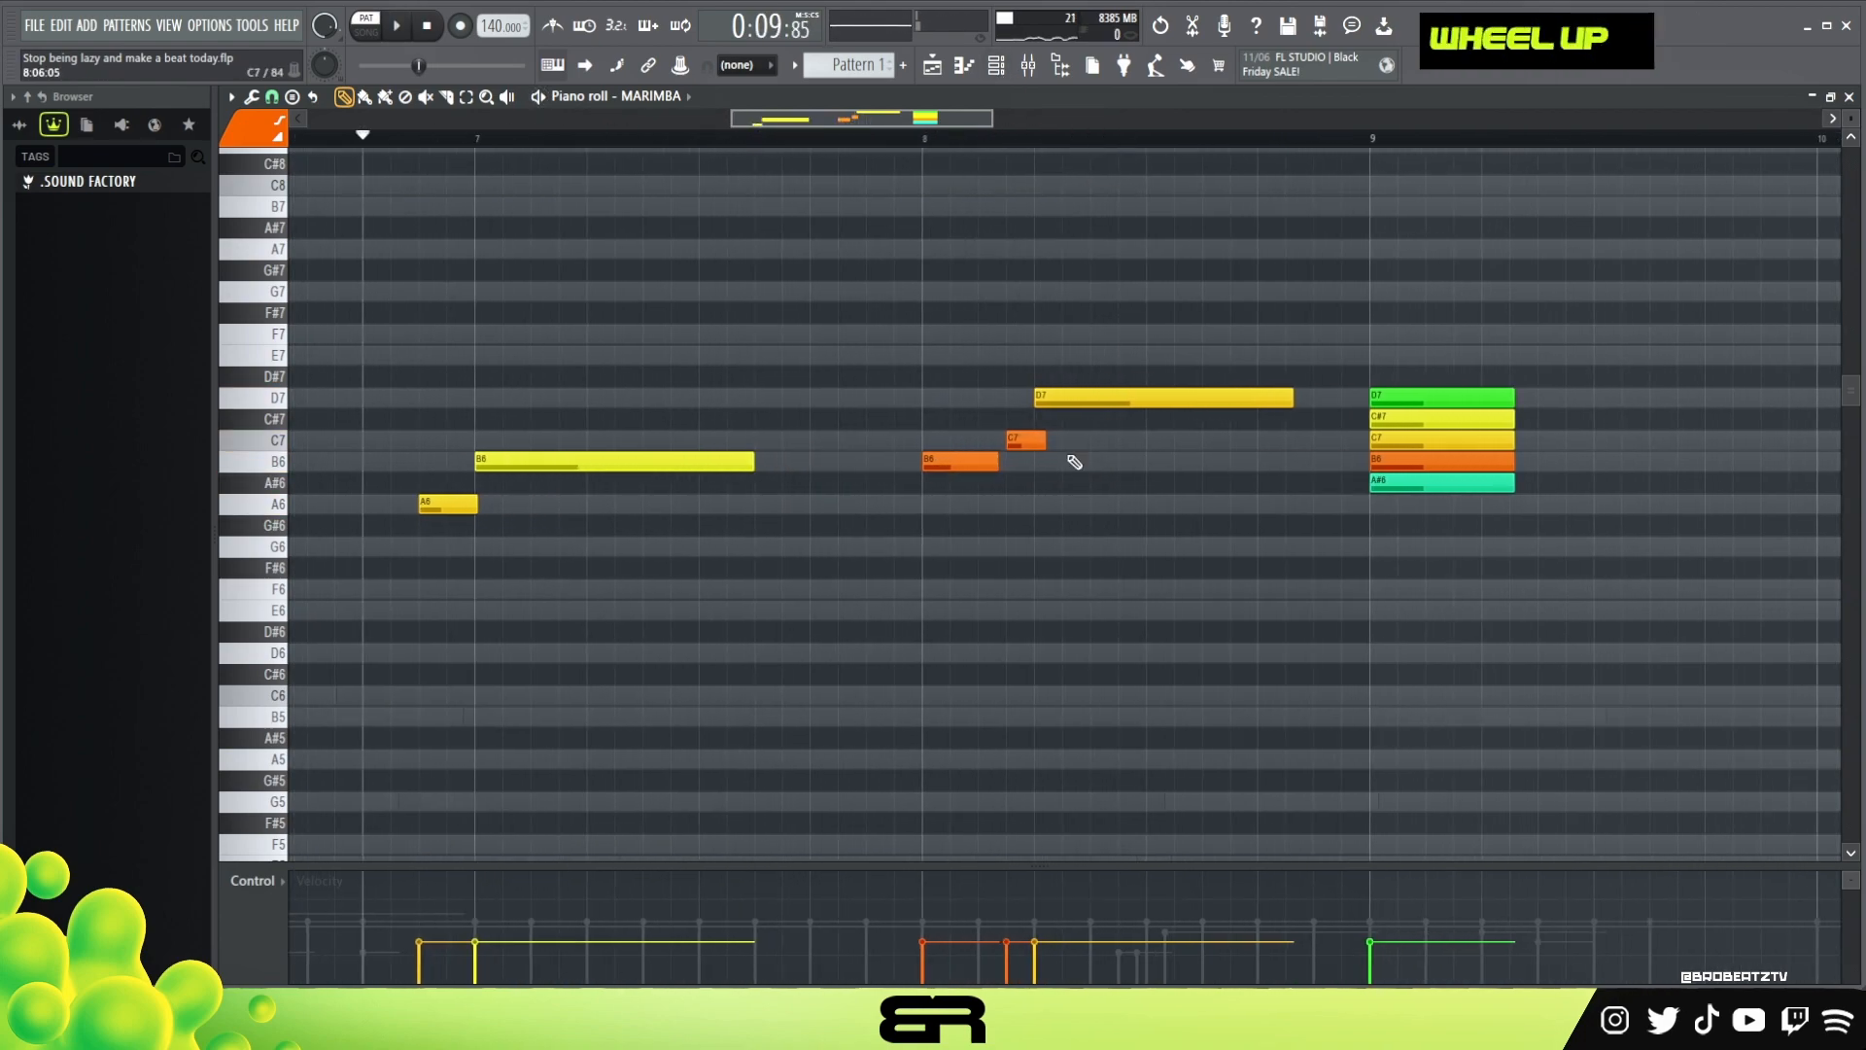
# Refine the B6, C7, D7 climb into the bar-9 chord, trimming and lengthening notes while listening back
pyautogui.click(988, 462)
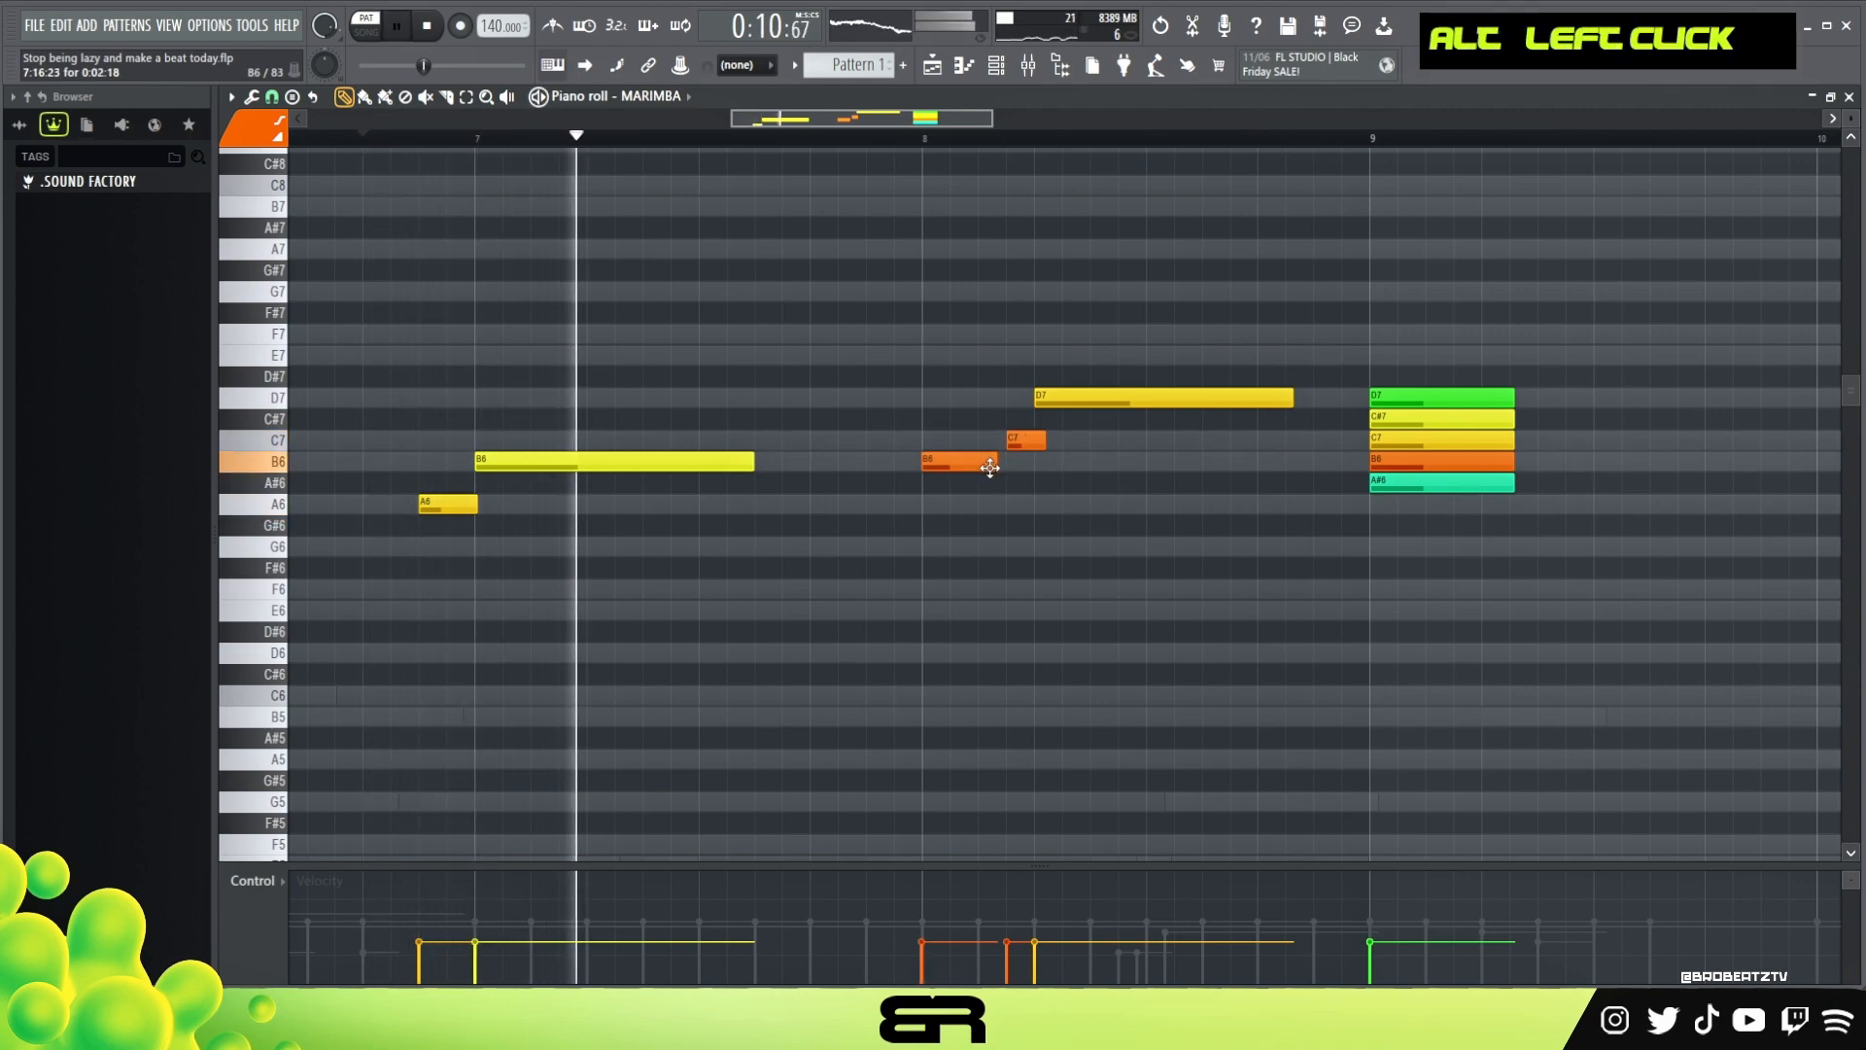
pyautogui.rightClick(1011, 441)
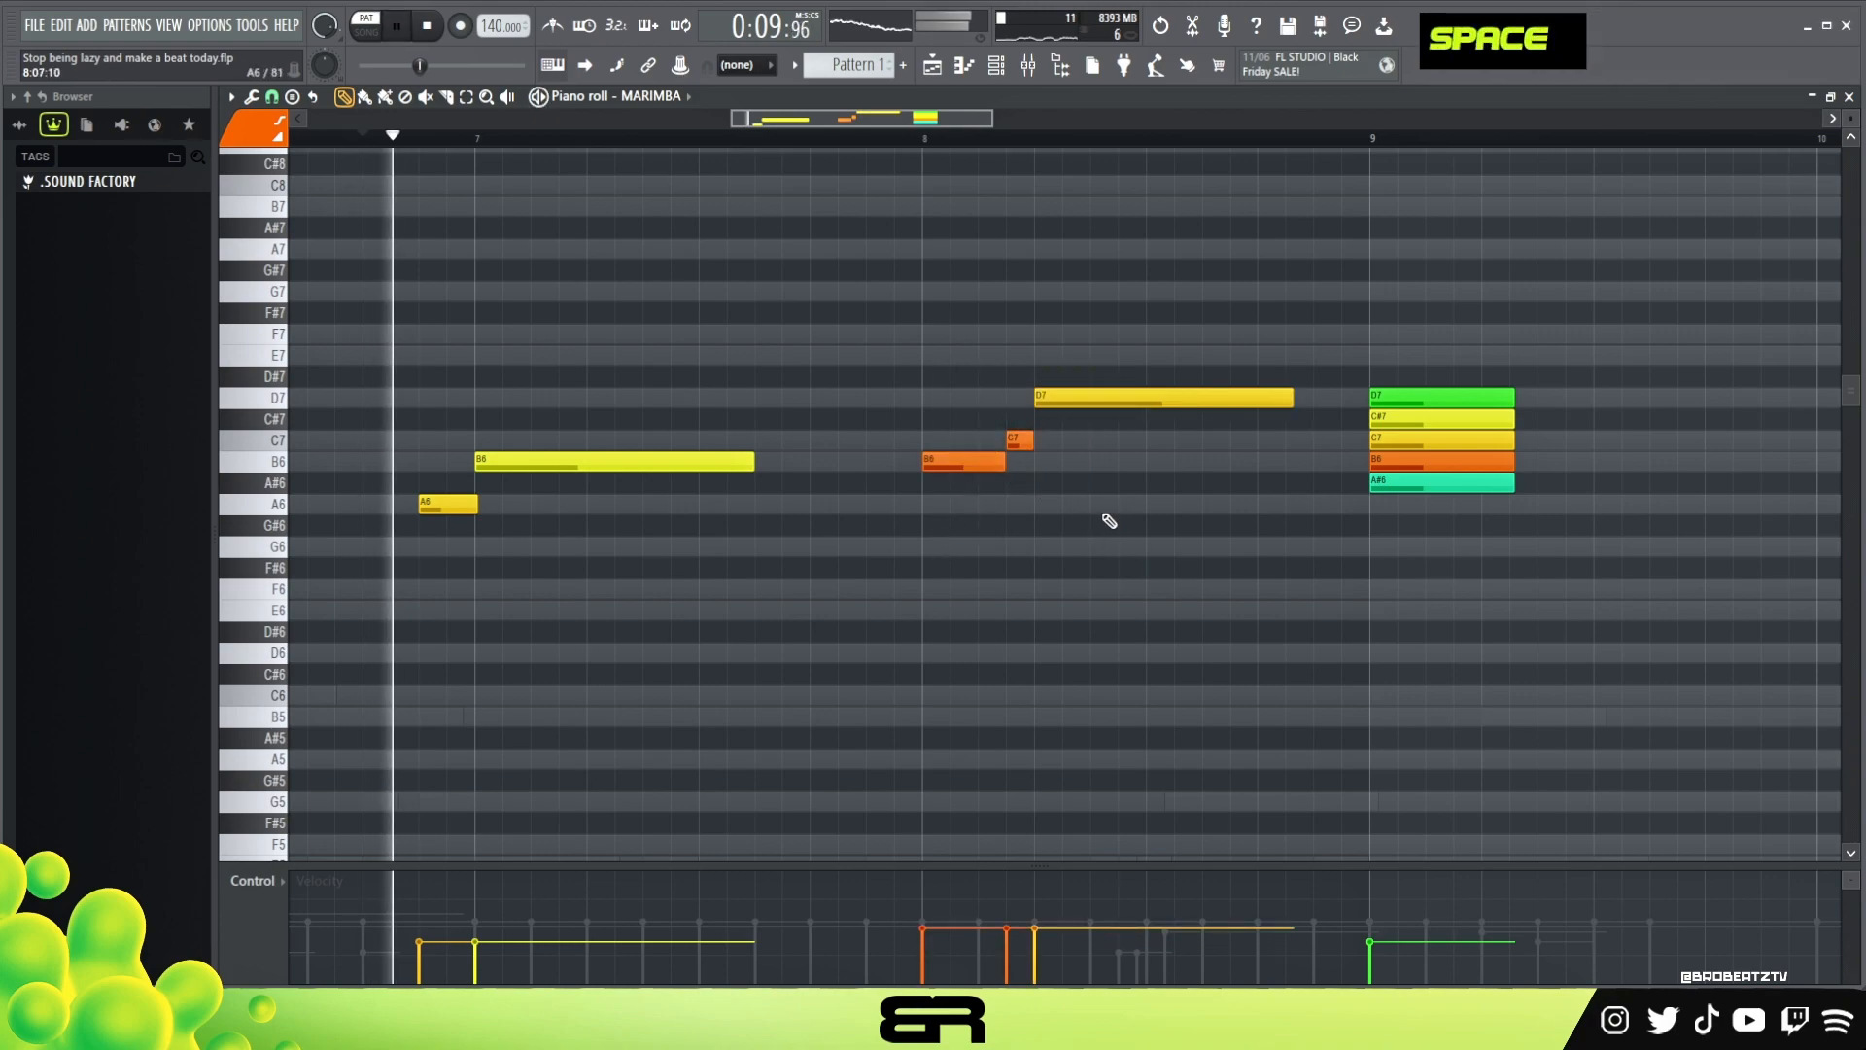
pyautogui.rightClick(1017, 441)
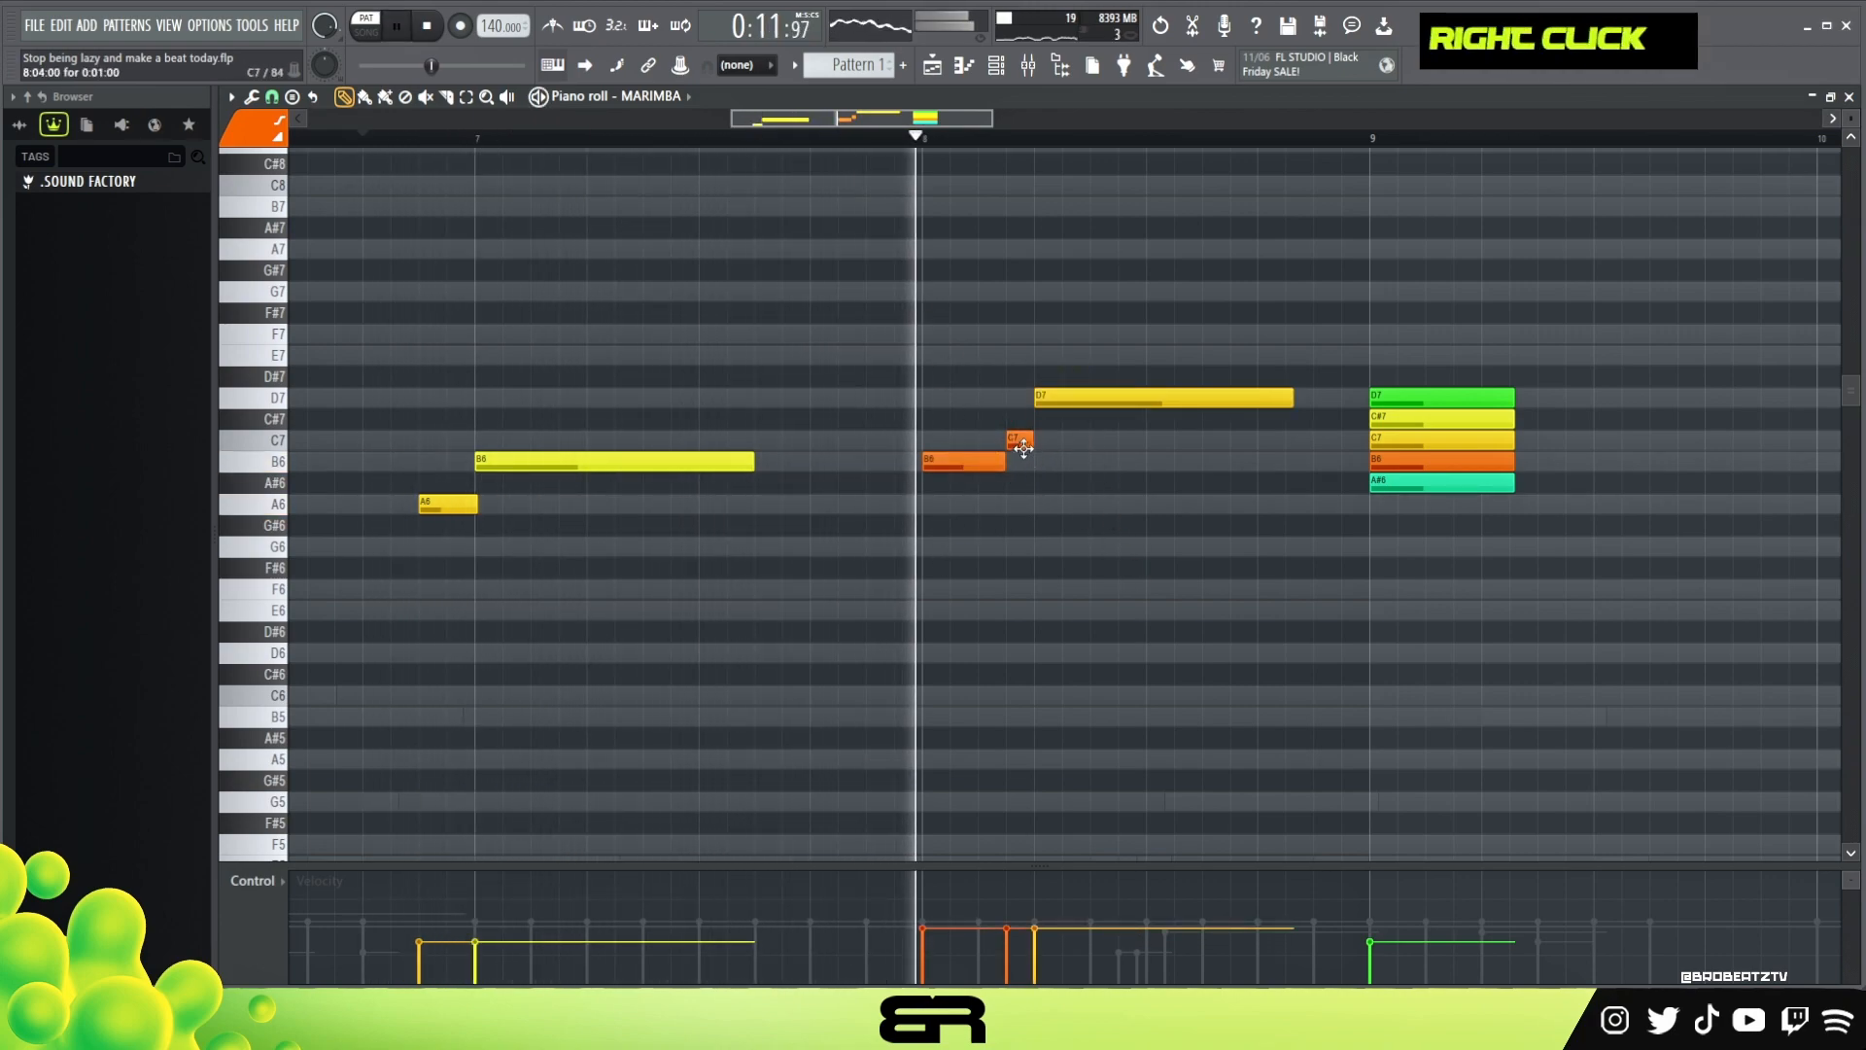
pyautogui.press('space')
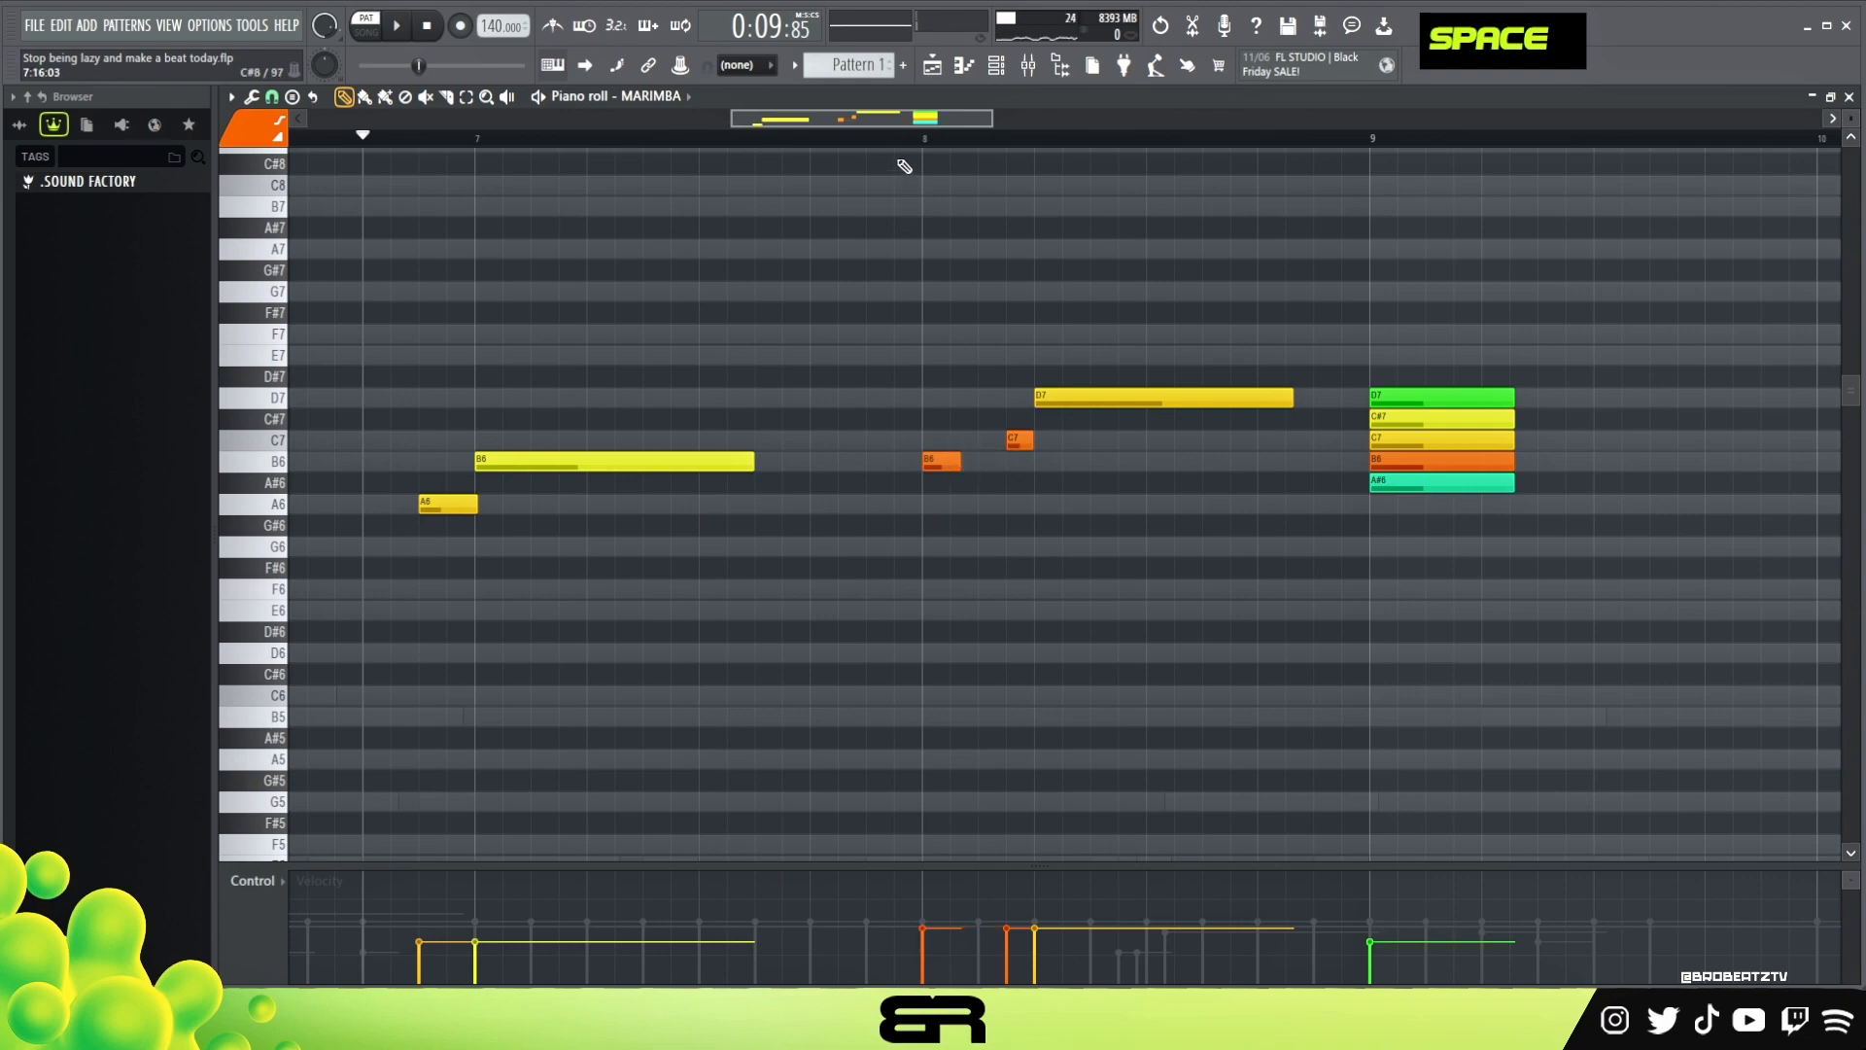
pyautogui.click(395, 24)
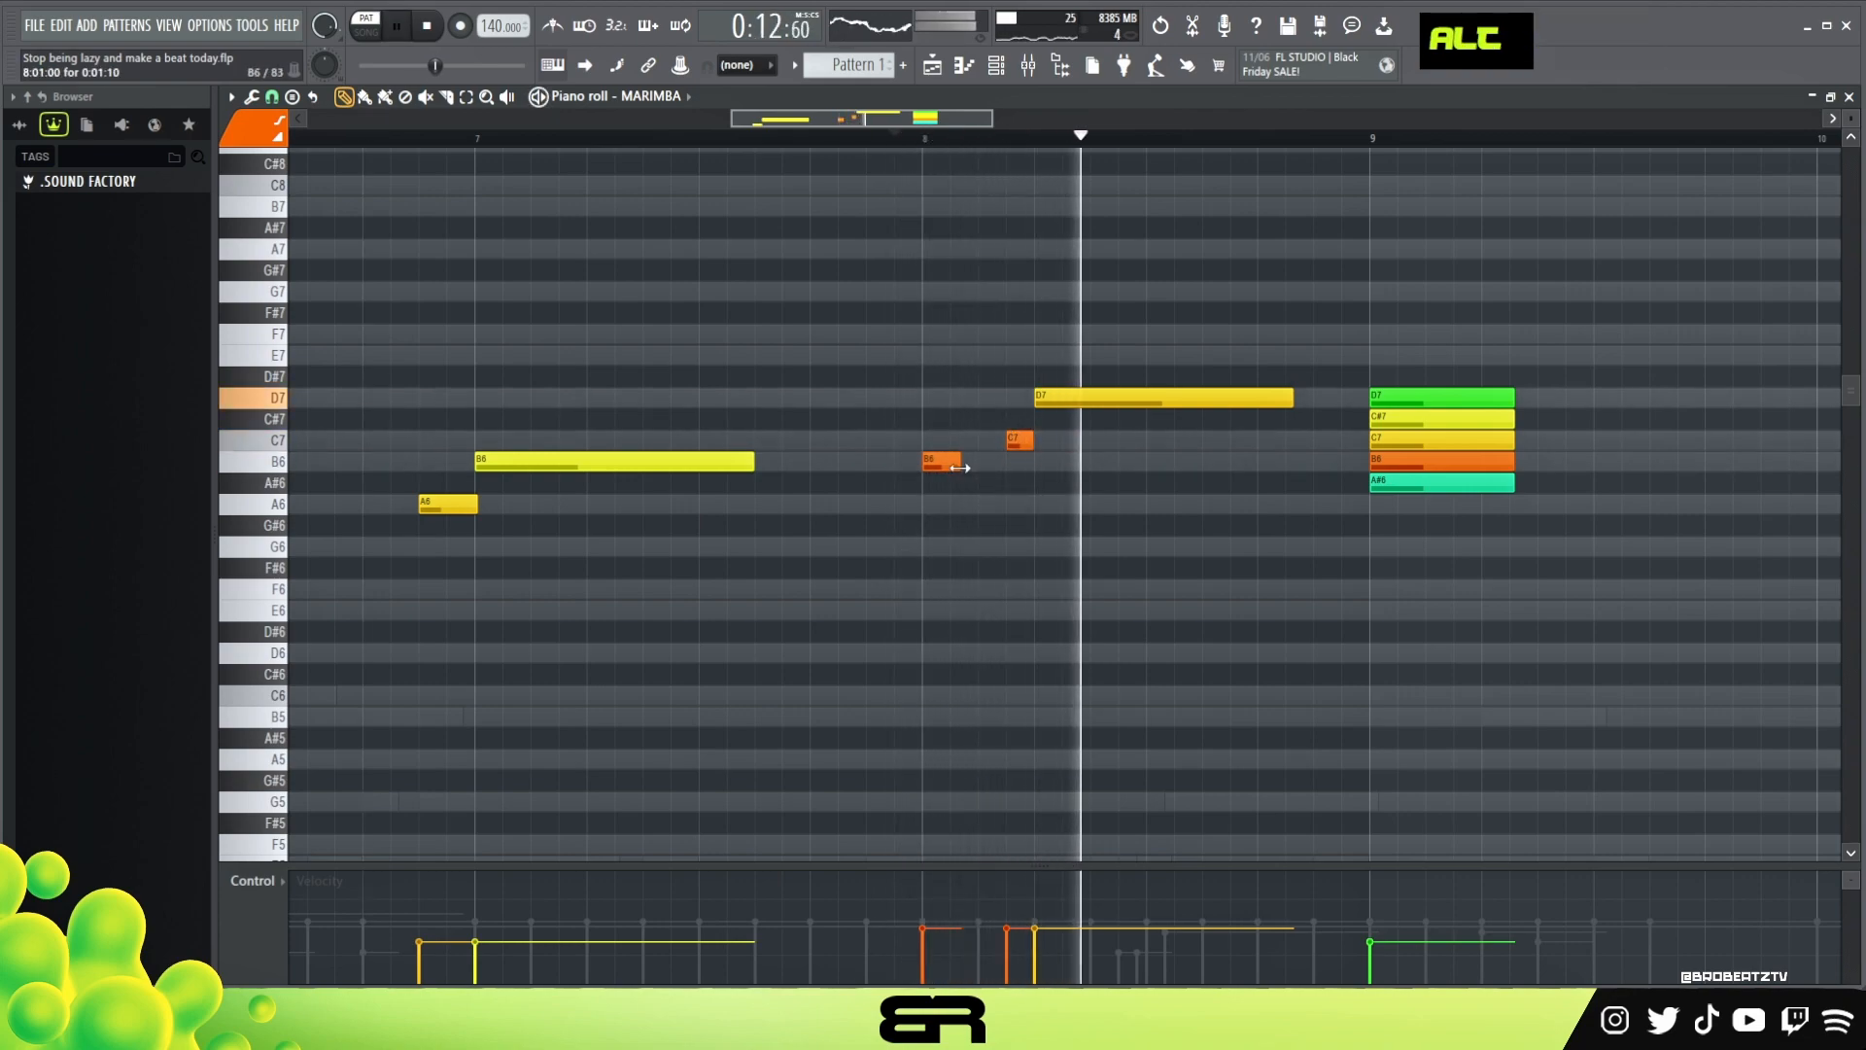
pyautogui.rightClick(959, 465)
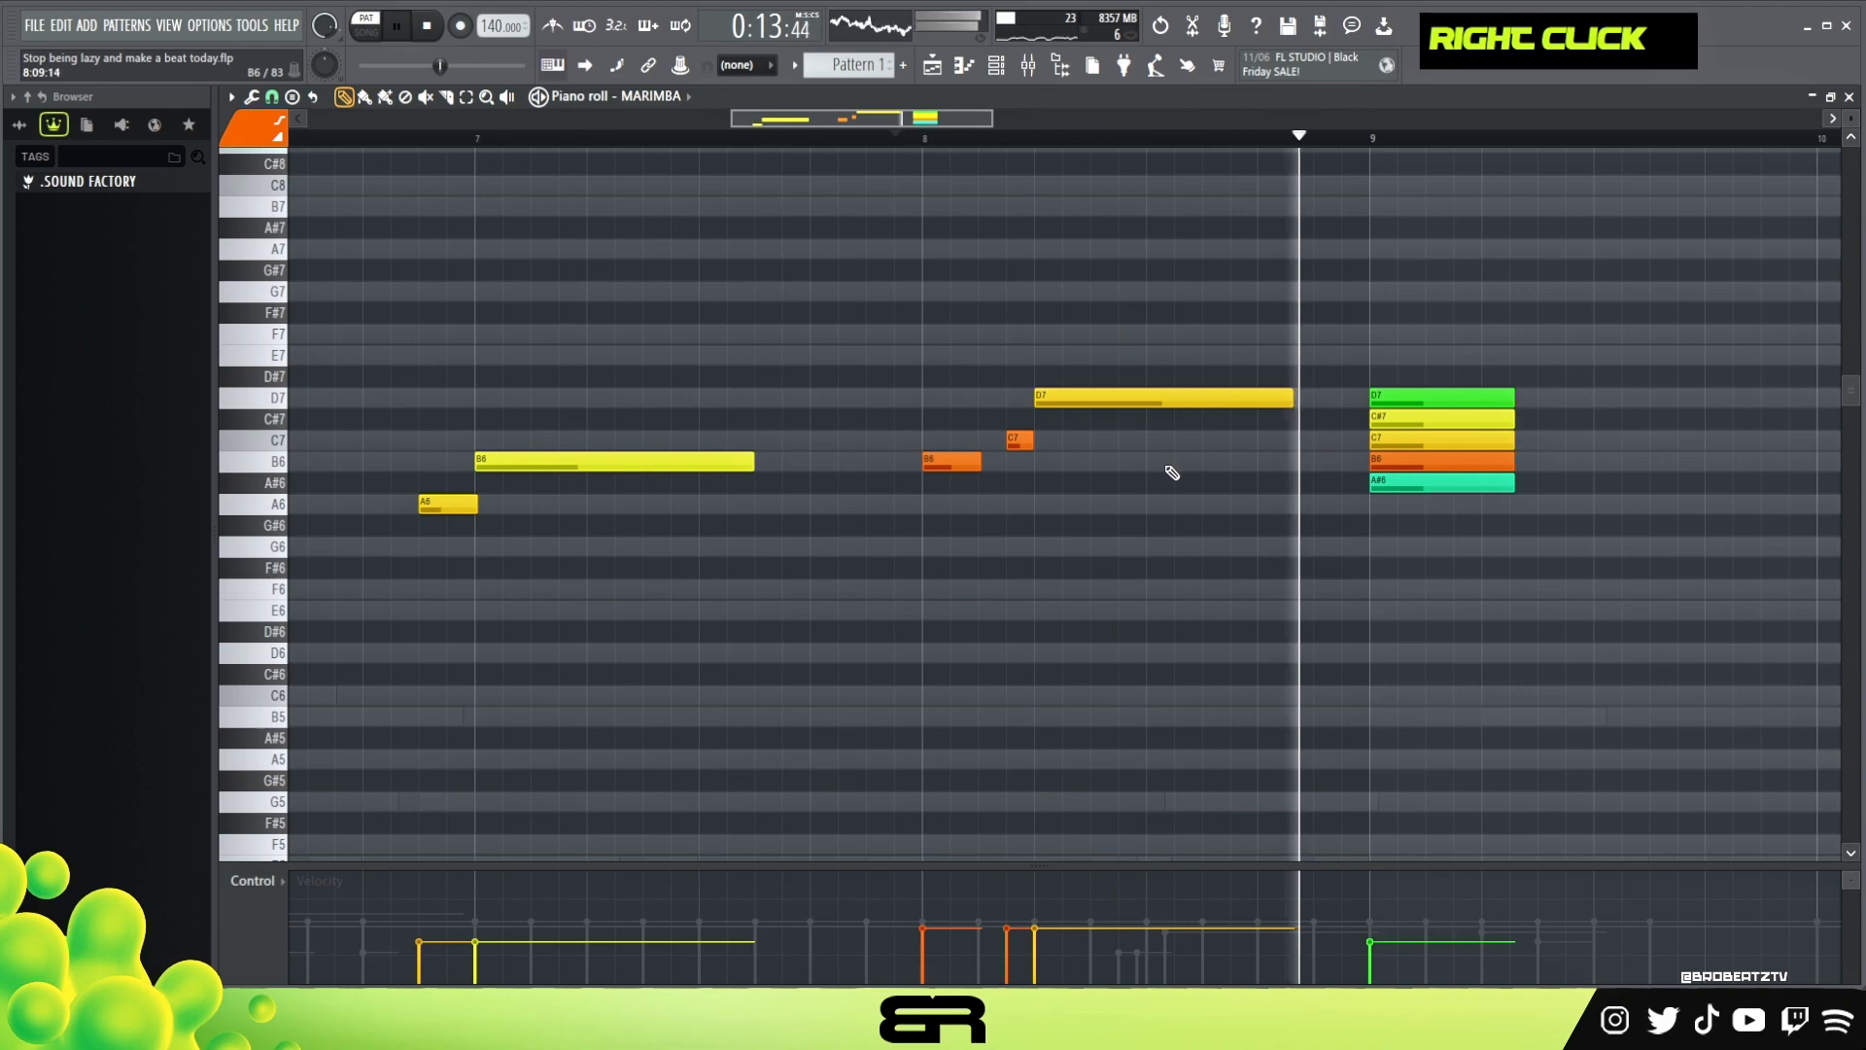
pyautogui.scroll(-3)
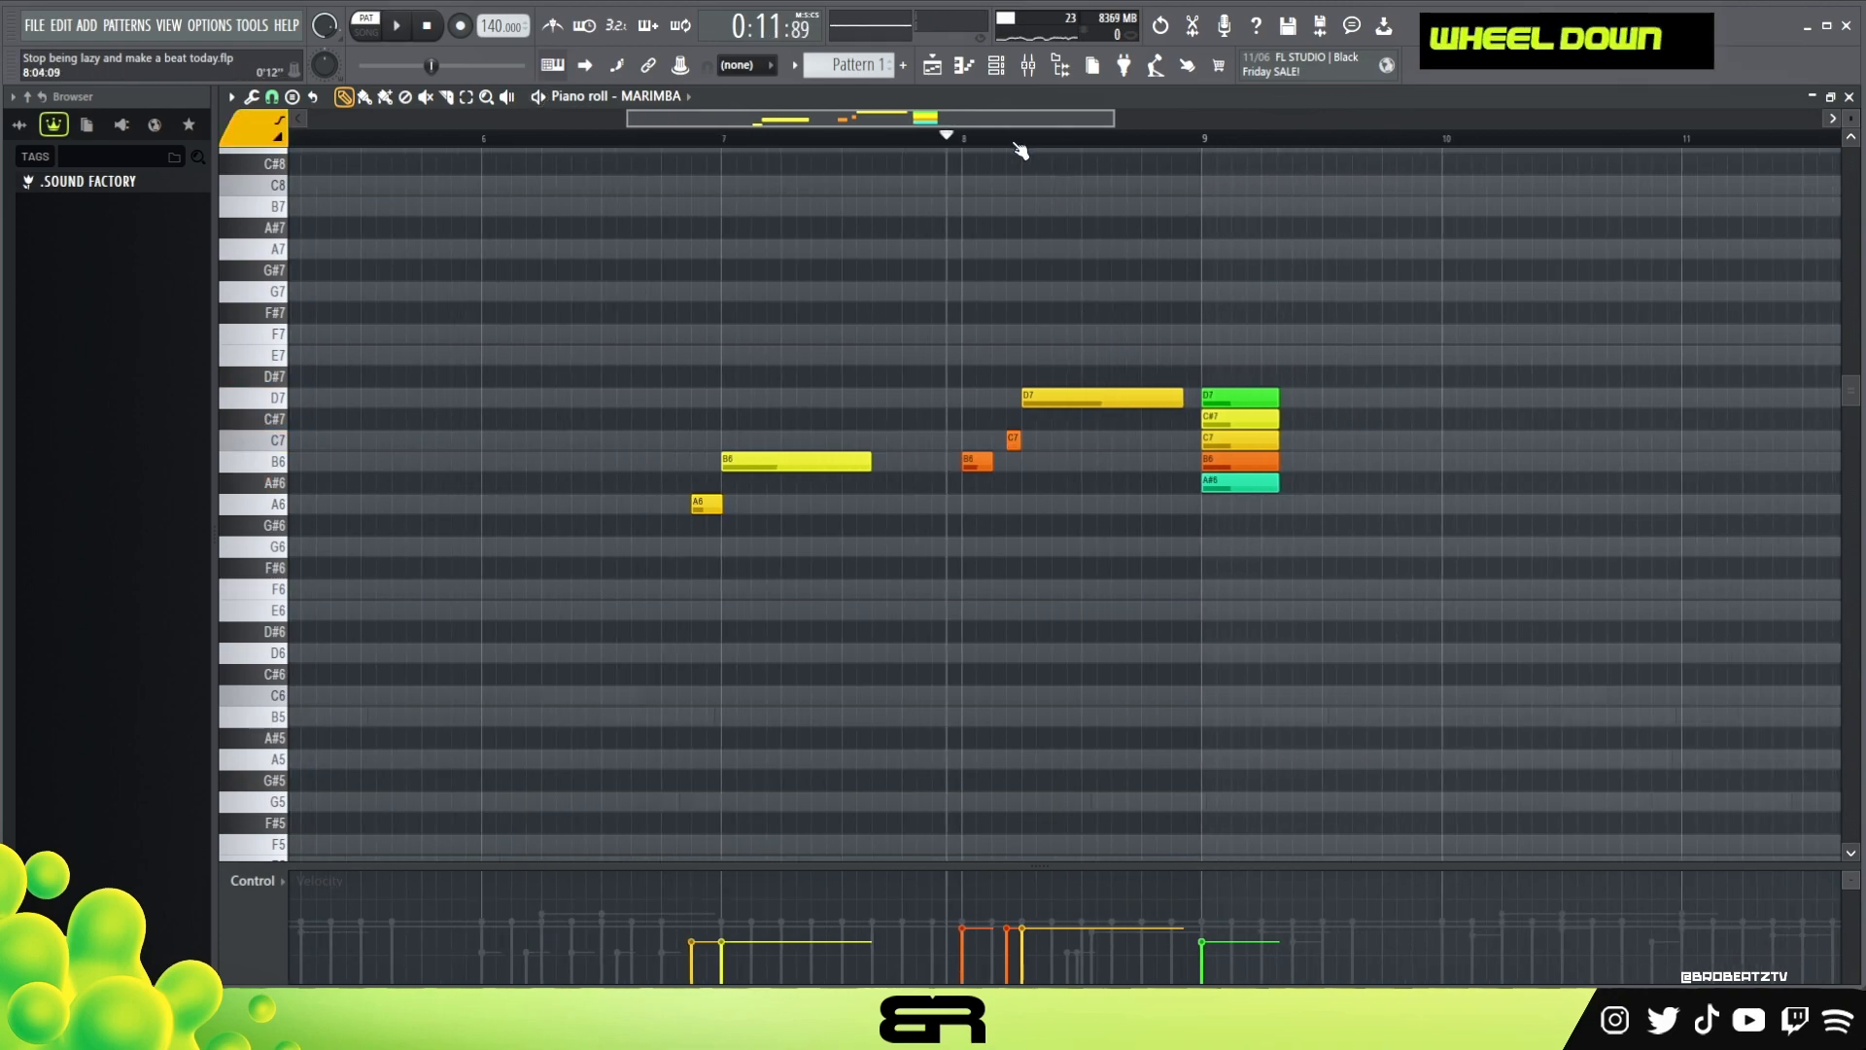
pyautogui.scroll(-3)
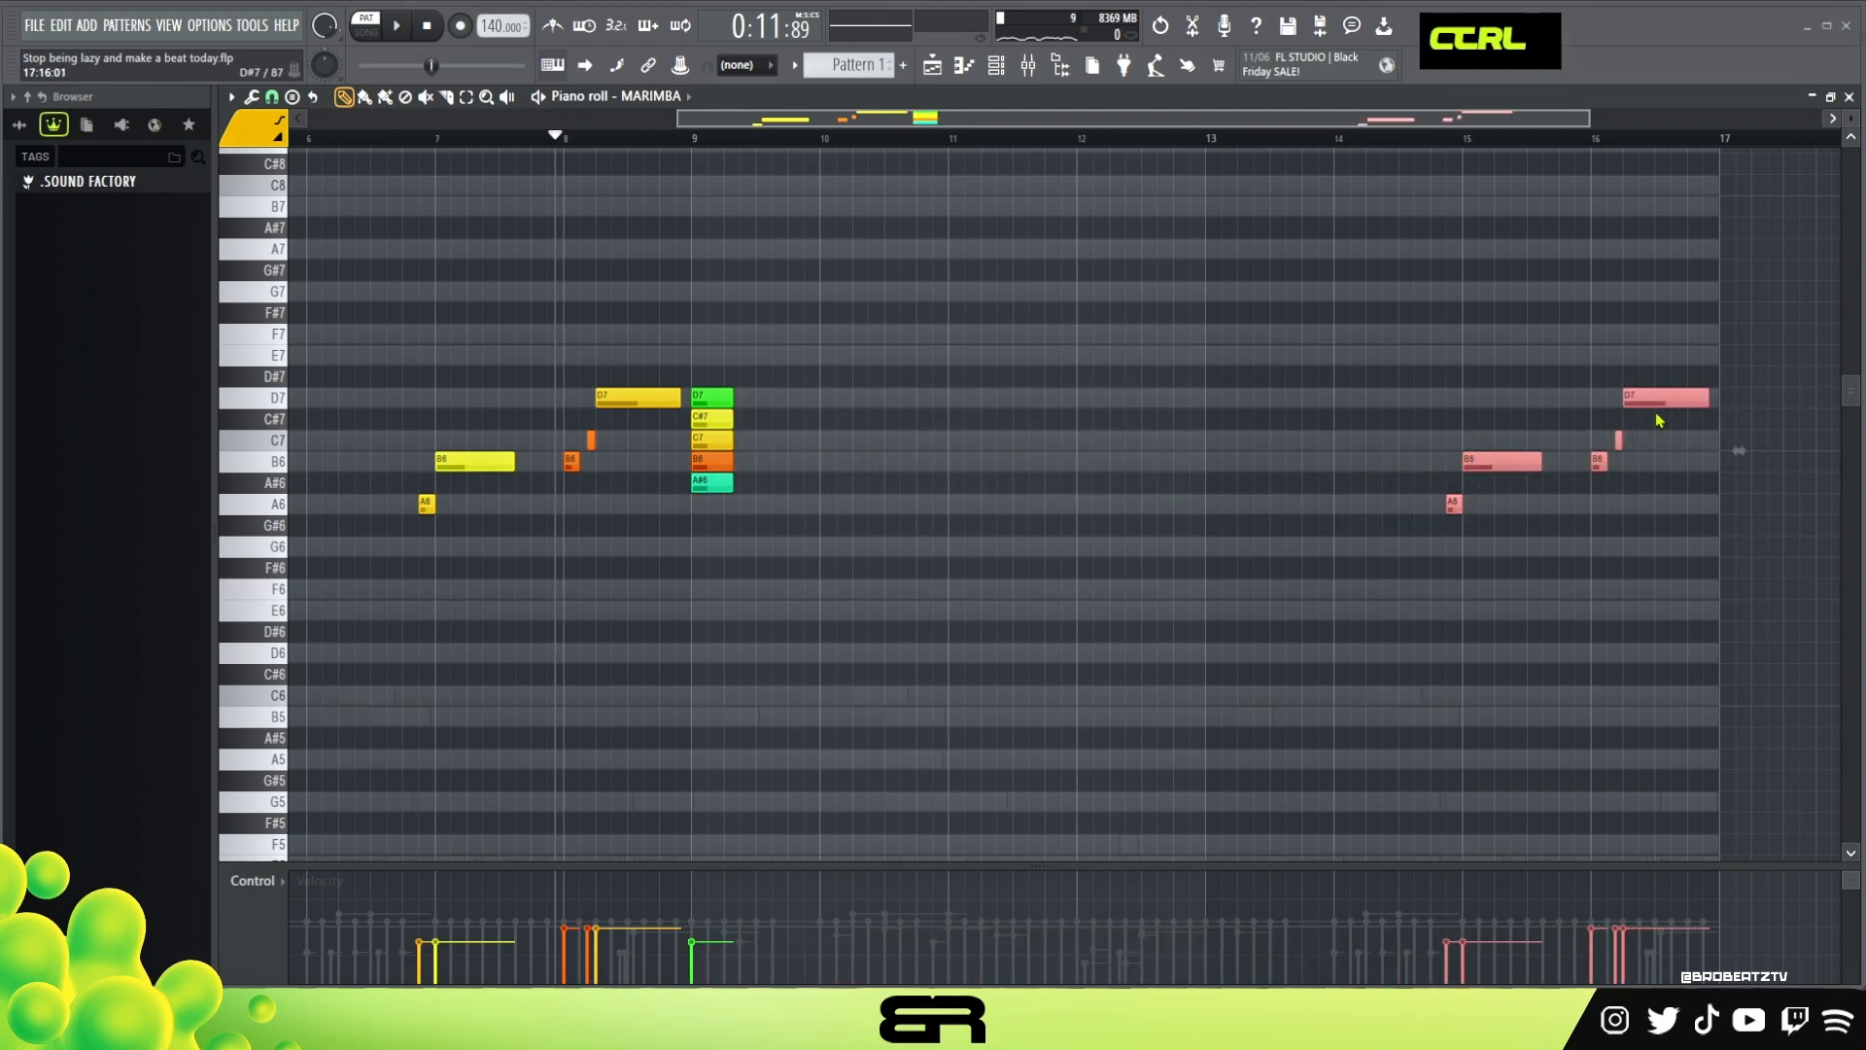
# Add the closing A5–B5–C6–D6 marimba phrase near bars 14–16 and reopen the Channel rack
pyautogui.click(713, 410)
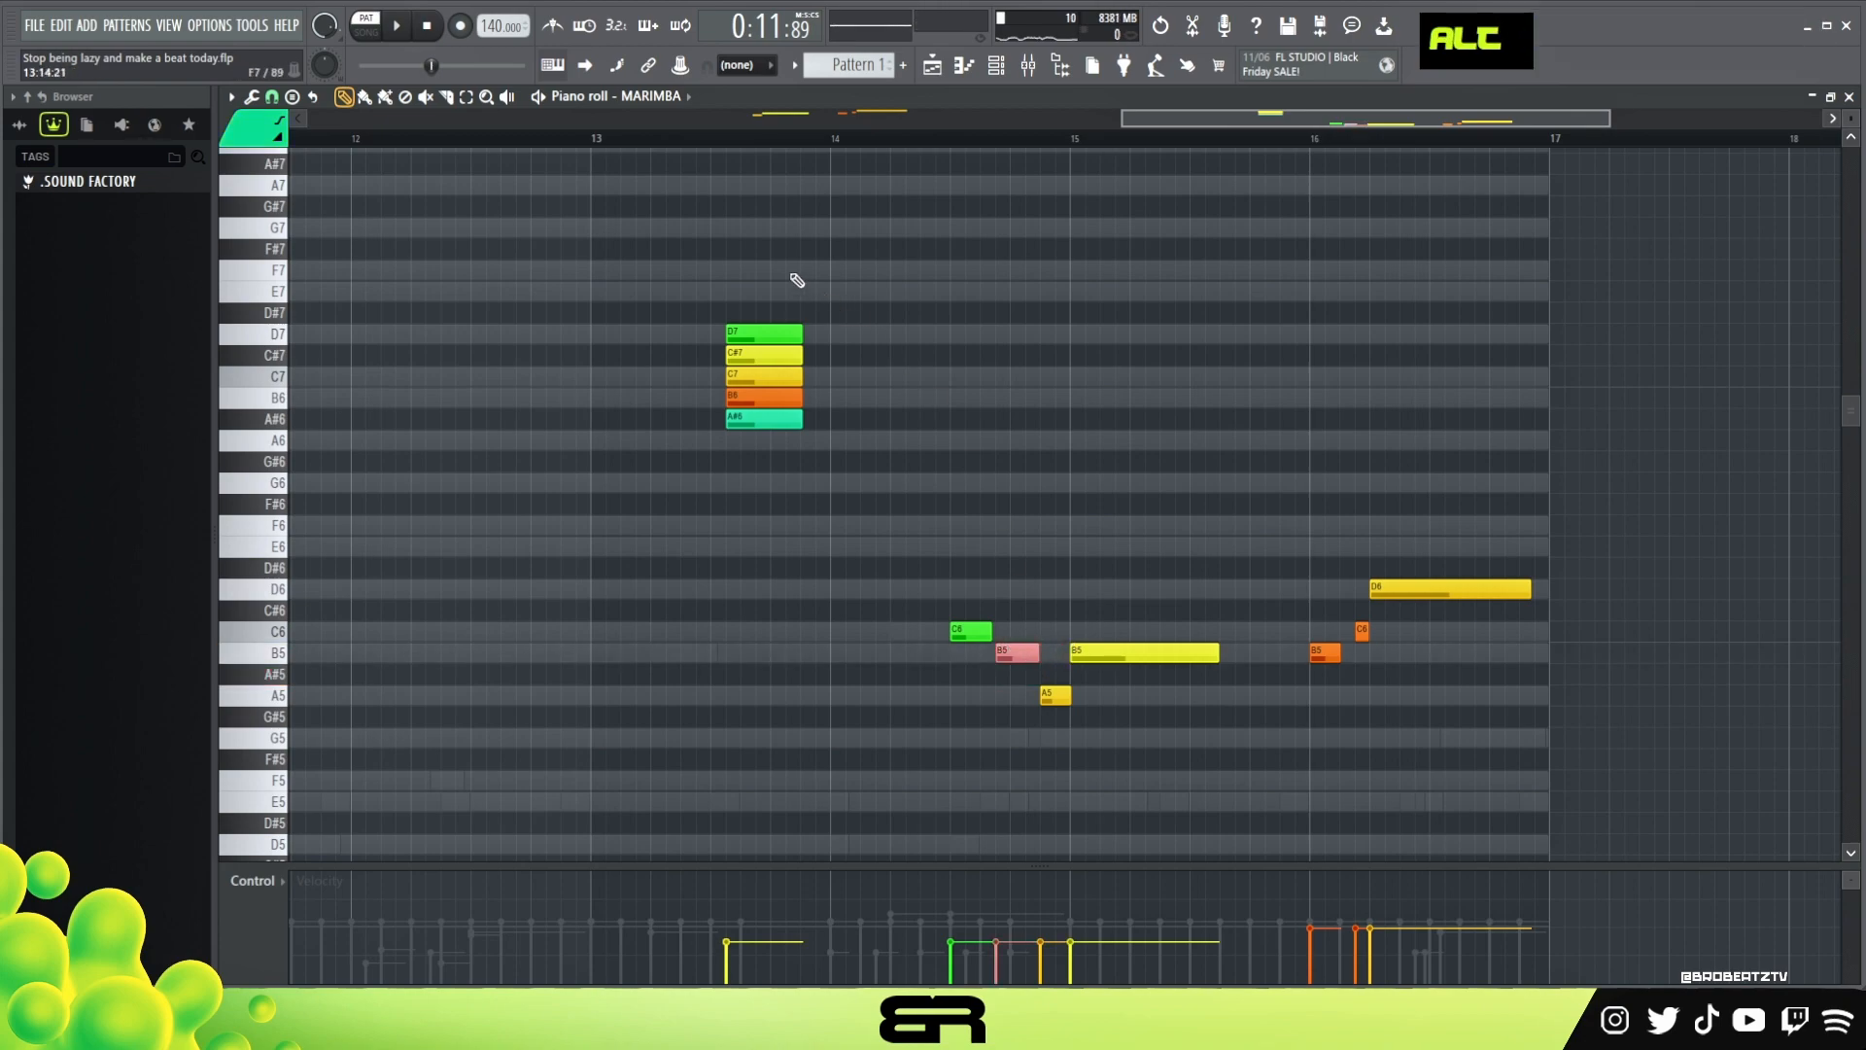
pyautogui.click(394, 25)
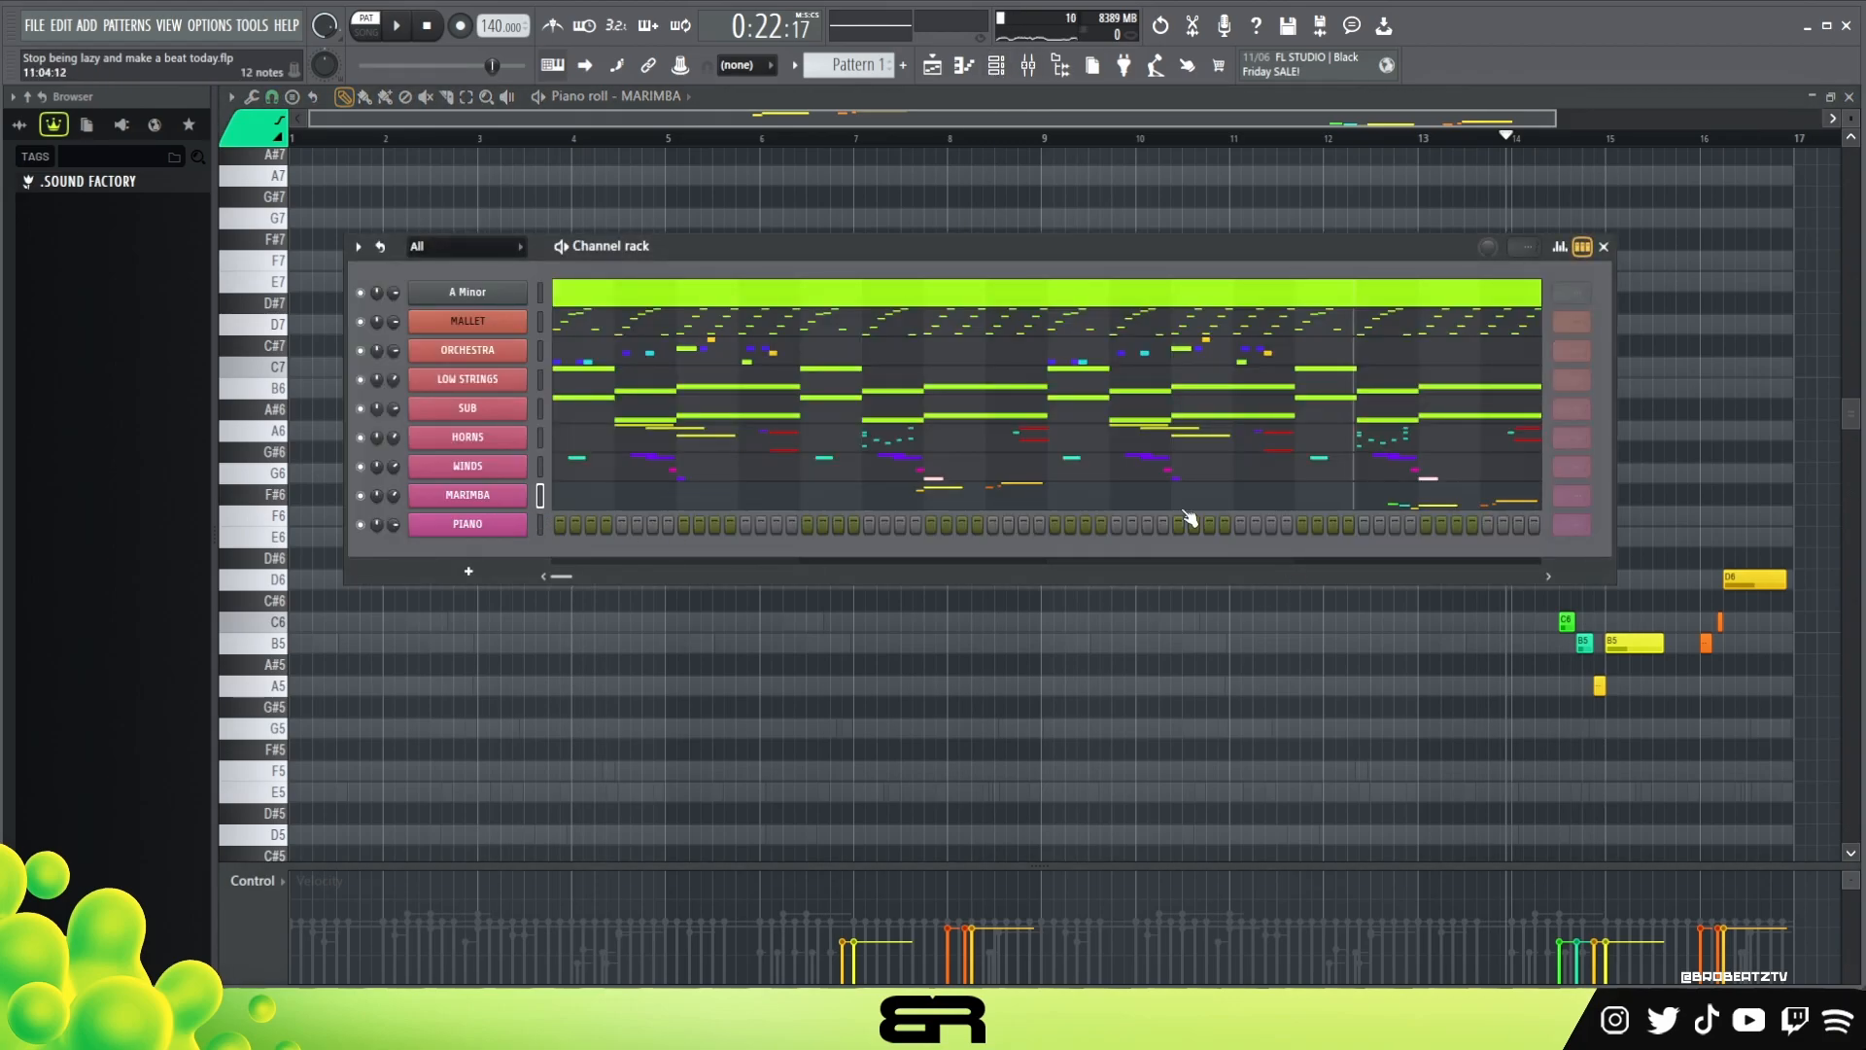
# Bring up the PIANO channel's empty piano roll for note editing
pyautogui.click(466, 523)
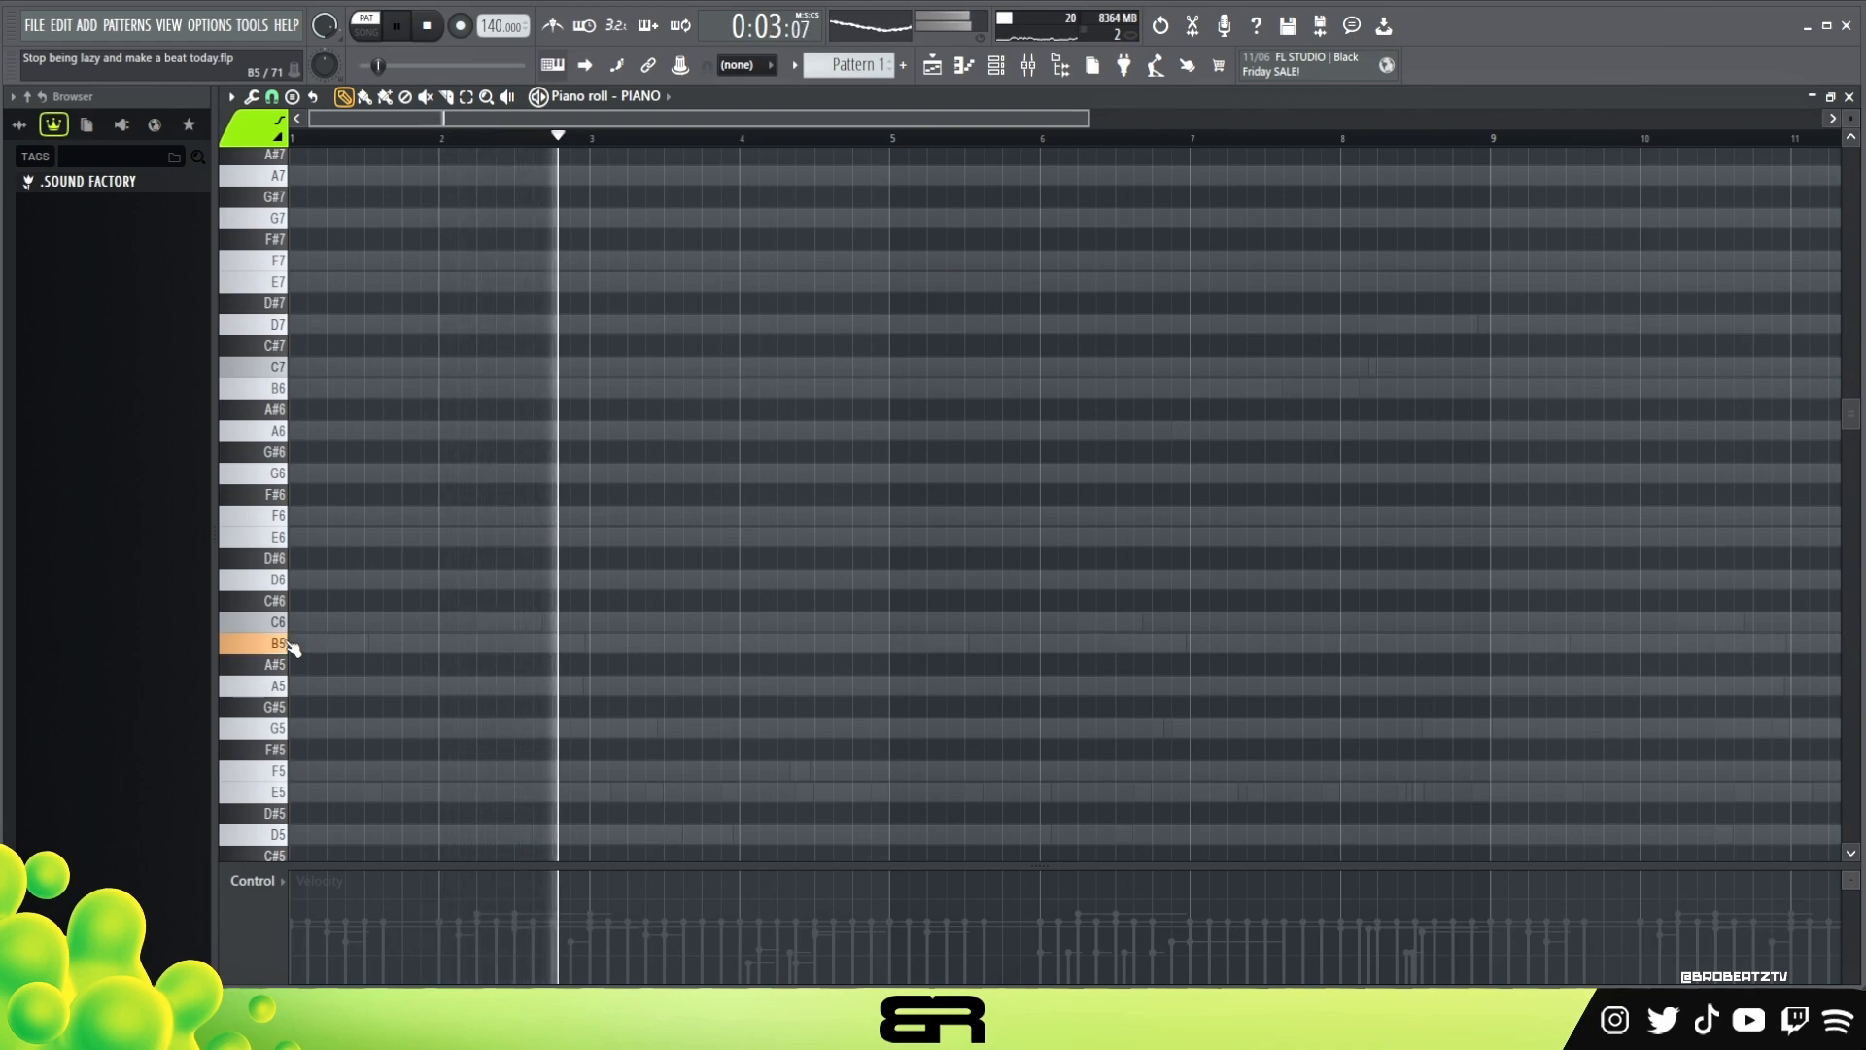
# Draw the rising piano phrase from B5 through D6 up to D7, adding C7, B6 and G6
pyautogui.click(539, 644)
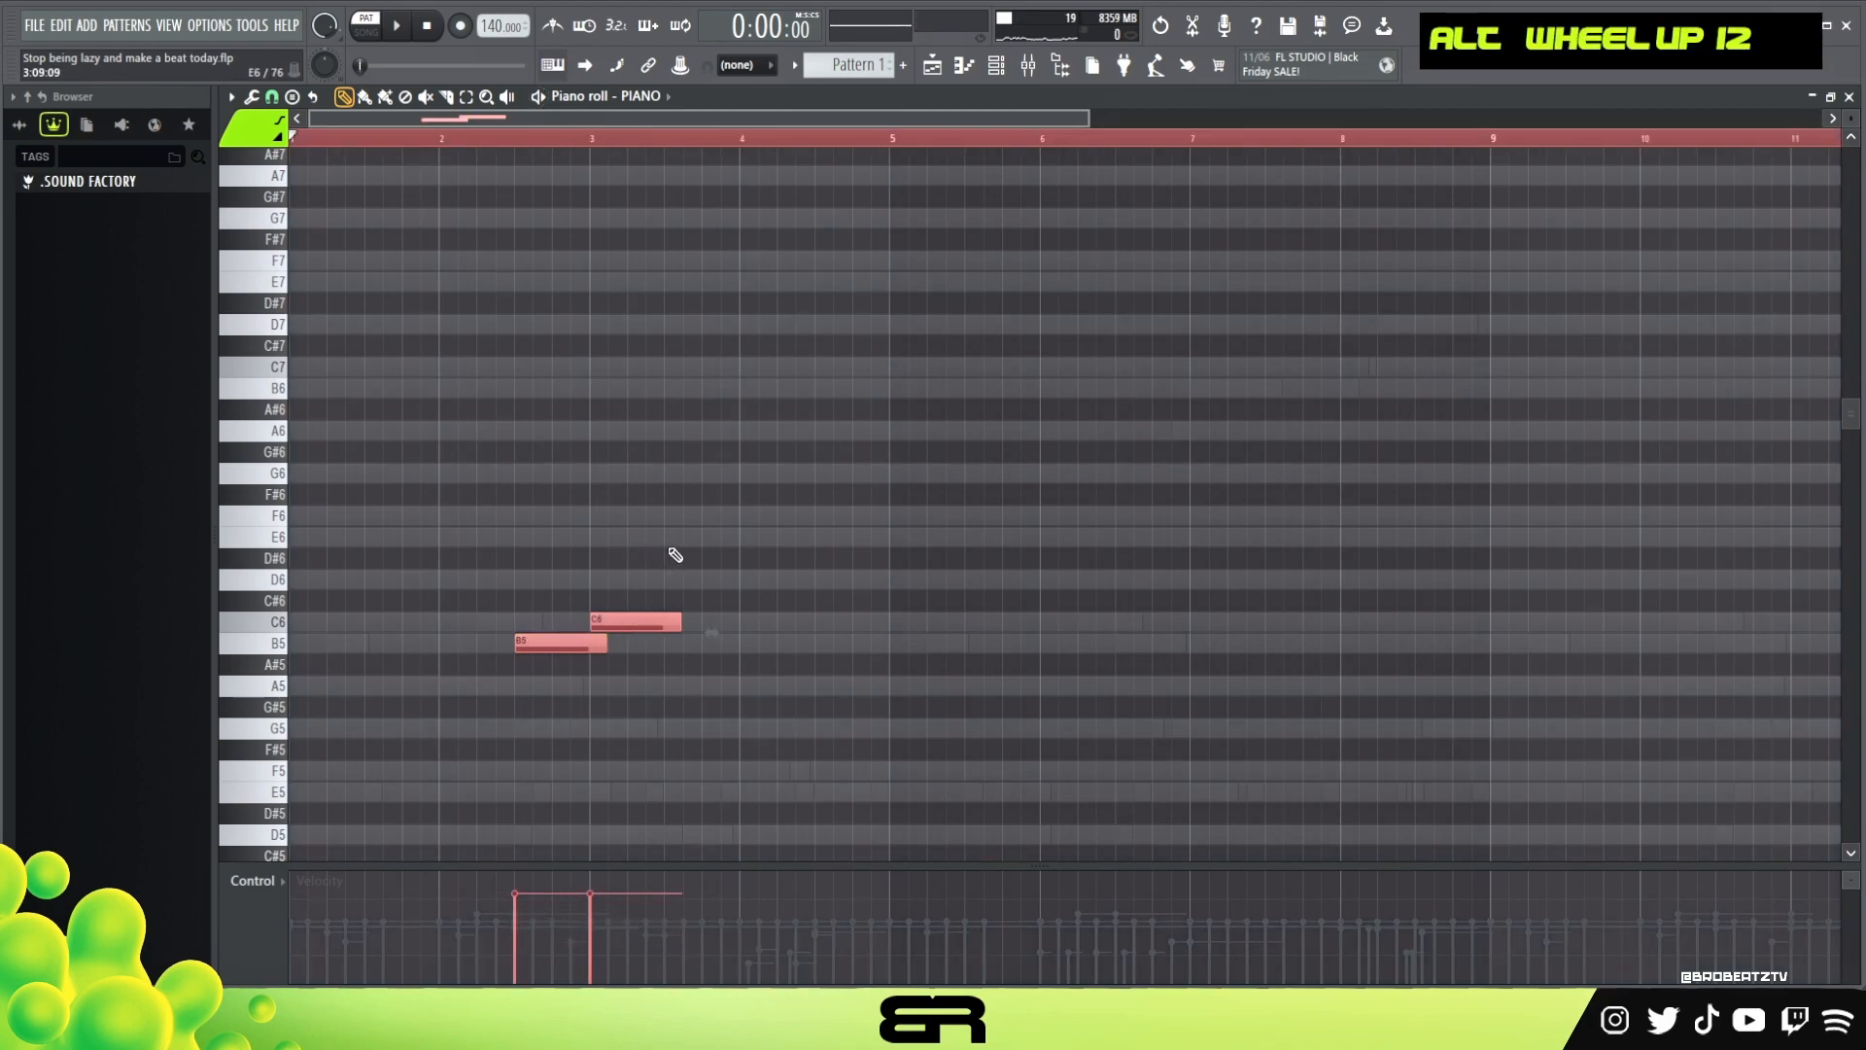
pyautogui.click(560, 643)
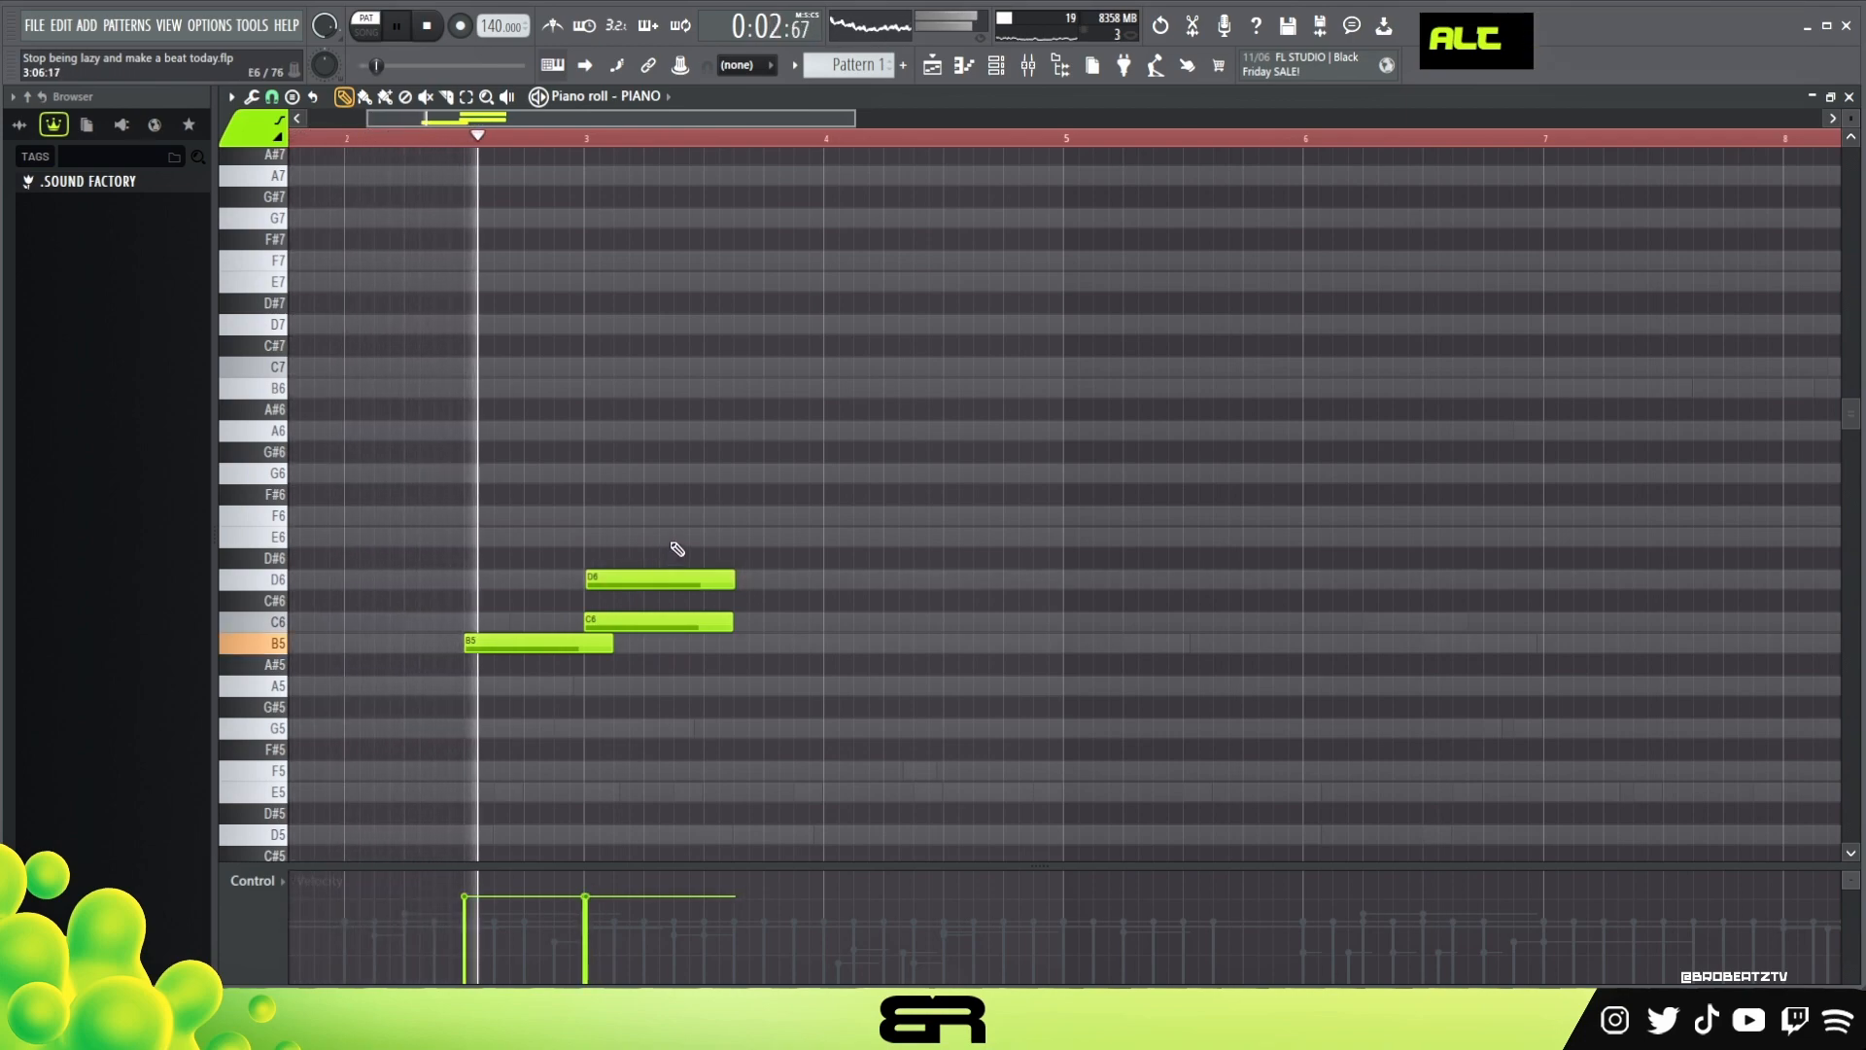
pyautogui.click(655, 620)
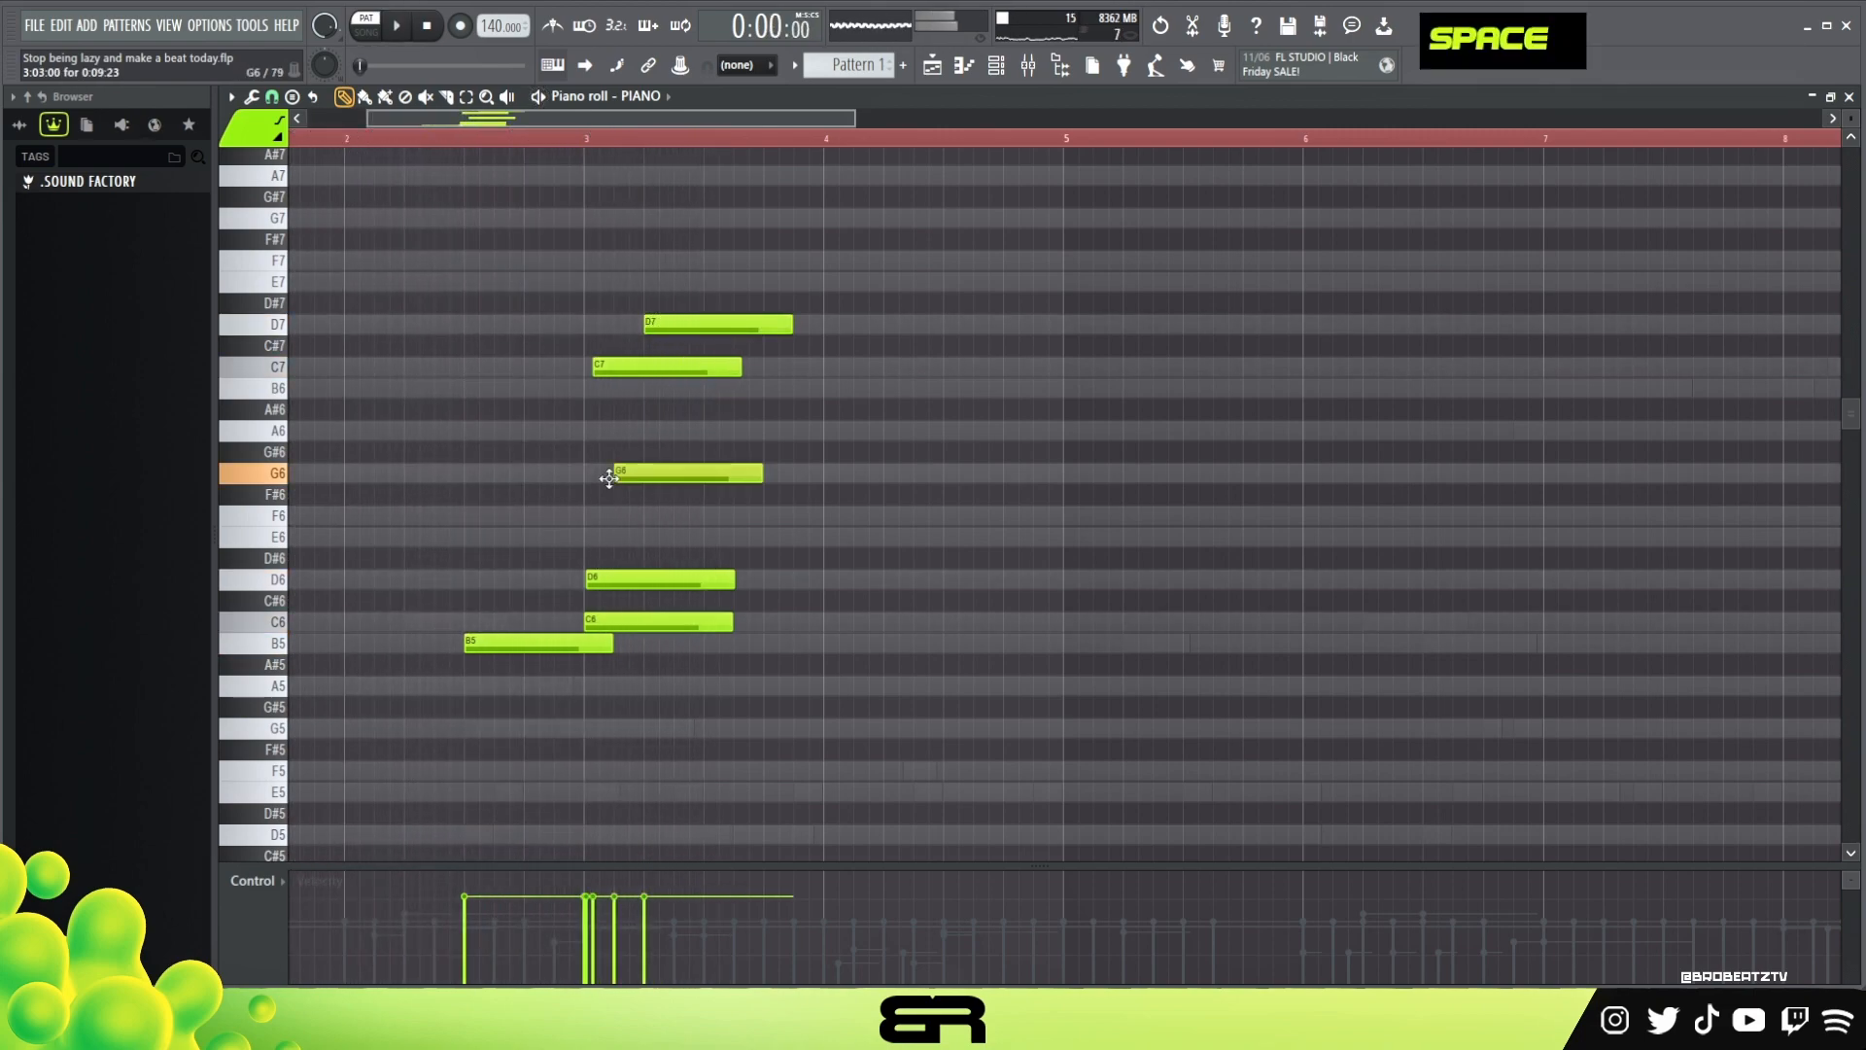
pyautogui.click(395, 26)
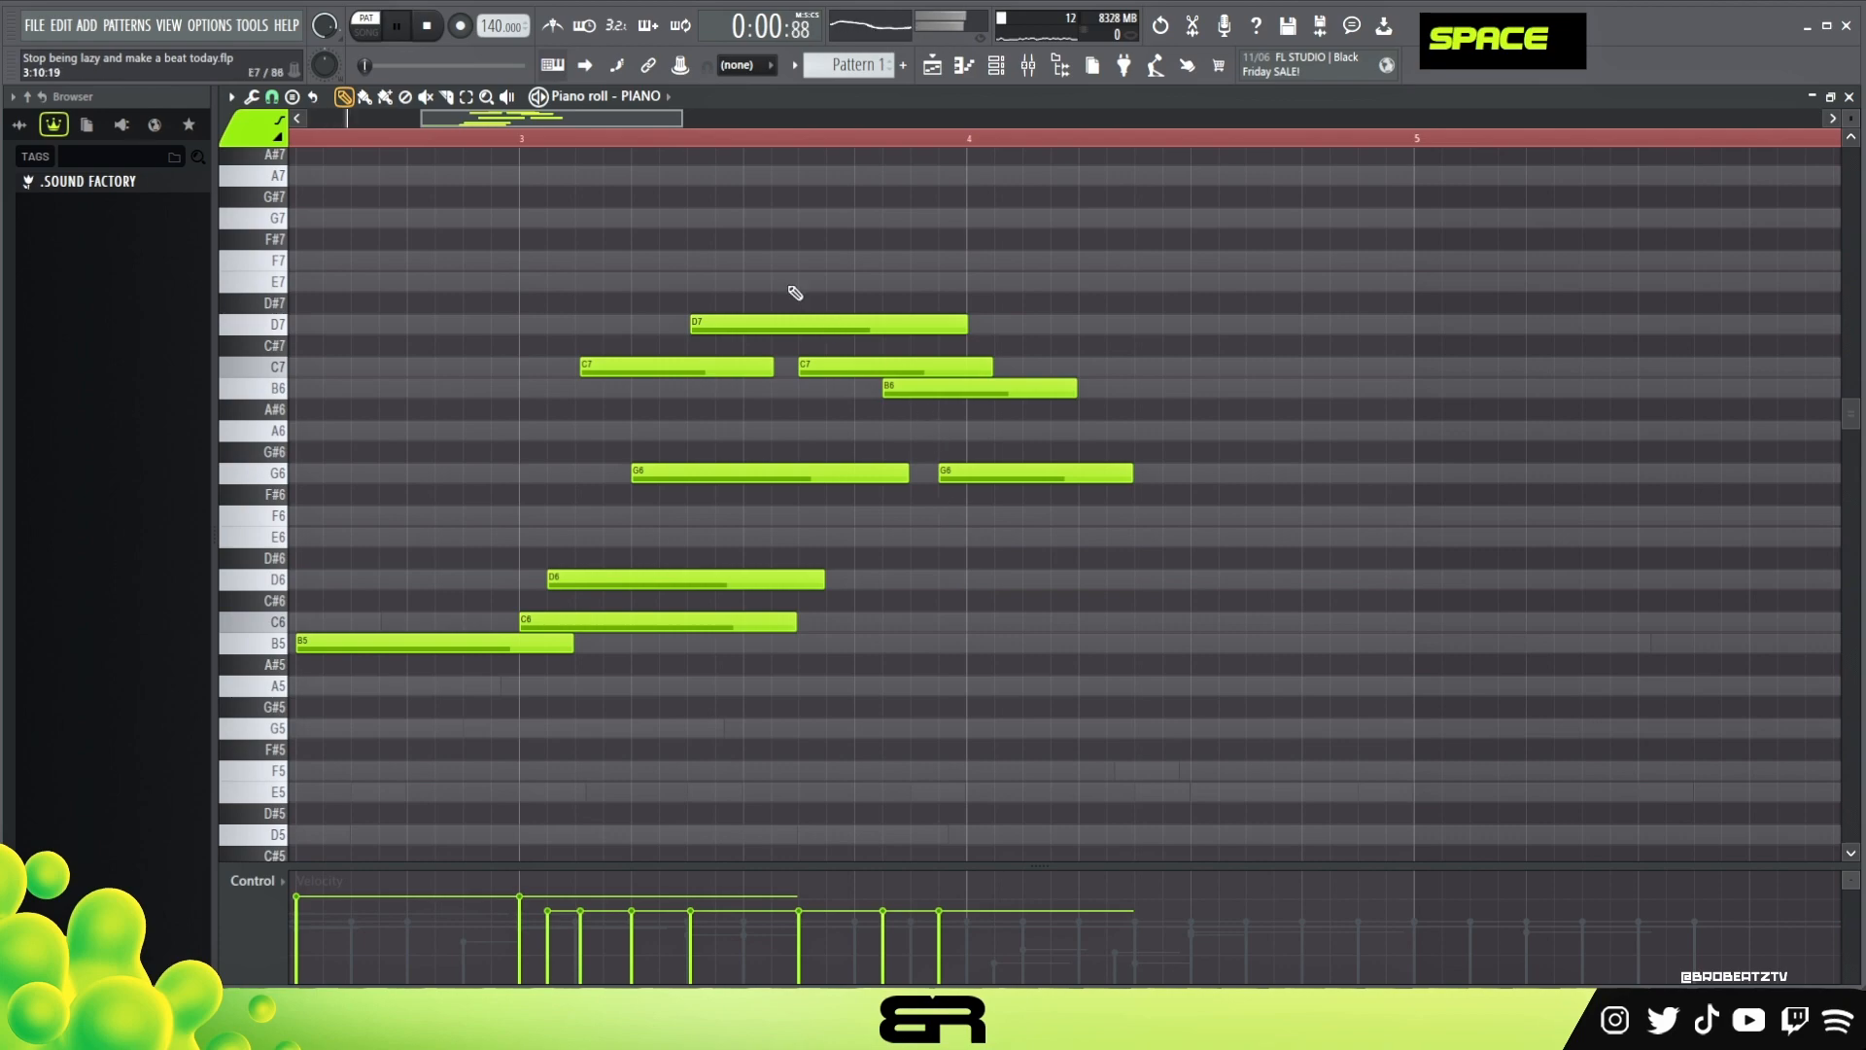
pyautogui.click(395, 23)
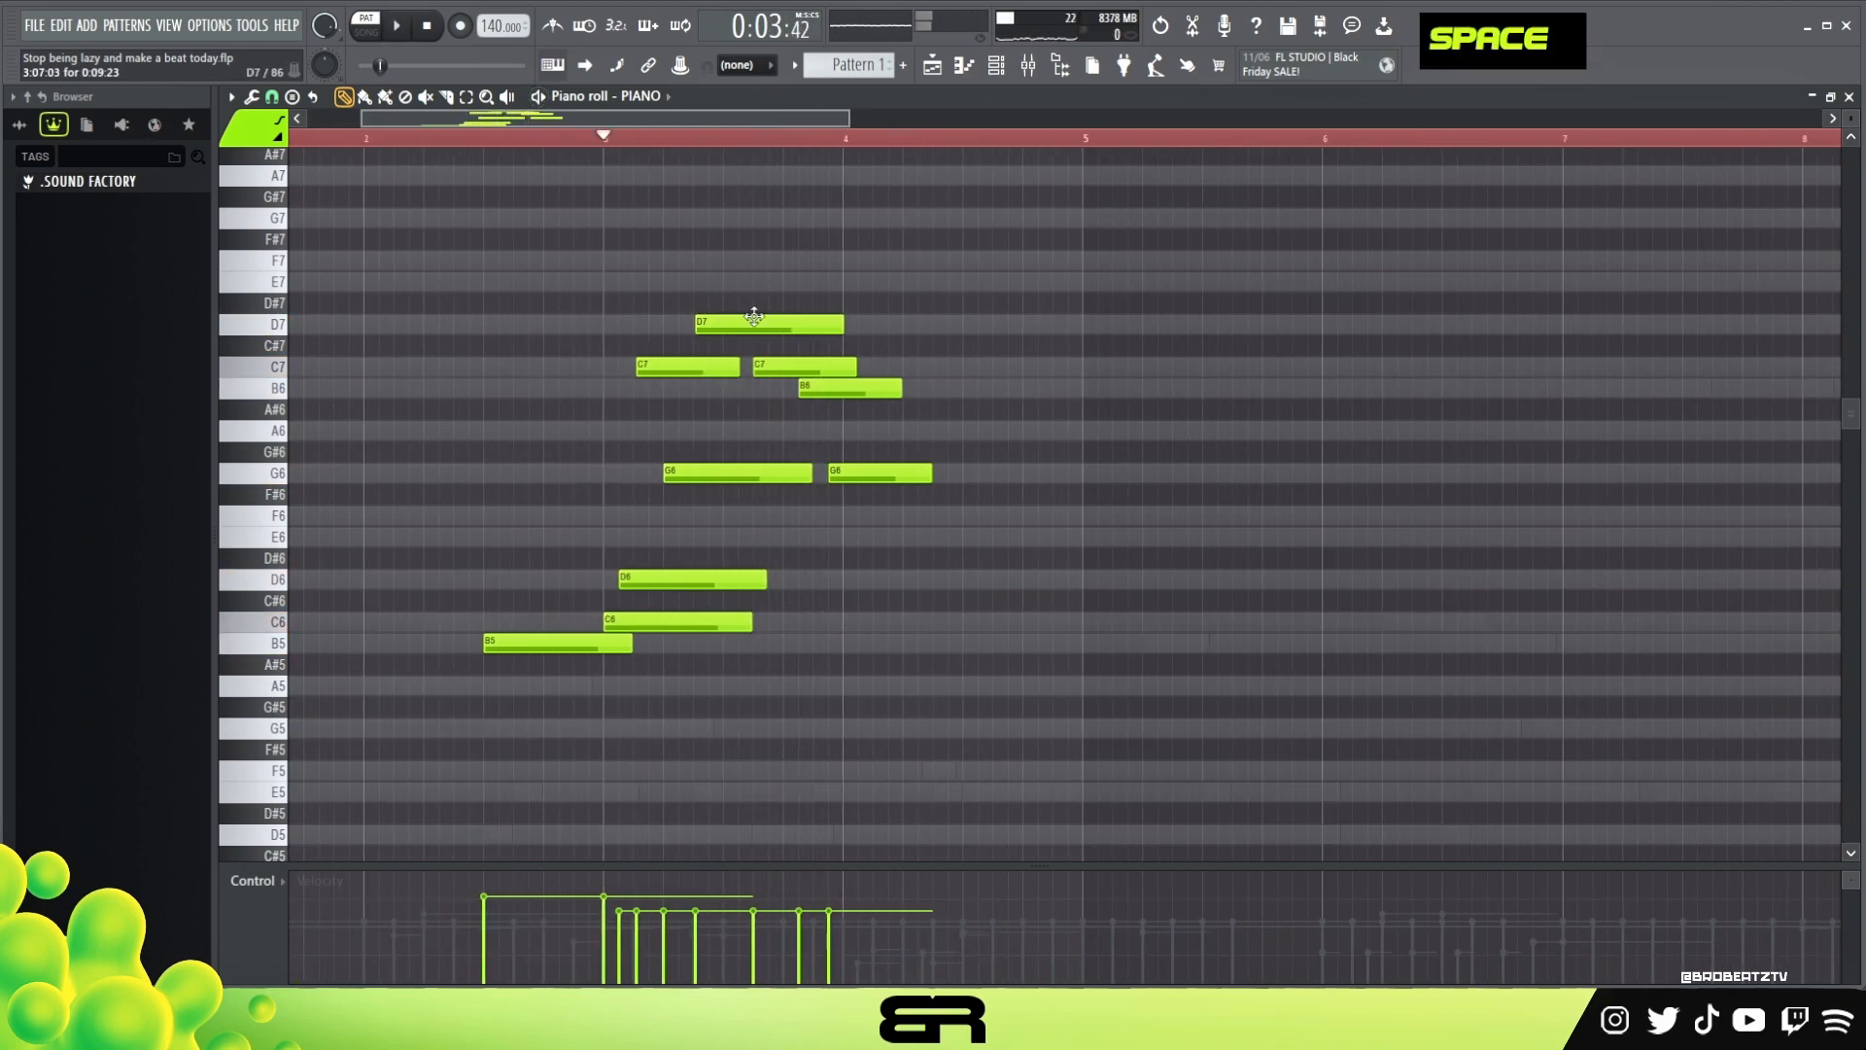
# Shift the closing C7, B6 and G6 notes later in the bar and audition the phrase
pyautogui.moveTo(825, 336); pyautogui.dragTo(980, 549)
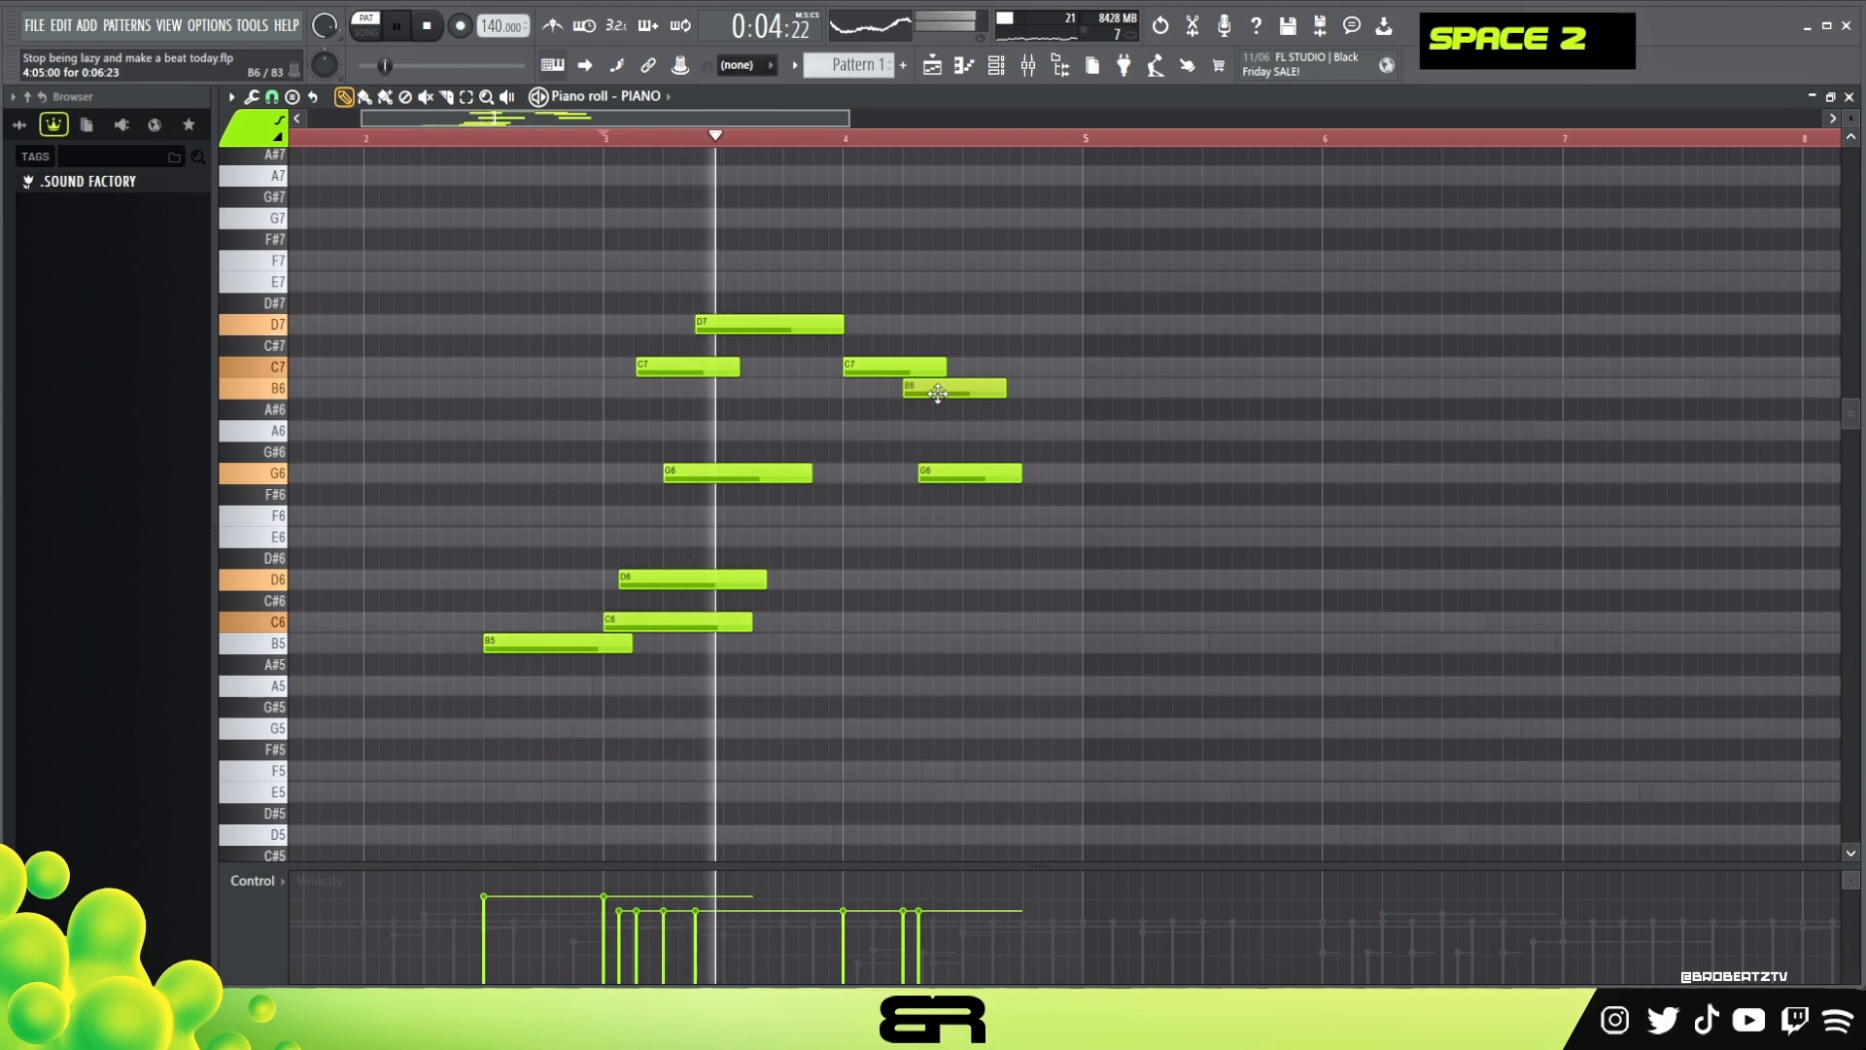
pyautogui.moveTo(941, 394); pyautogui.dragTo(993, 395)
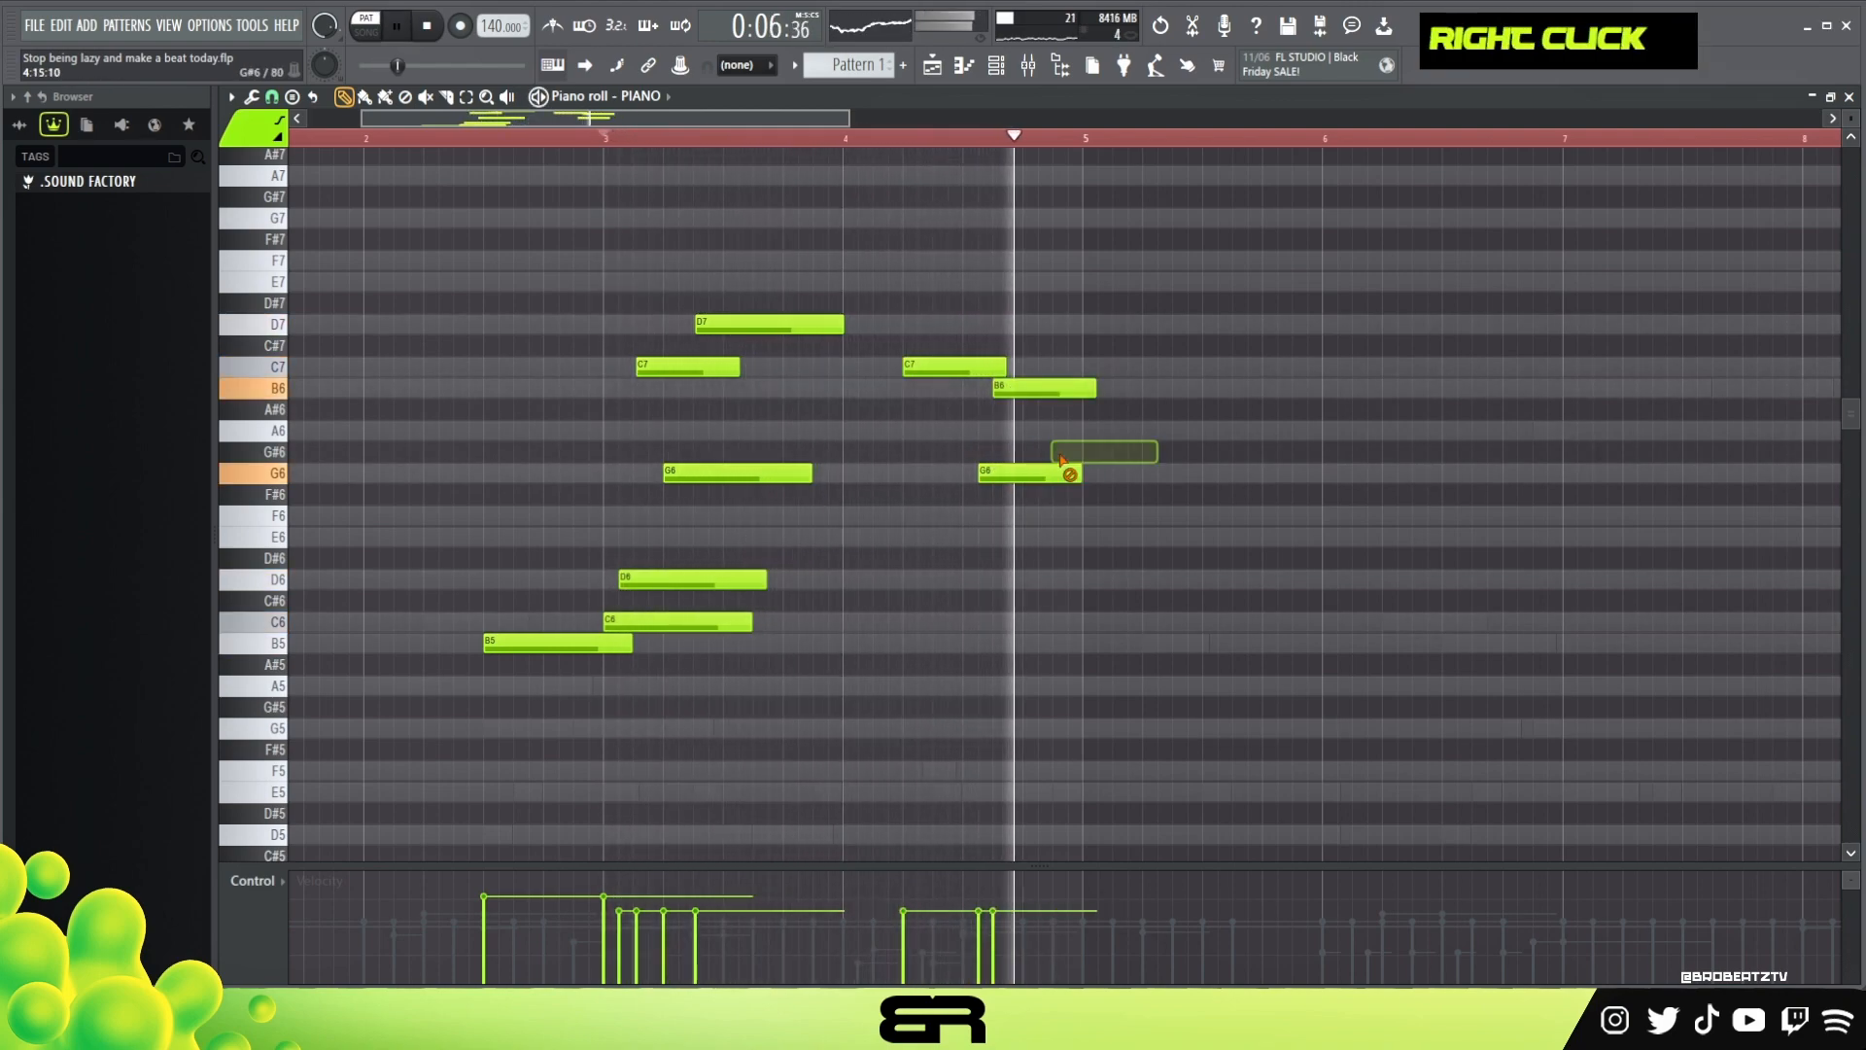
pyautogui.press('space')
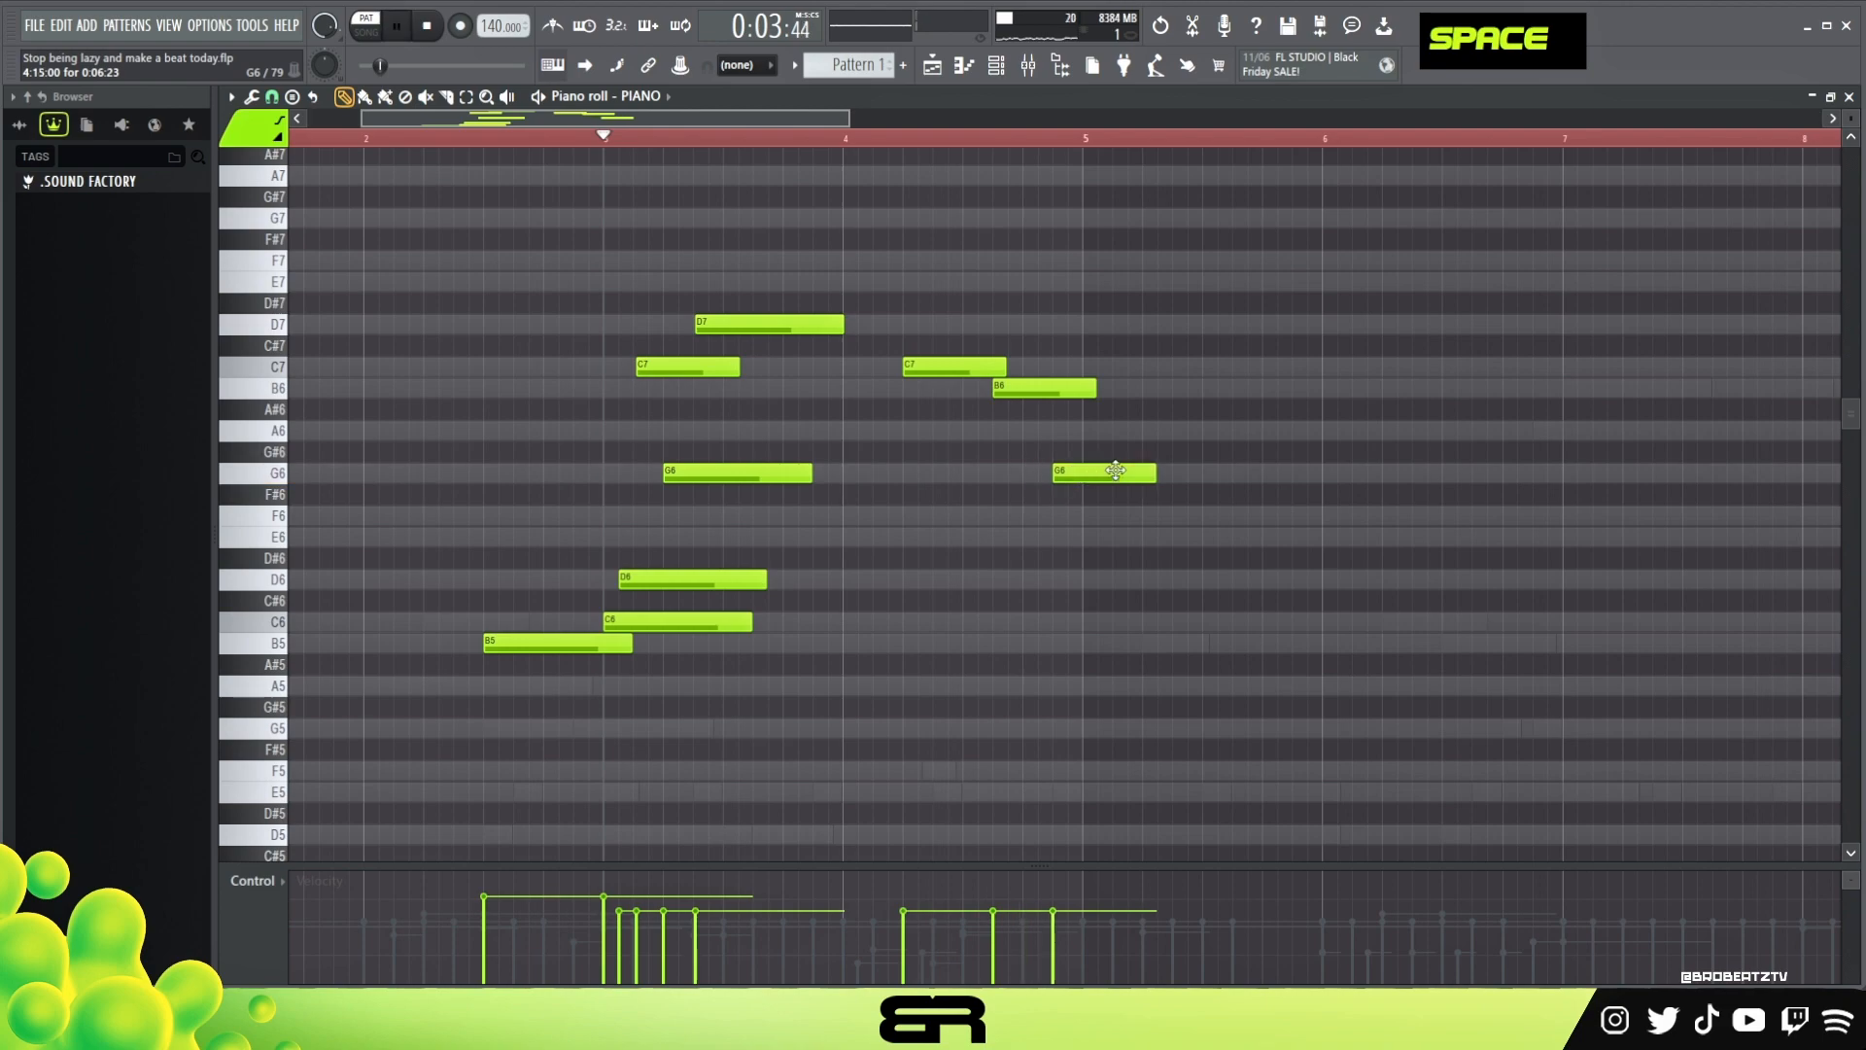
pyautogui.moveTo(725, 449); pyautogui.dragTo(834, 655)
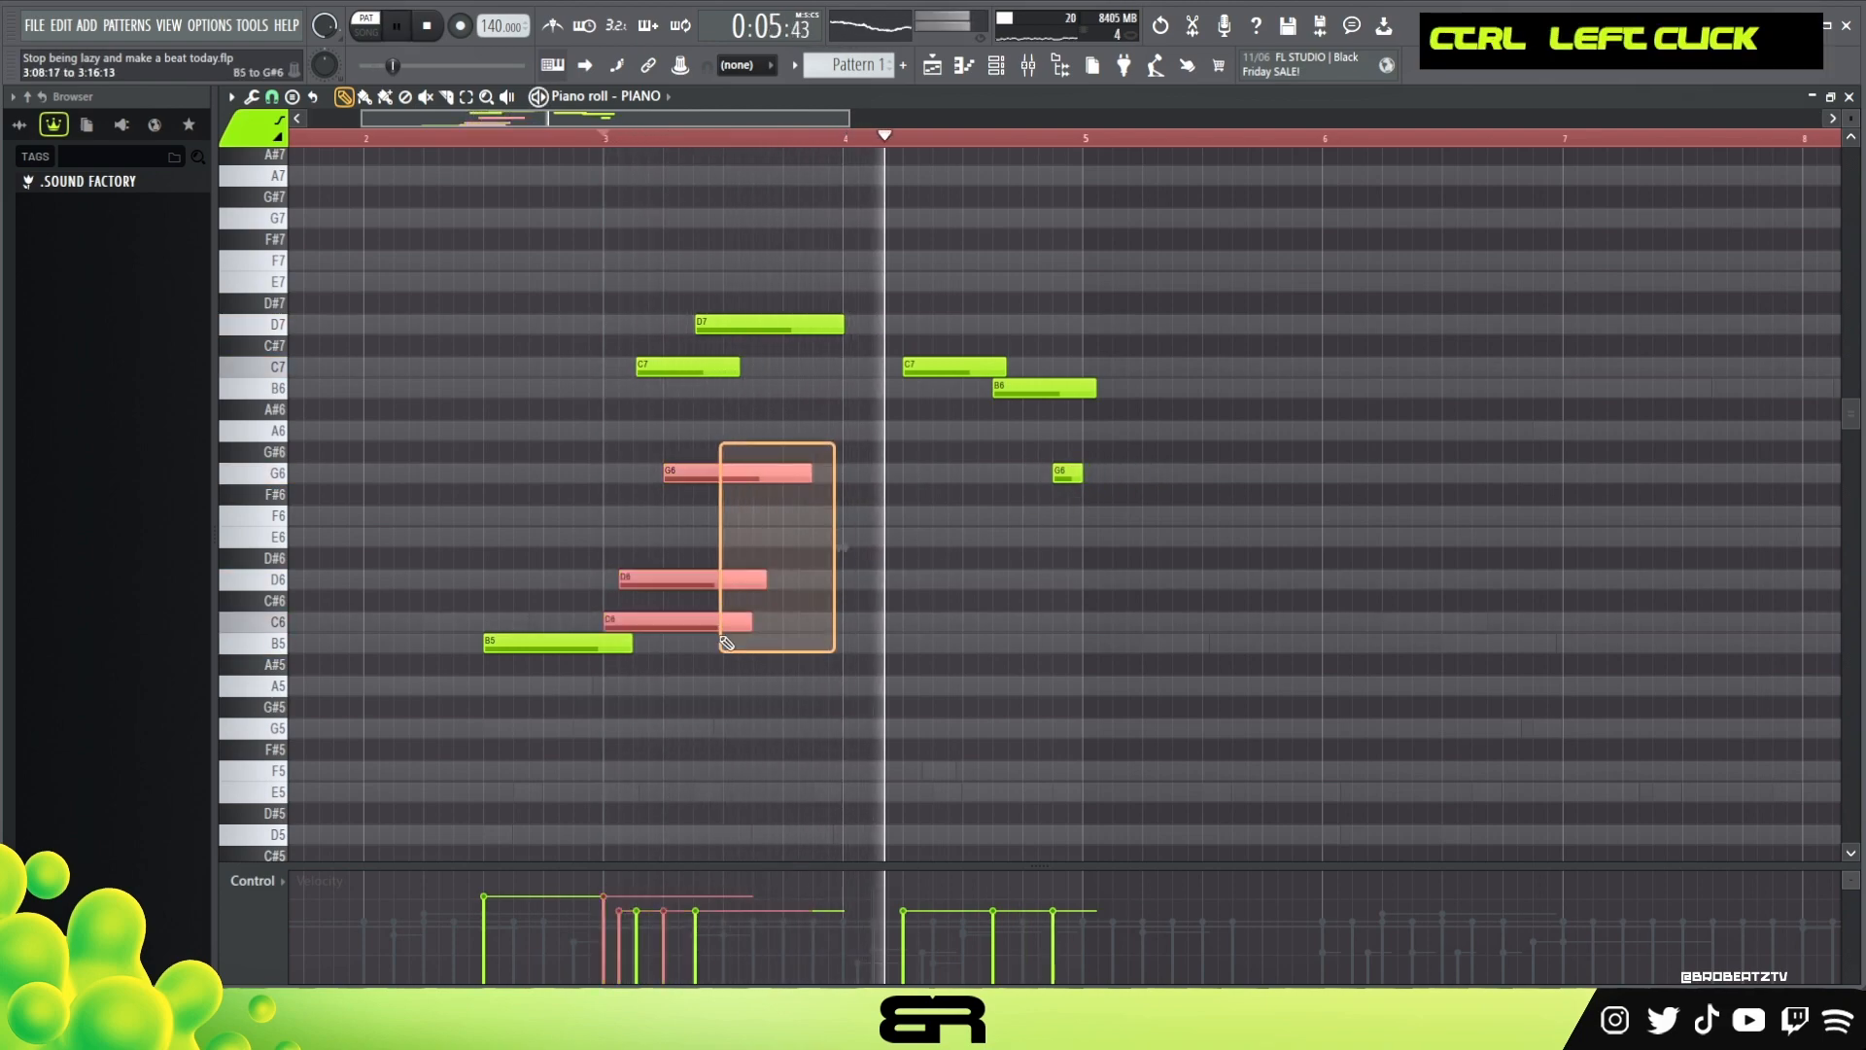
pyautogui.press('space')
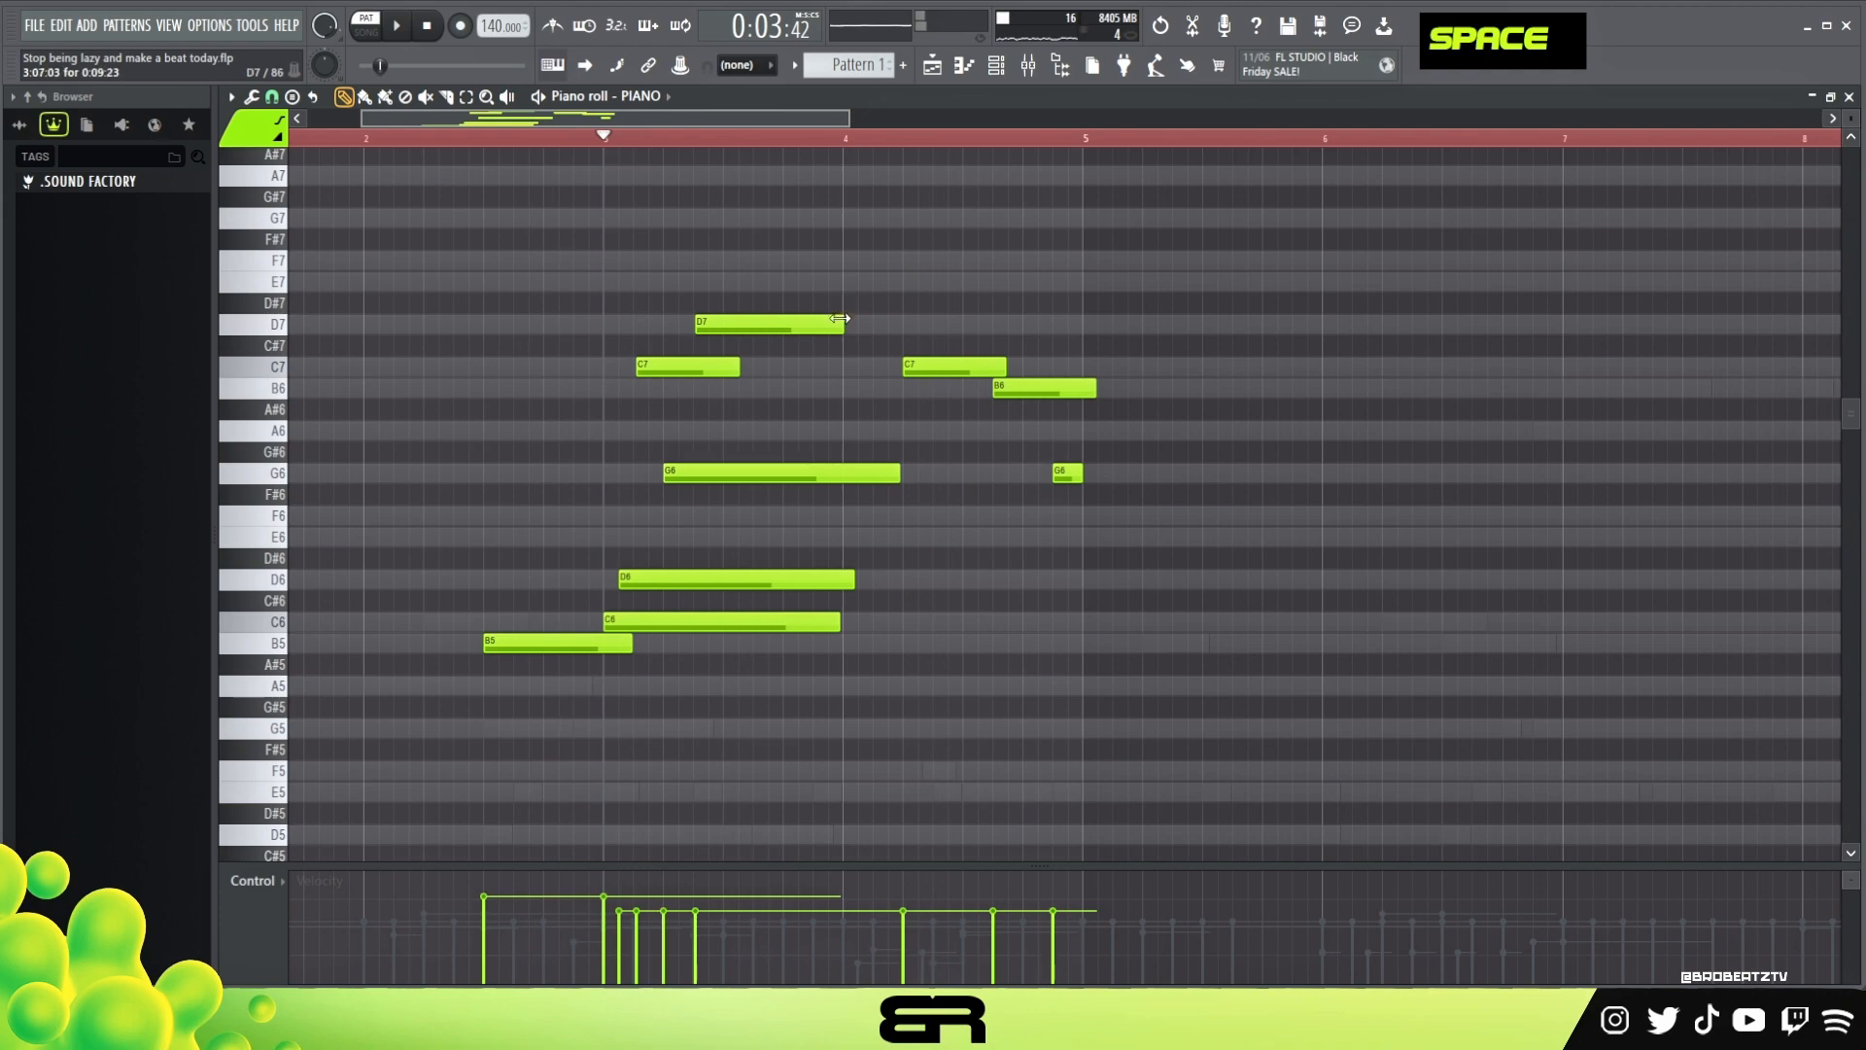
pyautogui.scroll(-3)
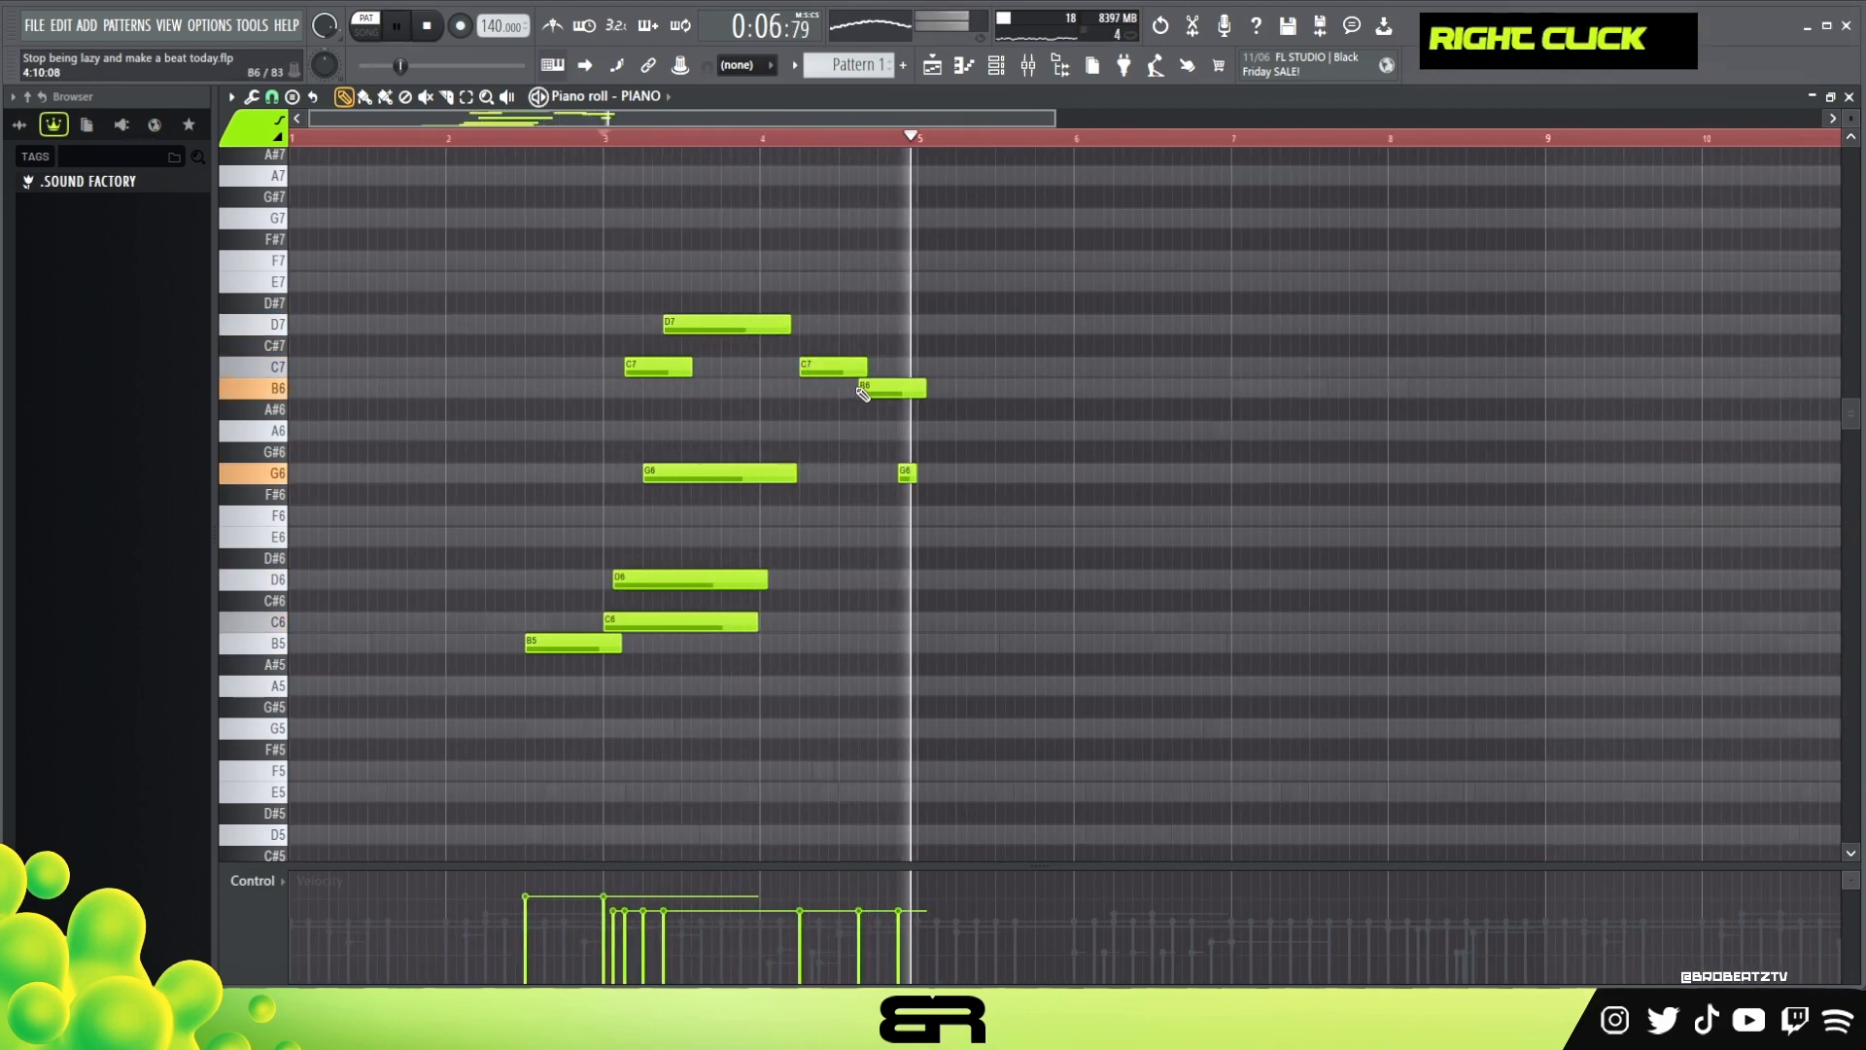
pyautogui.press('space')
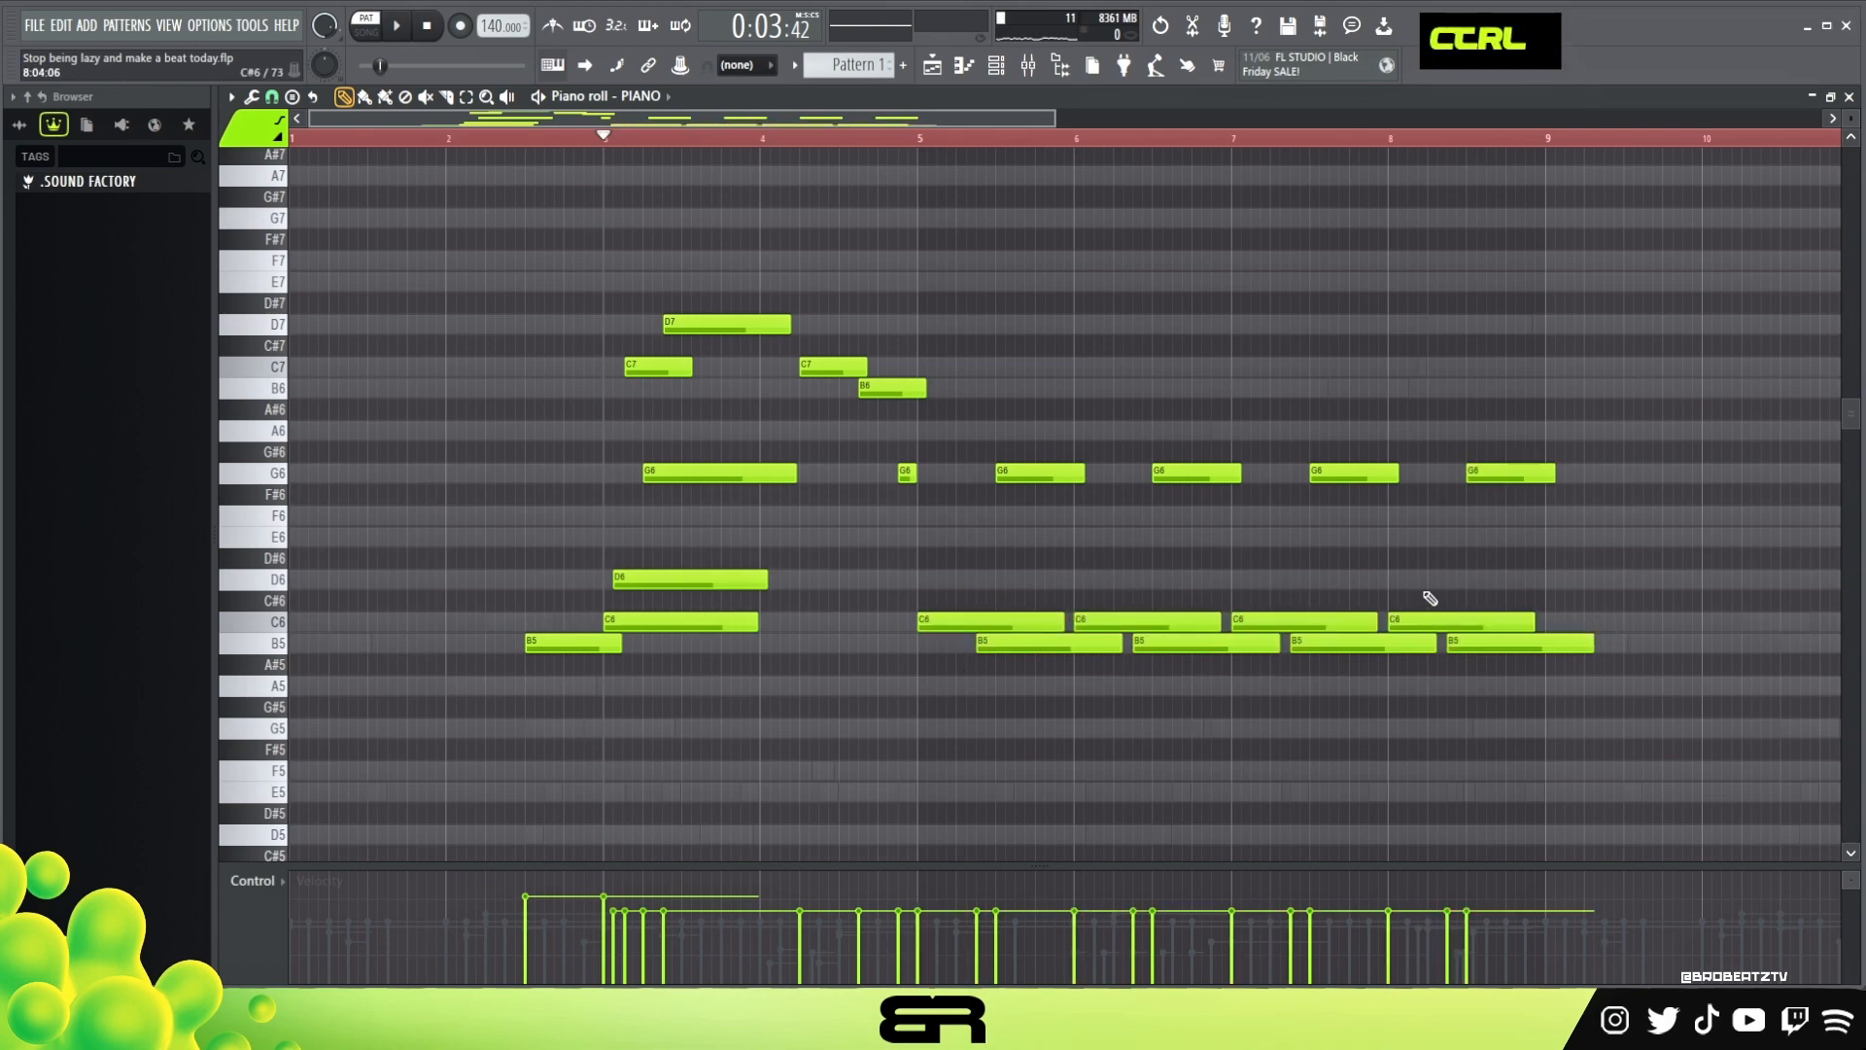
# Add held E6 and G6 notes over a long closing B5, doubled an octave lower at B4
pyautogui.click(1493, 644)
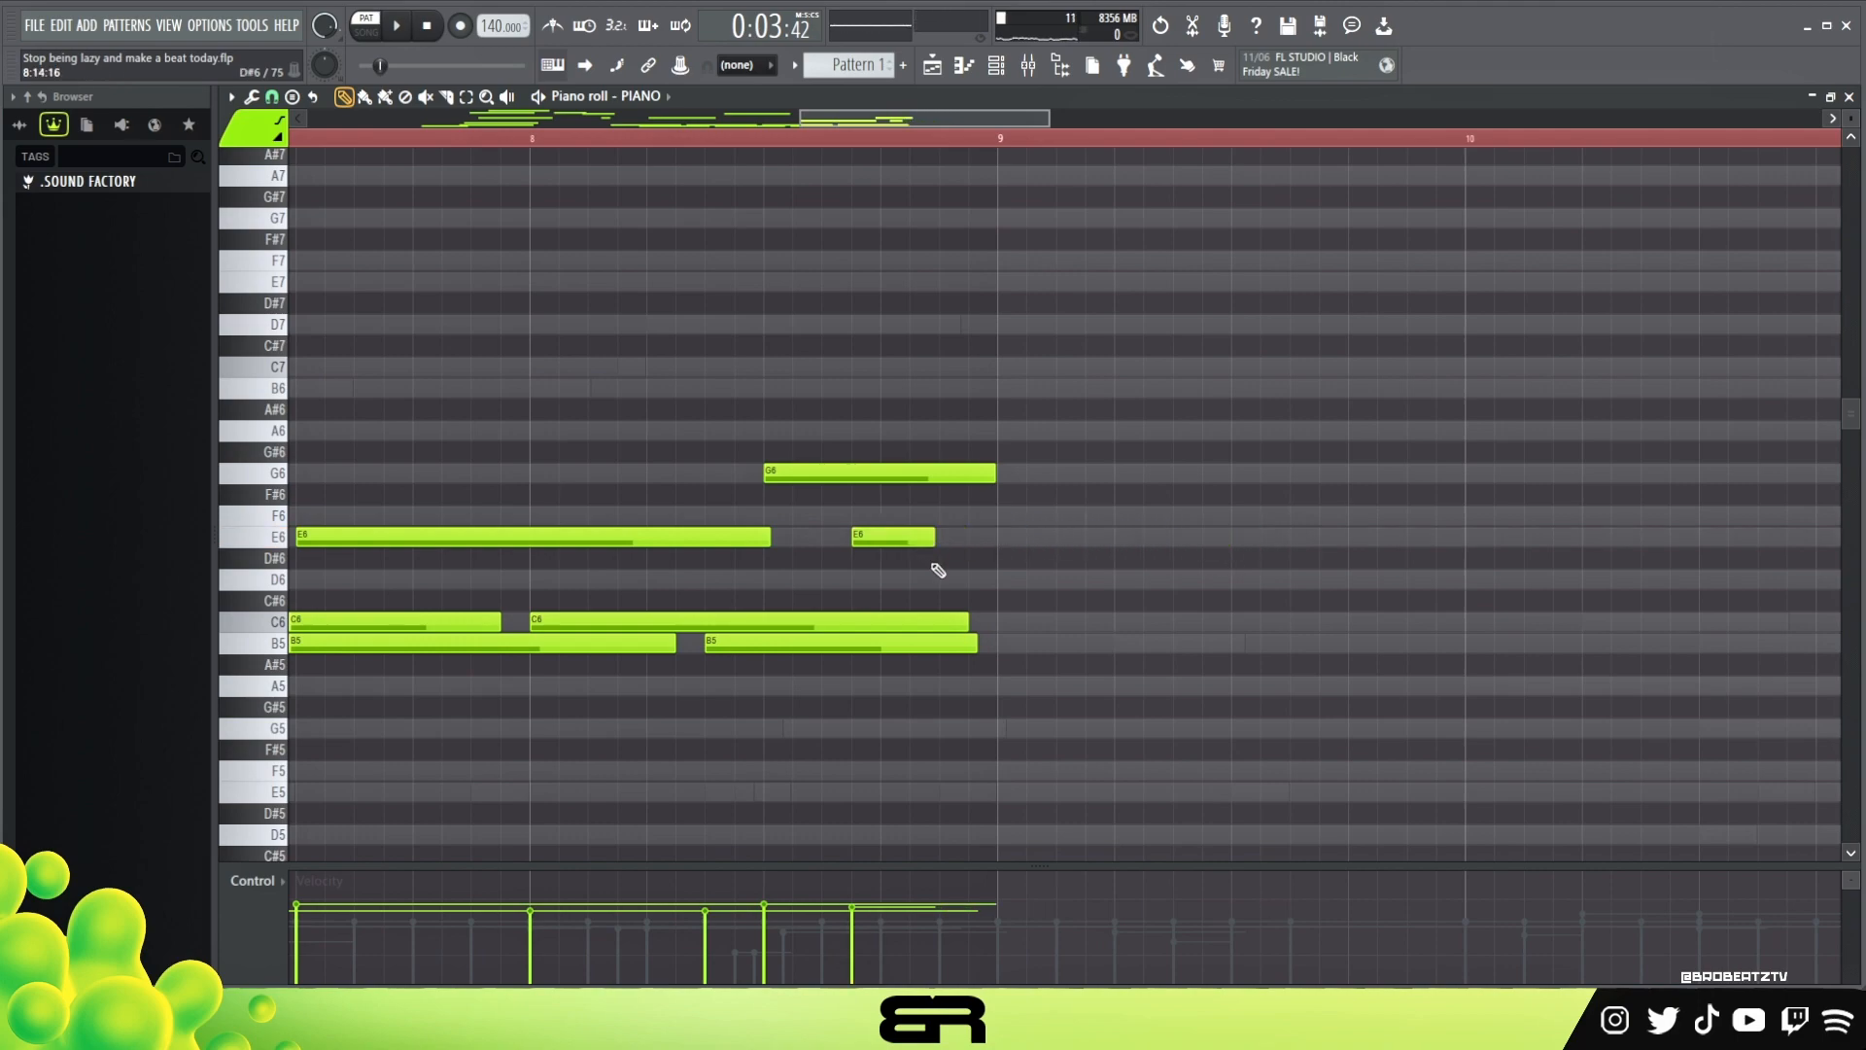
pyautogui.click(1005, 644)
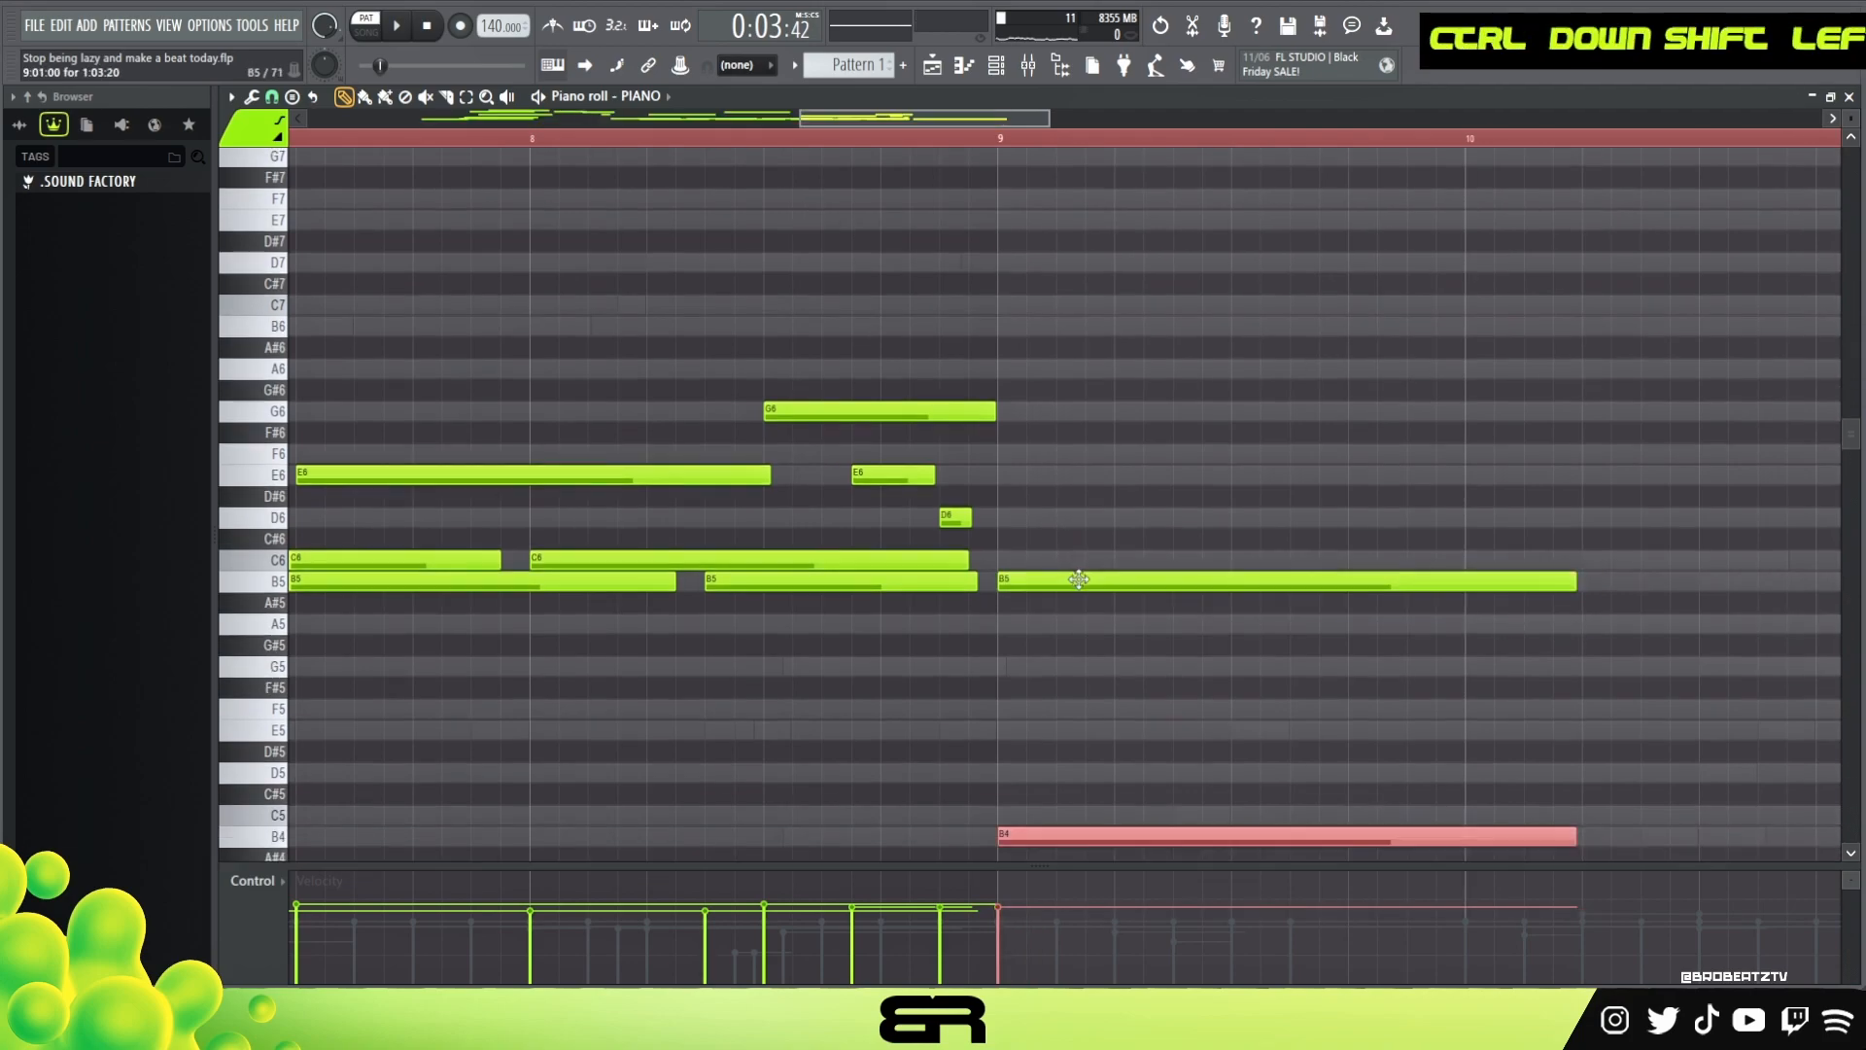
pyautogui.press('space')
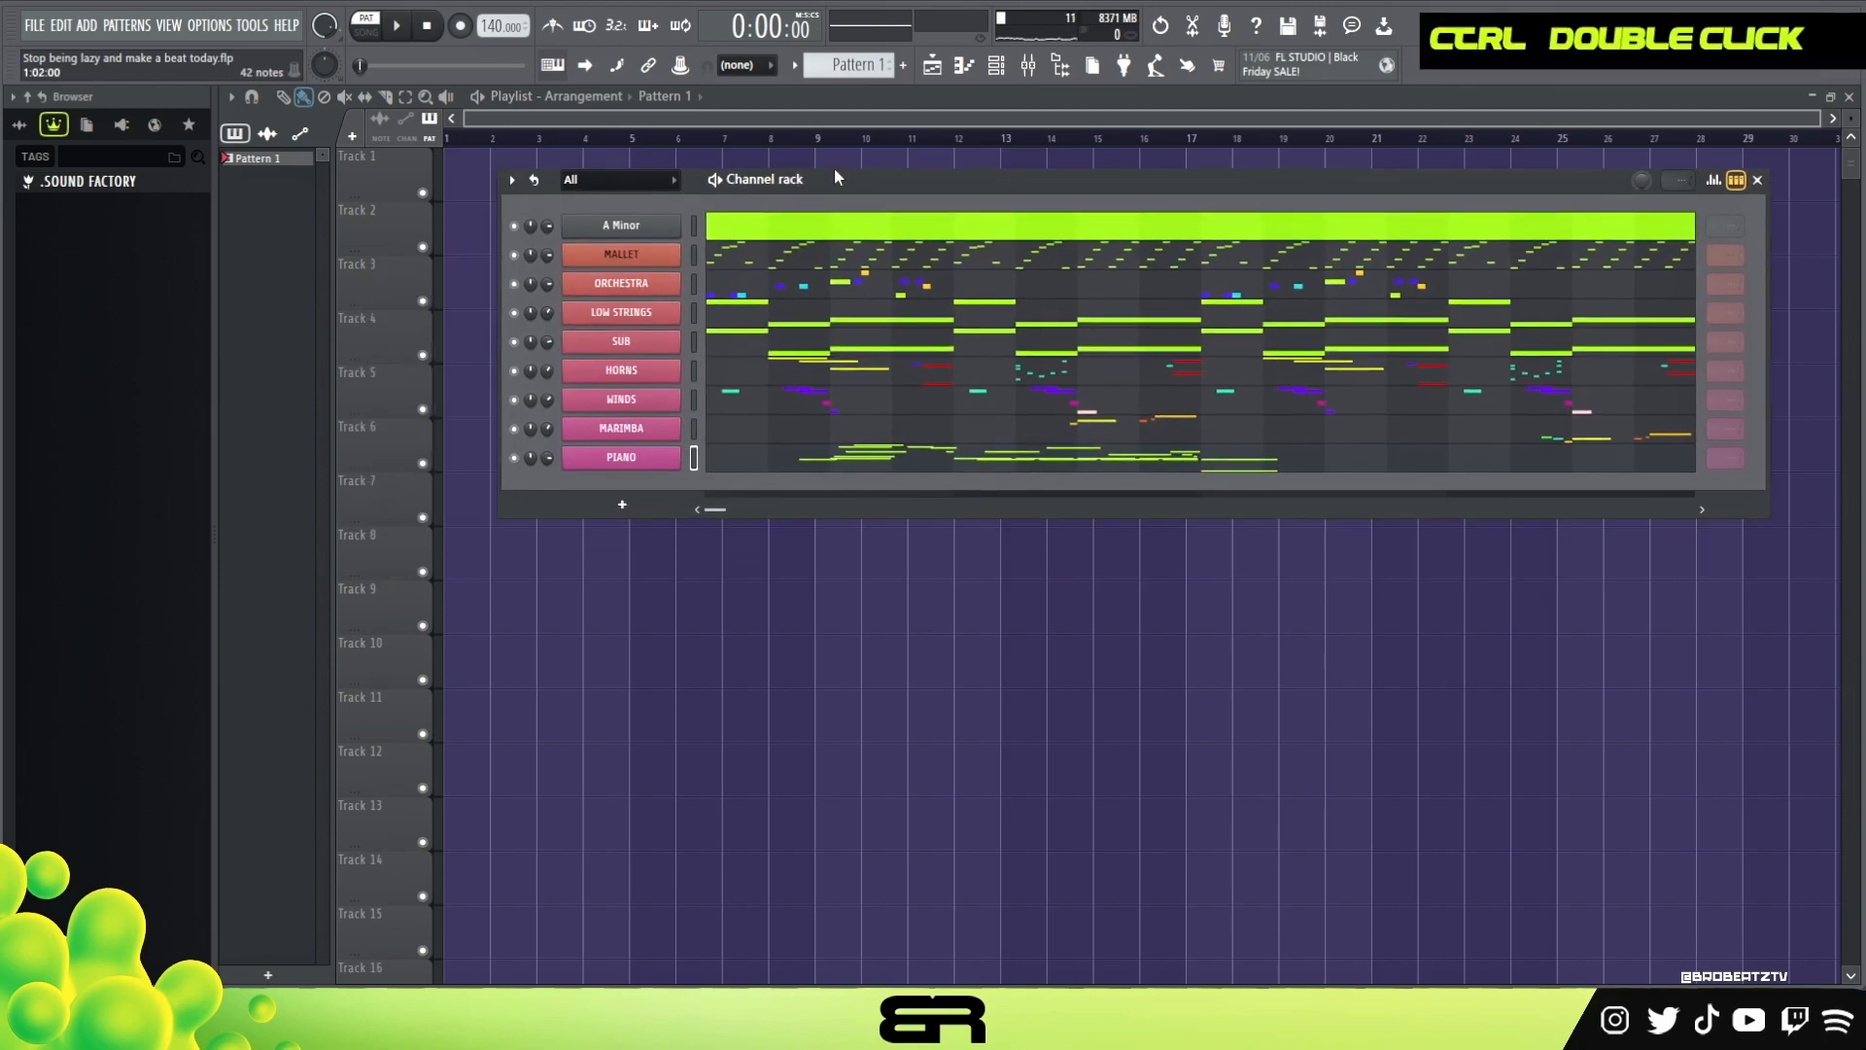
# Play back the full pattern while checking the mallet, low strings and sub piano rolls, then stop
pyautogui.click(395, 25)
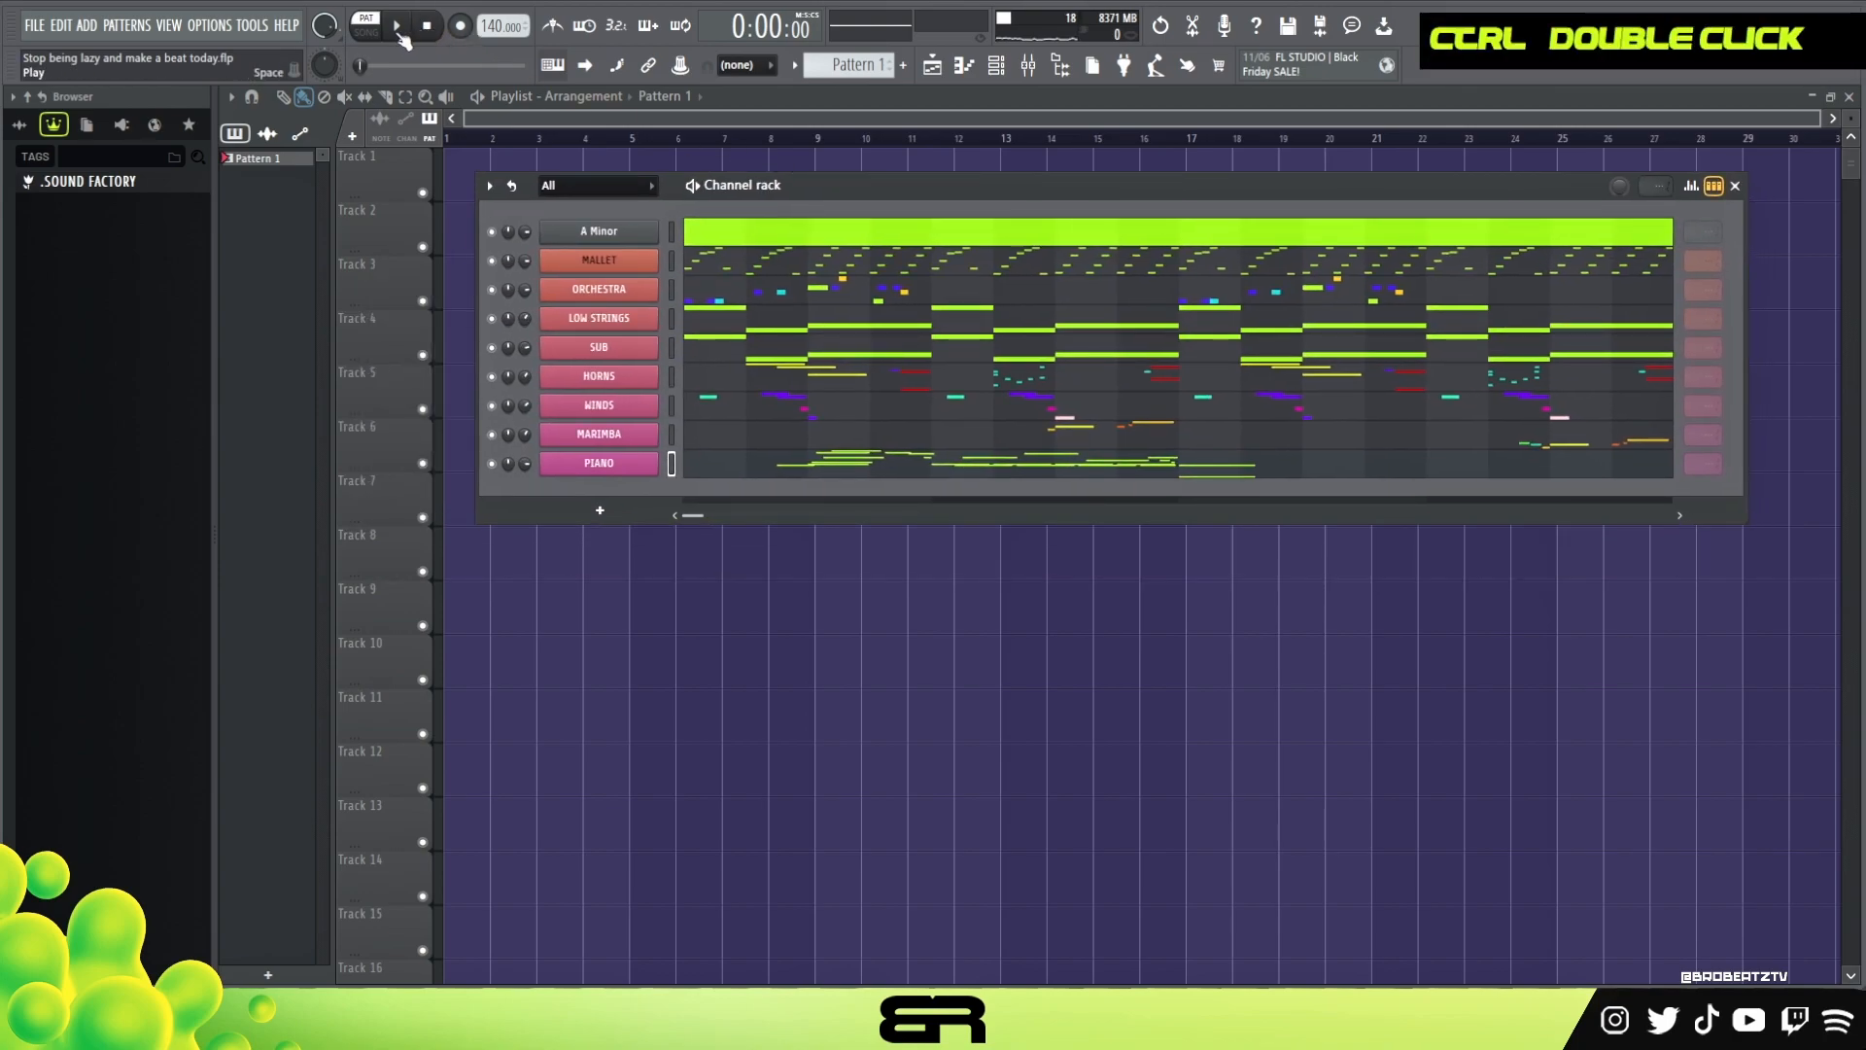
pyautogui.click(394, 25)
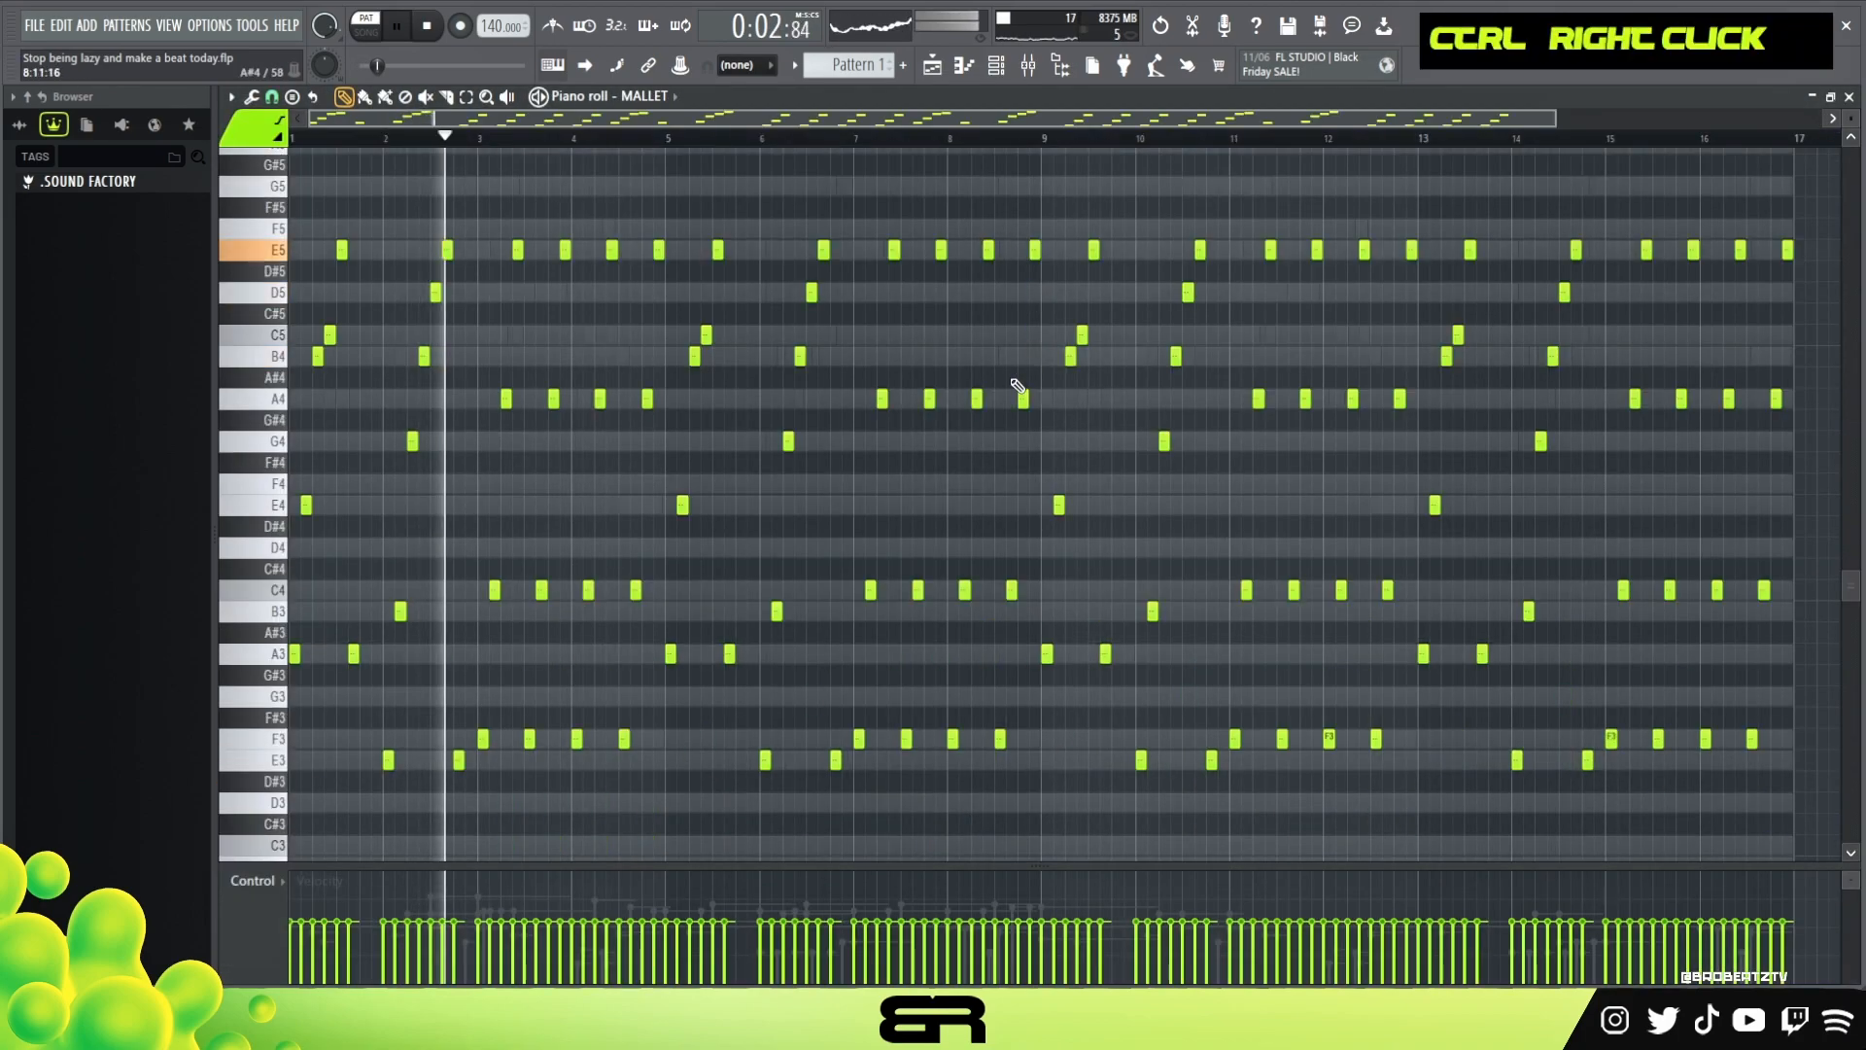
pyautogui.scroll(-3)
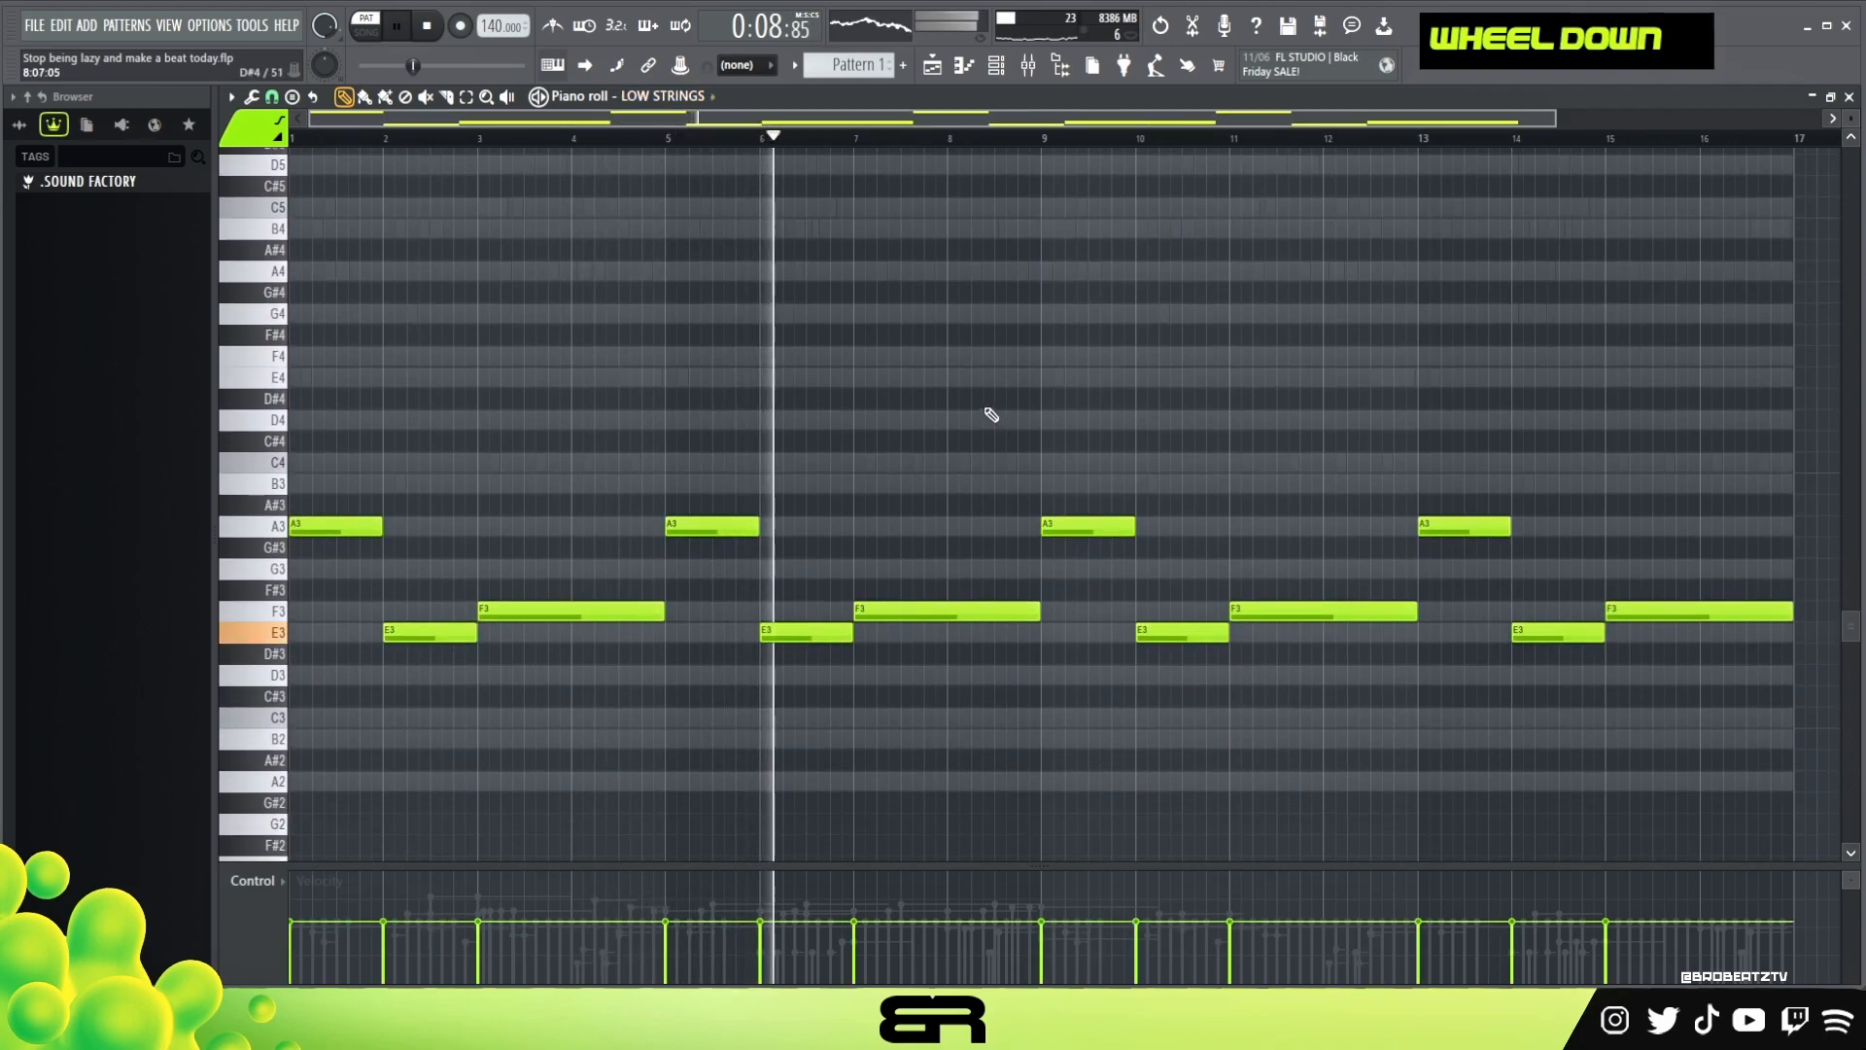
pyautogui.scroll(-3)
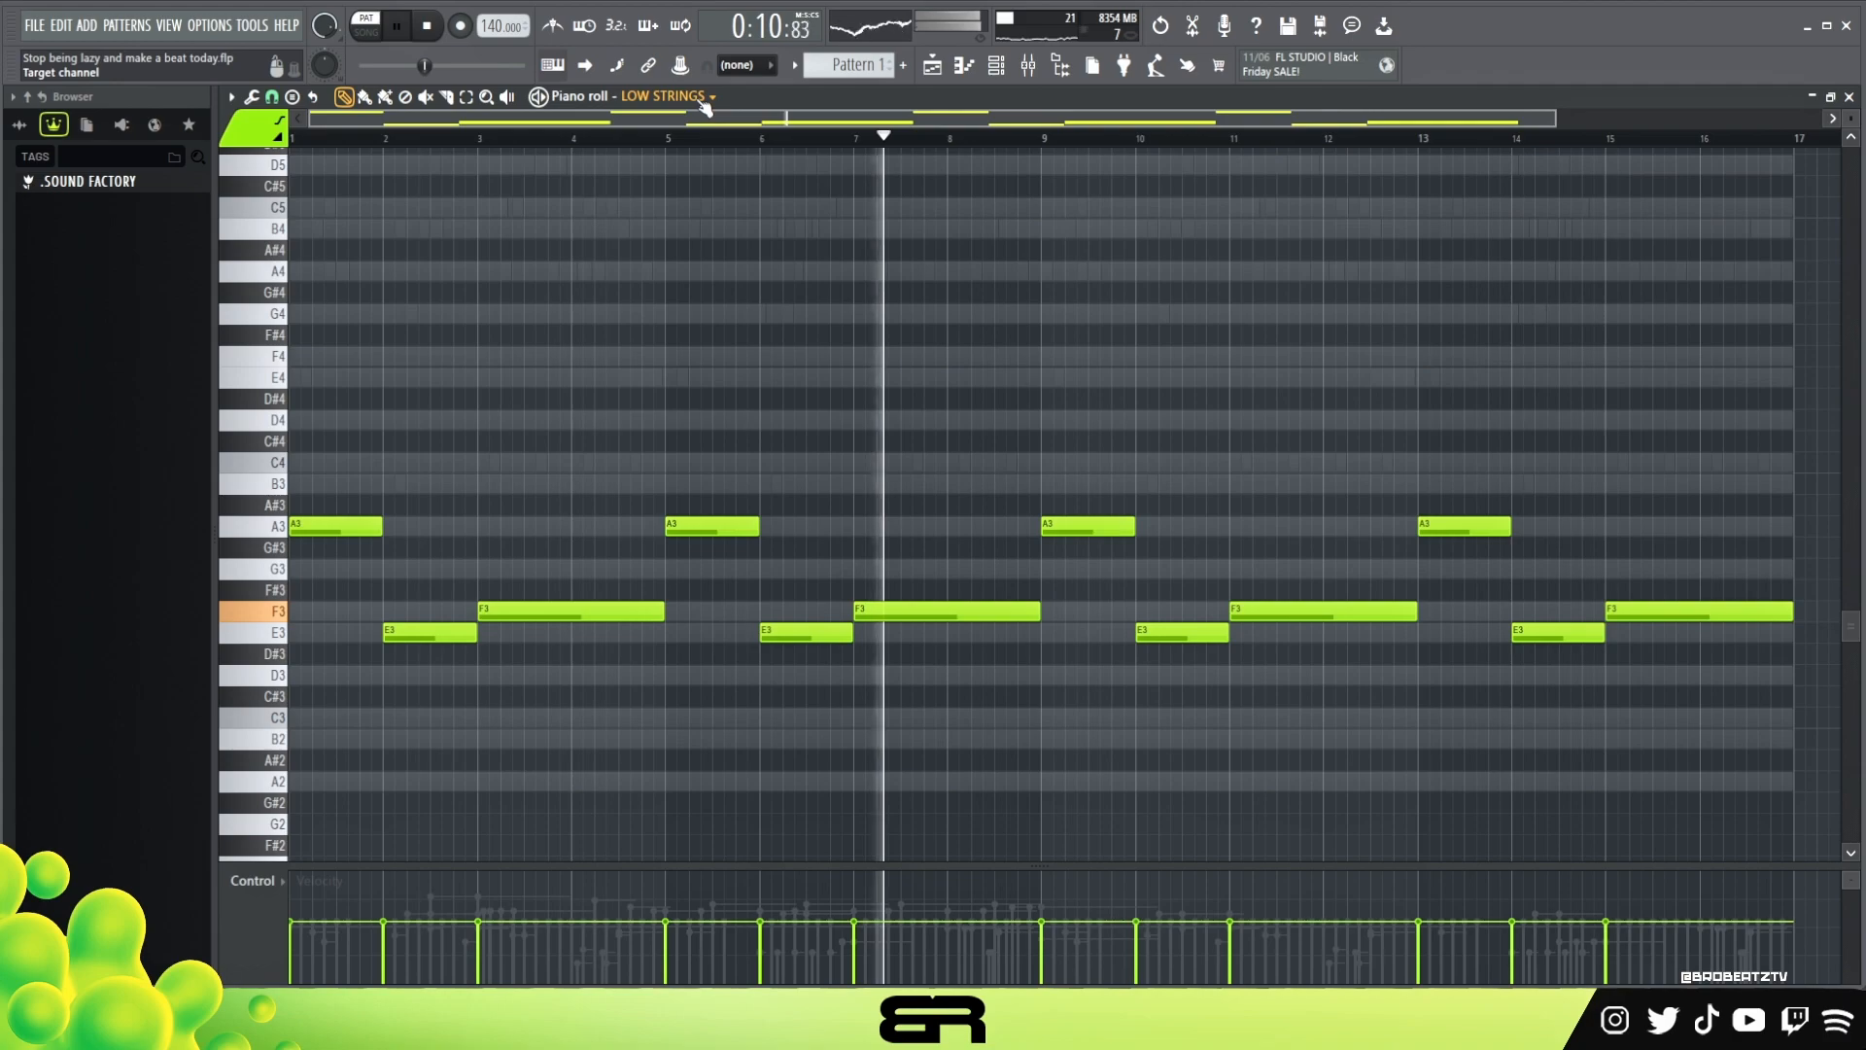
pyautogui.scroll(-3)
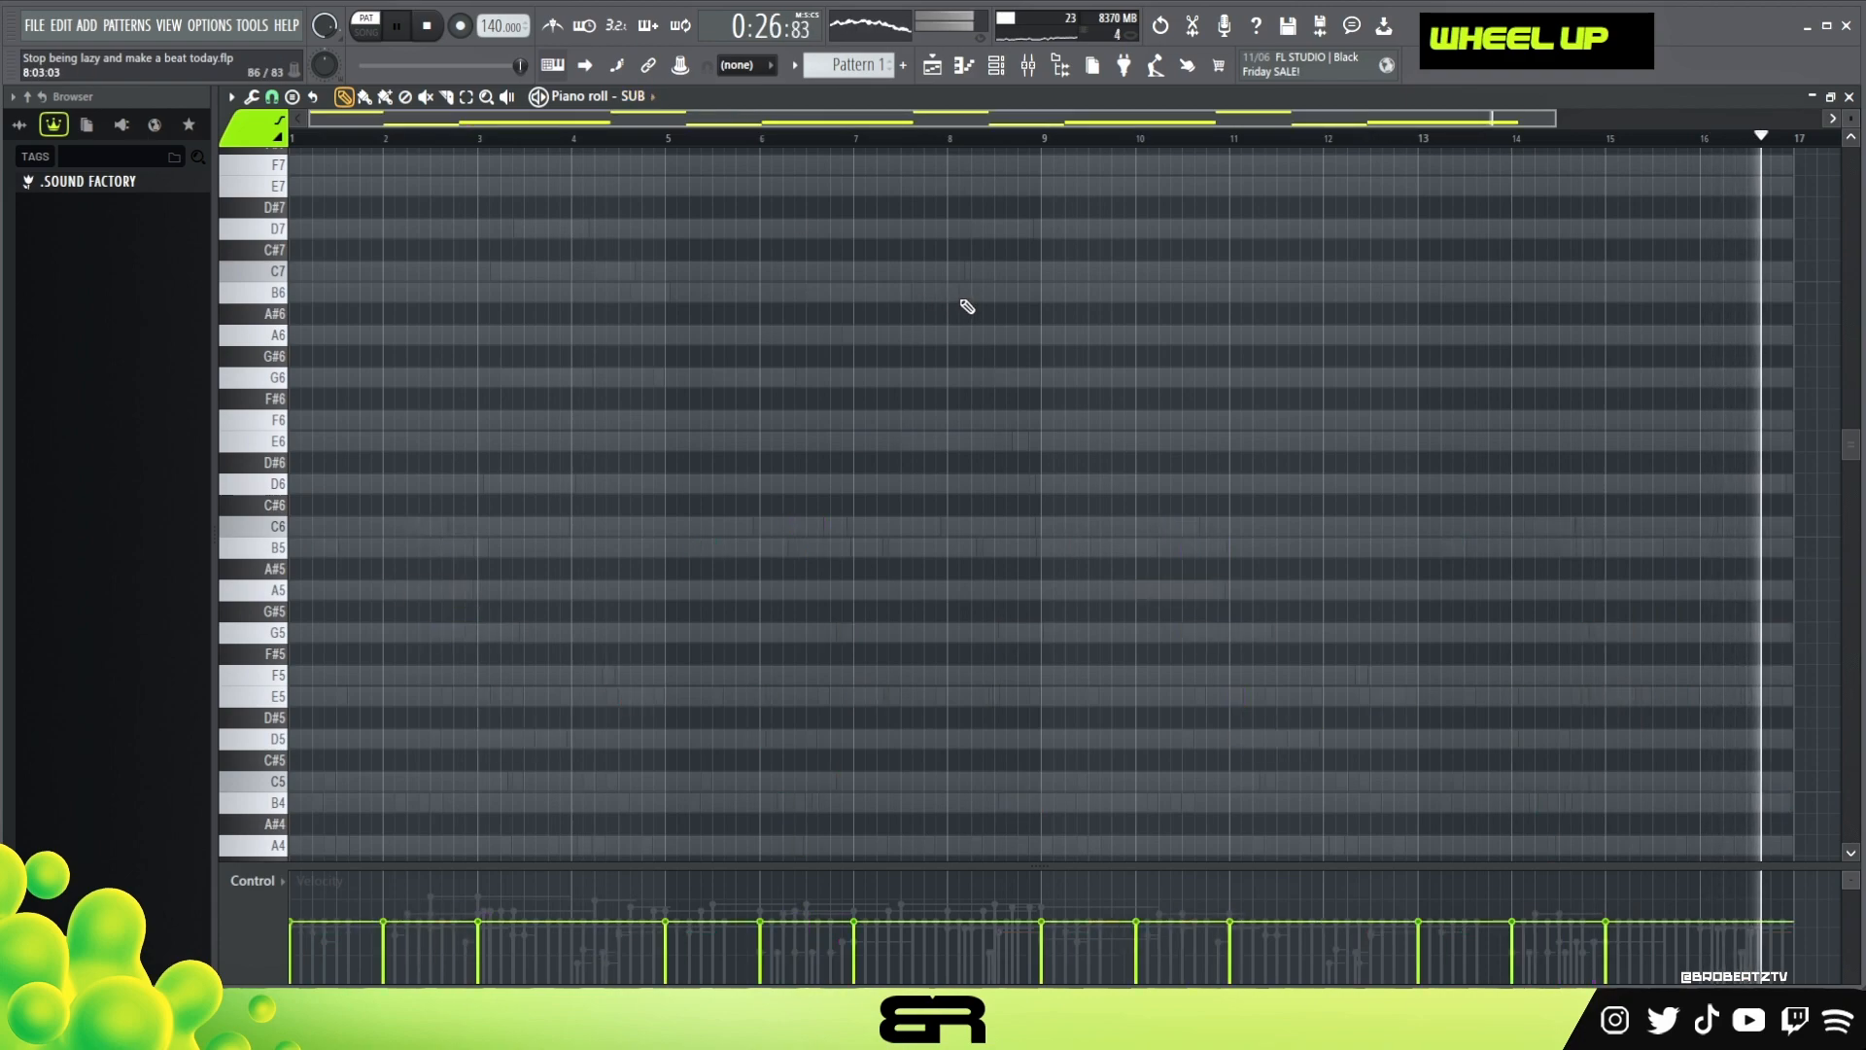
pyautogui.click(424, 26)
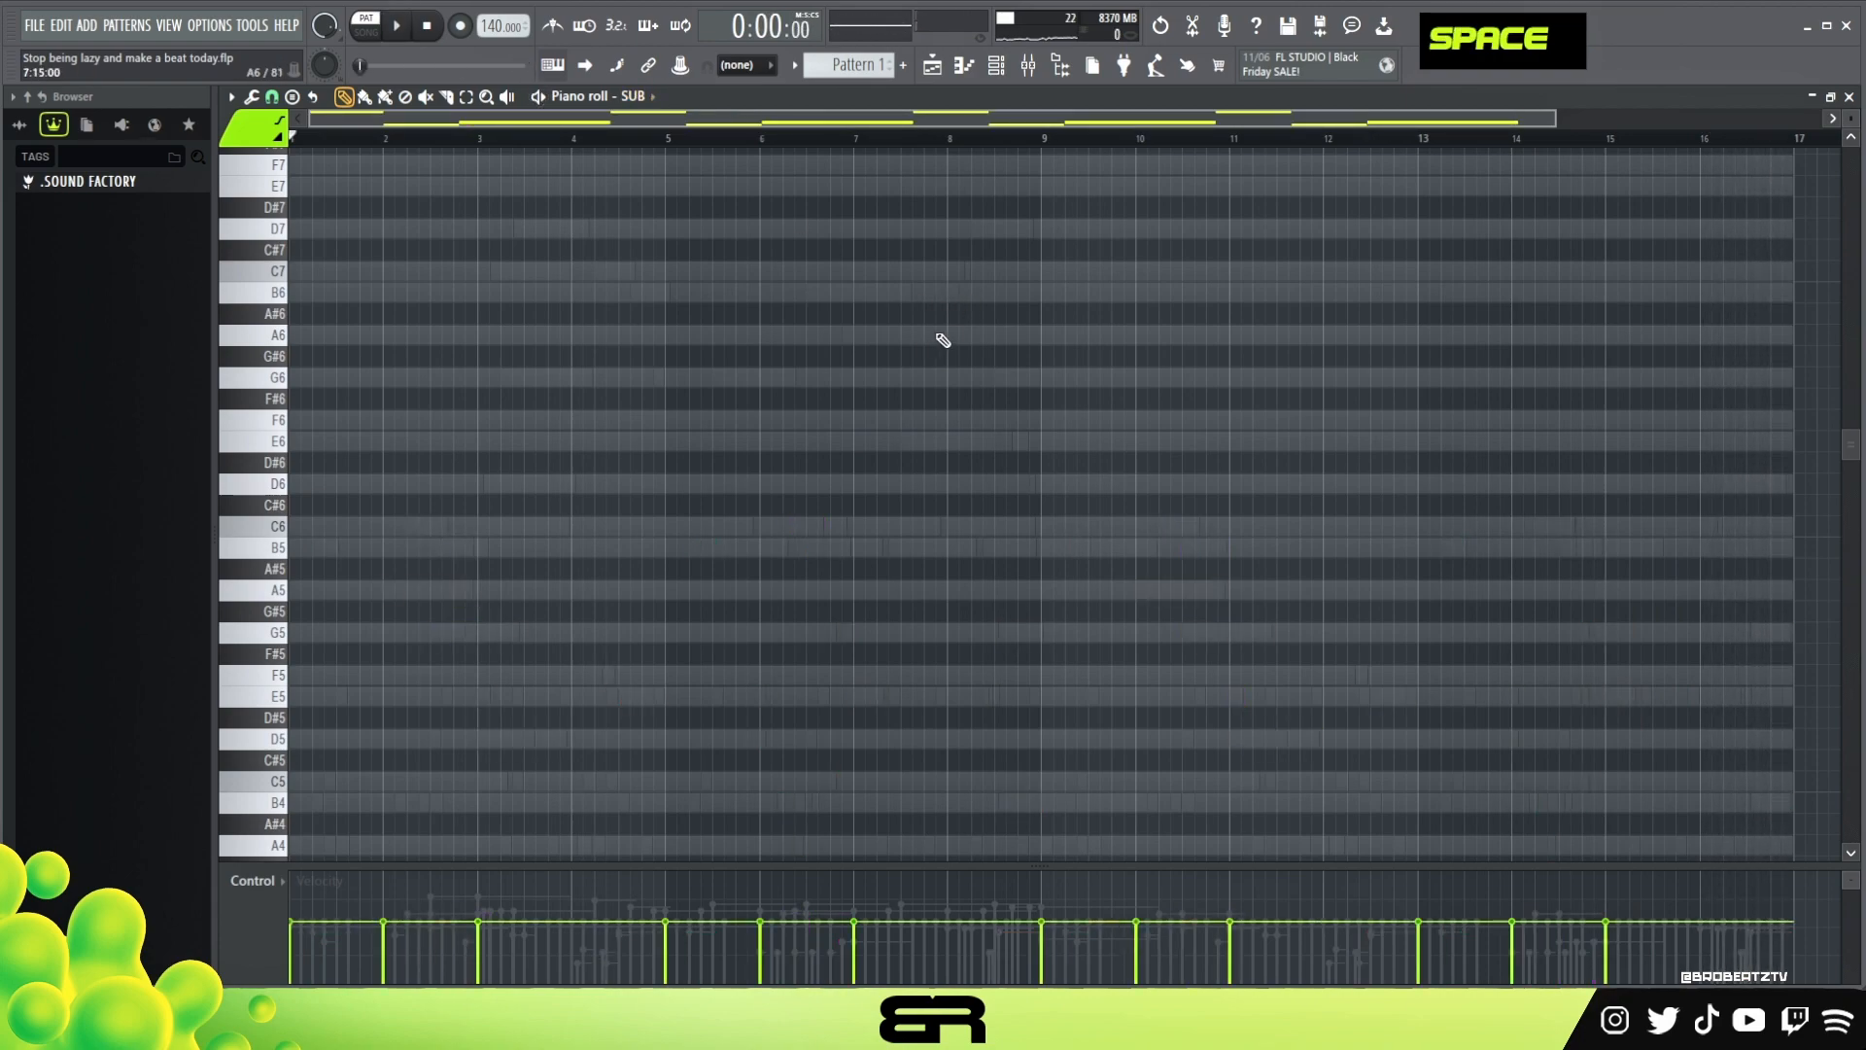
pyautogui.moveTo(1116, 416)
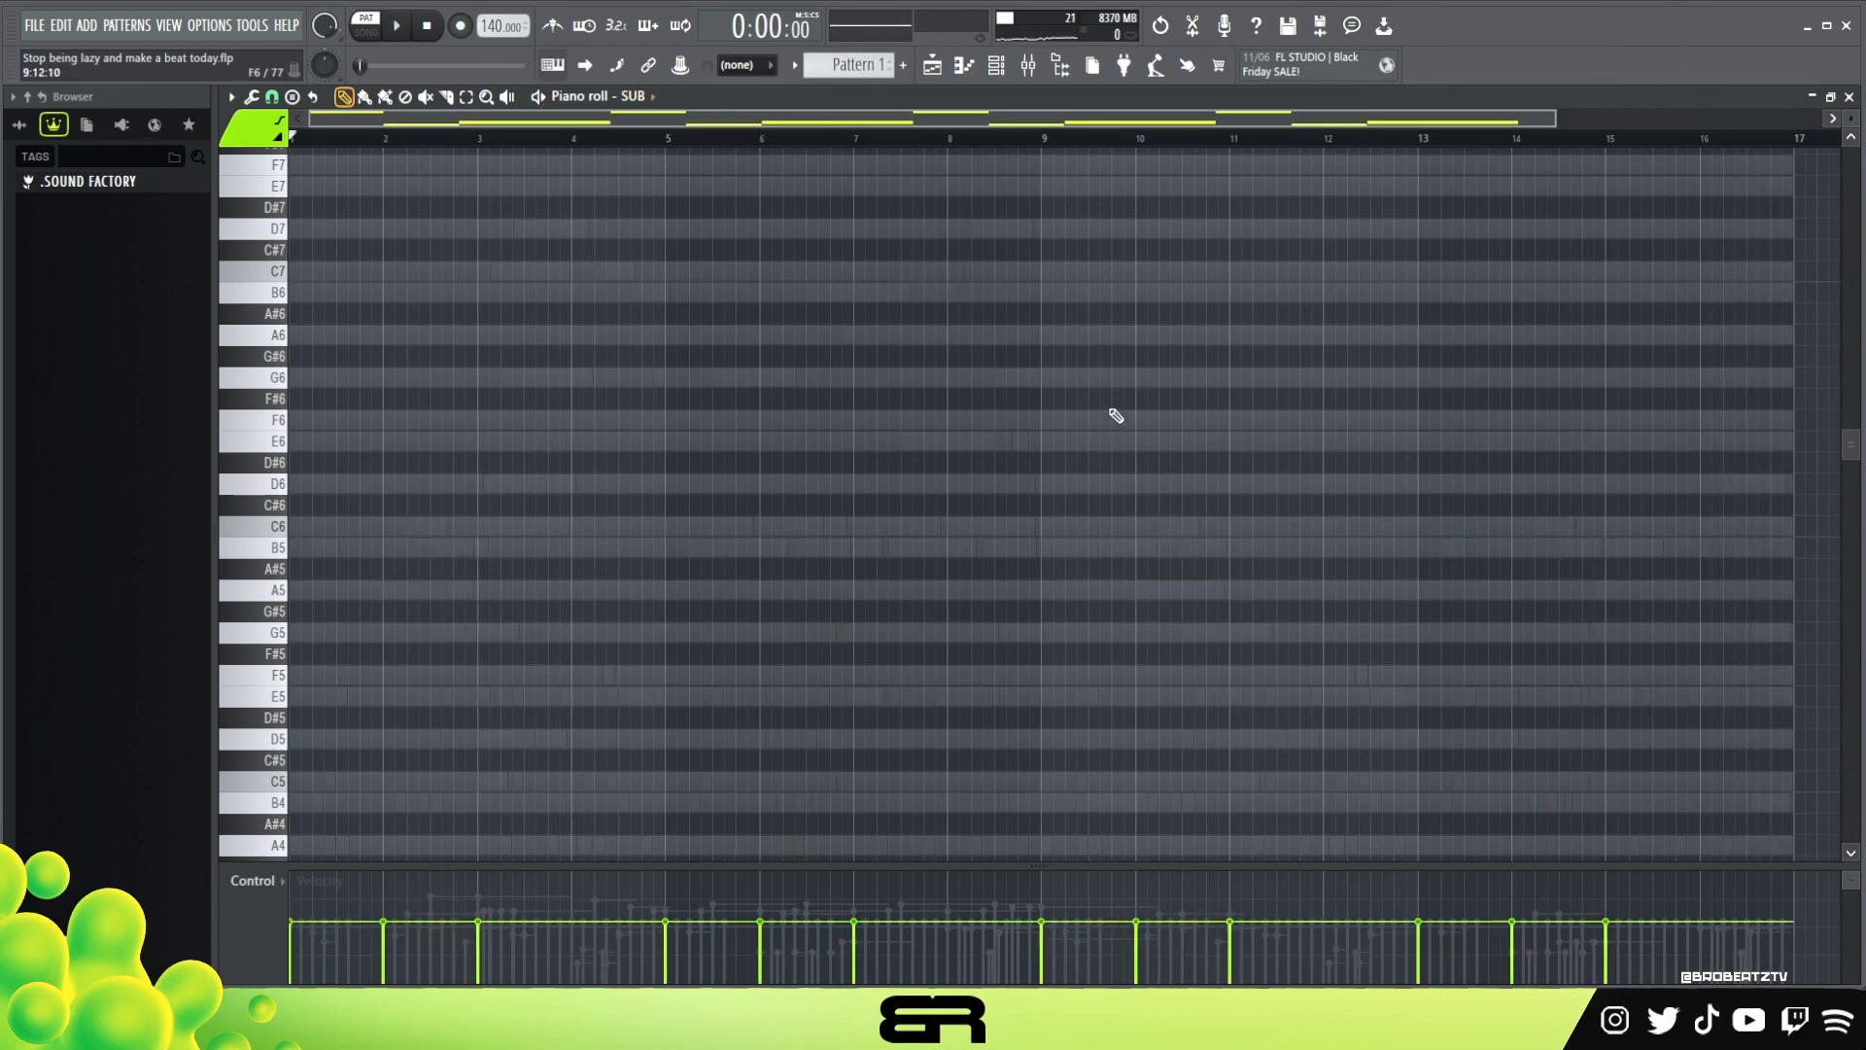